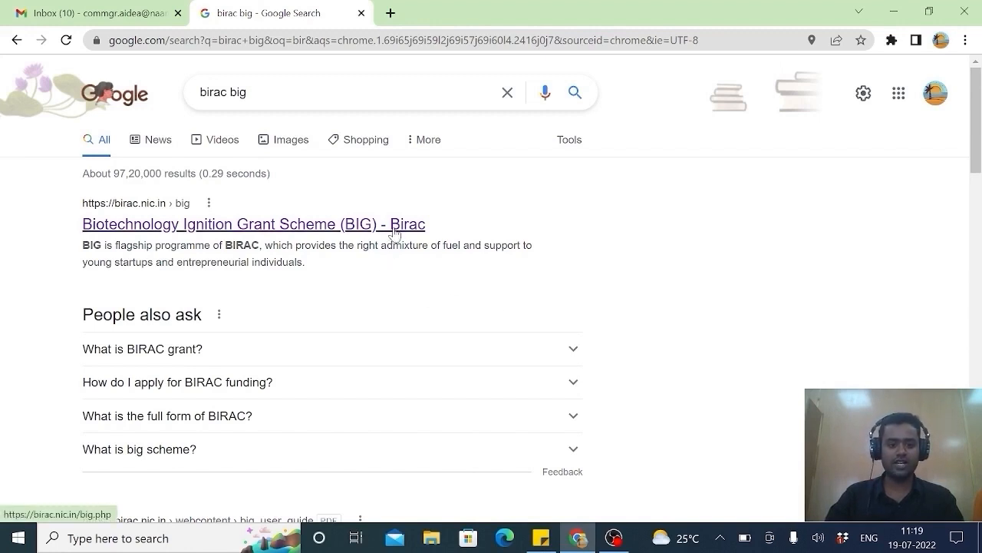
mouse_move(362, 231)
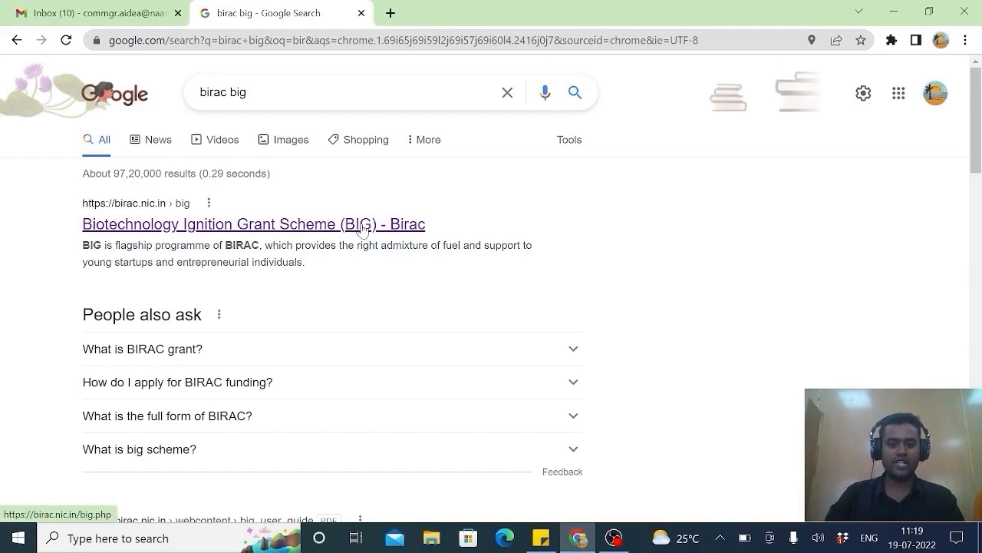
- Open the 'Biotechnology Ignition Grant Scheme (BIG) - Birac' search result
click(253, 223)
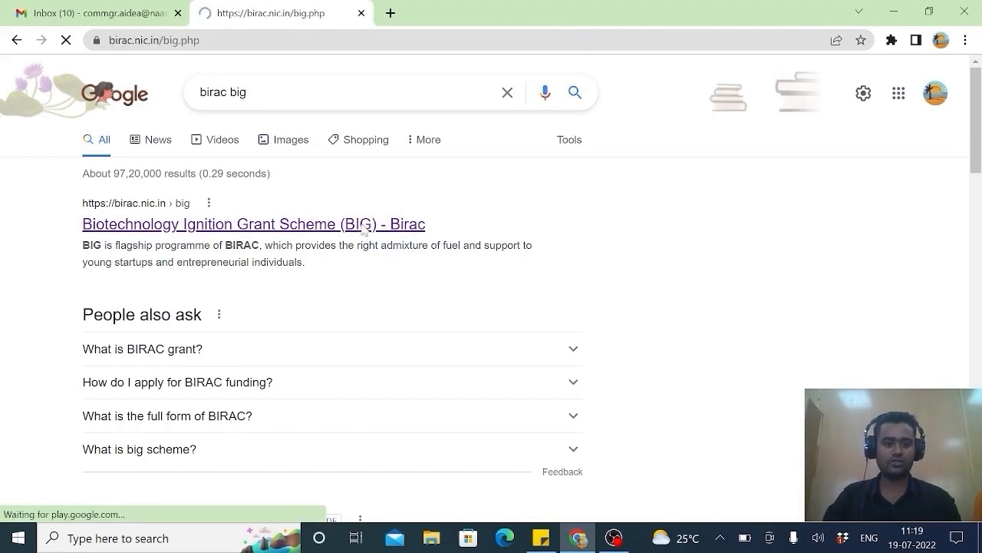
- Go from the BIG scheme page to the Login | Signup page and scroll down
click(253, 223)
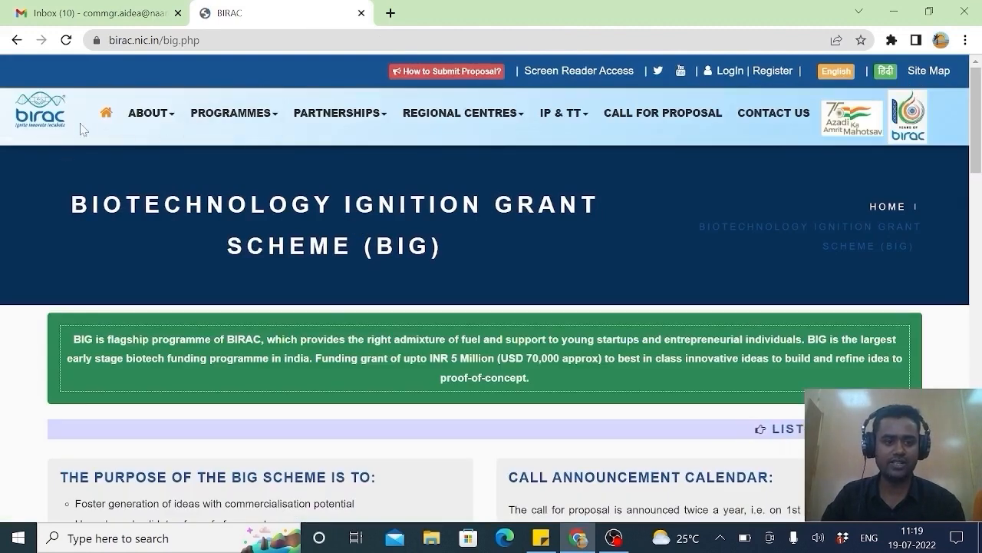
mouse_move(119, 151)
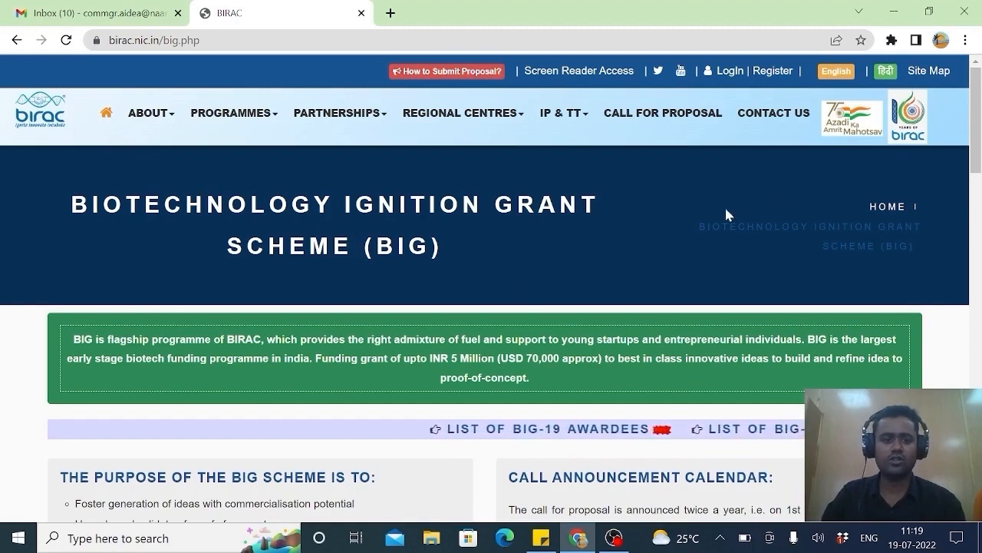
mouse_move(340, 112)
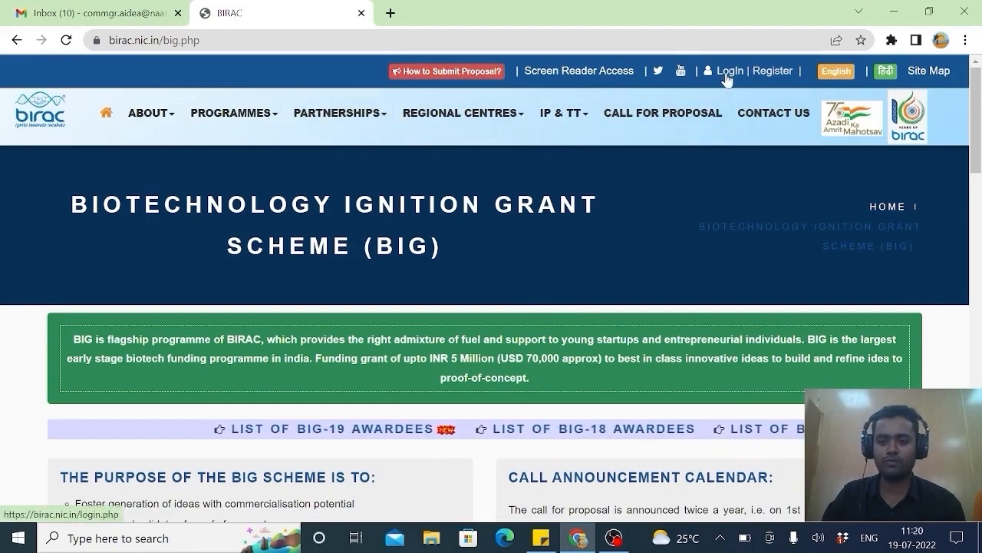
click(728, 71)
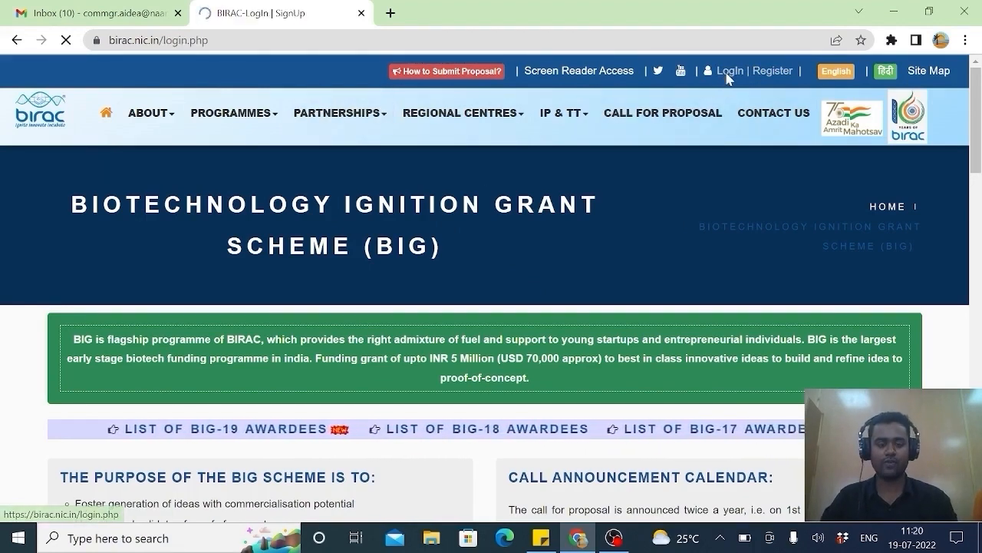
click(730, 71)
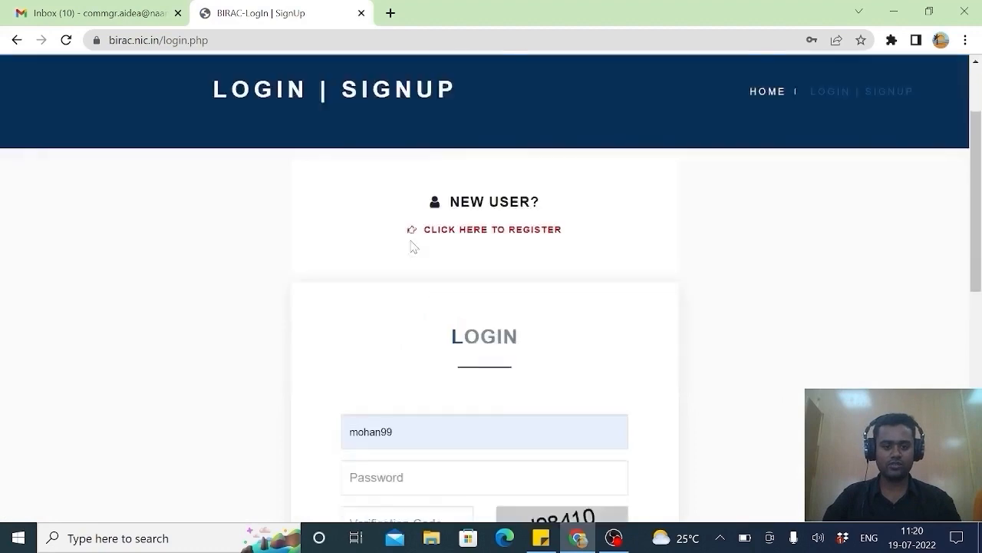
scroll(down, 3)
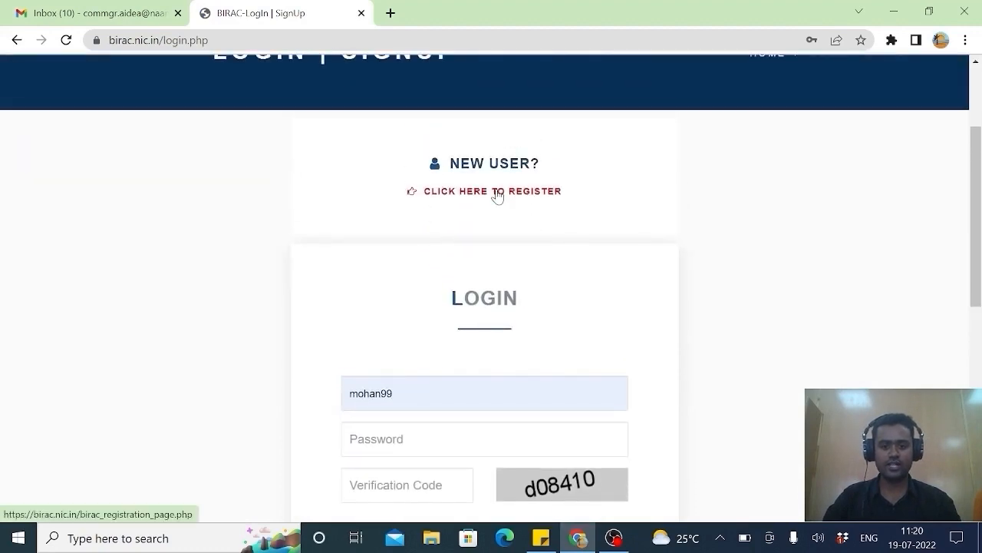
- Choose Register/Apply for BIG, read the applicant instructions, and continue with NEXT
click(492, 191)
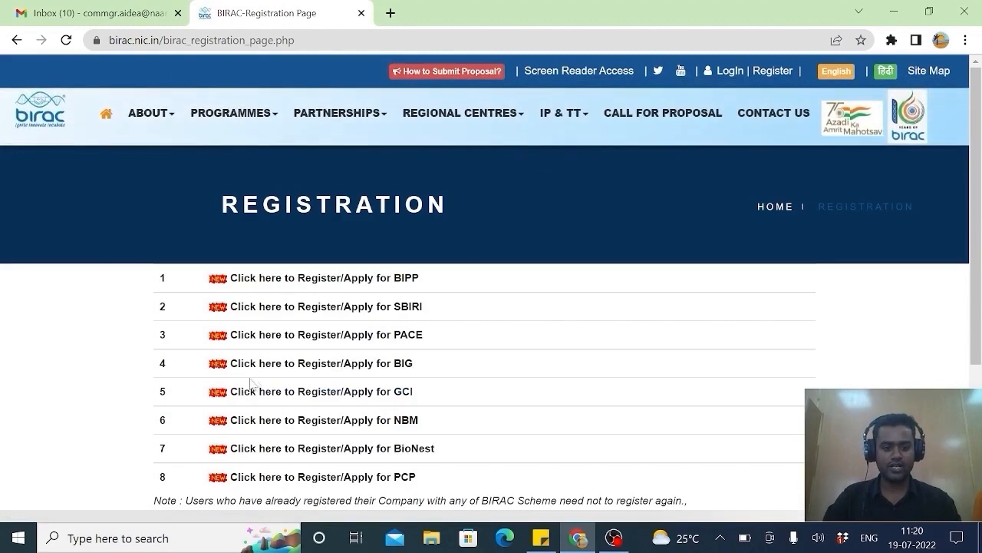
mouse_move(376, 373)
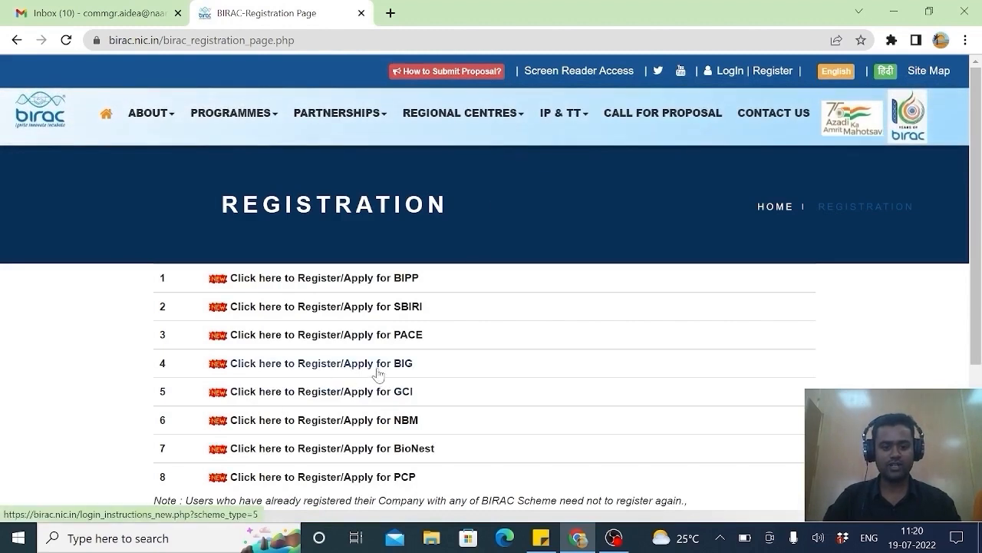
click(320, 391)
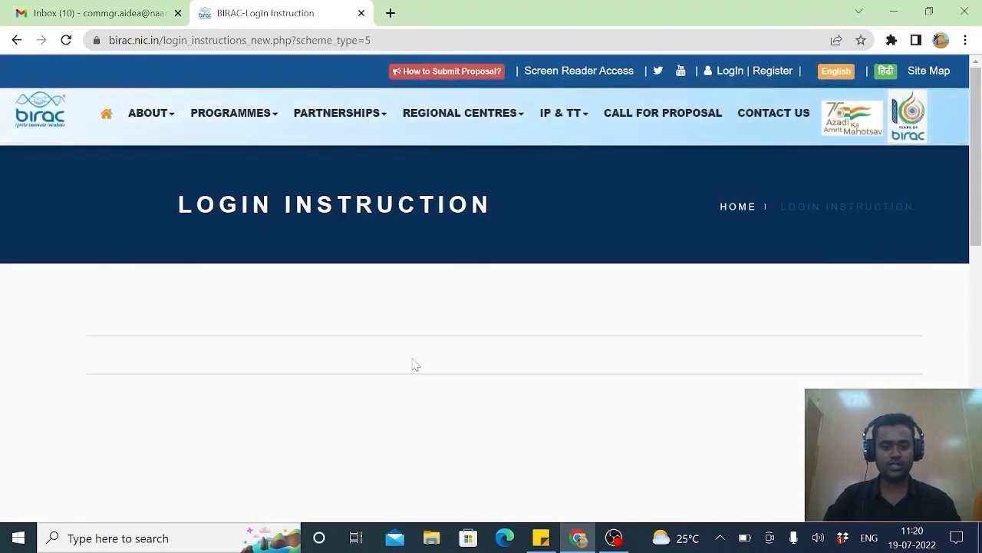
mouse_move(491, 323)
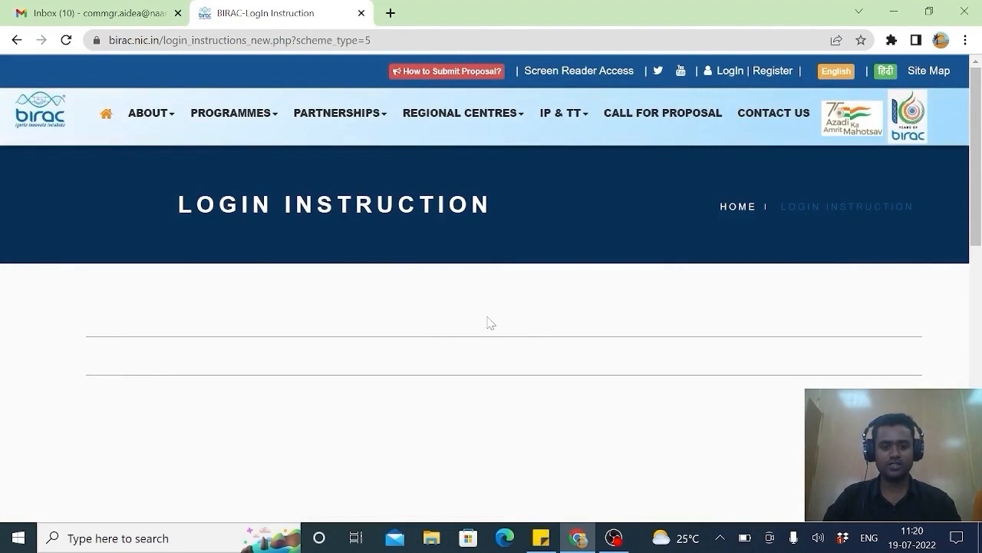
scroll(down, 3)
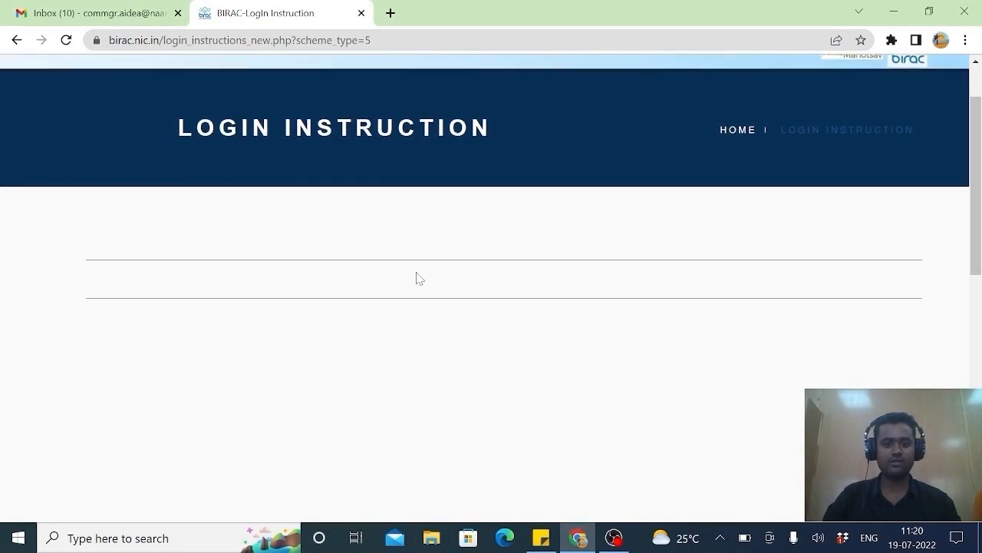
mouse_move(436, 312)
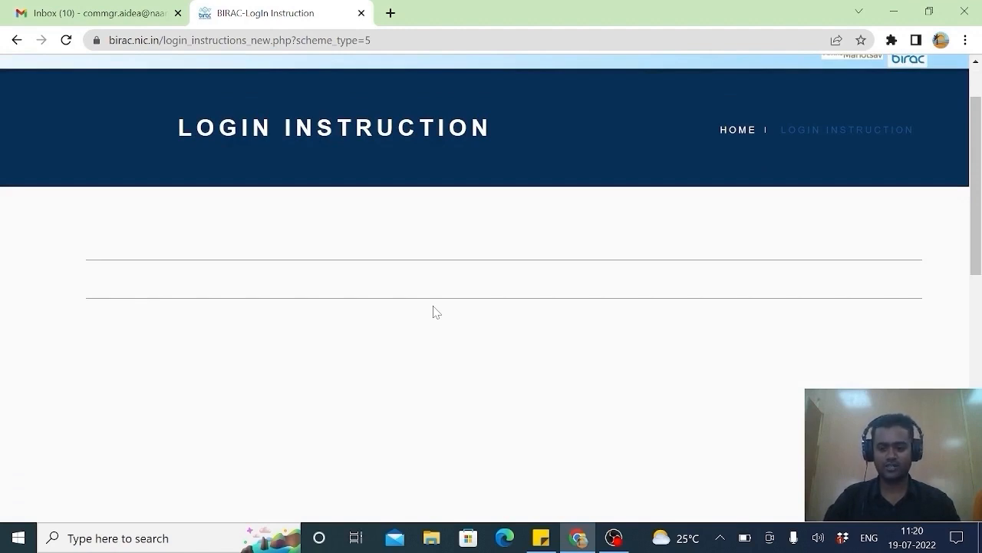
mouse_move(443, 319)
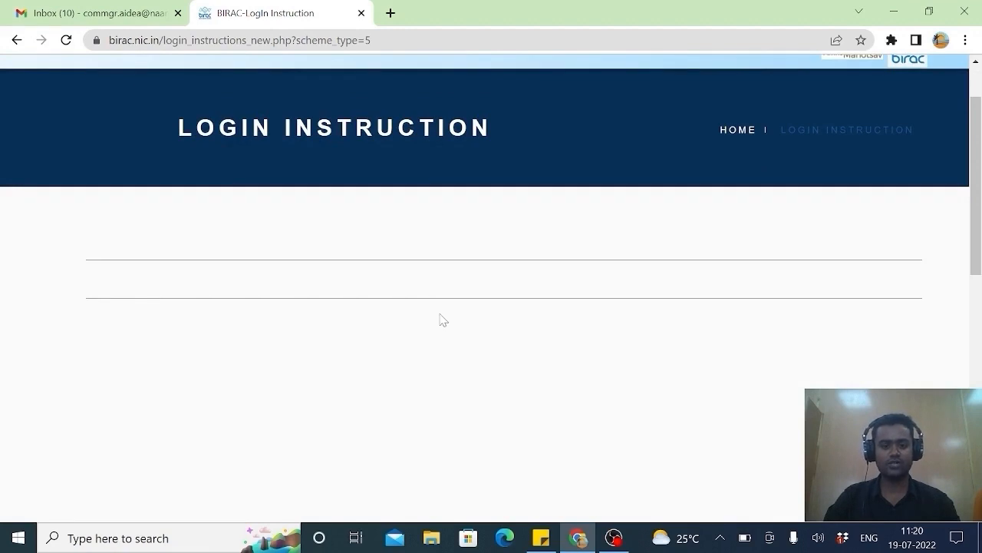
mouse_move(488, 326)
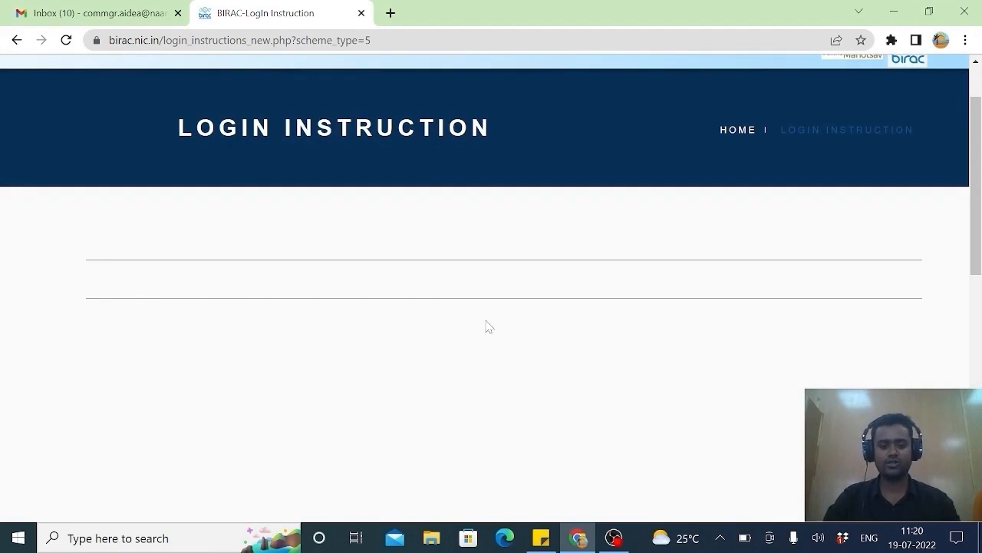
mouse_move(595, 359)
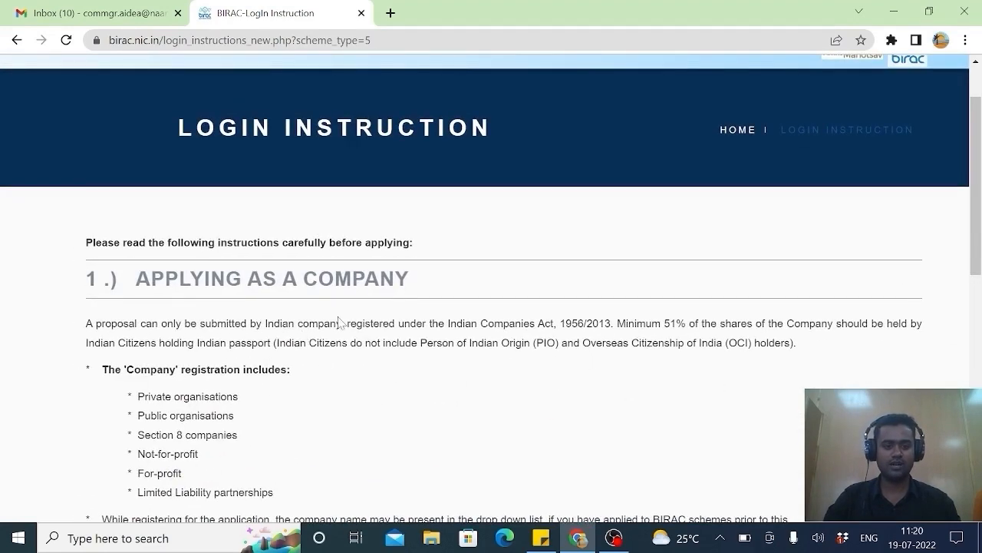
scroll(down, 3)
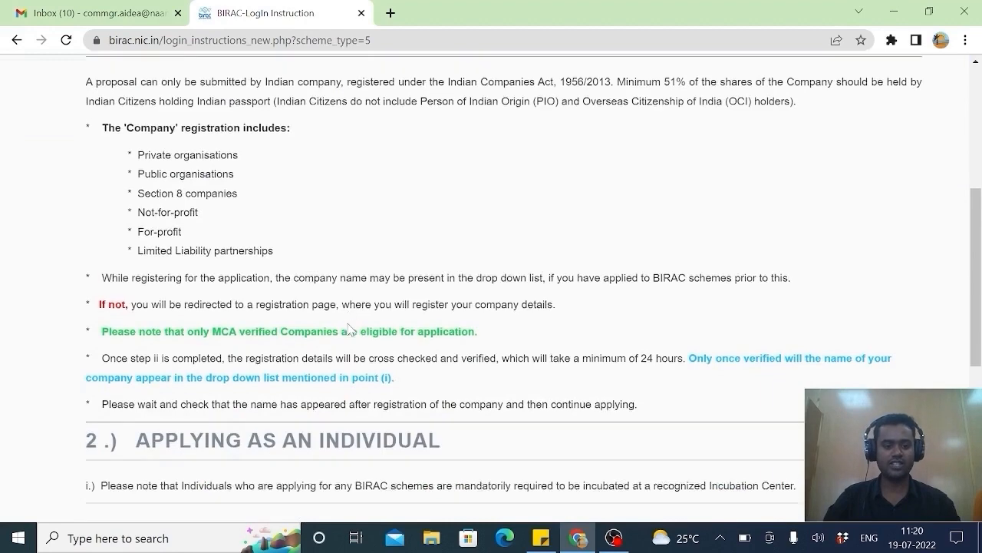
scroll(down, 3)
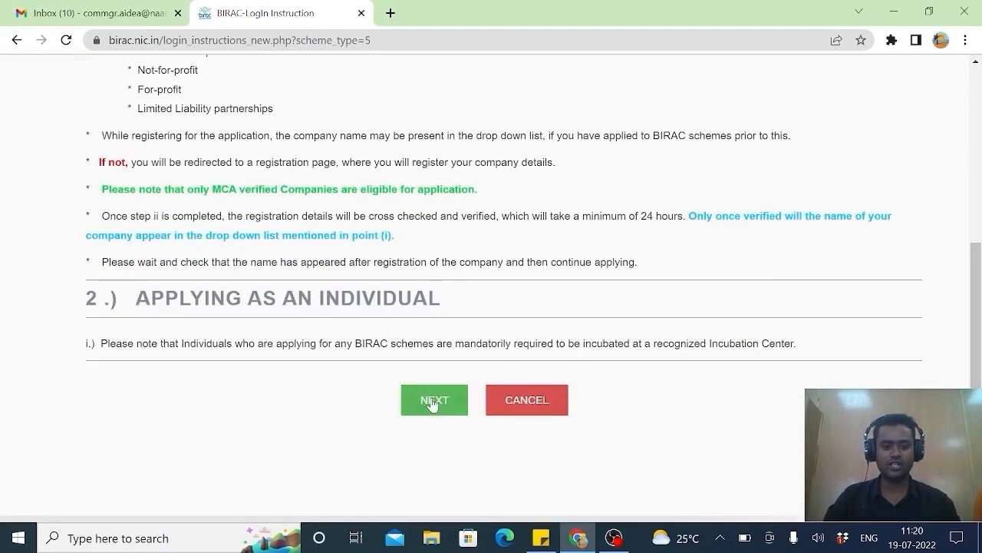
click(434, 400)
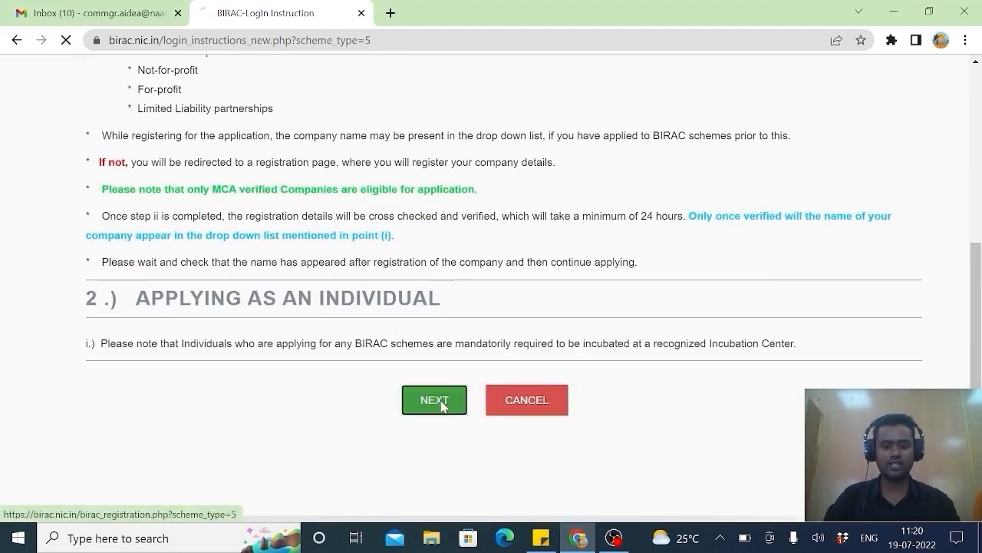
click(433, 399)
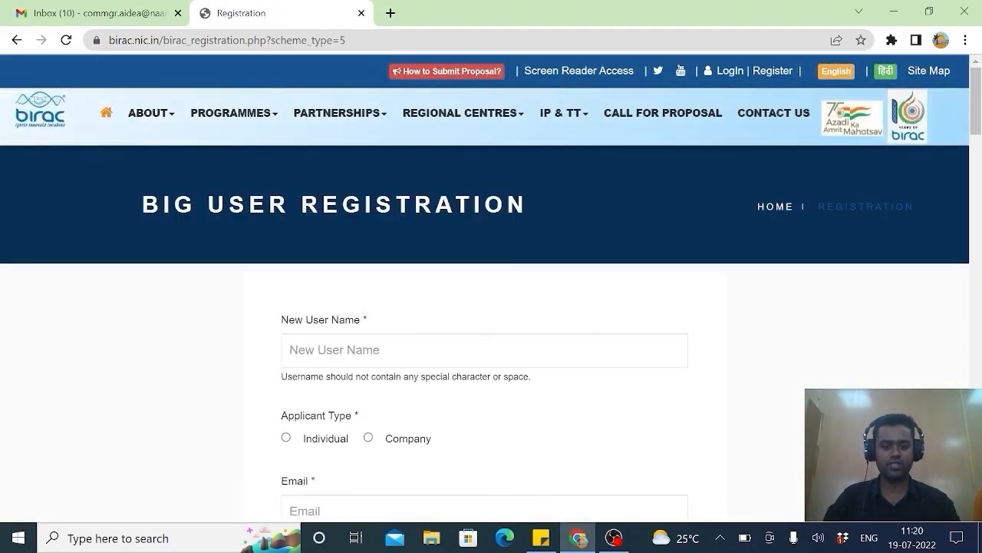
click(484, 350)
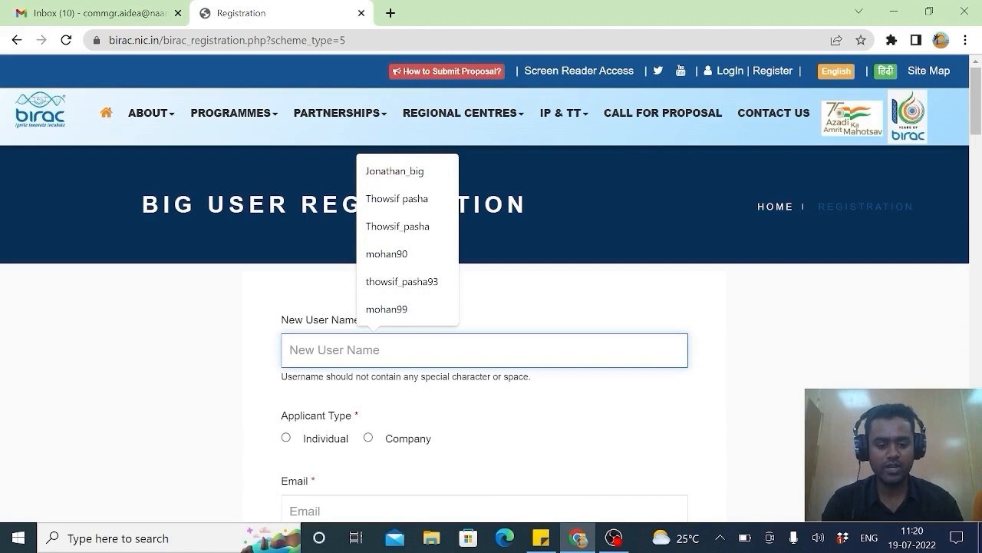
text(sye)
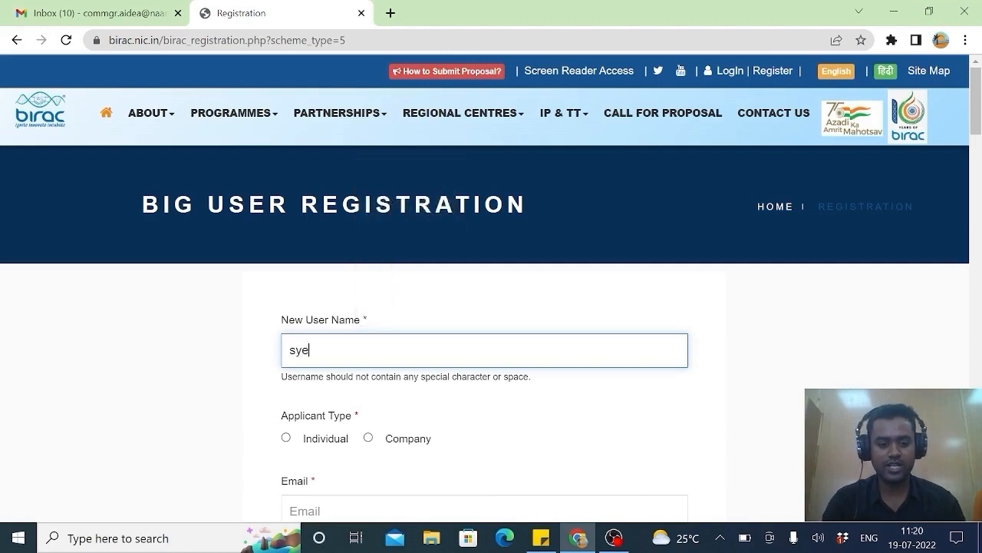
text(d)
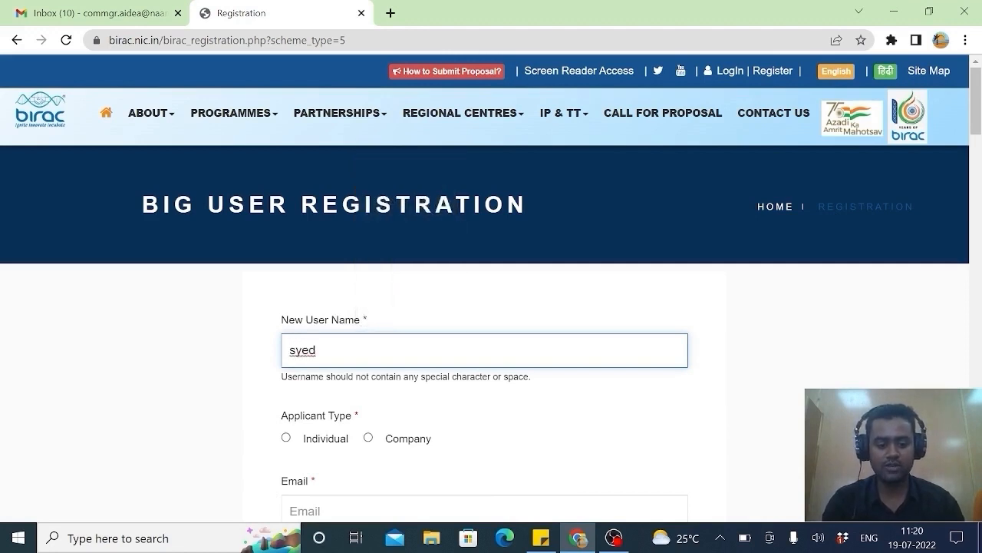
text(25)
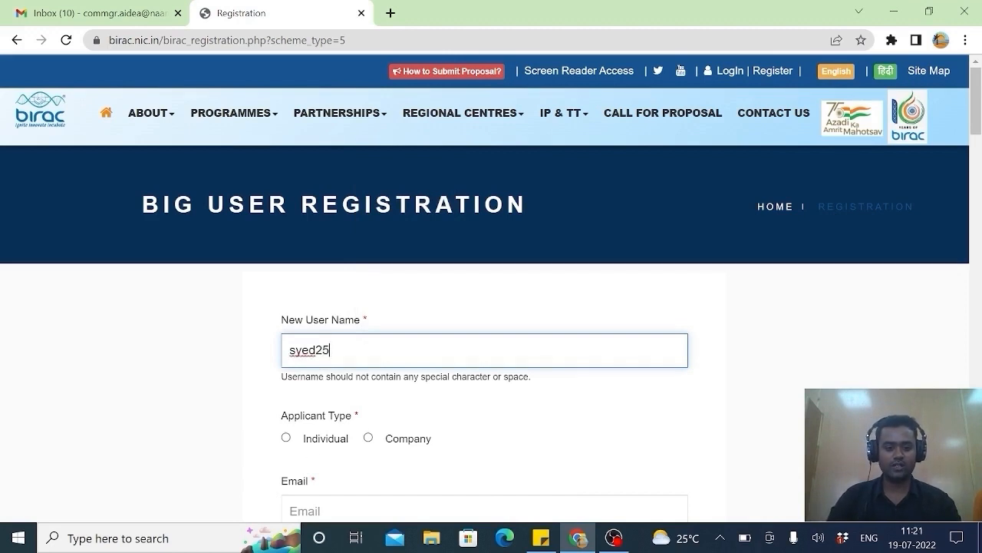
click(286, 436)
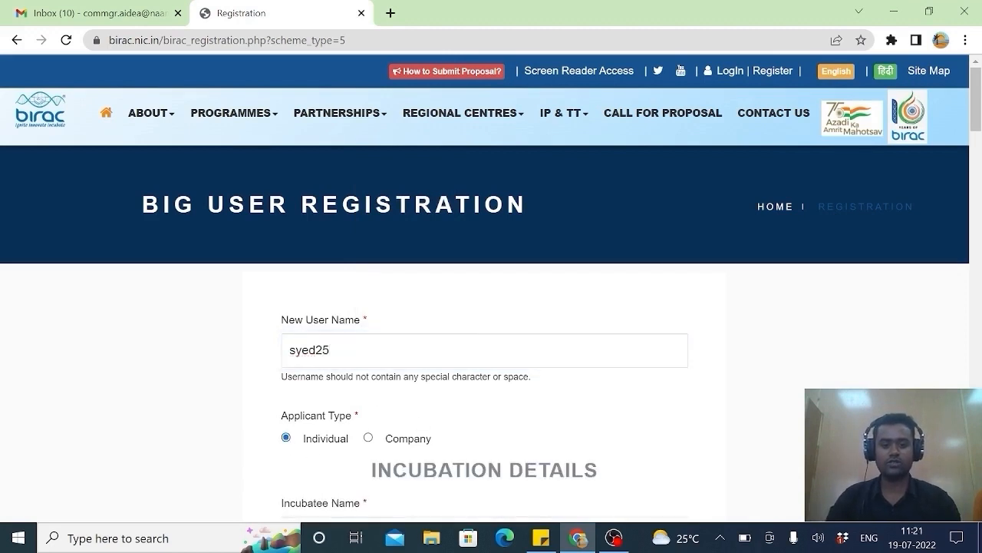
scroll(down, 3)
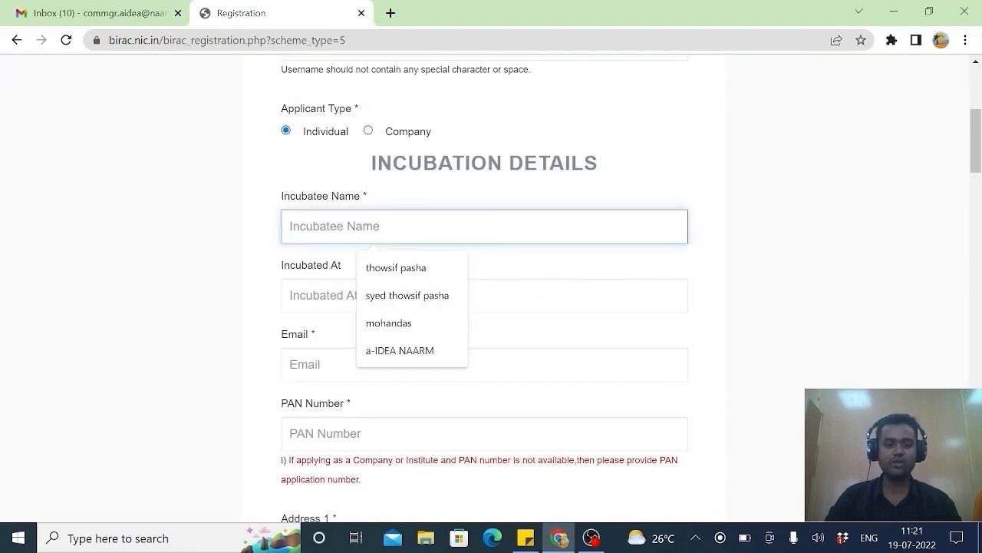
- Fill the incubatee name from suggestions and set Incubated At to a-IDEA NAARM
click(407, 296)
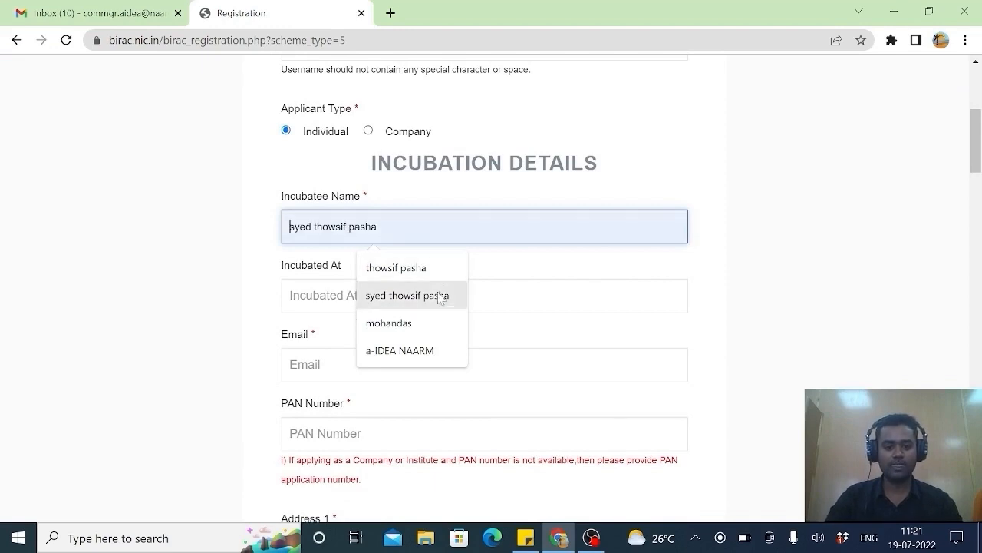
click(407, 295)
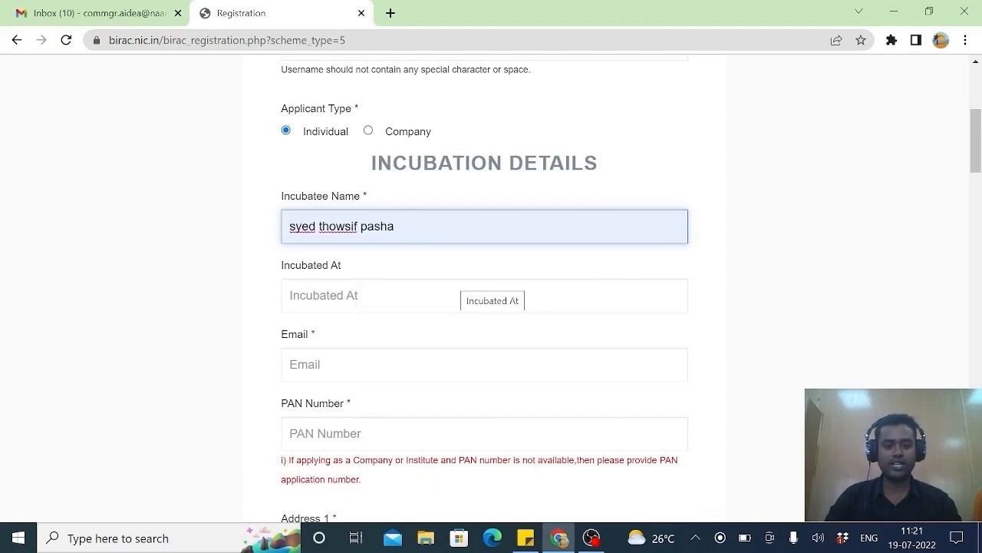
click(485, 294)
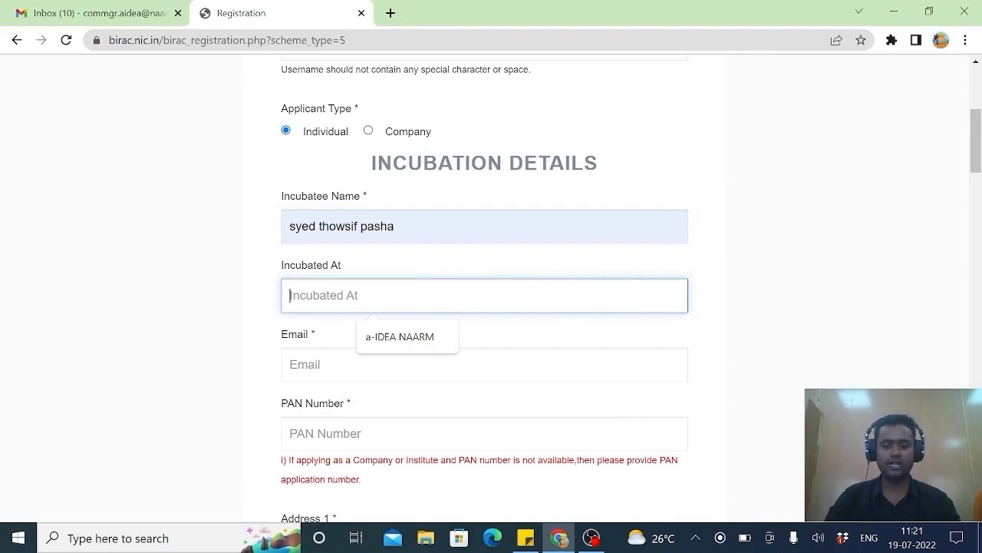
click(398, 336)
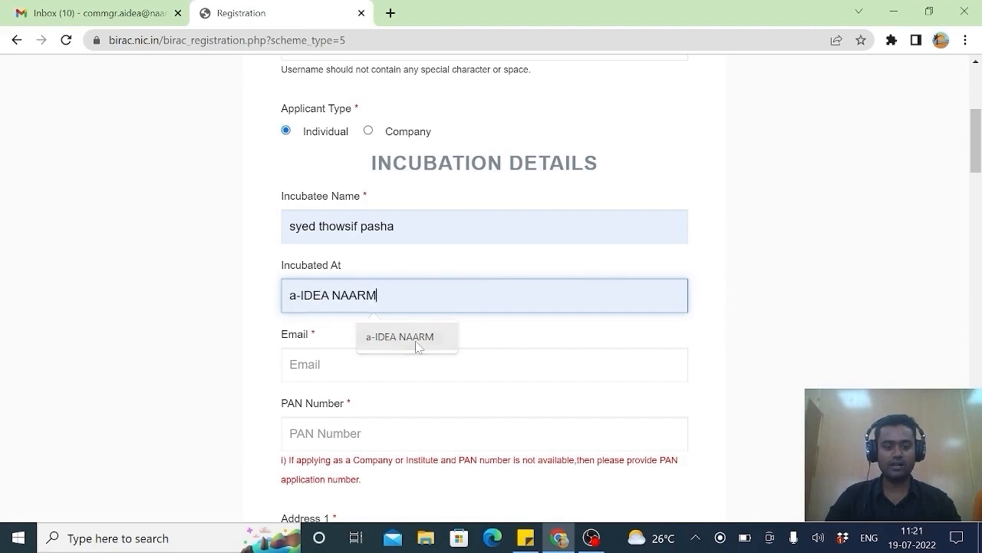
click(484, 363)
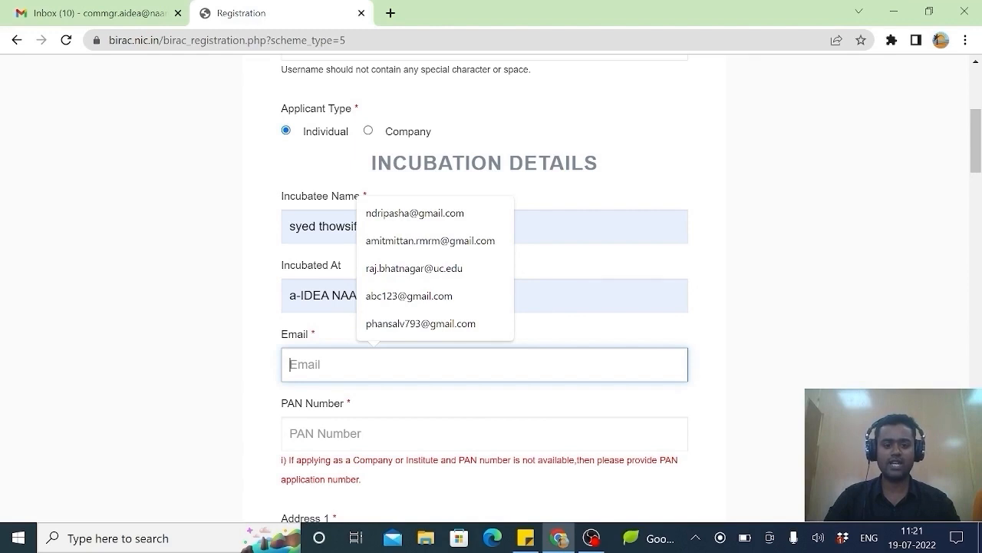
click(92, 13)
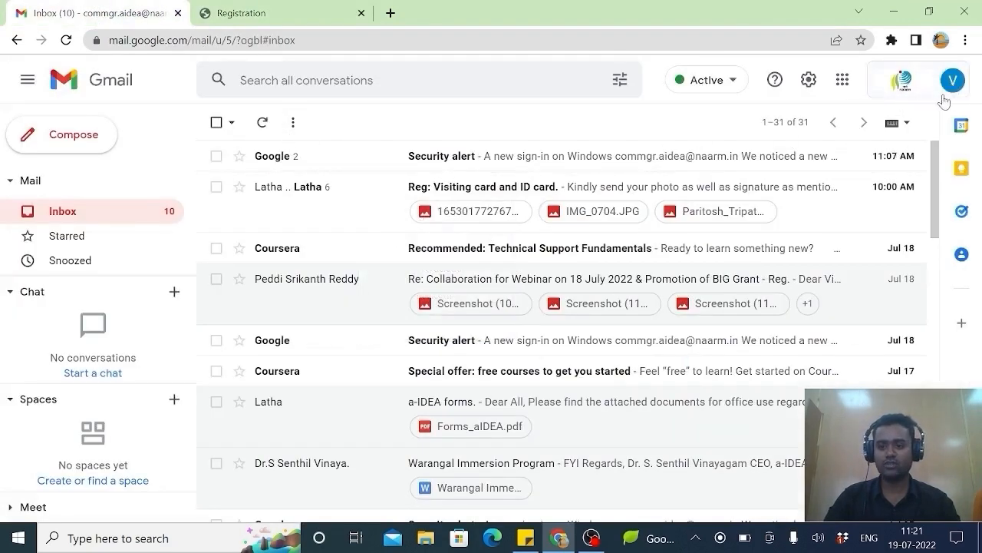
click(953, 80)
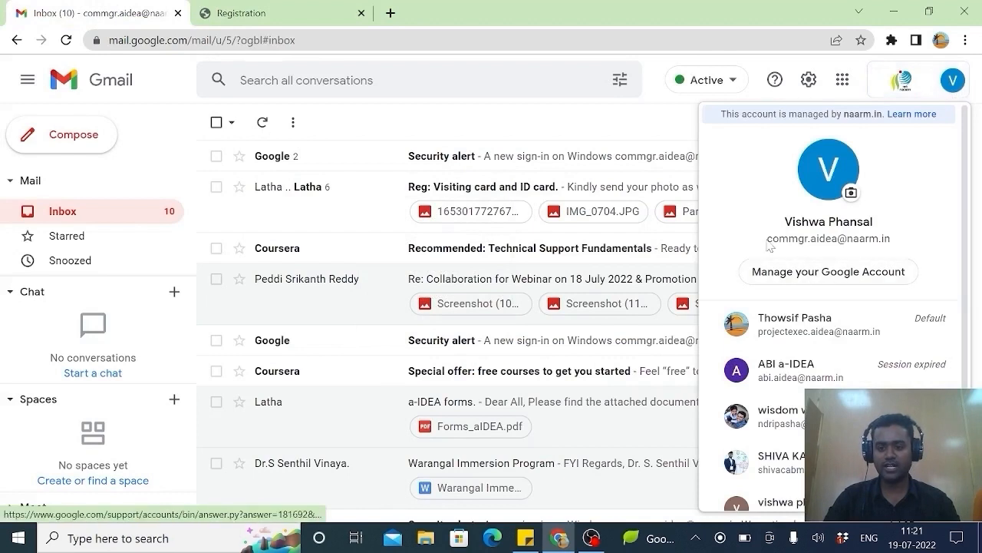
double_click(828, 239)
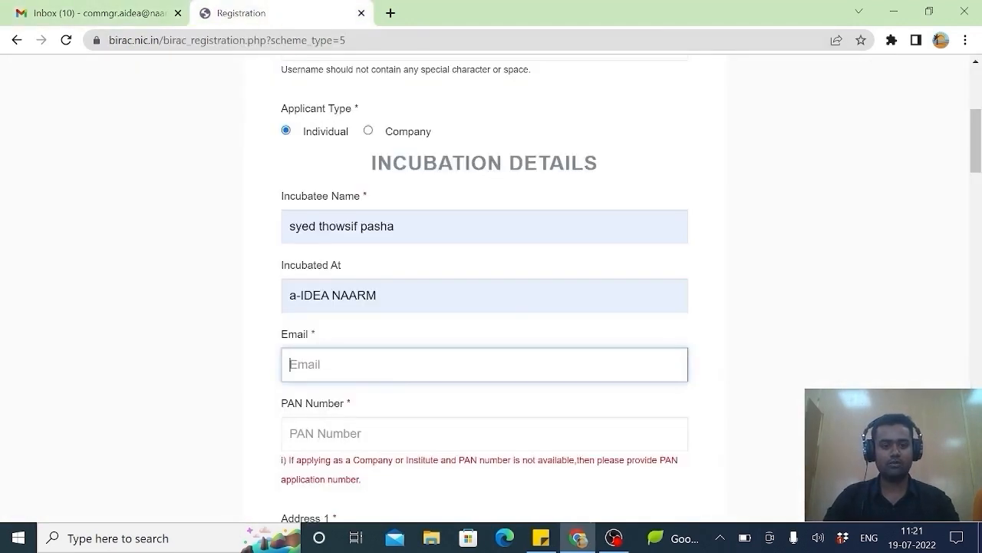
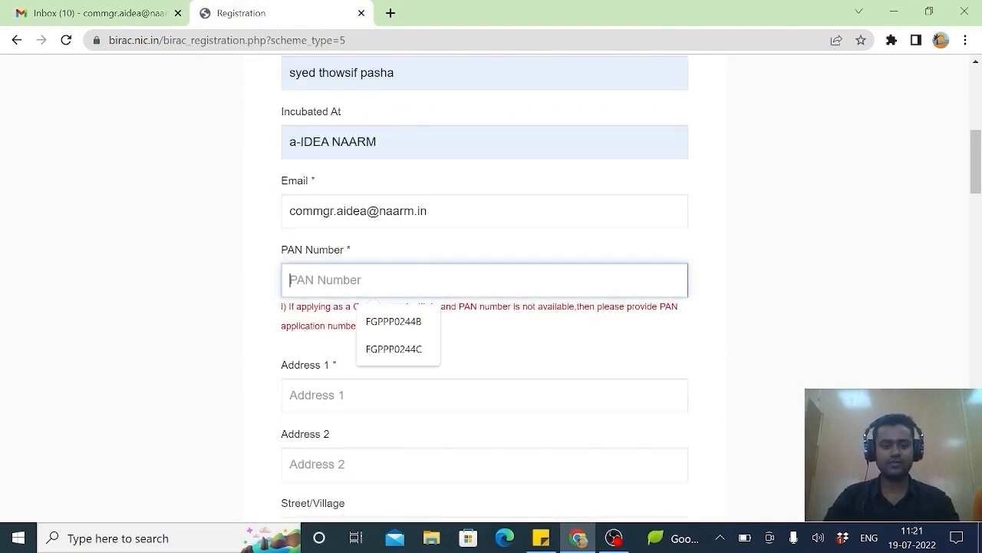
click(393, 321)
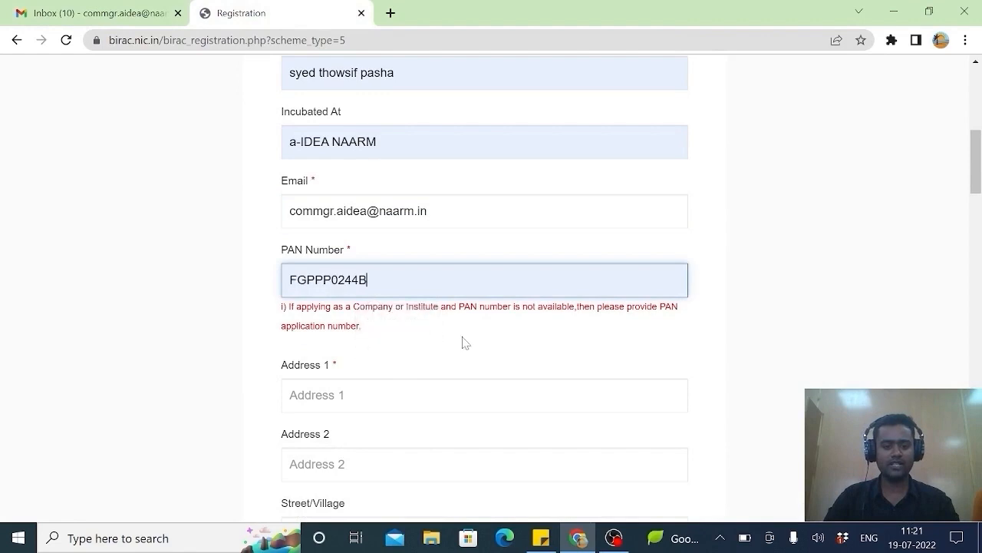
scroll(down, 3)
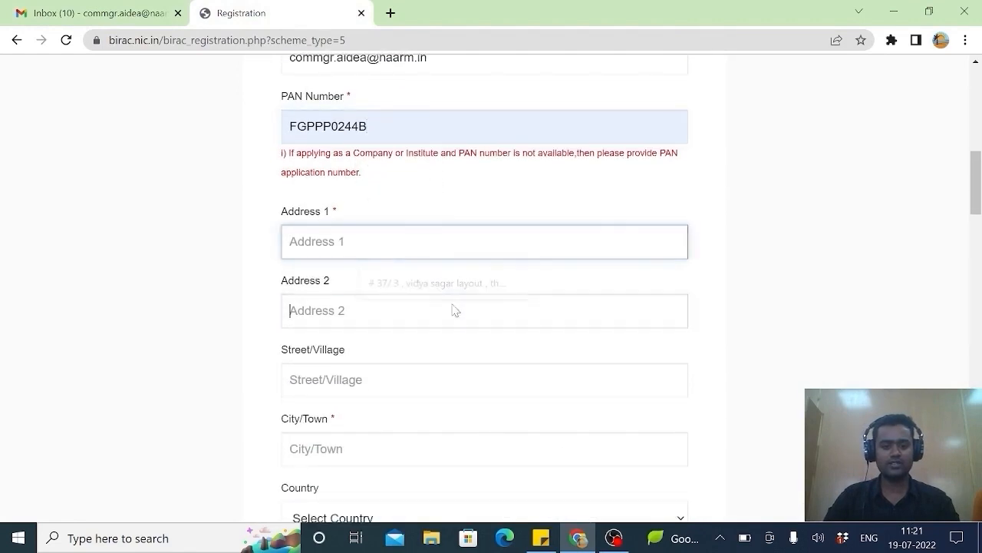
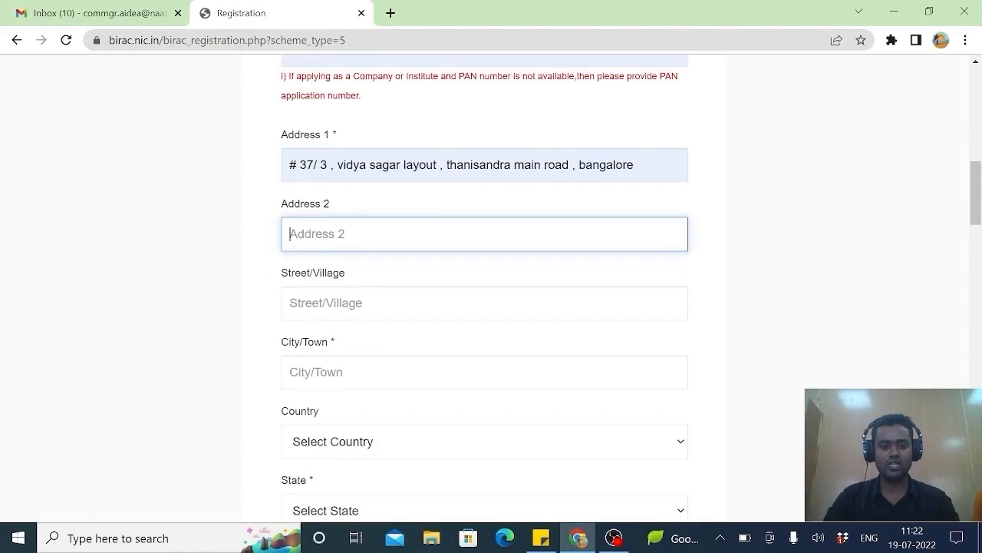
mouse_move(452, 331)
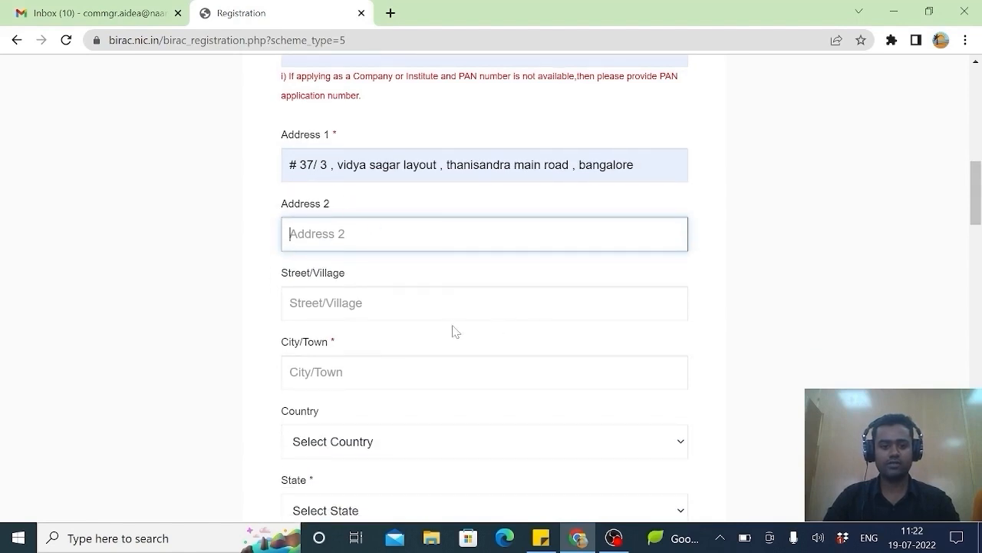
mouse_move(334, 212)
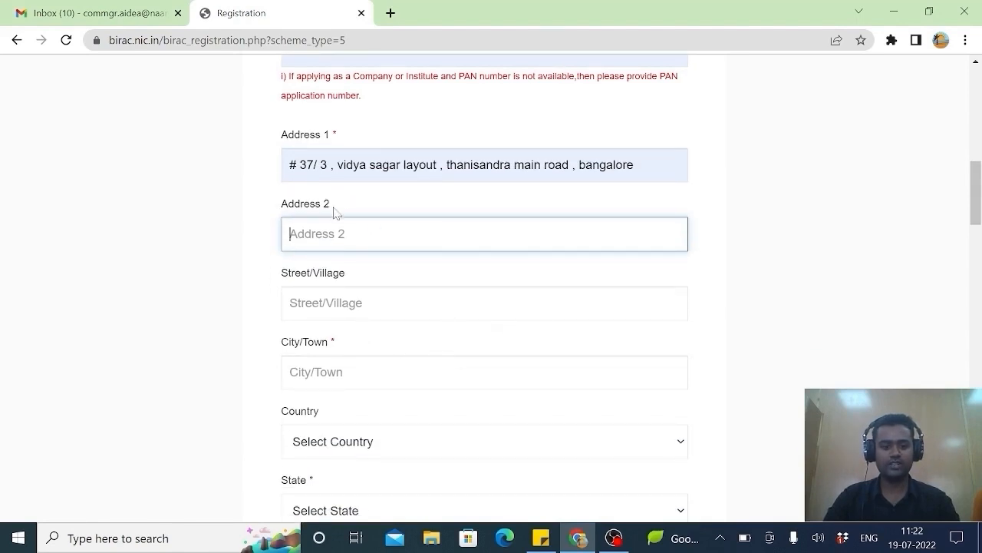
click(484, 372)
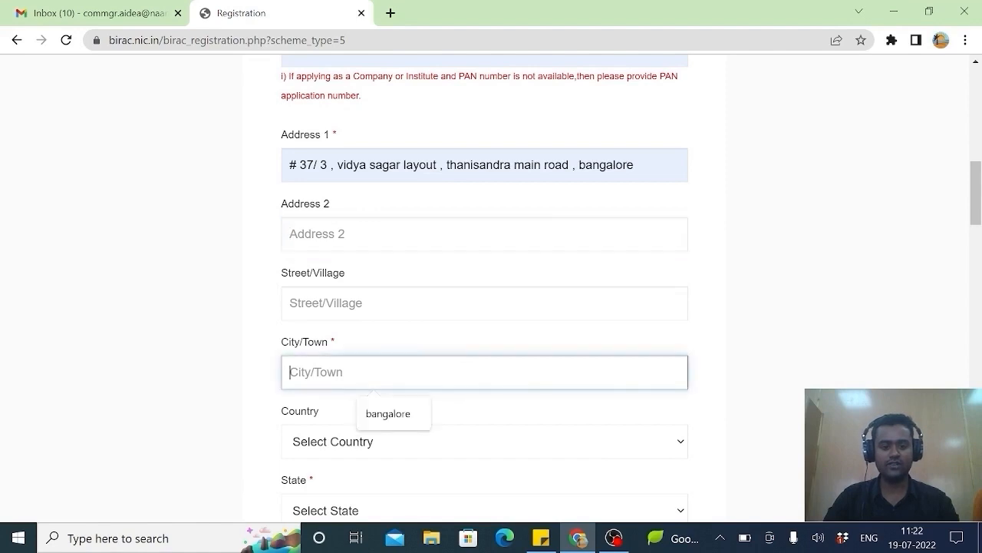
click(386, 413)
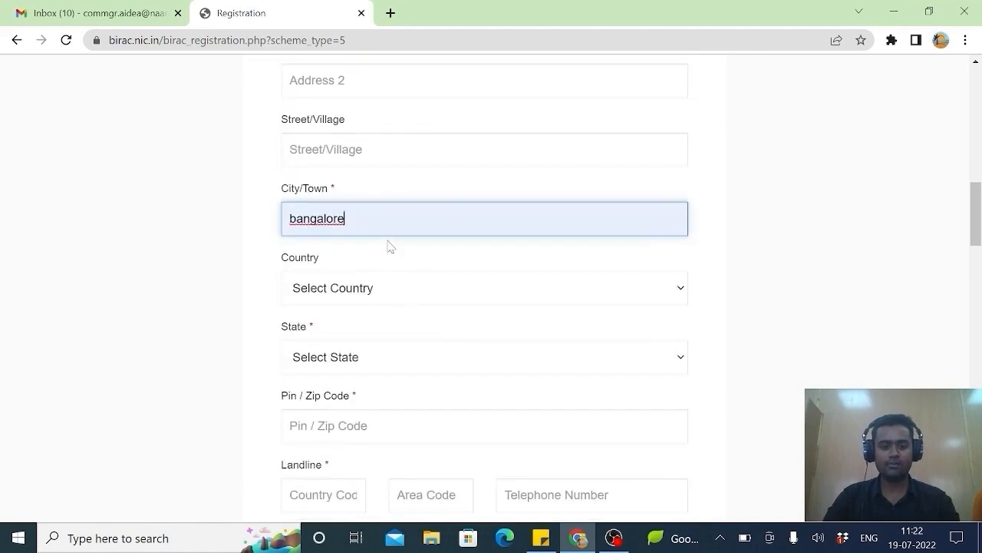
click(485, 287)
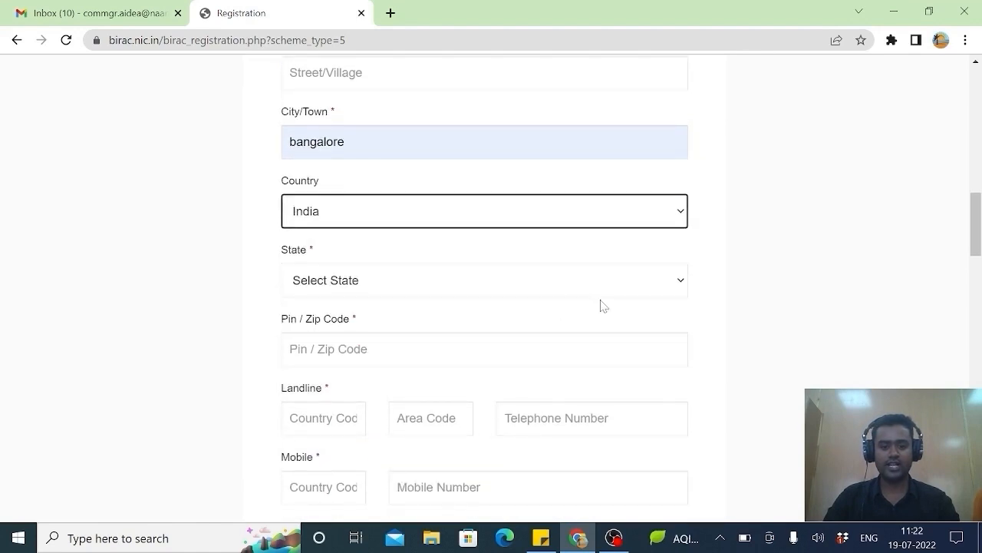
click(484, 280)
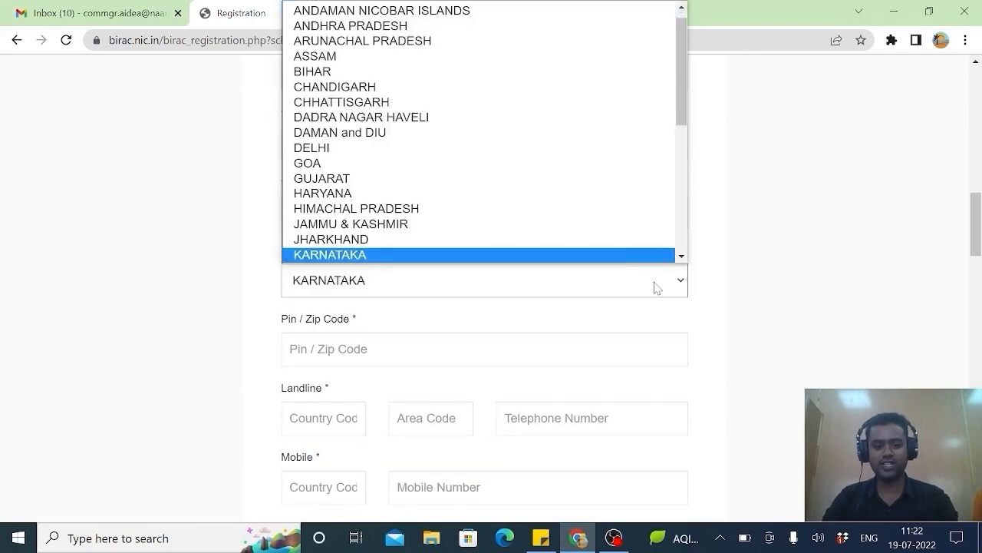
click(329, 254)
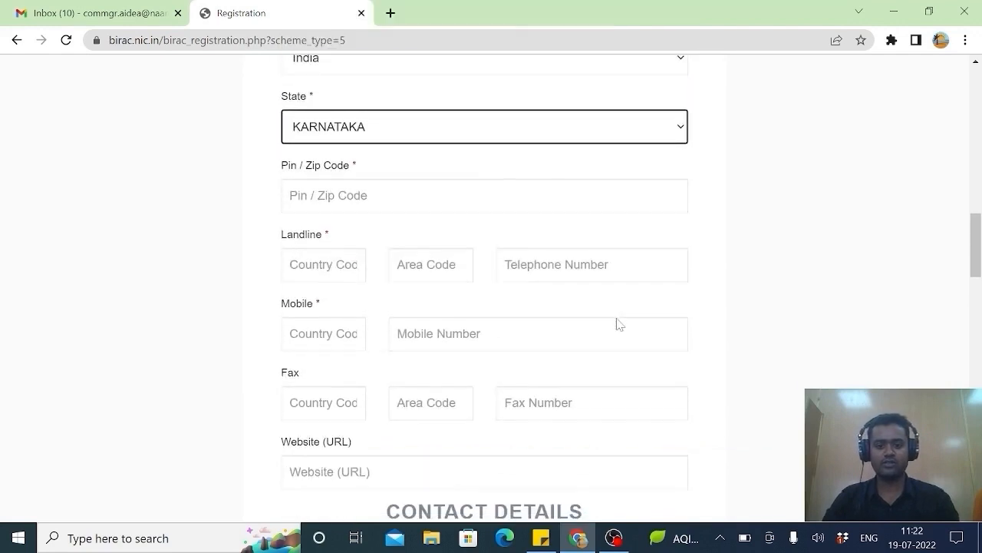
click(484, 195)
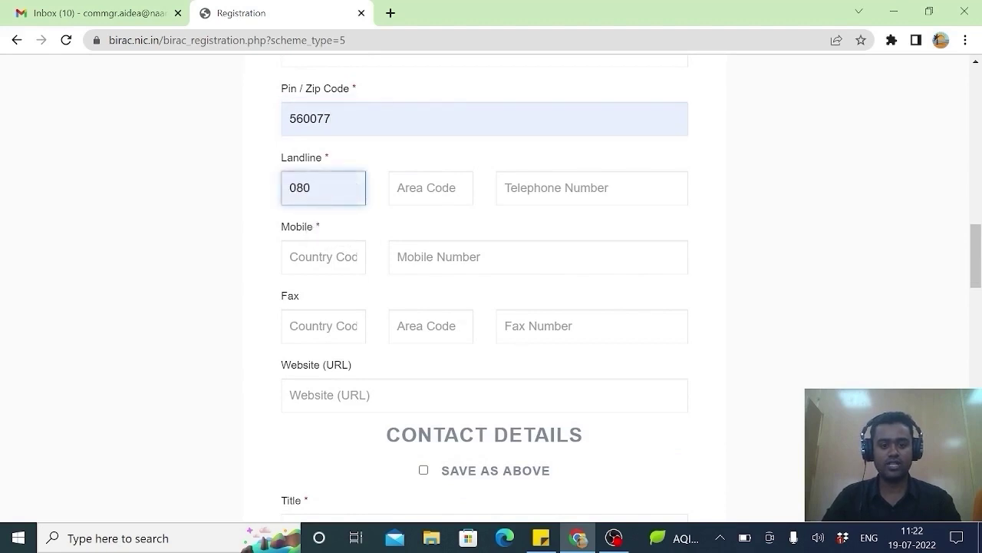
click(591, 188)
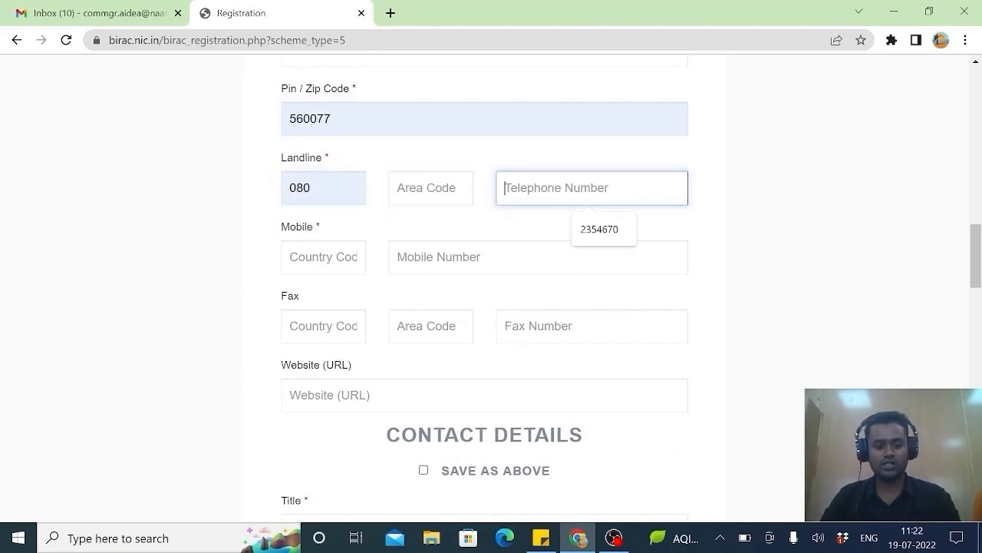
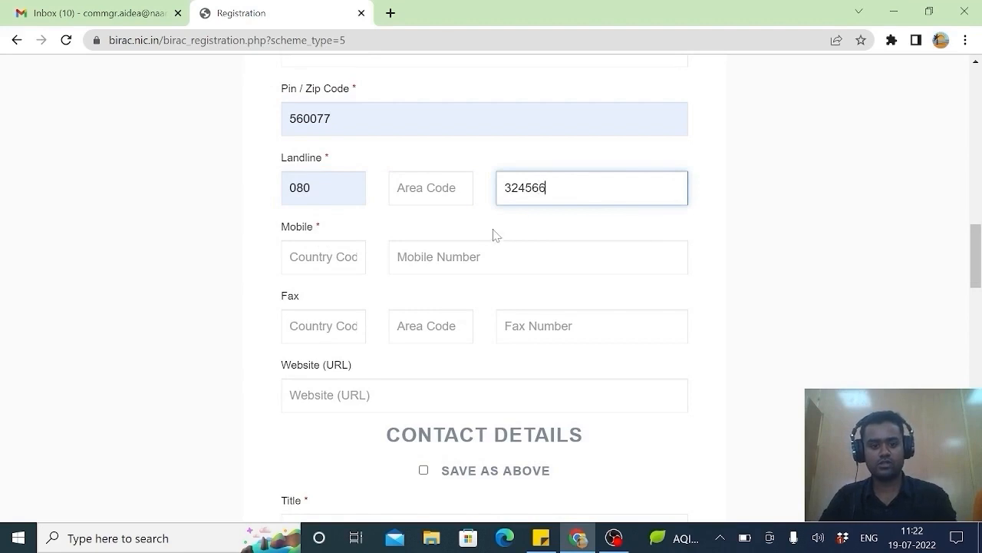
click(322, 257)
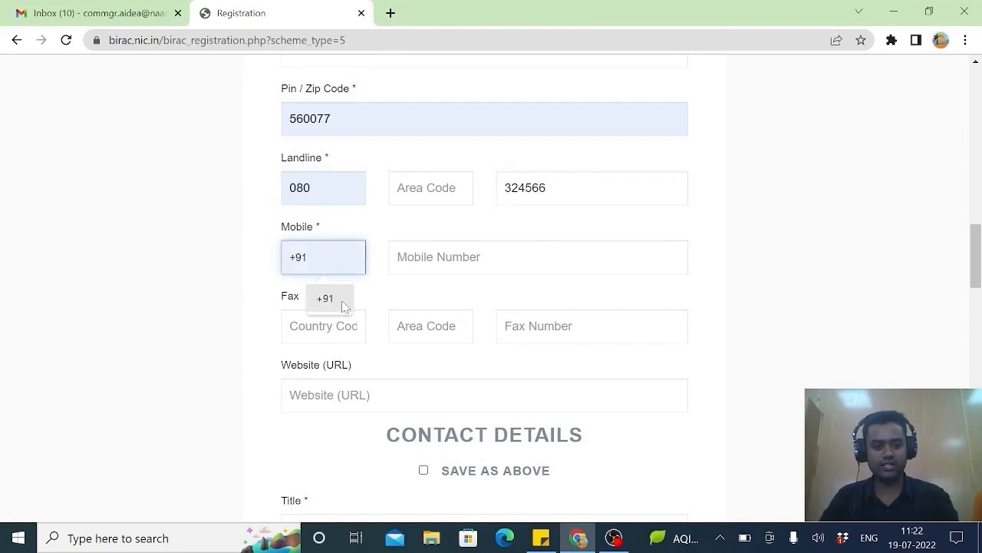
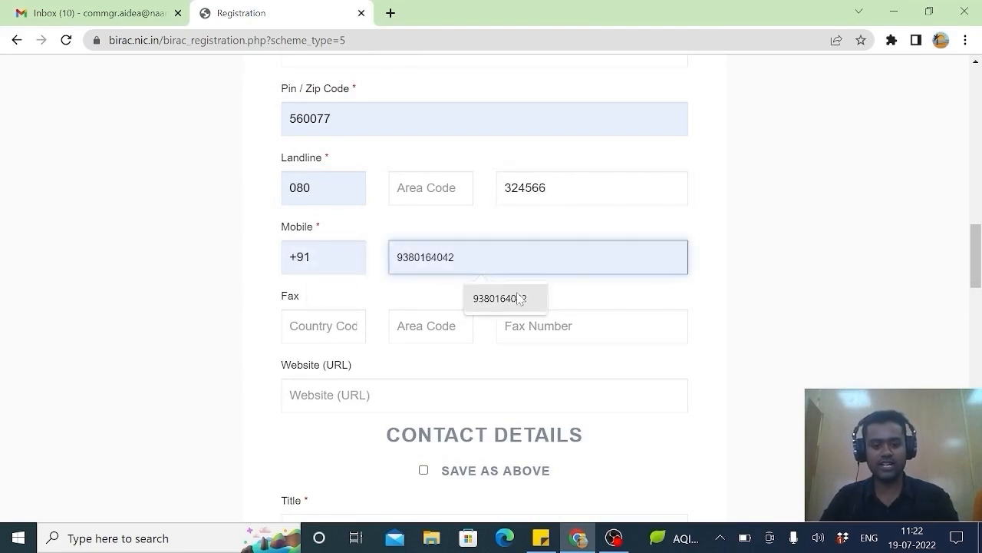
scroll(down, 3)
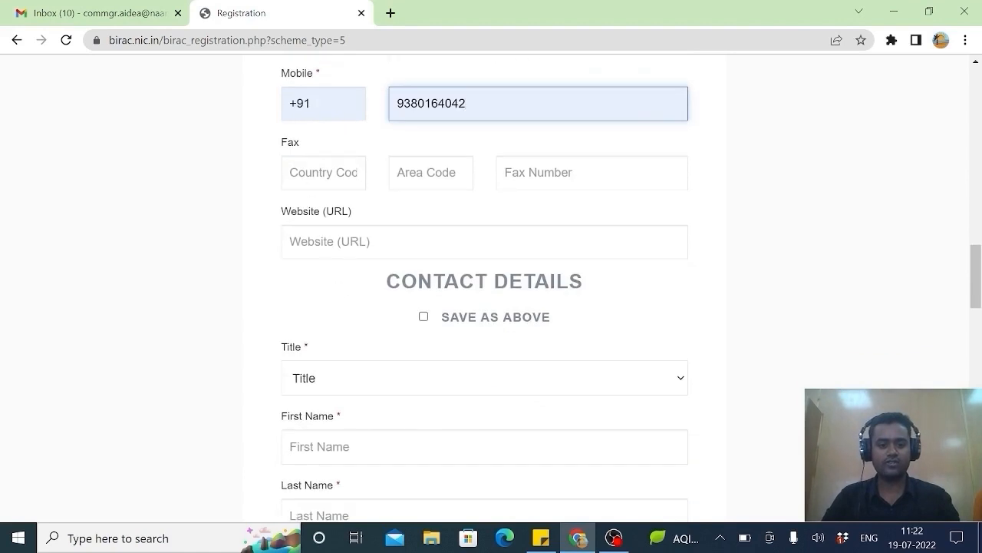
scroll(down, 3)
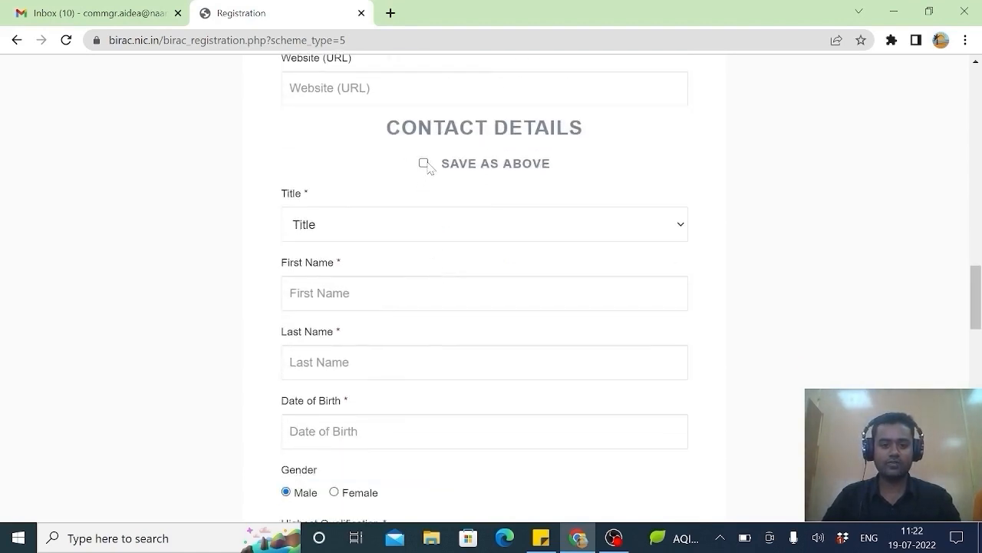
click(423, 163)
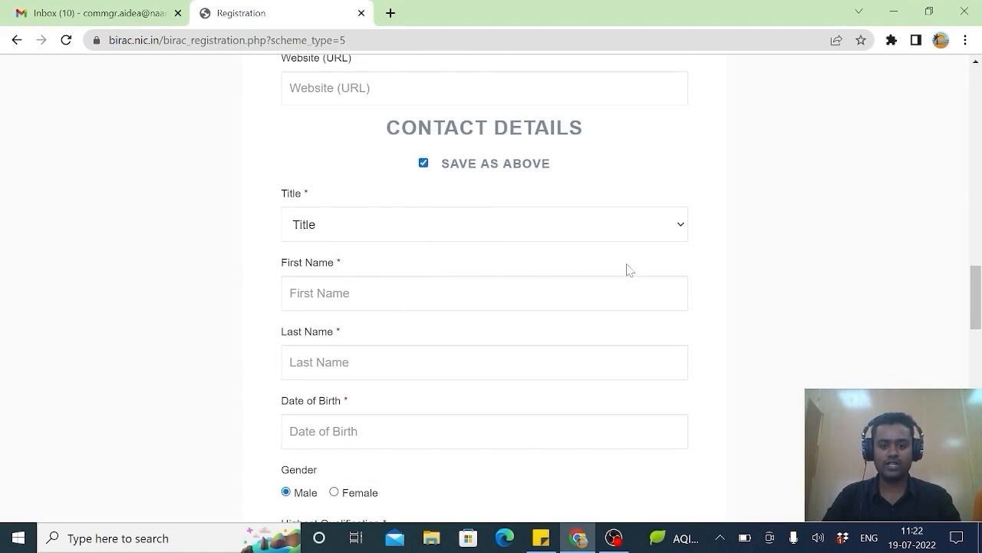
click(485, 224)
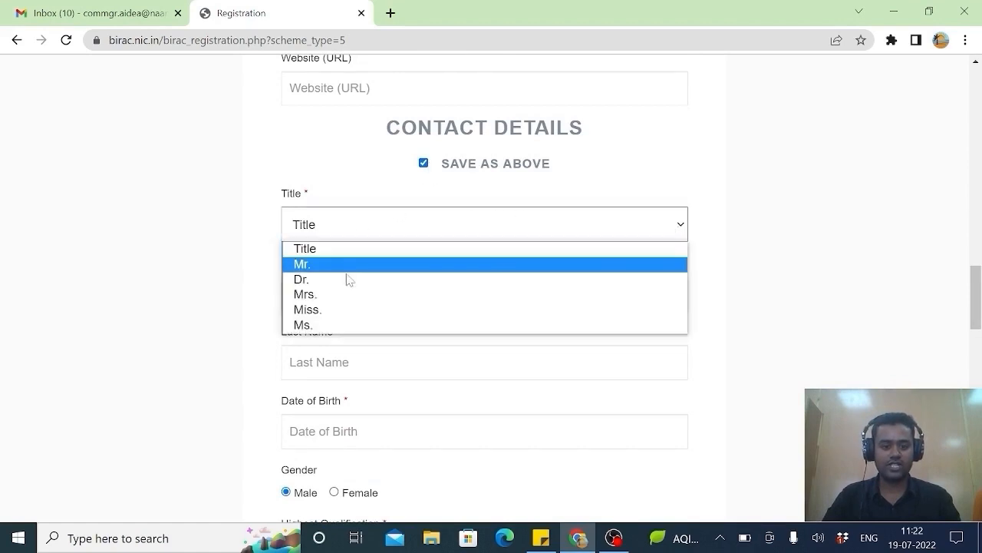
mouse_move(326, 278)
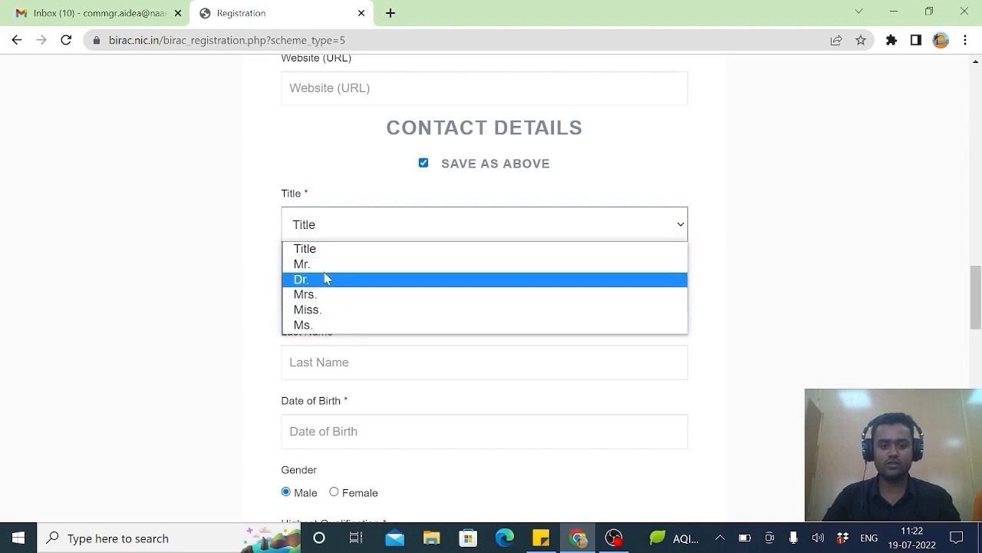
click(302, 263)
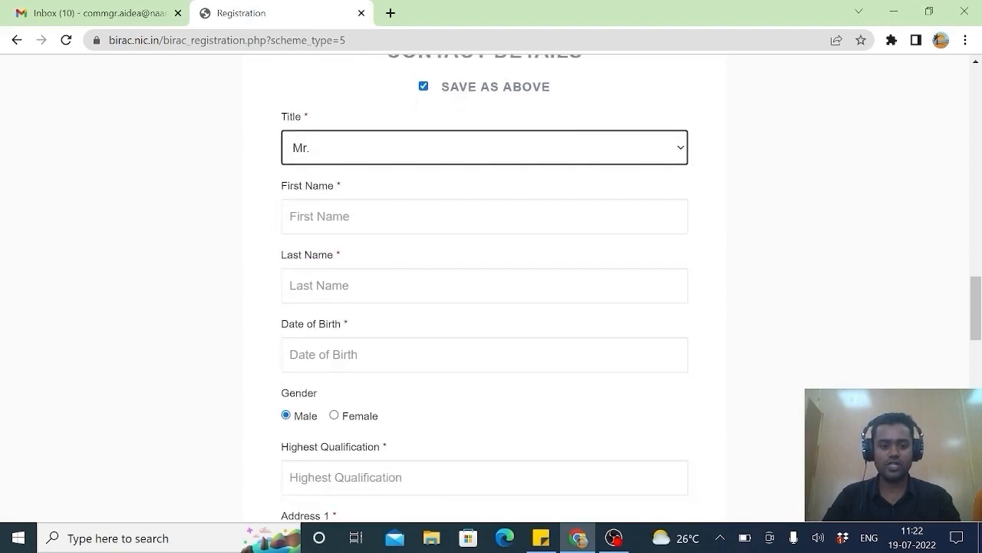
text(syed)
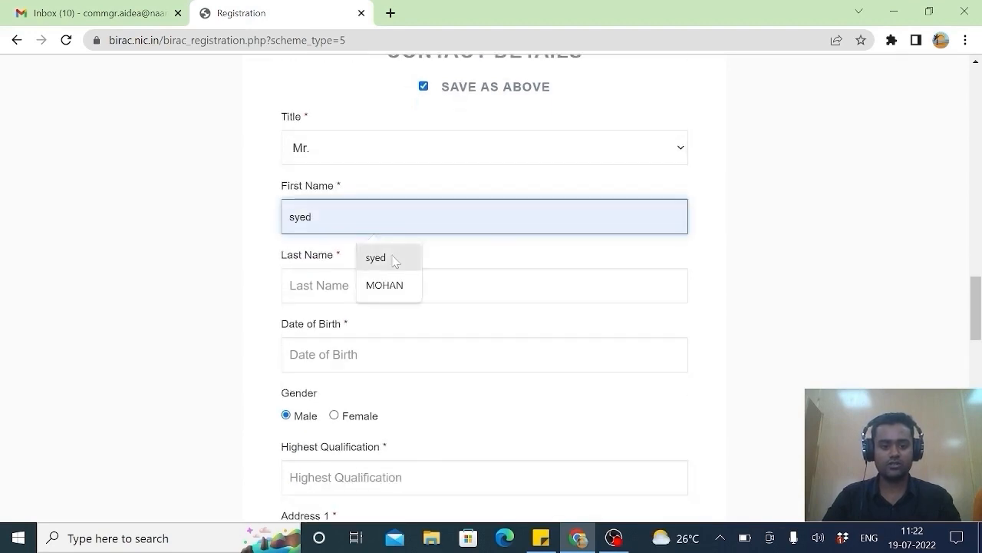
click(484, 284)
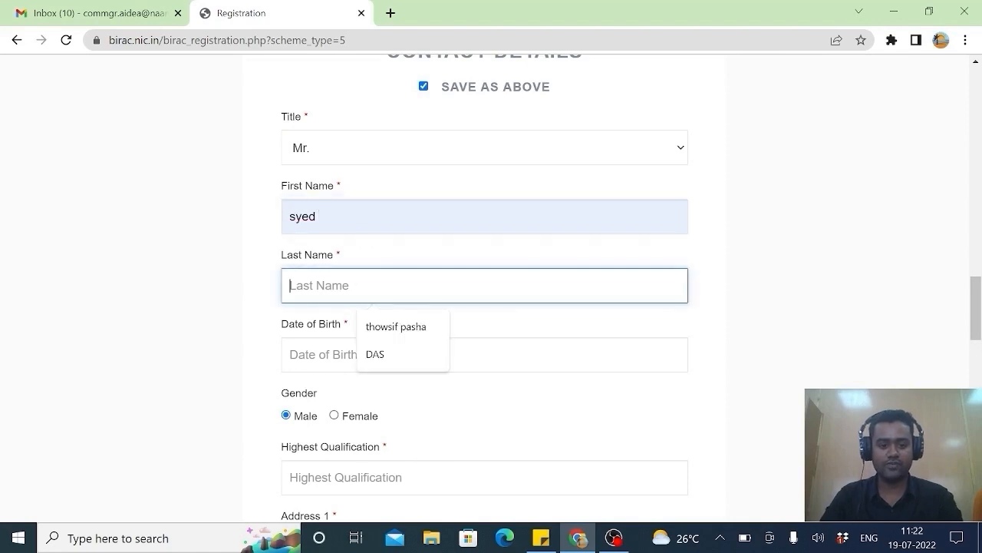
click(396, 326)
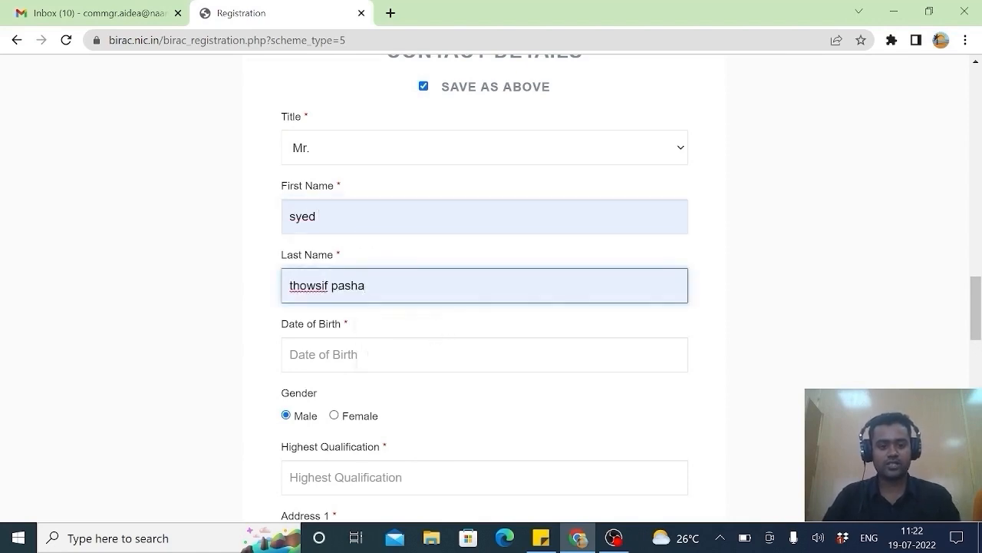
click(484, 354)
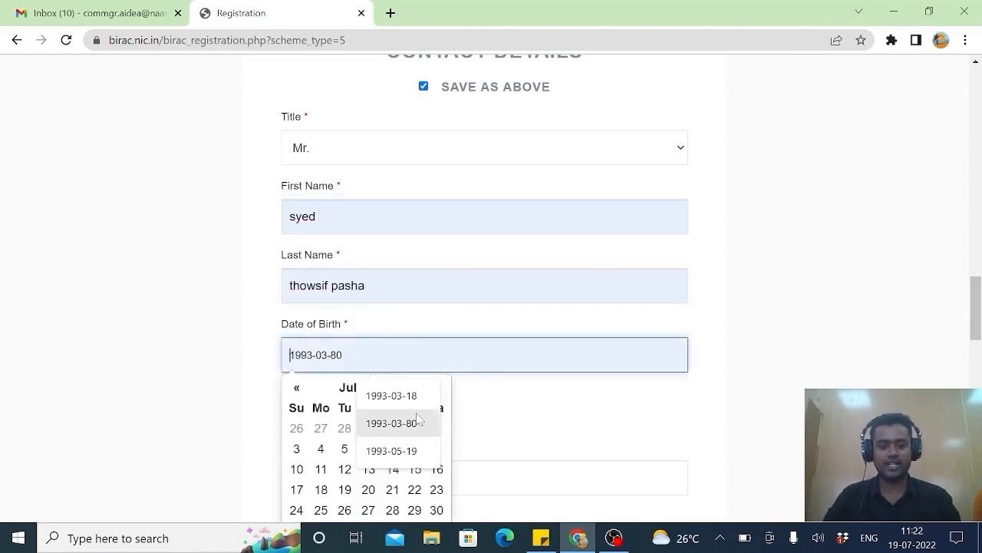
click(391, 395)
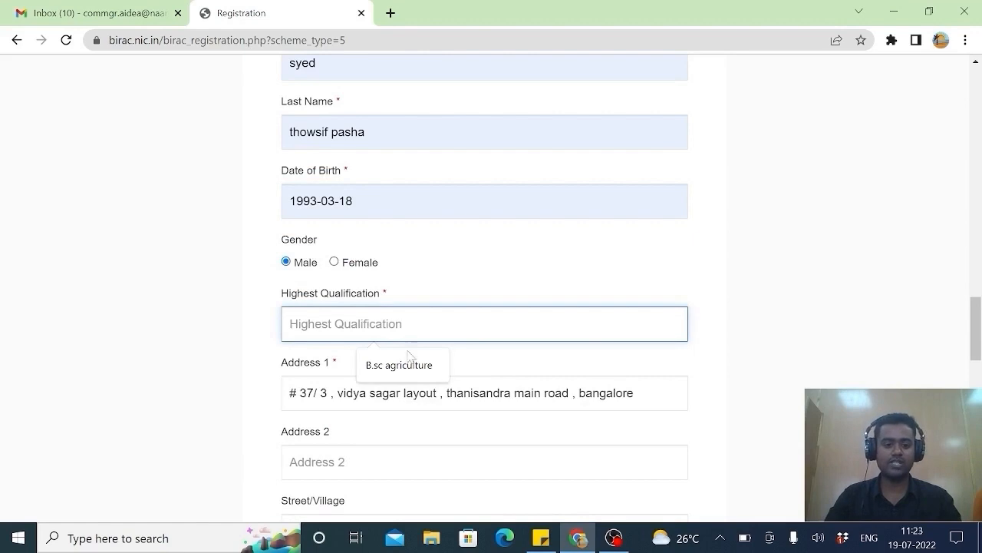
click(399, 363)
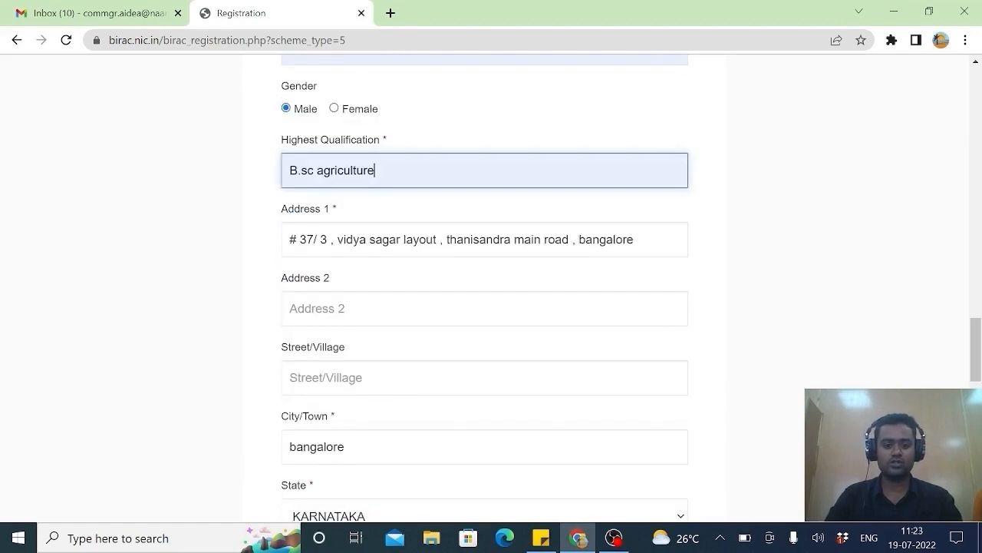
scroll(down, 3)
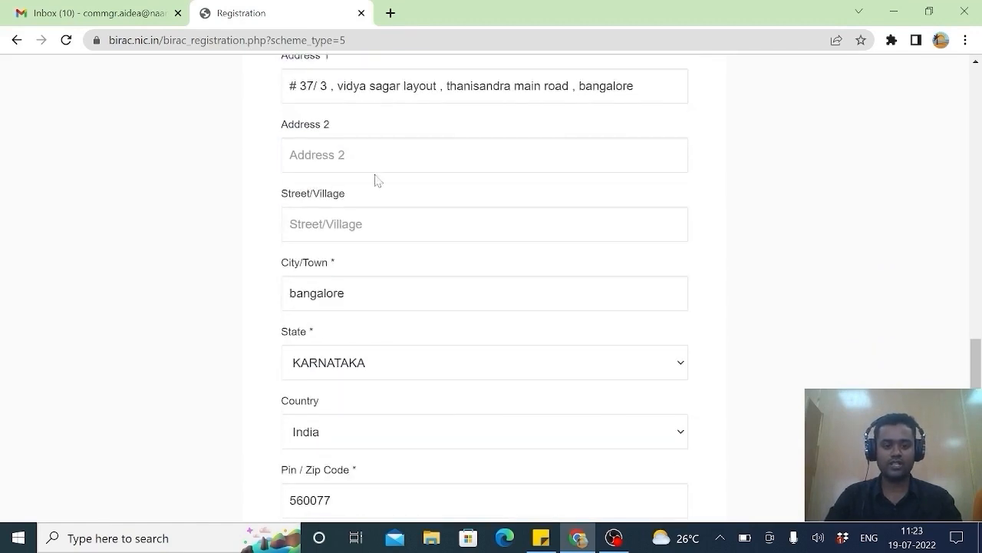
scroll(down, 3)
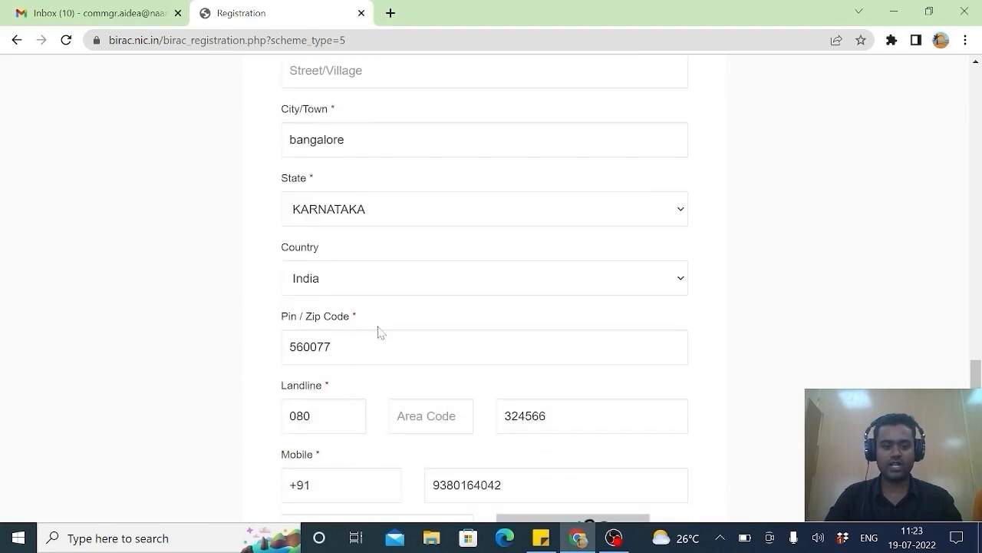
scroll(down, 3)
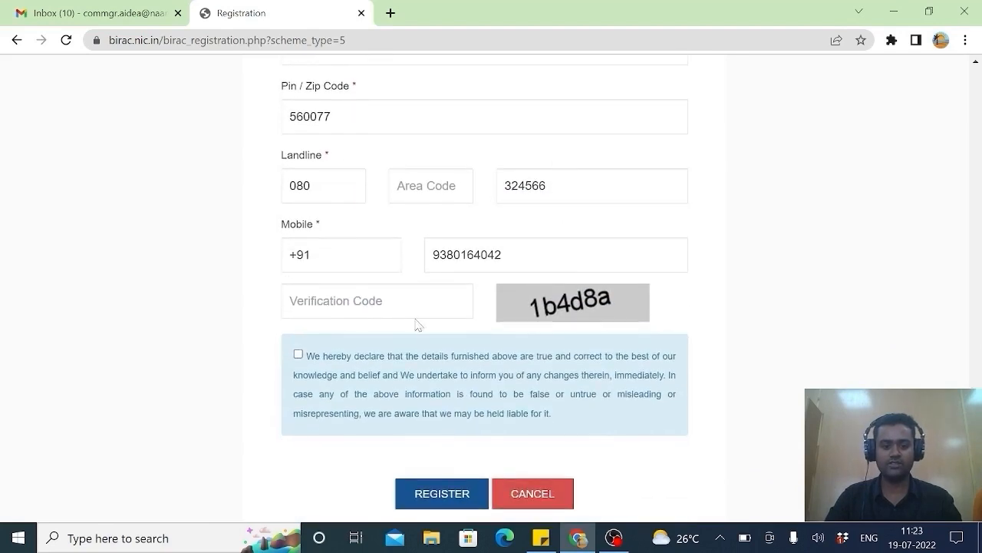
click(377, 300)
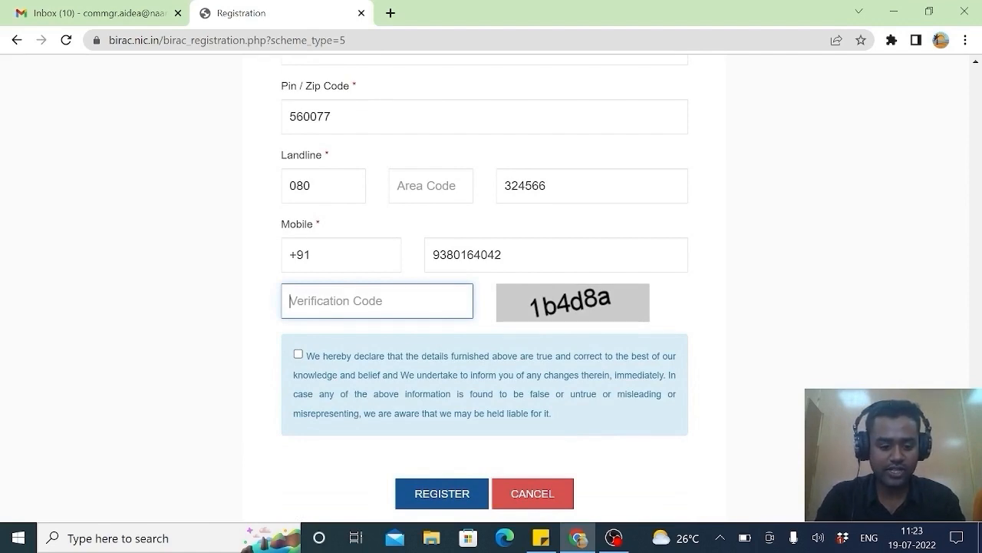
click(441, 492)
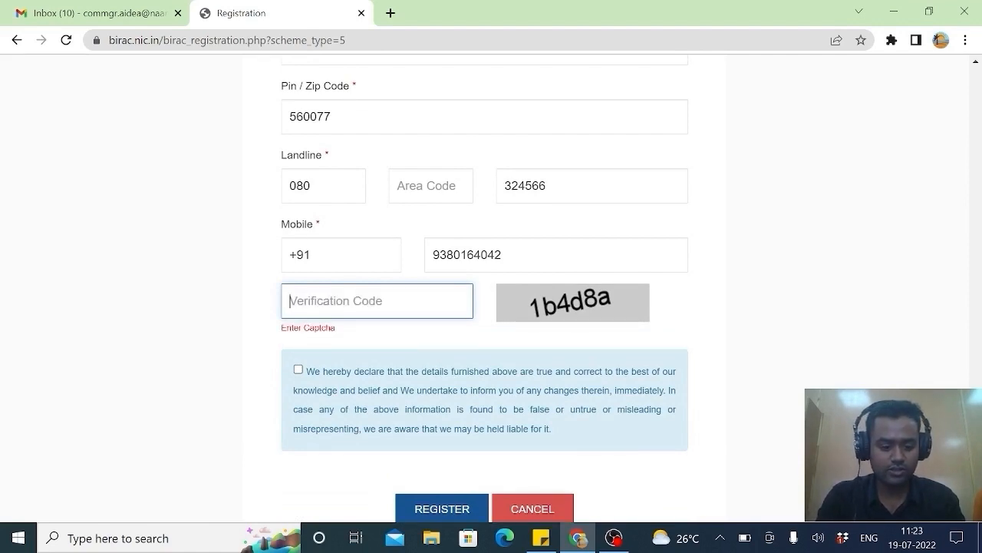
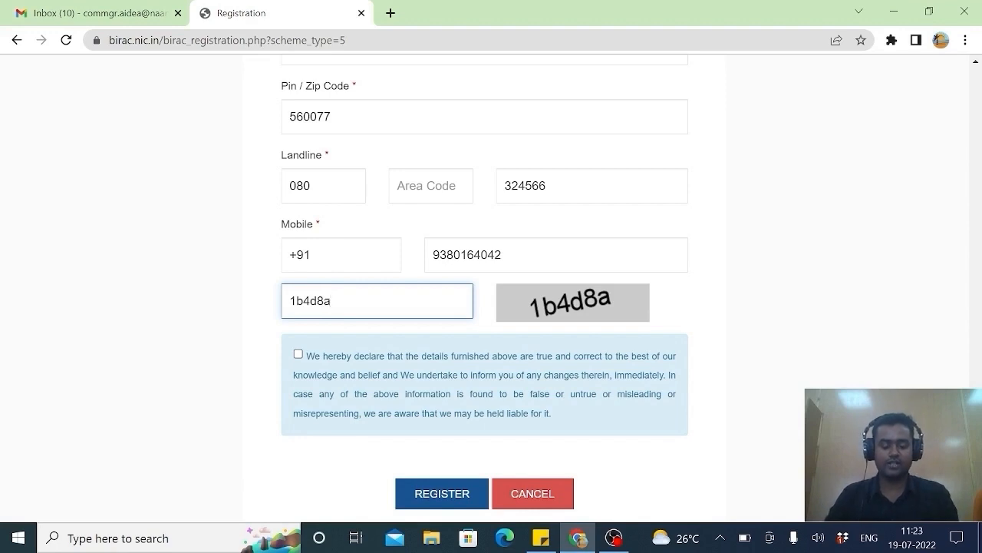
click(298, 354)
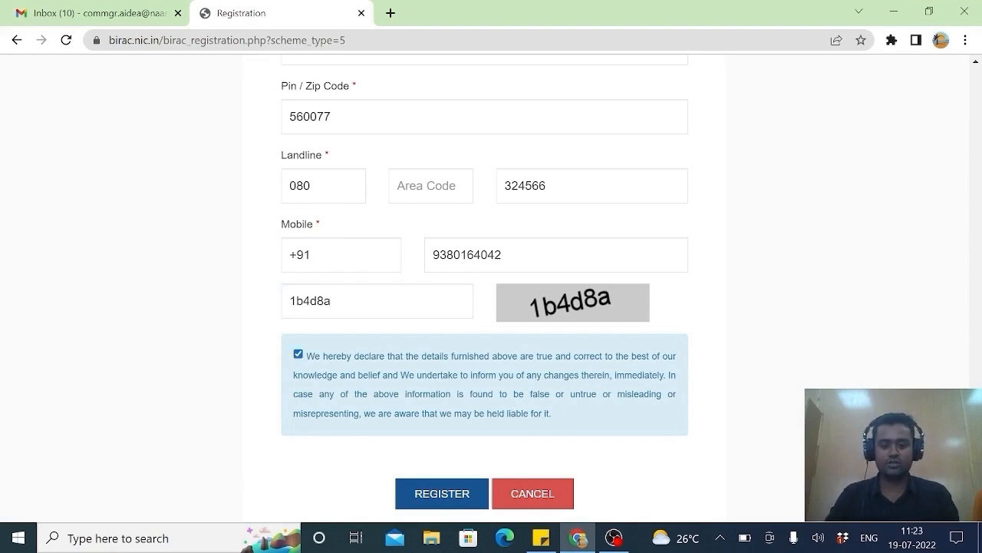
click(441, 493)
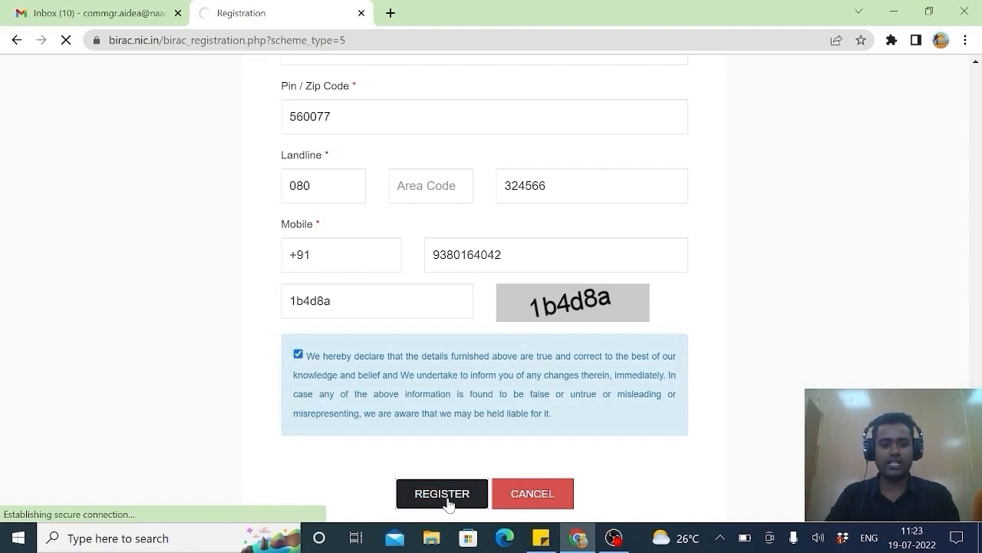
click(441, 493)
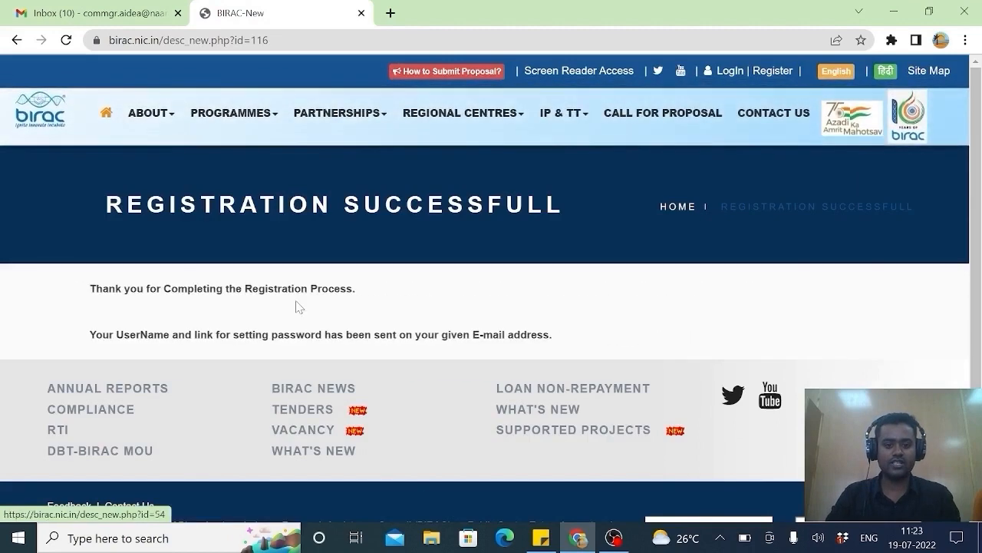
mouse_move(538, 230)
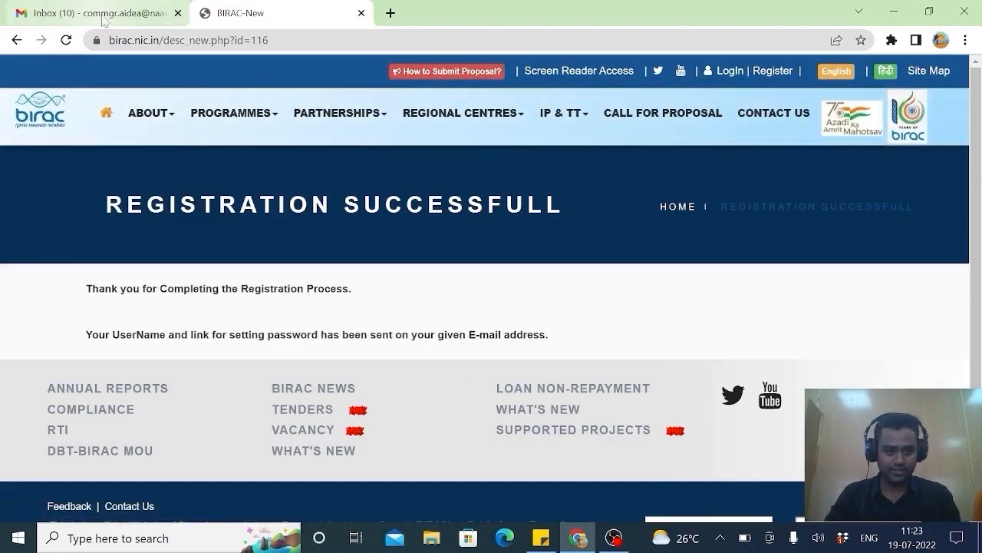
- In Gmail, open the BIRAC registration email and follow its reset-password link
click(92, 13)
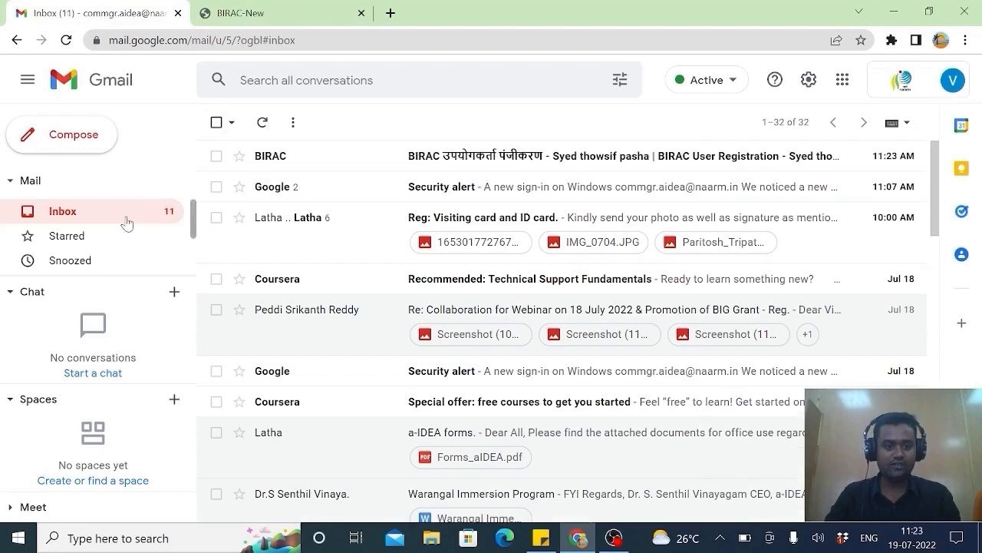
mouse_move(307, 156)
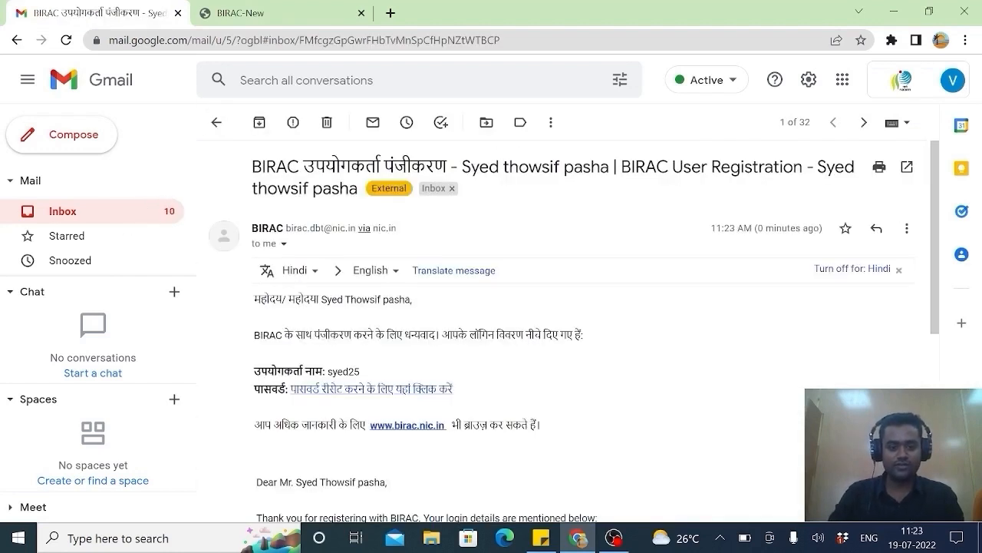
scroll(down, 3)
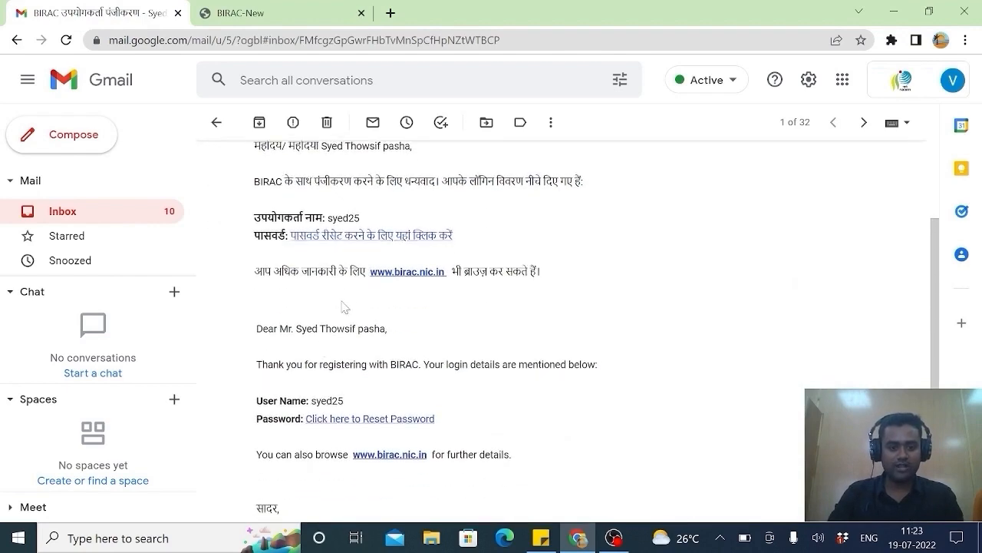
mouse_move(369, 418)
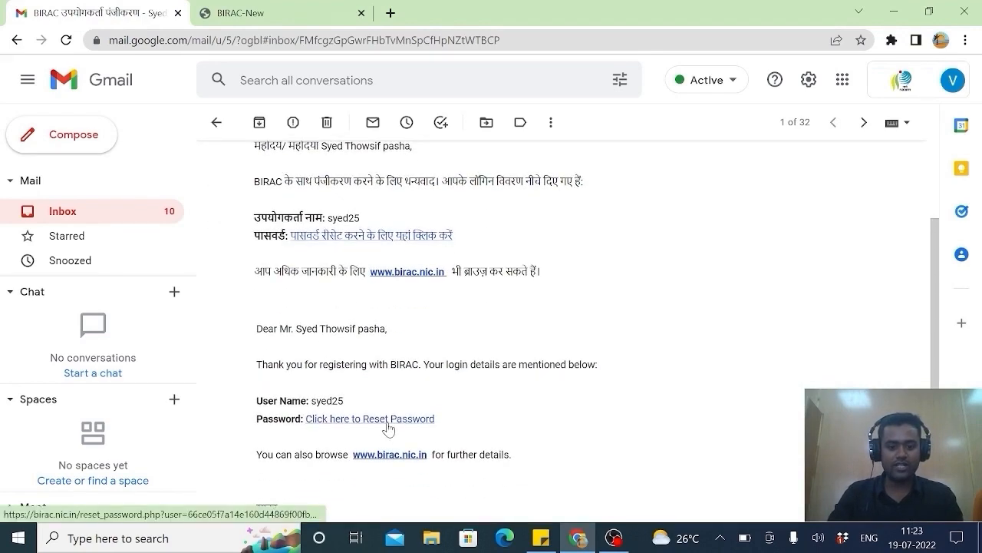
click(369, 419)
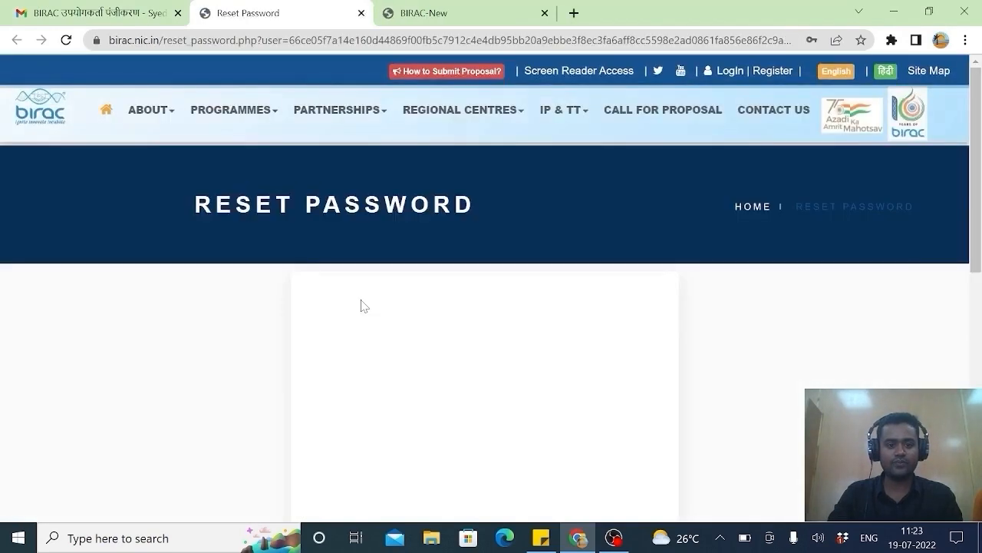
scroll(down, 3)
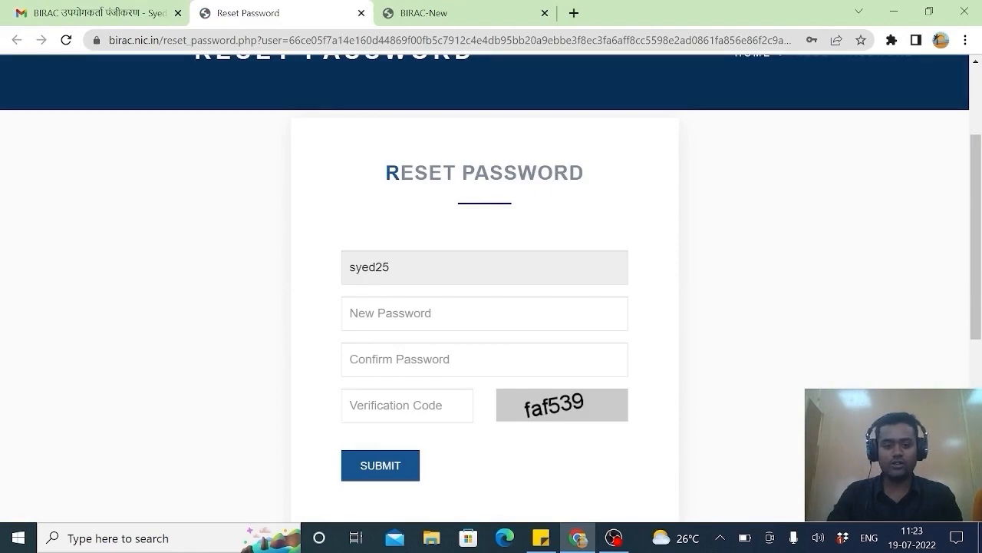
click(485, 313)
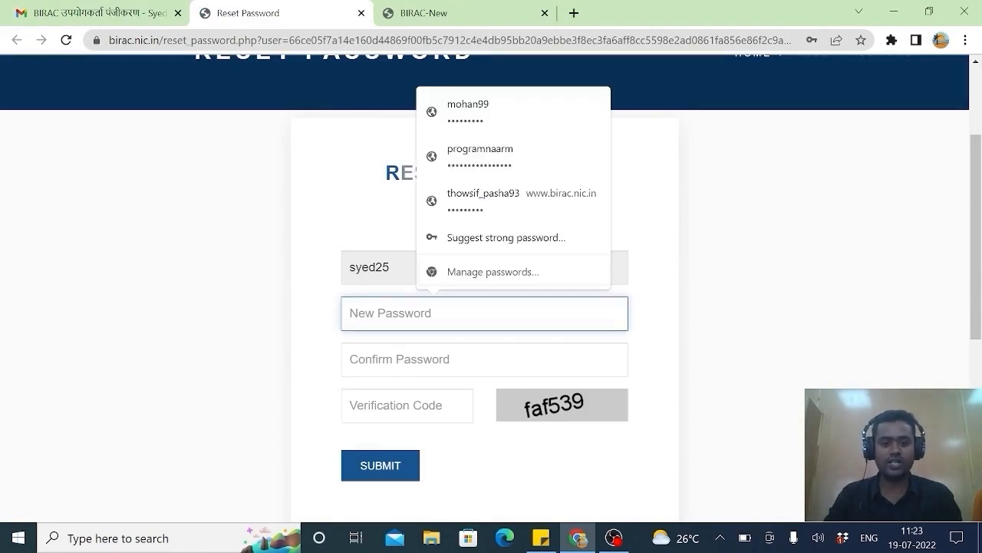
text(•)
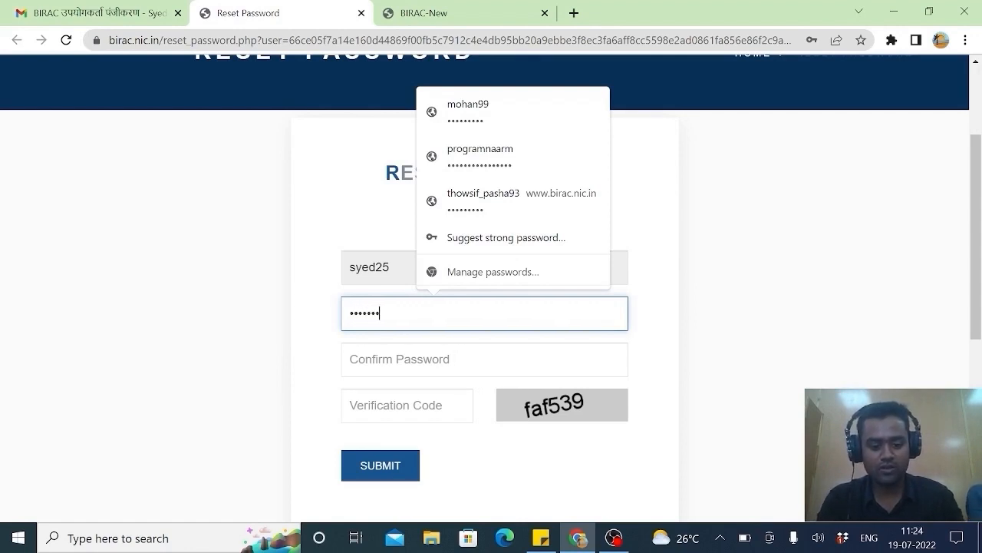
click(484, 359)
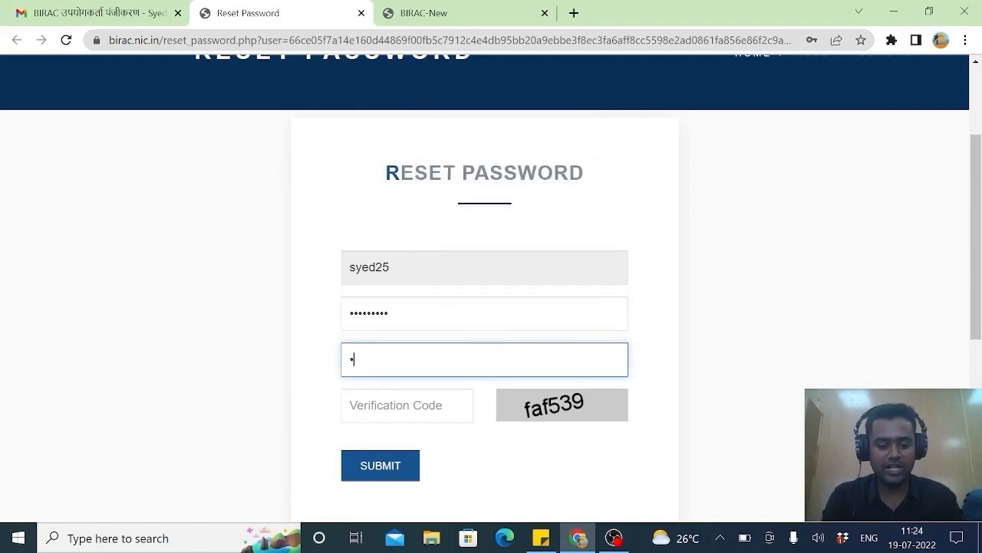
text(••••)
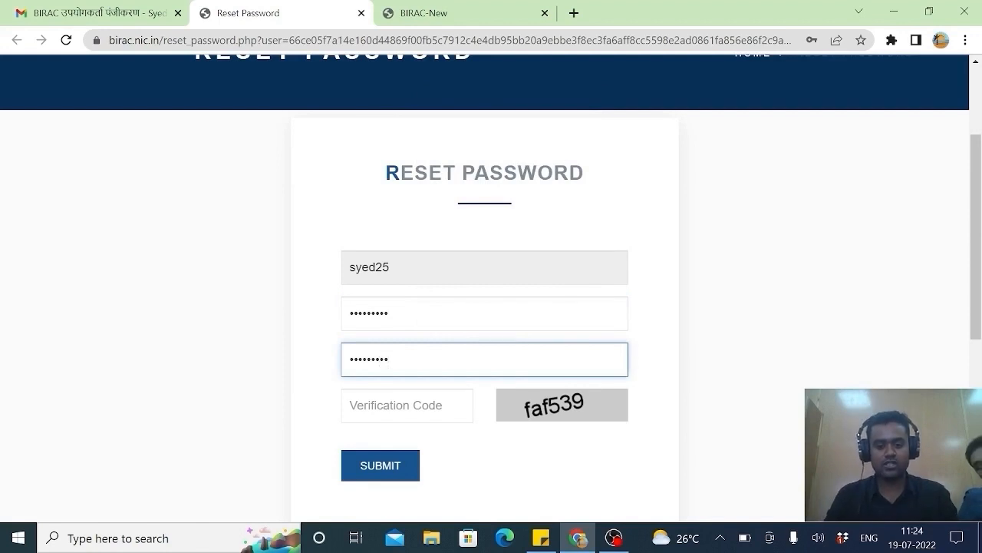
click(406, 405)
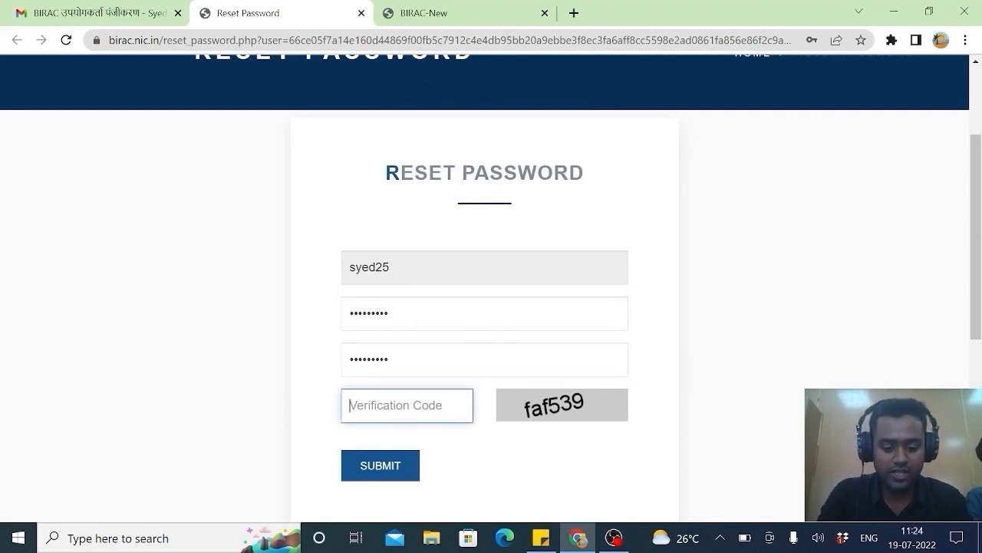
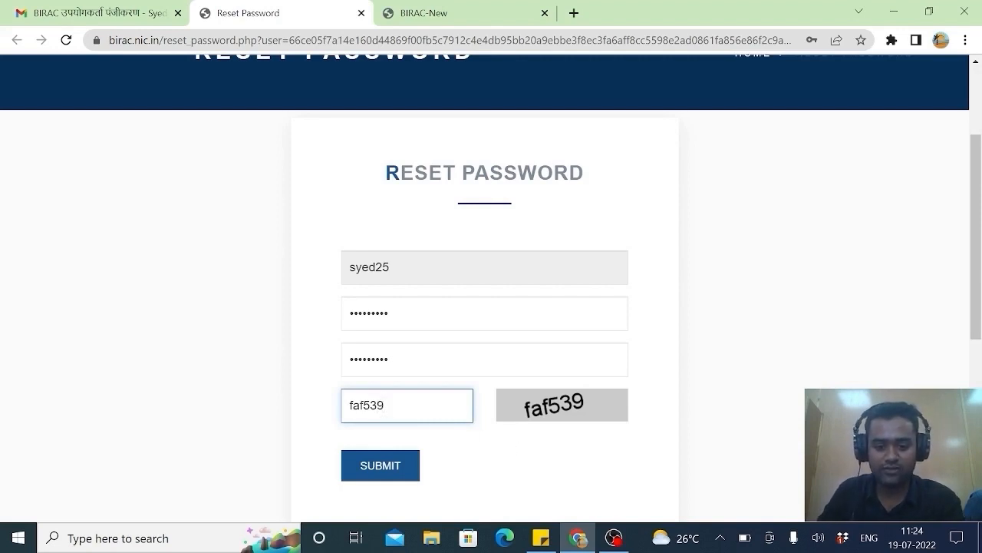
click(380, 465)
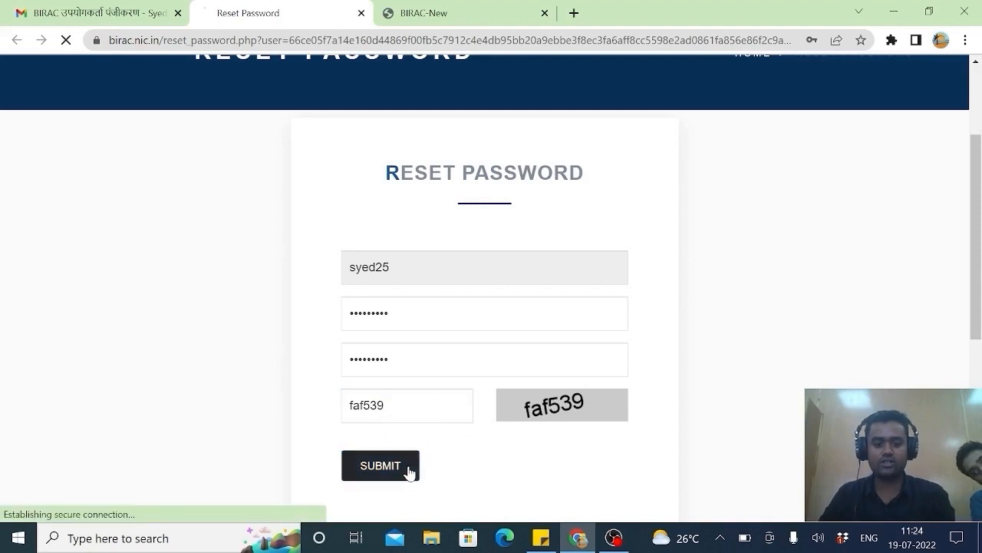
click(380, 465)
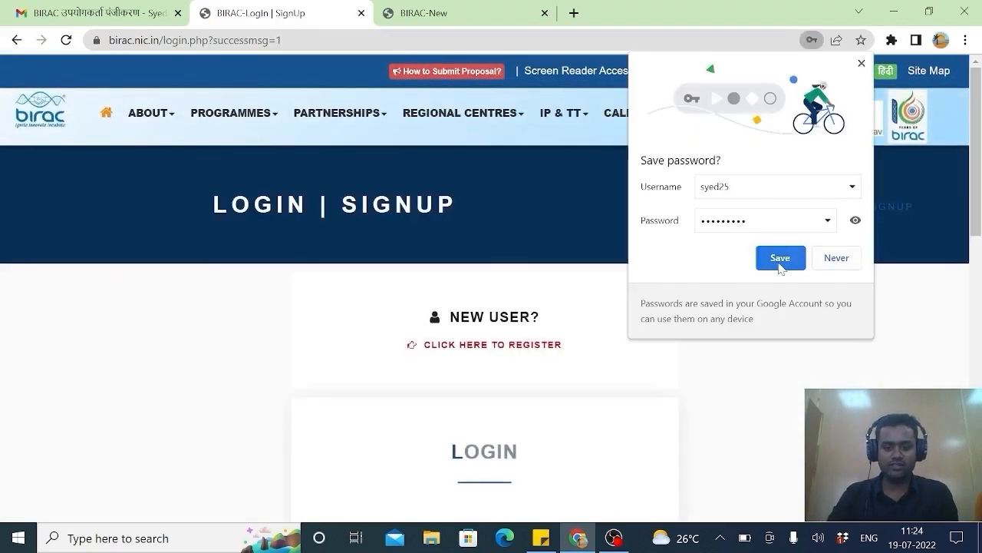
- Save the new login in the browser and scroll to the login form
click(780, 257)
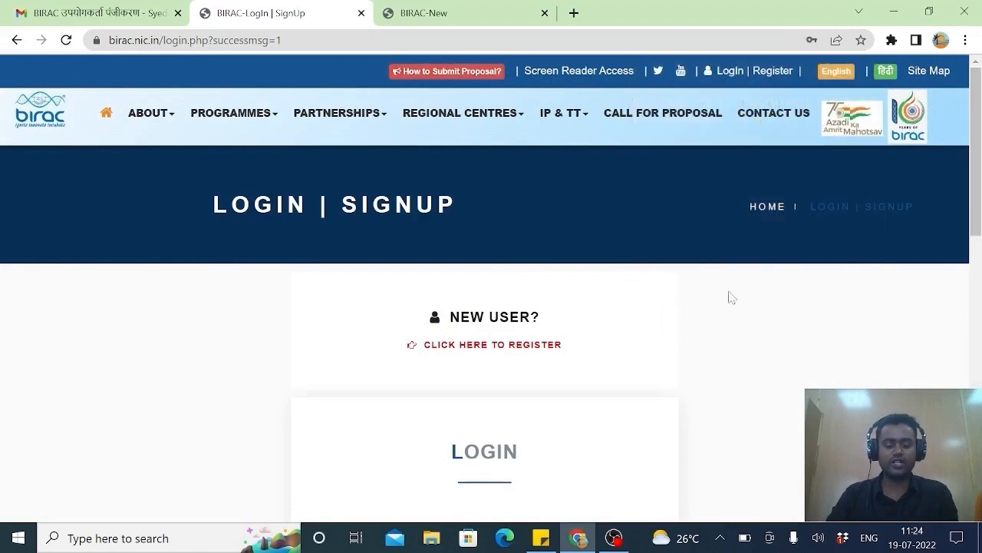
scroll(down, 3)
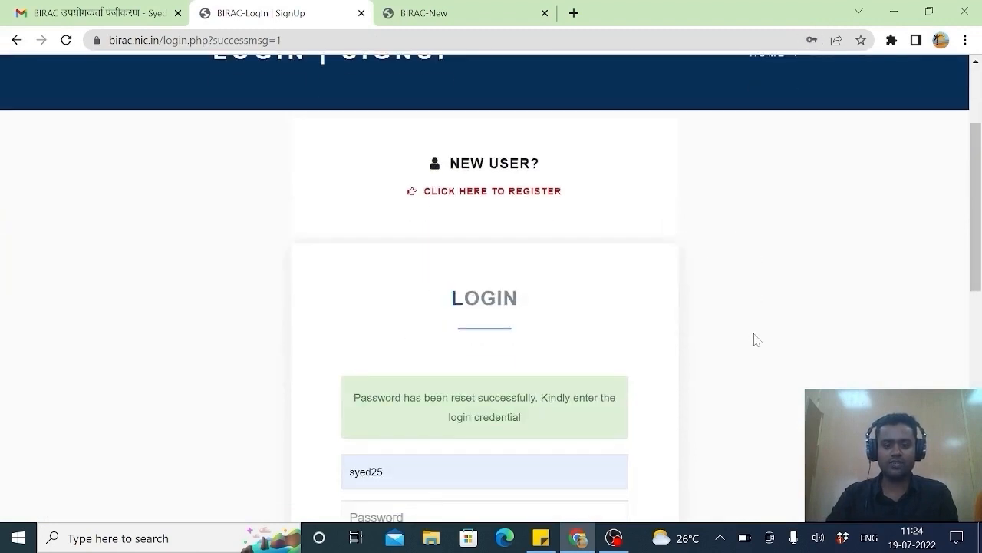
scroll(down, 3)
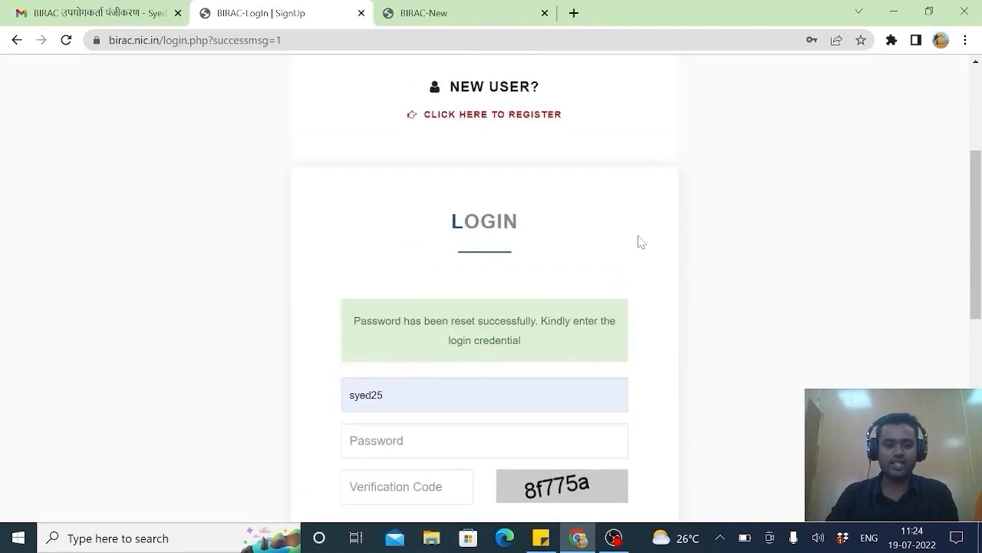
mouse_move(520, 244)
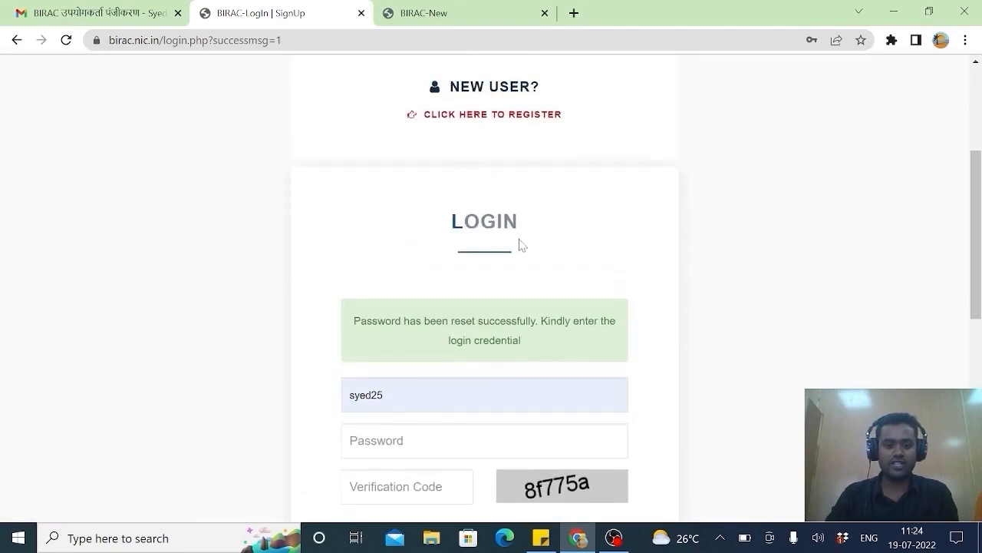
scroll(down, 3)
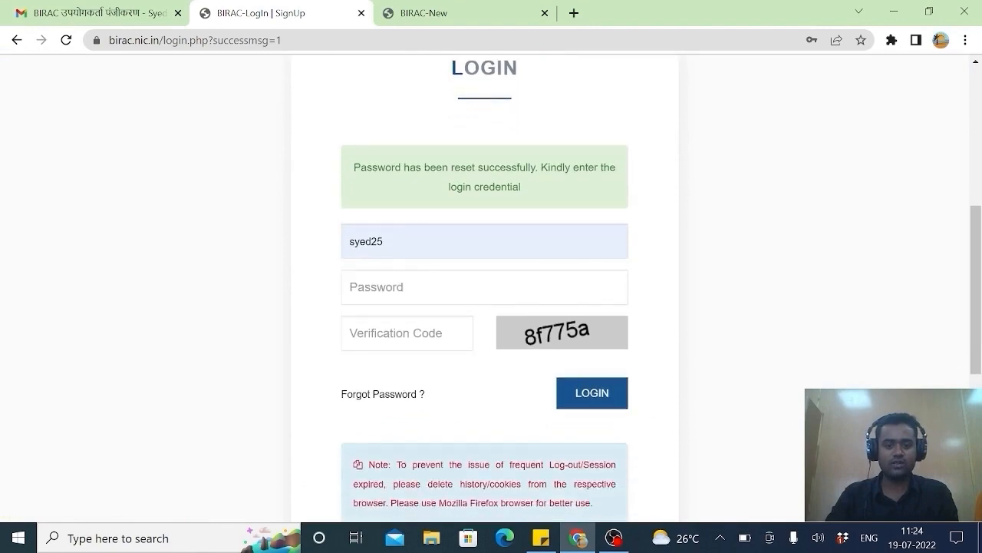
click(484, 286)
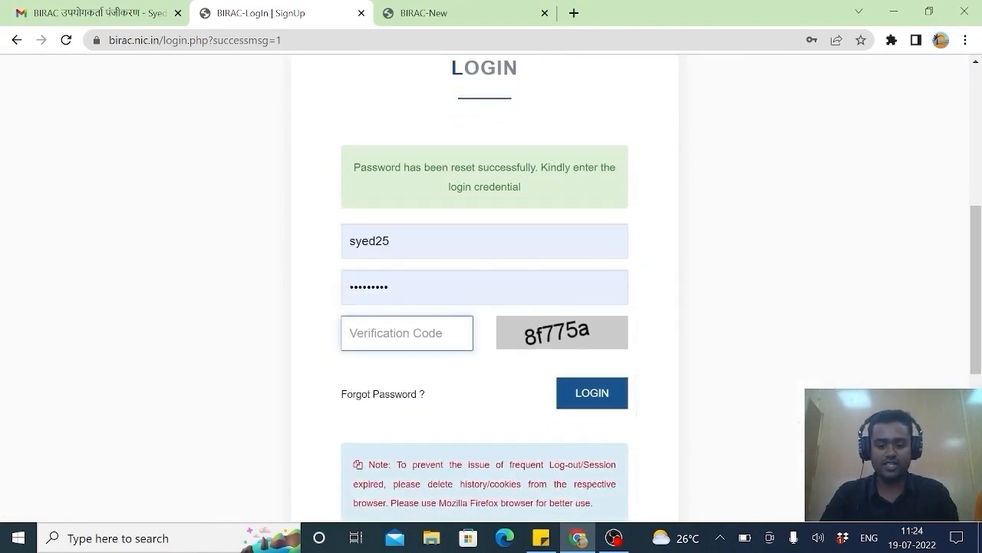
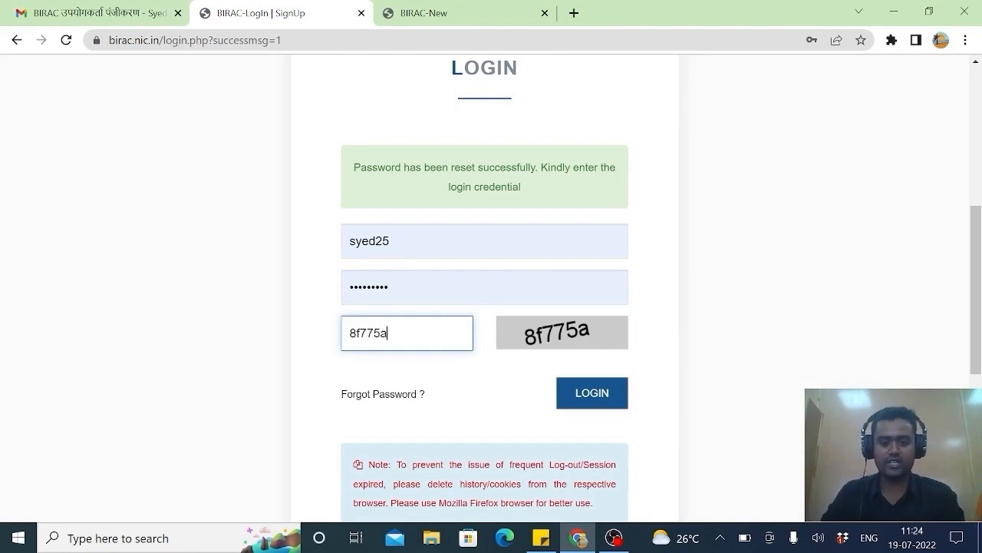
click(591, 392)
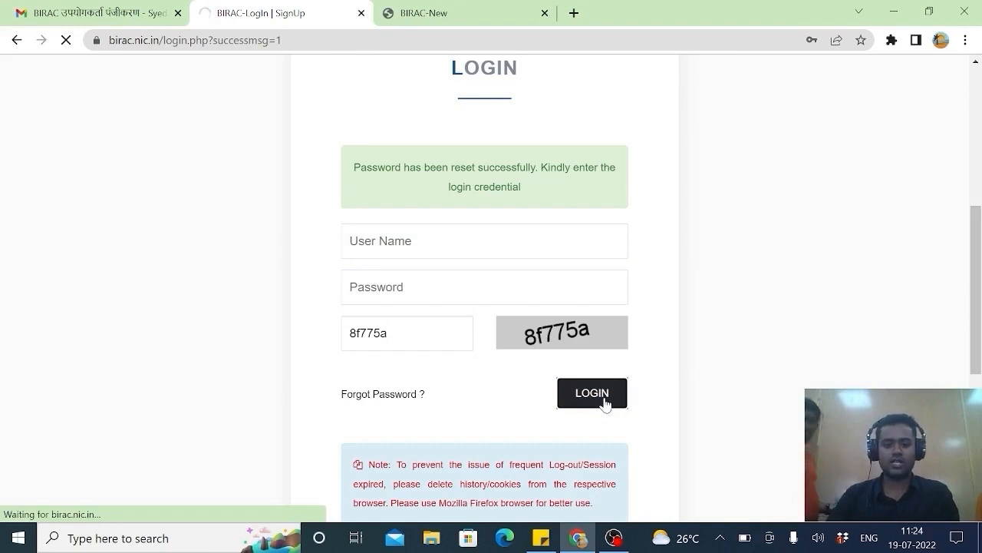
click(592, 392)
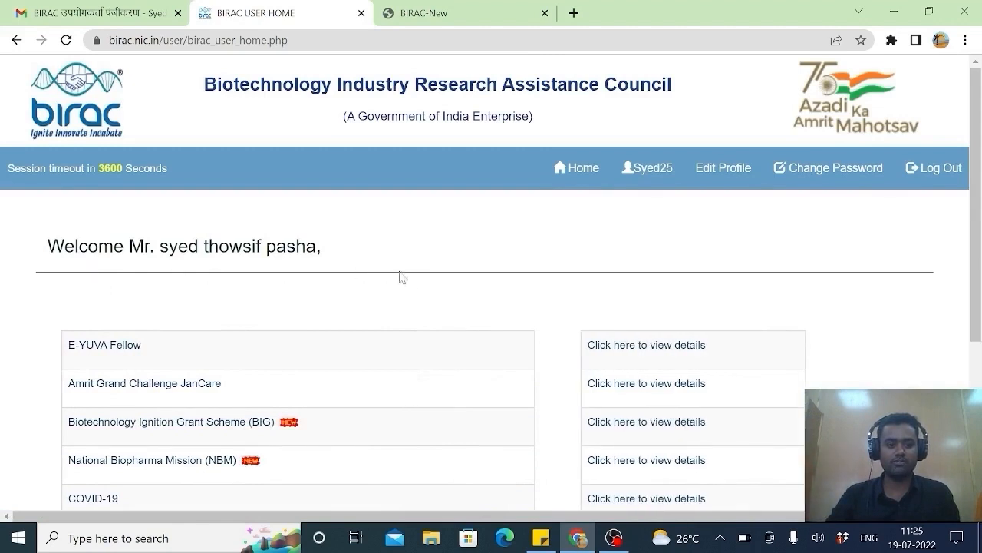
- Open the Biotechnology Ignition Grant Scheme (BIG) dashboard and start submitting a new proposal
scroll(down, 3)
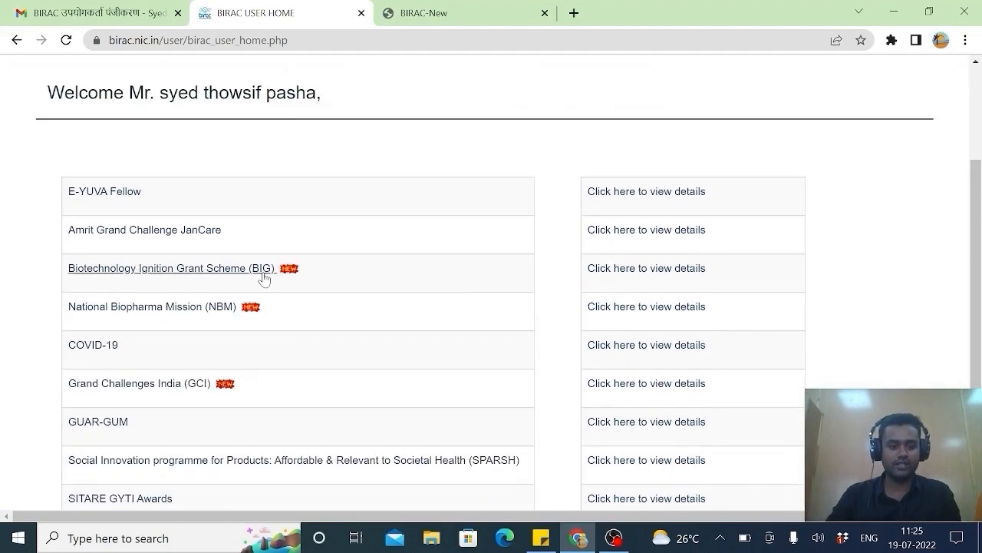
click(169, 268)
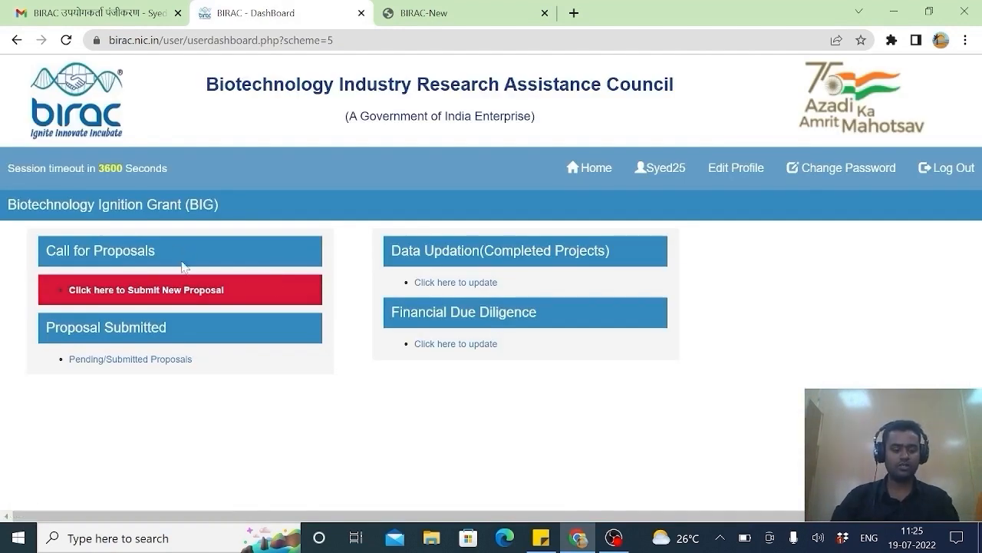
mouse_move(146, 289)
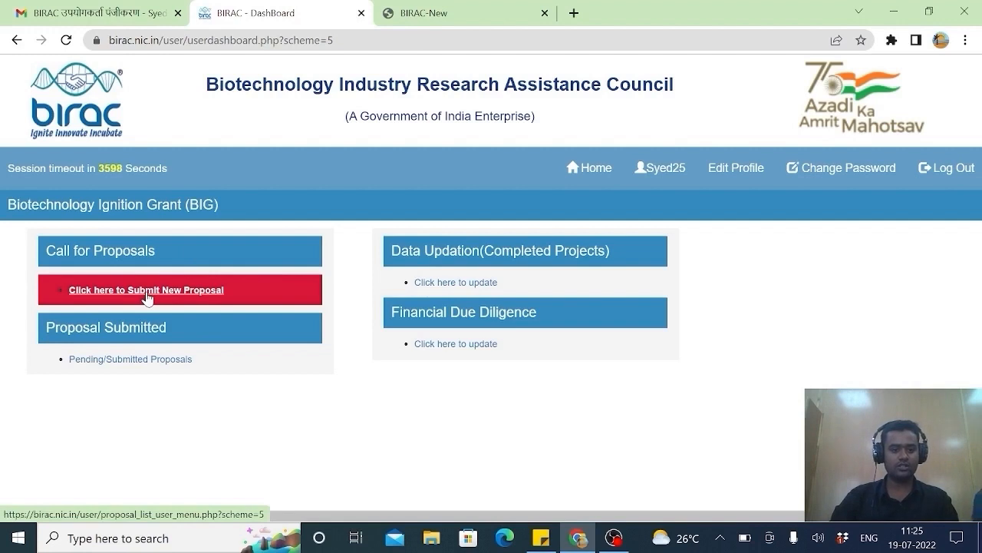
click(147, 289)
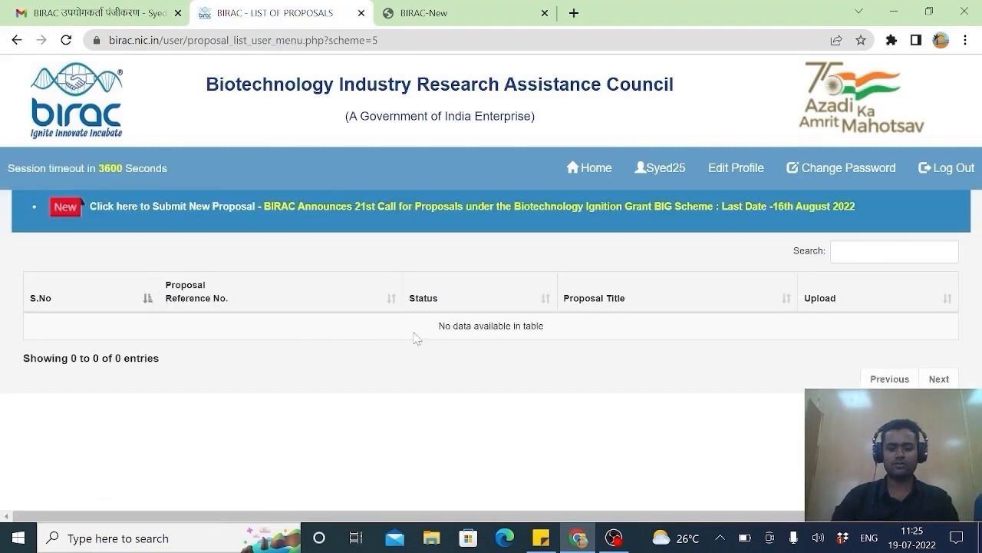
mouse_move(520, 362)
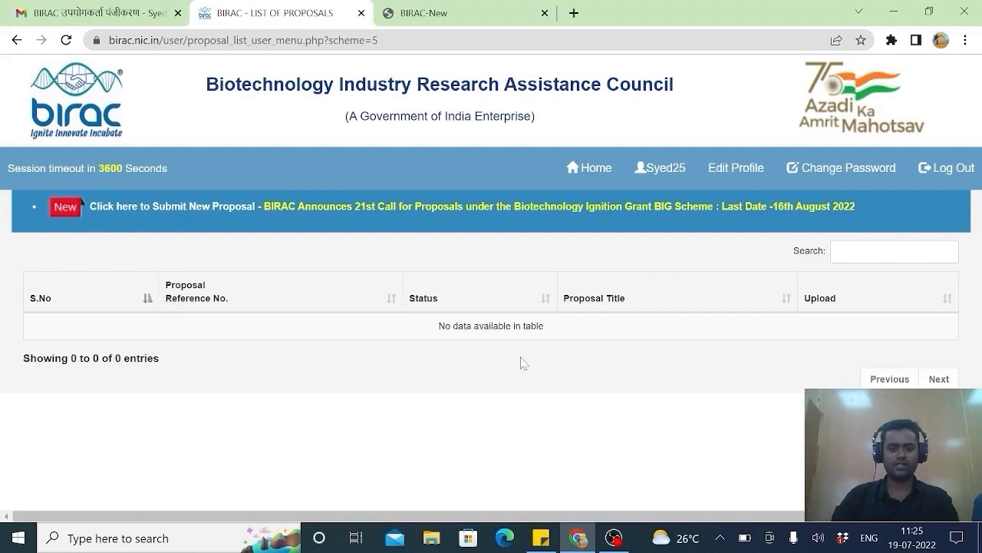
mouse_move(184, 205)
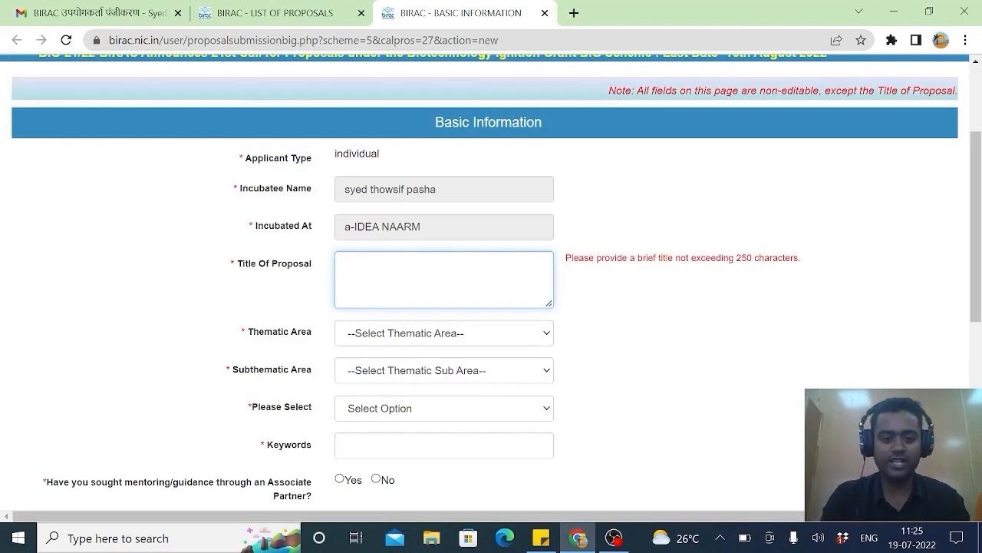
- Enter 'use of antibiotic feed in poultry' as the proposal title, correcting typos
click(444, 279)
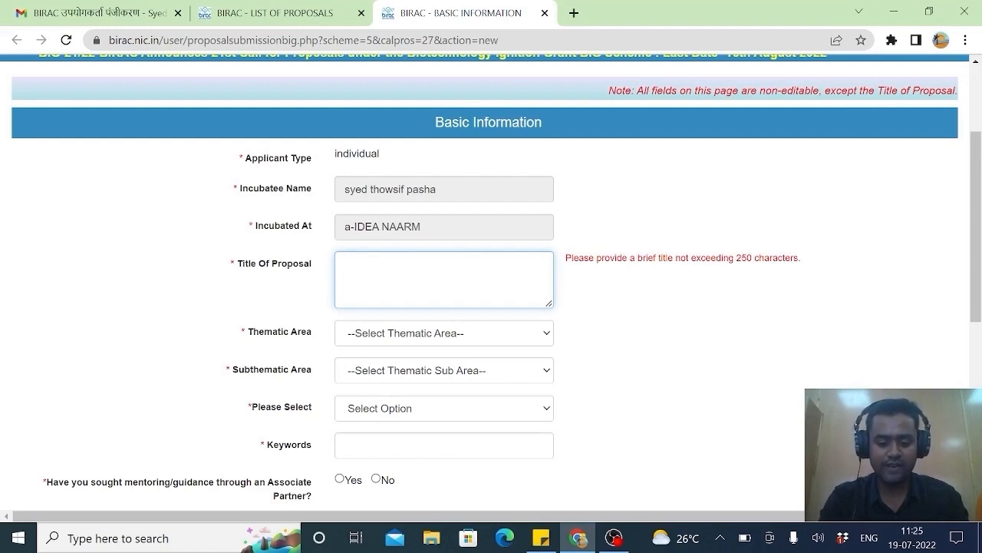
text(use)
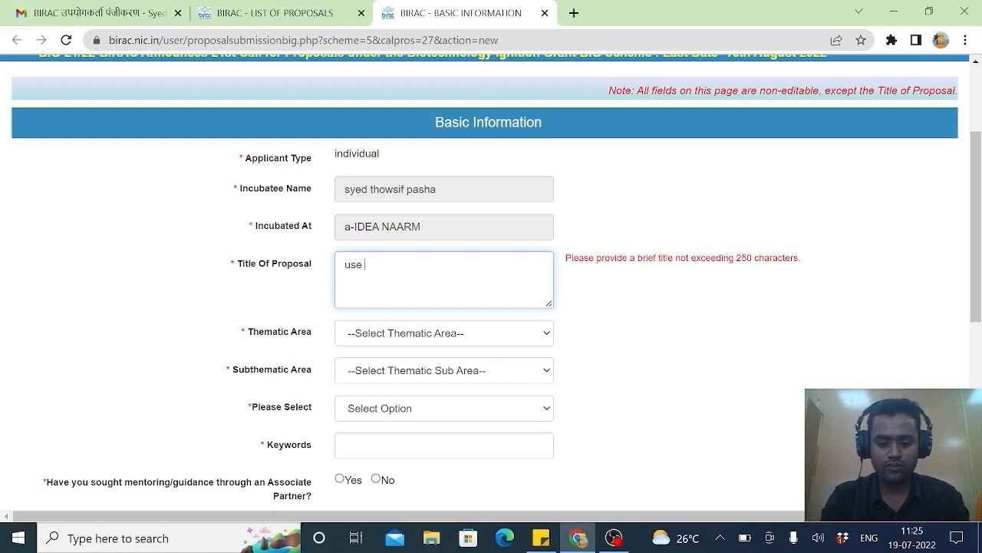
text(of anti)
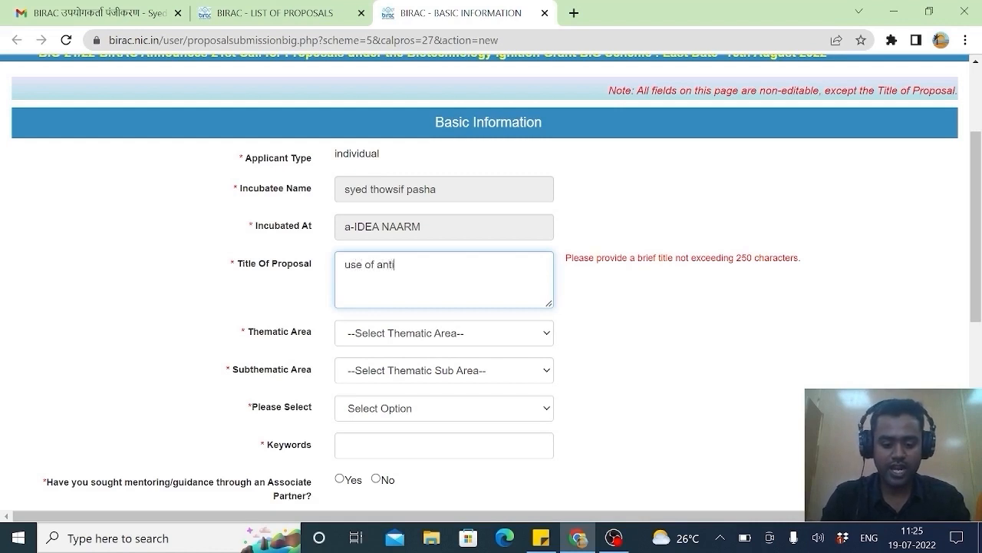
text(biotc)
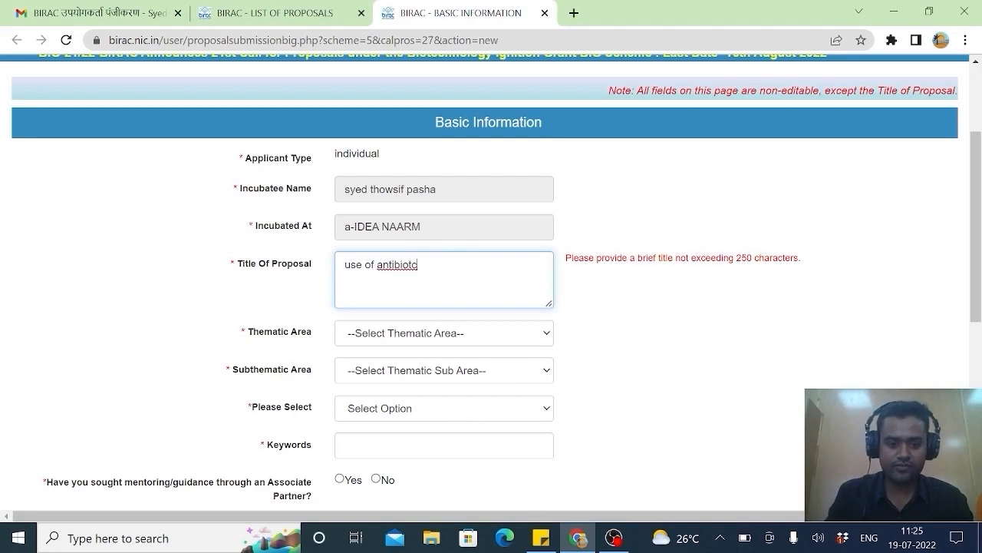
key(Backspace)
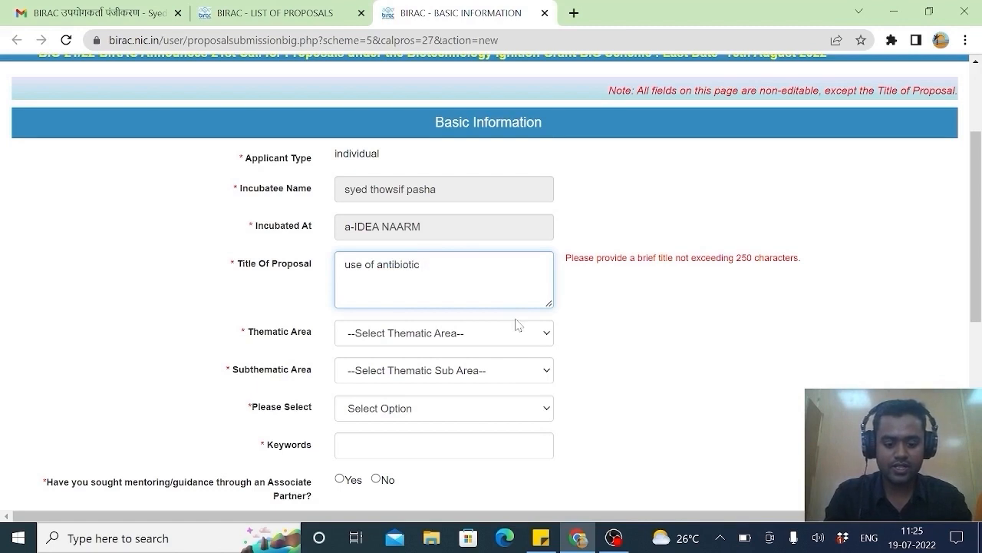
text(fr)
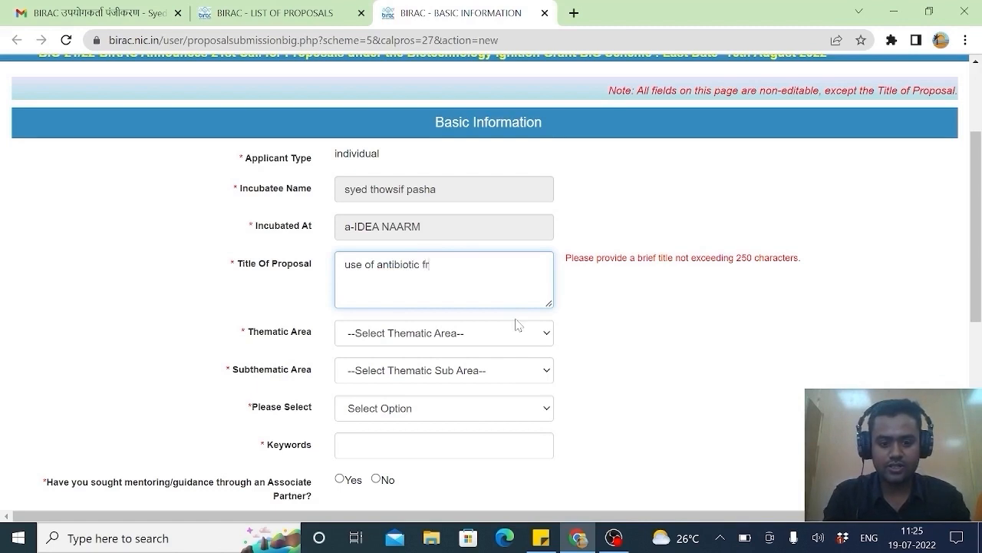
text(ee)
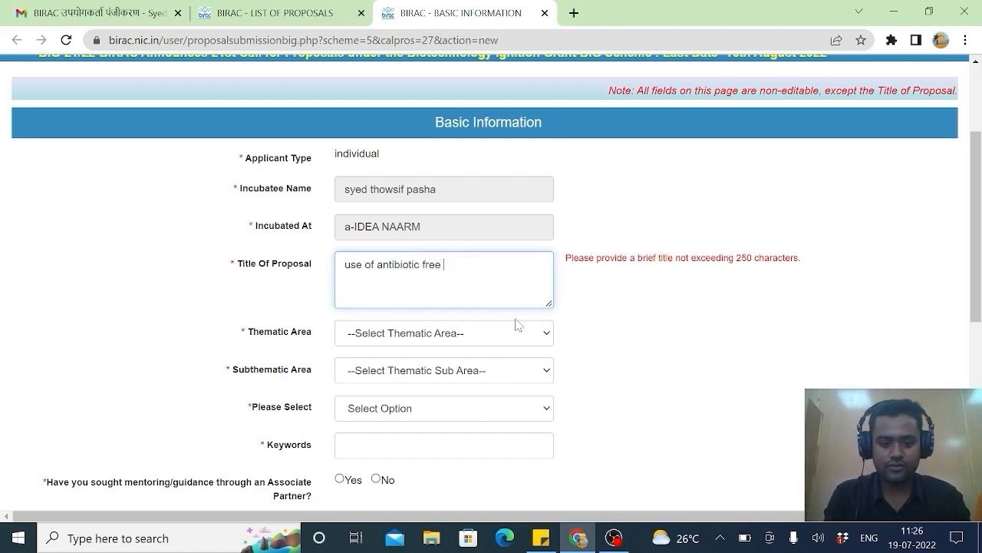
key(Backspace)
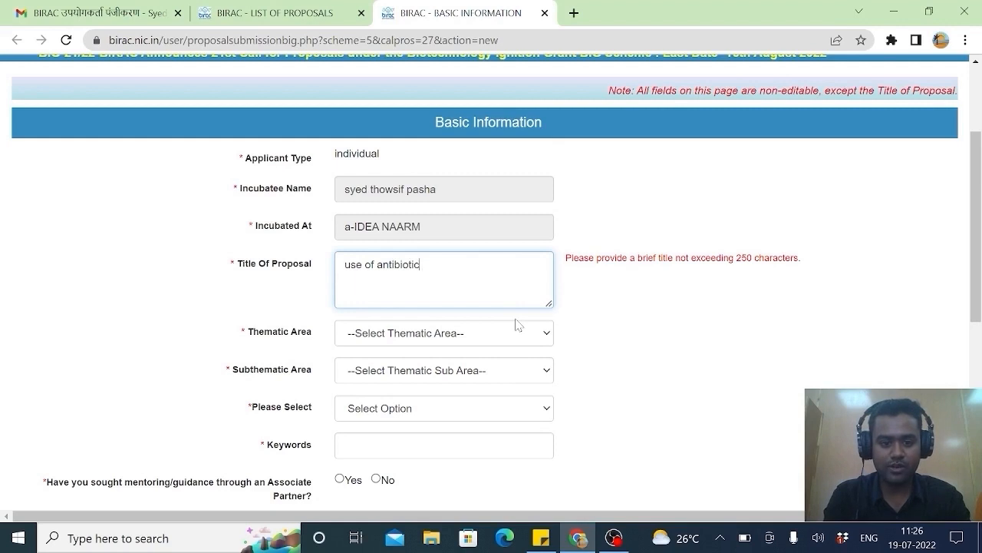
text(feed)
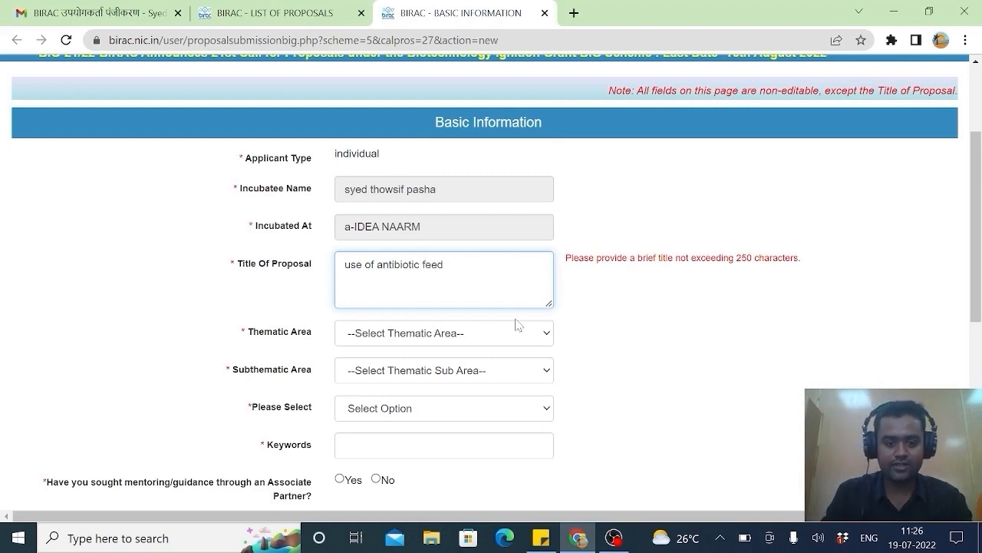
text(in p)
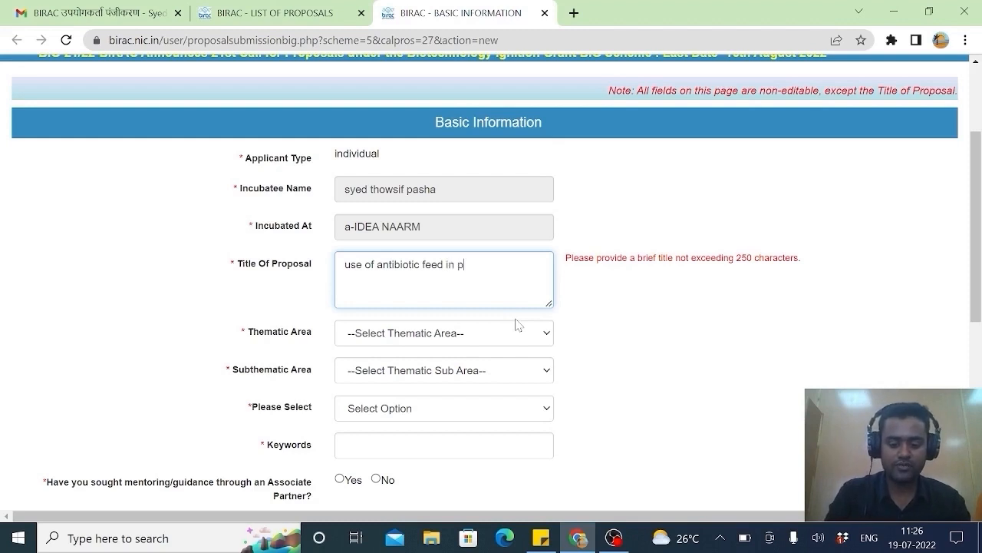
text(oultry)
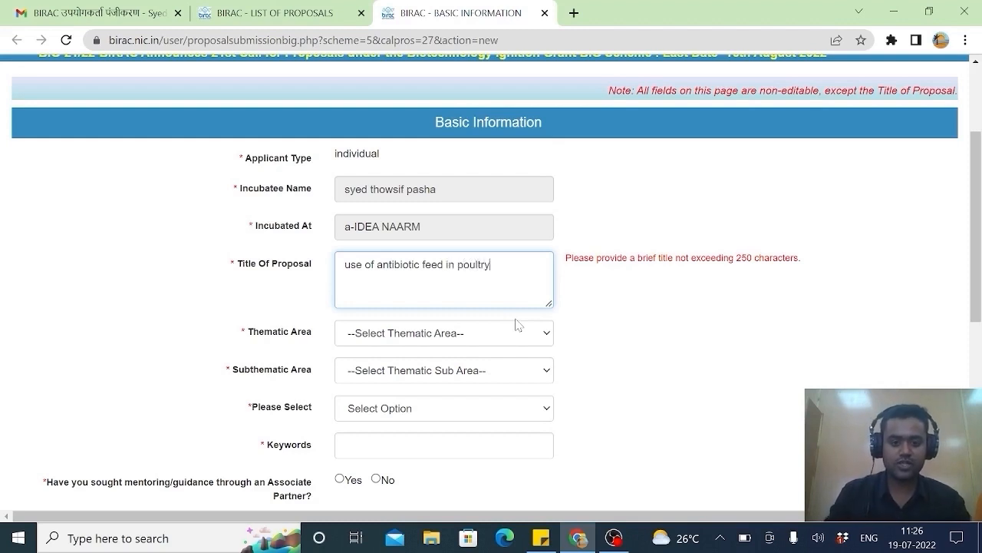
mouse_move(528, 335)
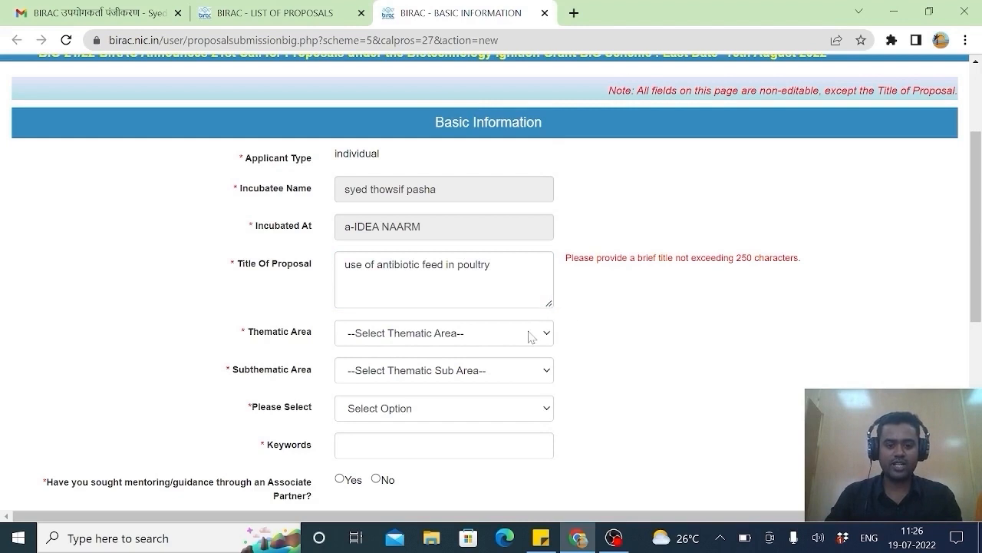
- Set thematic area Agriculture and allied areas, subthematic Secondary Agriculture, technology category None of these
click(444, 333)
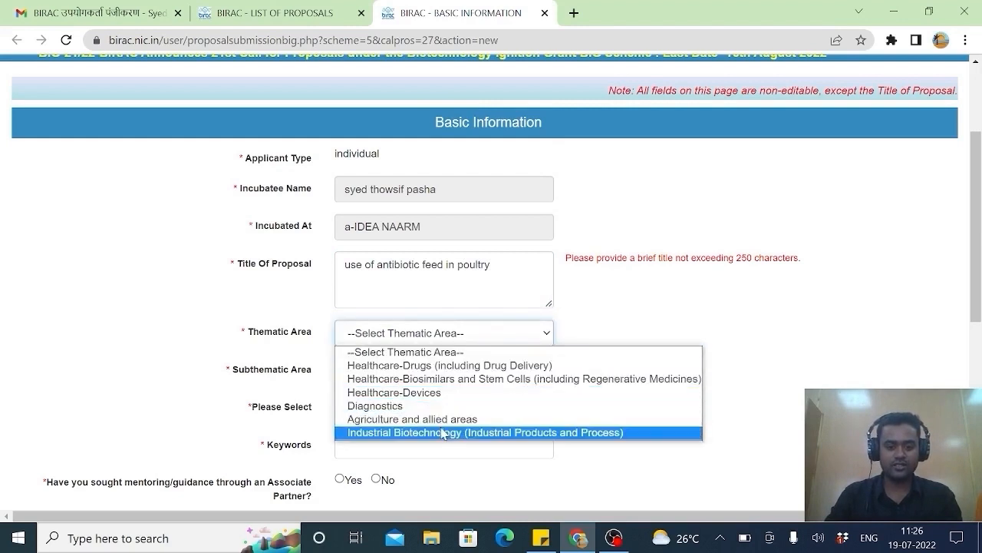
click(412, 418)
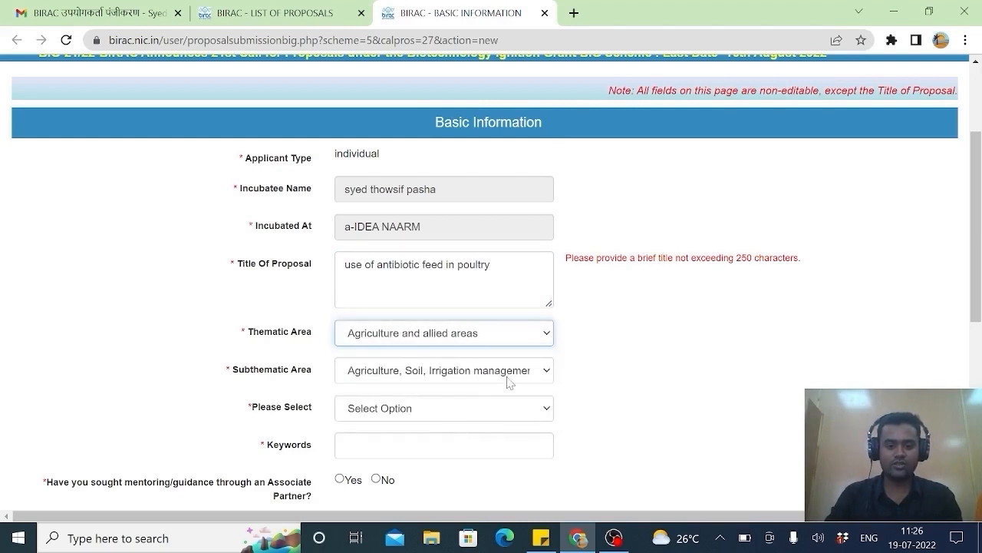
click(444, 369)
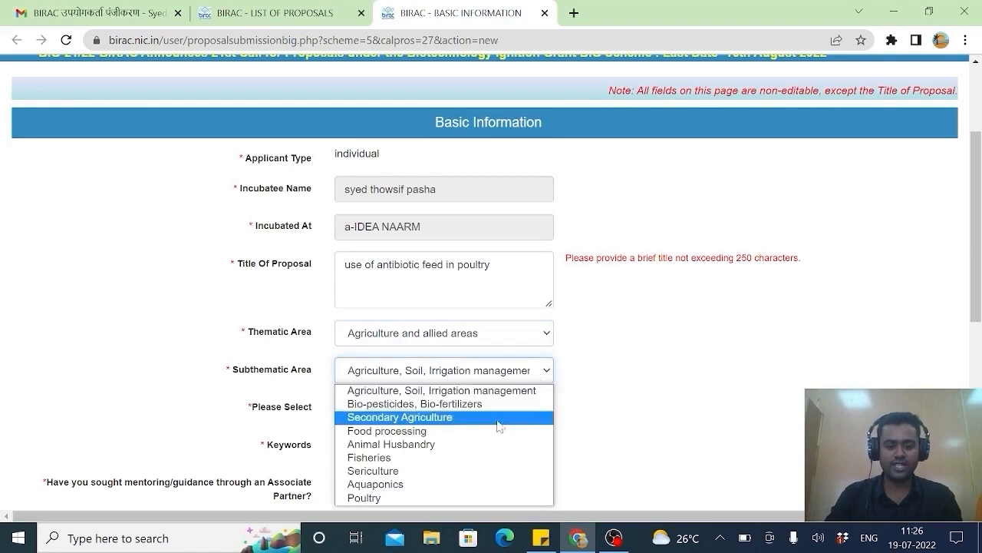
mouse_move(406, 443)
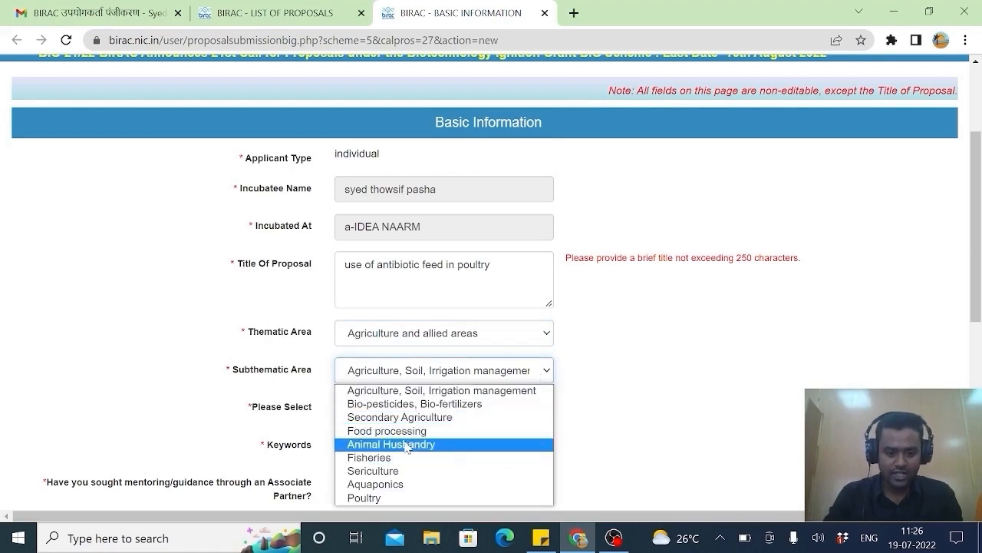
click(400, 417)
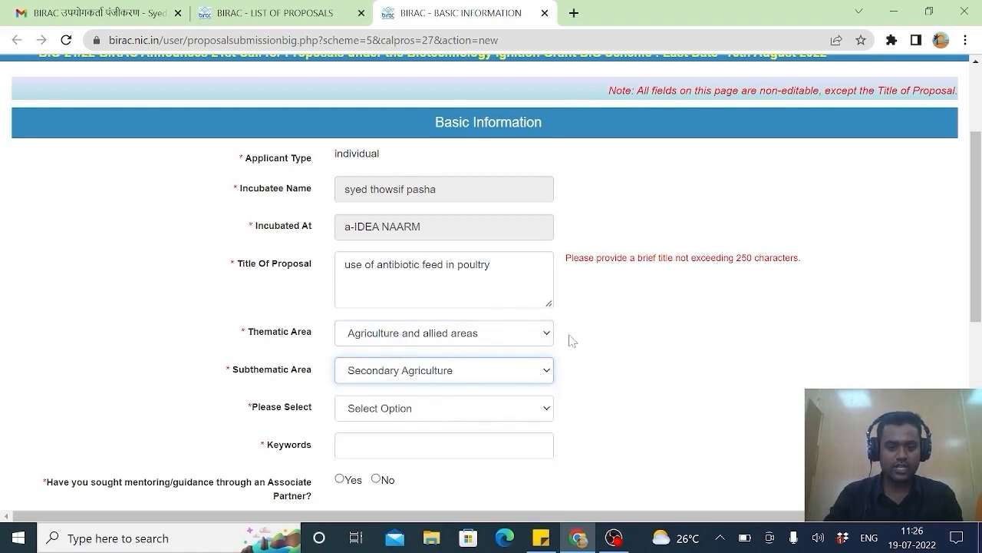
scroll(down, 3)
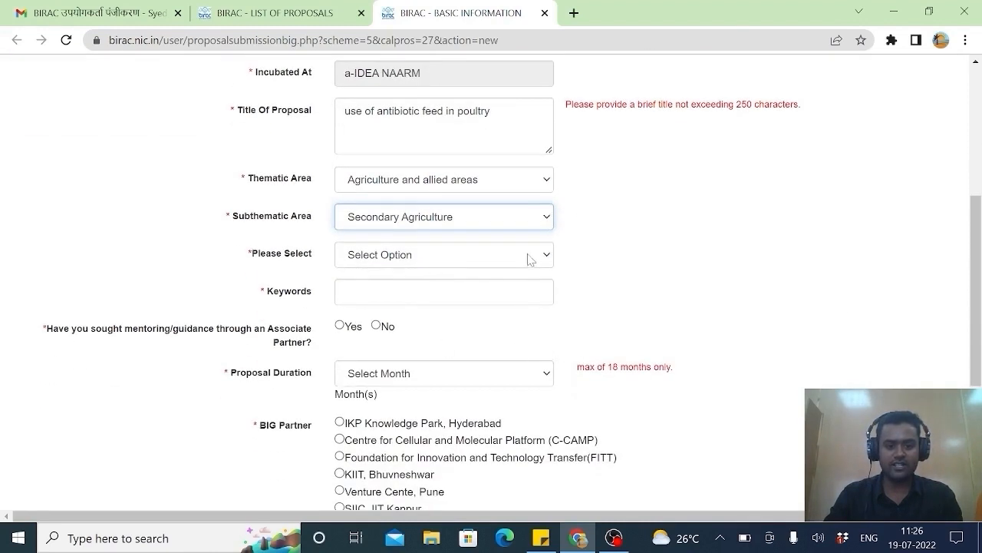
click(443, 254)
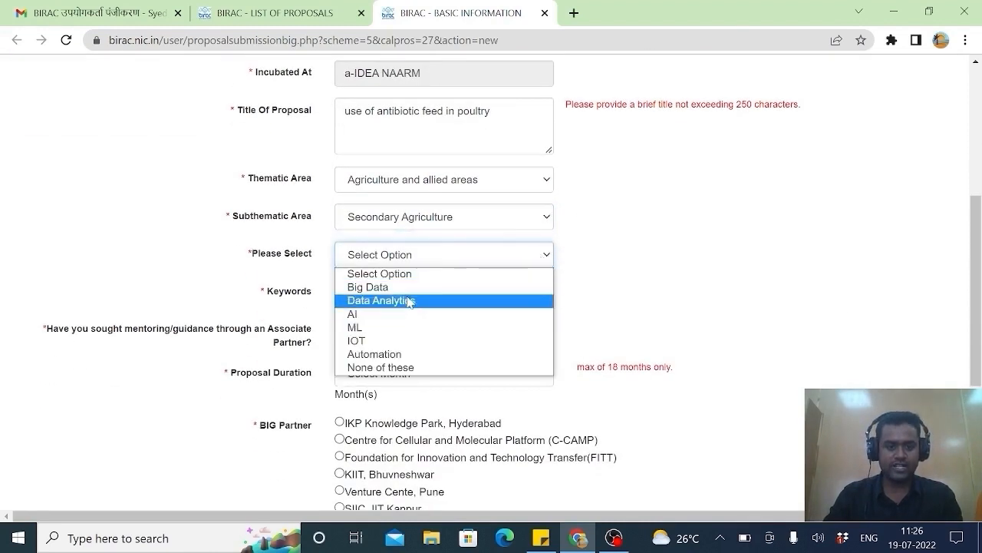
mouse_move(413, 354)
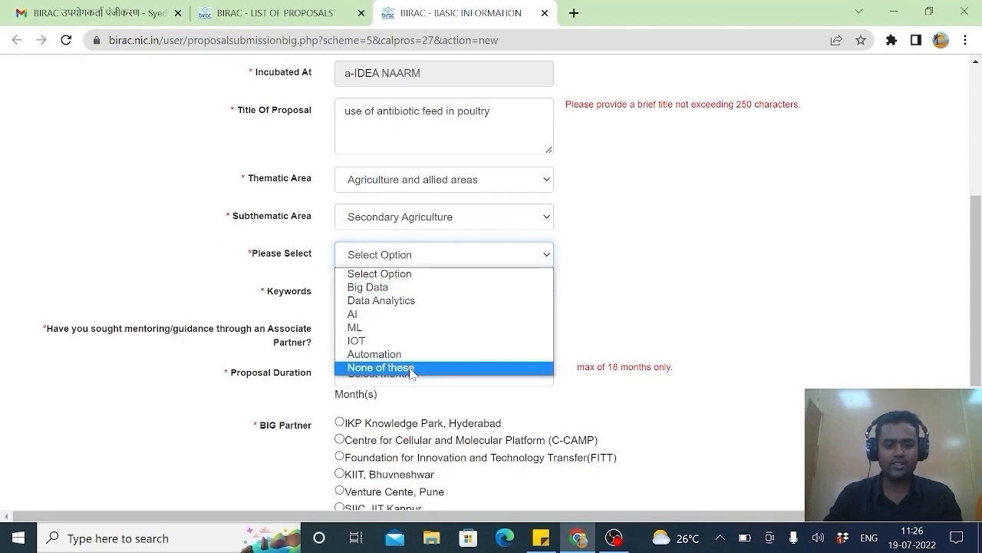
click(379, 367)
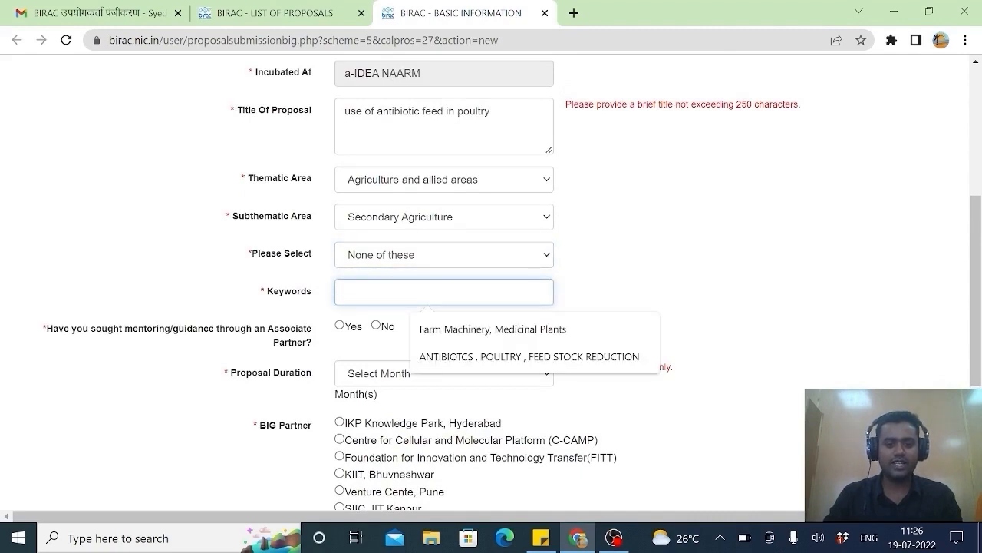
- Autofill keywords ANTIBIOTCS, POULTRY, FEED STOCK, answer No to mentoring, and set duration 18 months
click(530, 356)
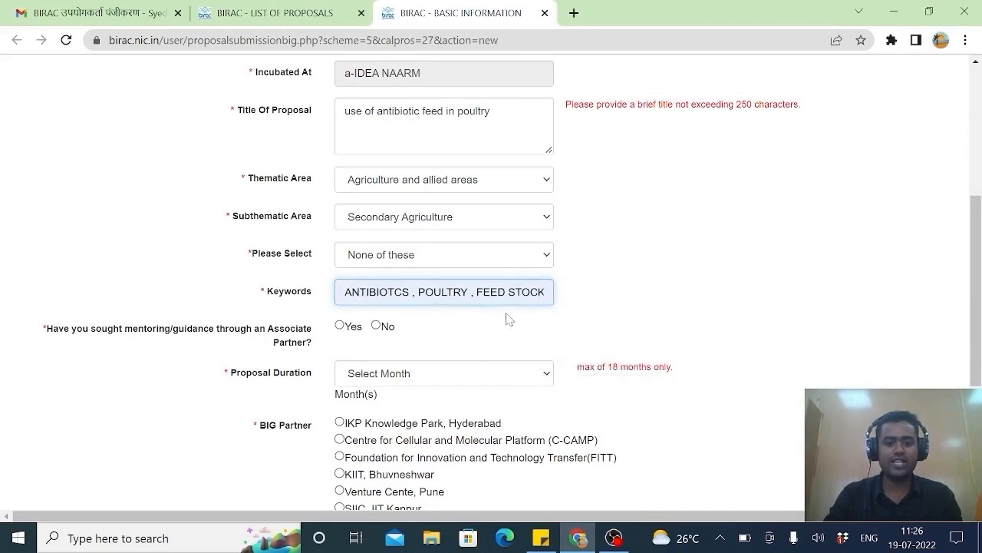
mouse_move(567, 209)
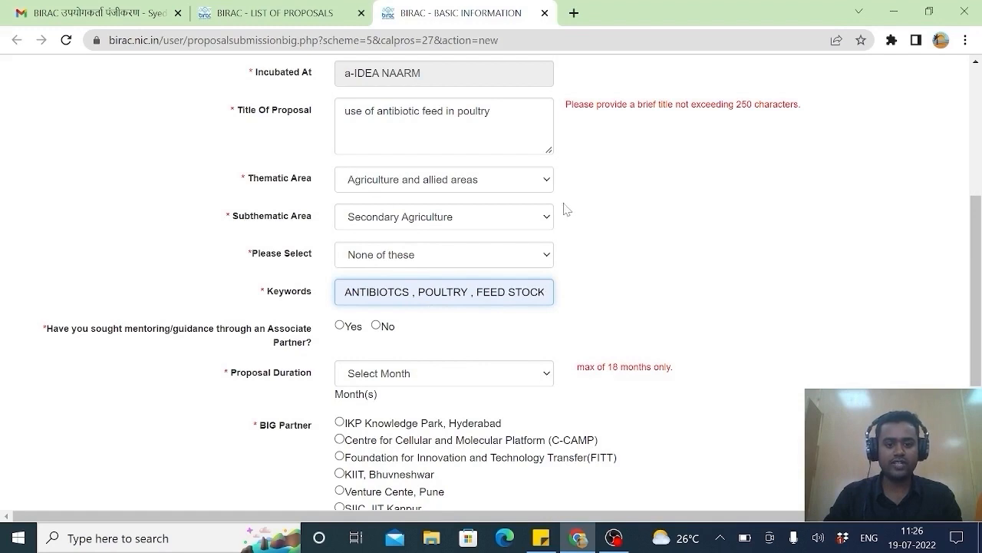
mouse_move(537, 343)
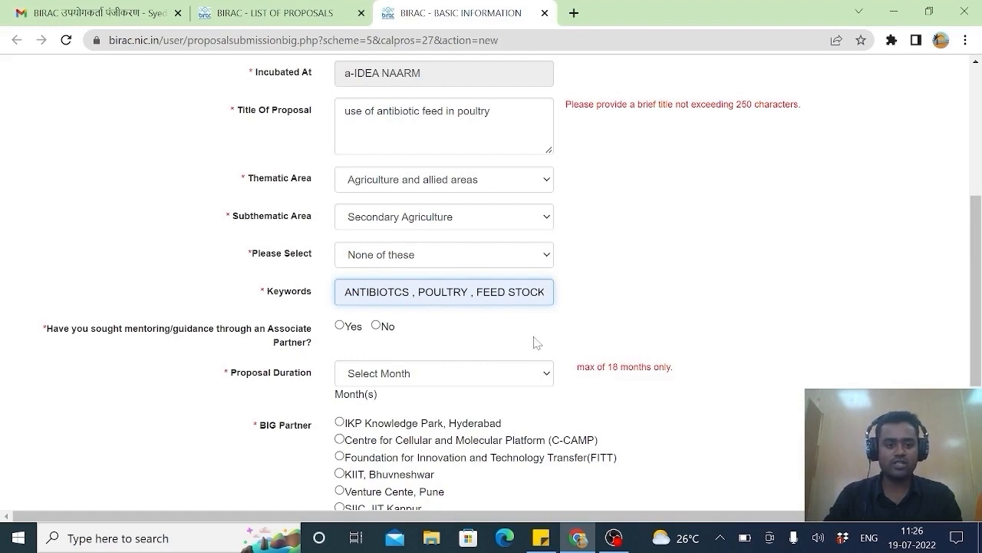
scroll(down, 3)
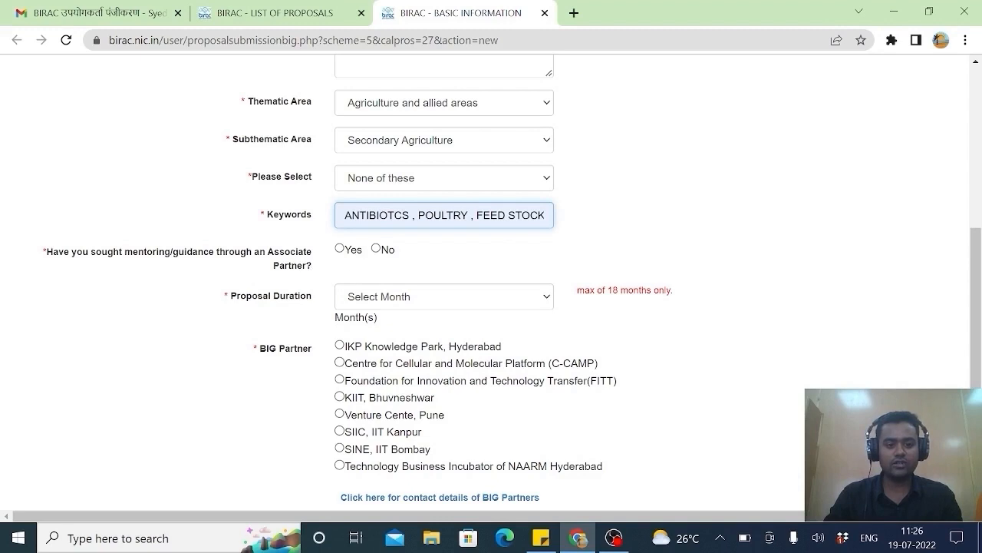
click(376, 248)
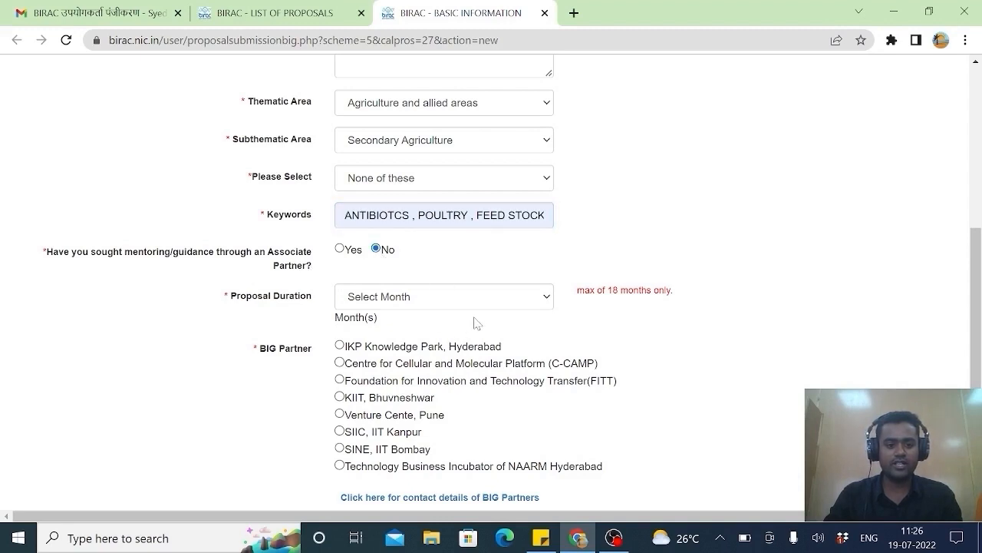
click(444, 295)
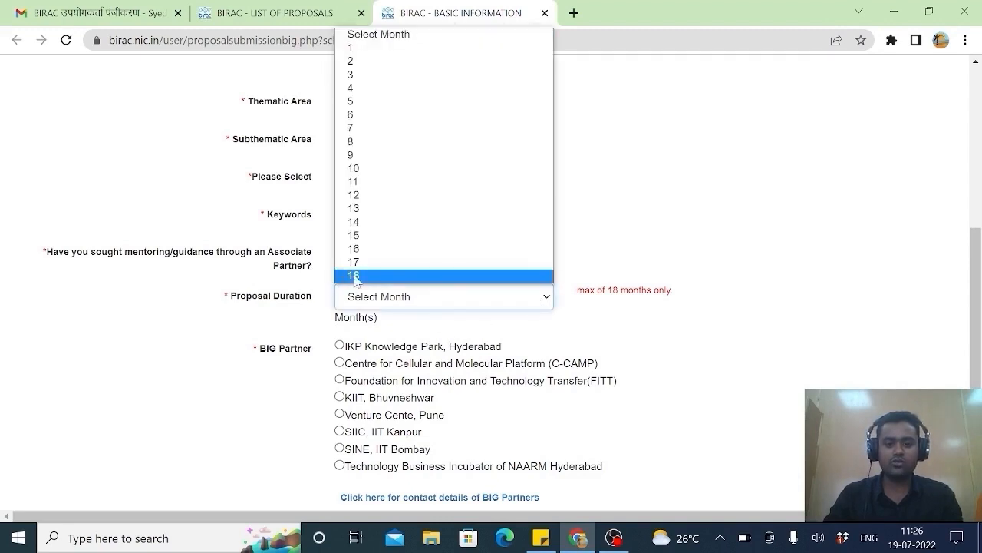
click(354, 274)
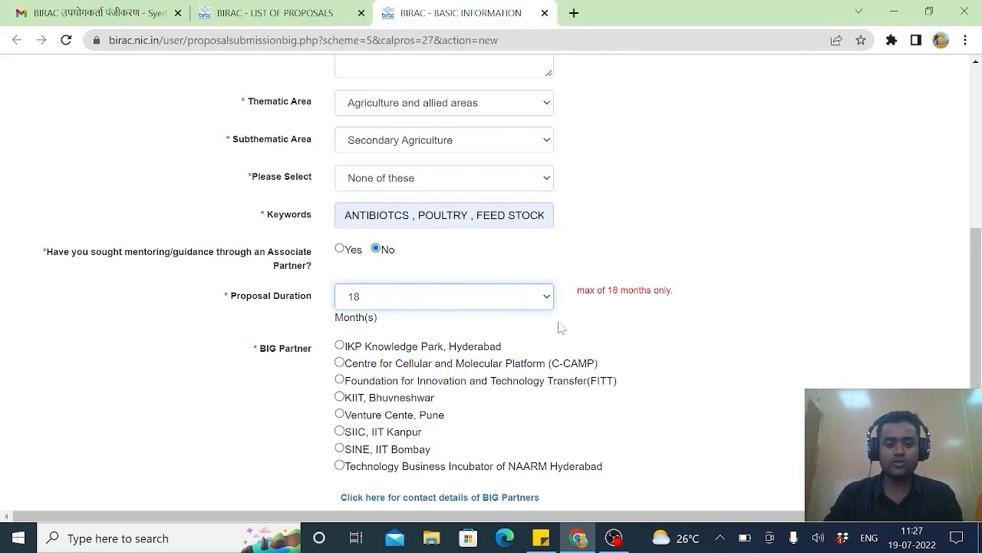
- Choose NAARM Hyderabad's incubator as BIG partner, answer No twice, and accept the terms
scroll(down, 3)
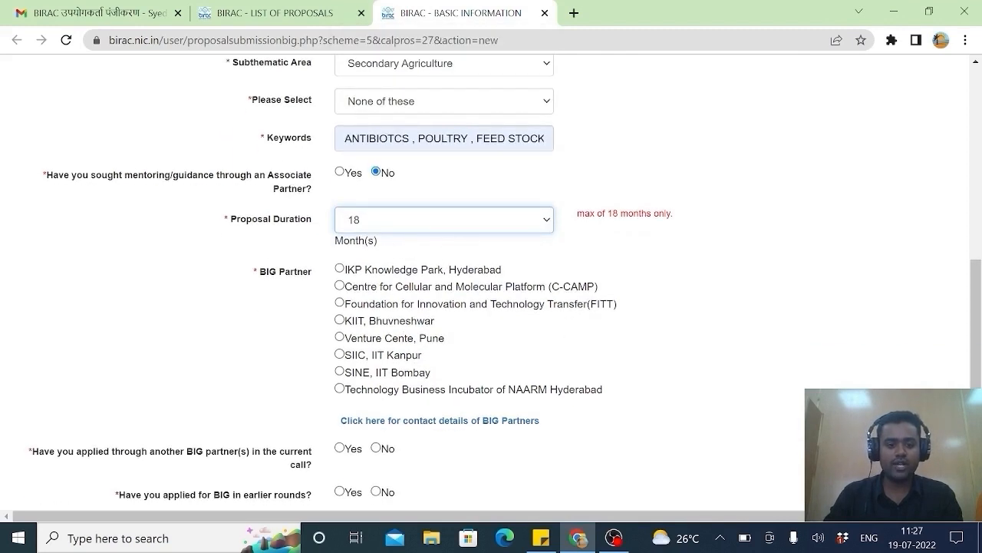
mouse_move(344, 405)
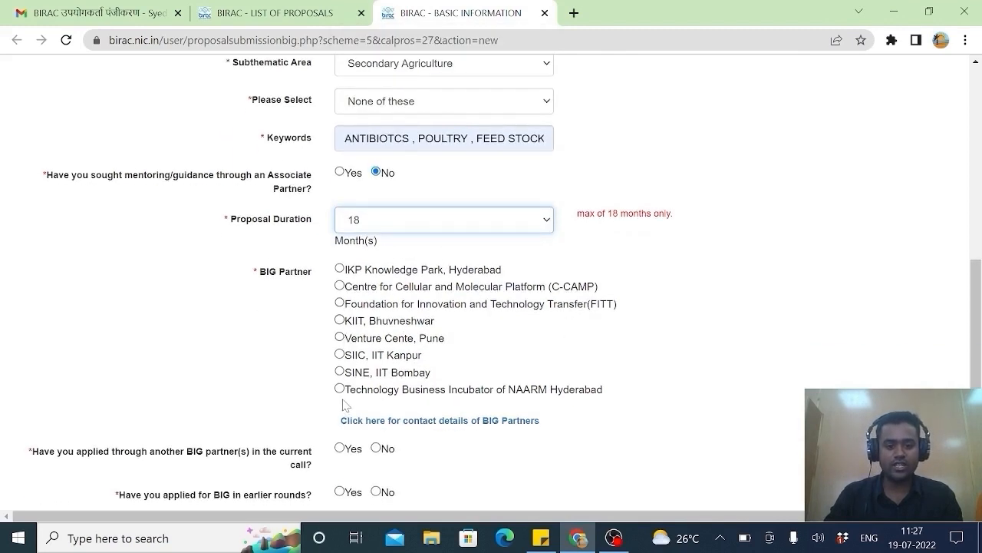
mouse_move(341, 393)
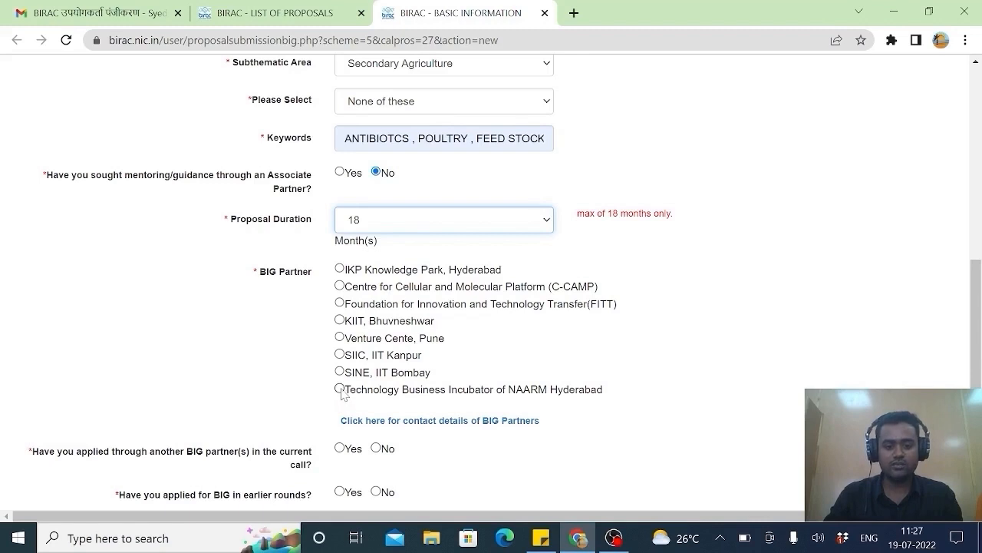
click(339, 388)
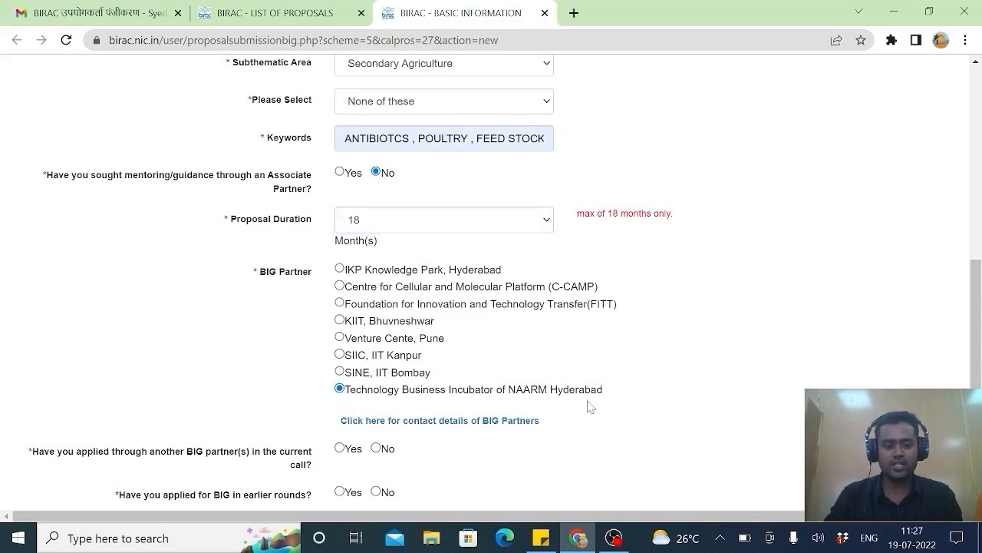
scroll(down, 3)
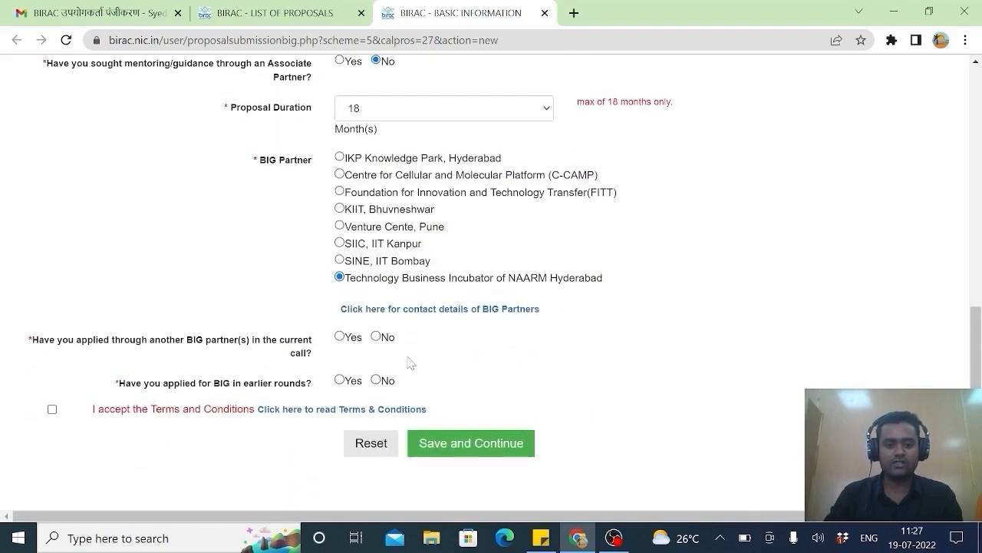
mouse_move(429, 360)
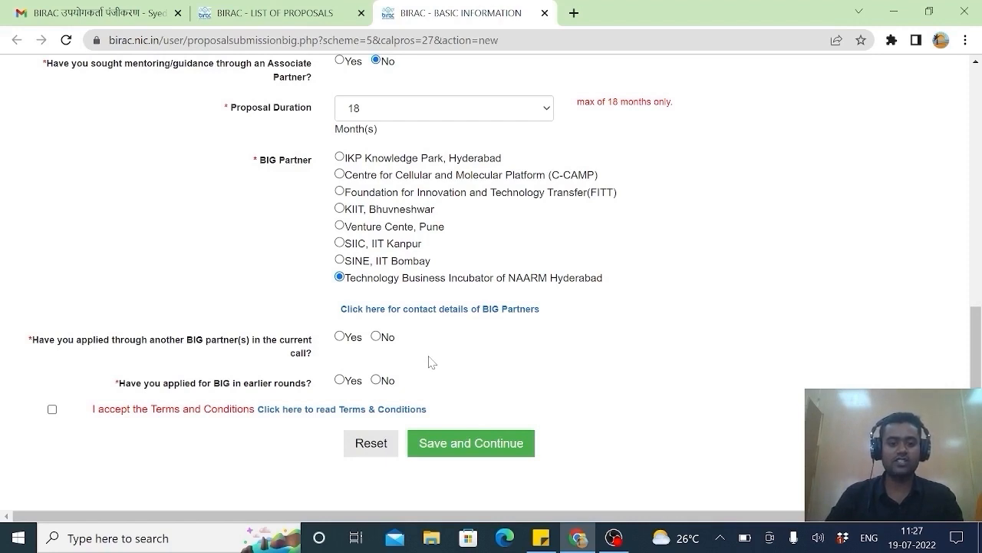
mouse_move(142, 361)
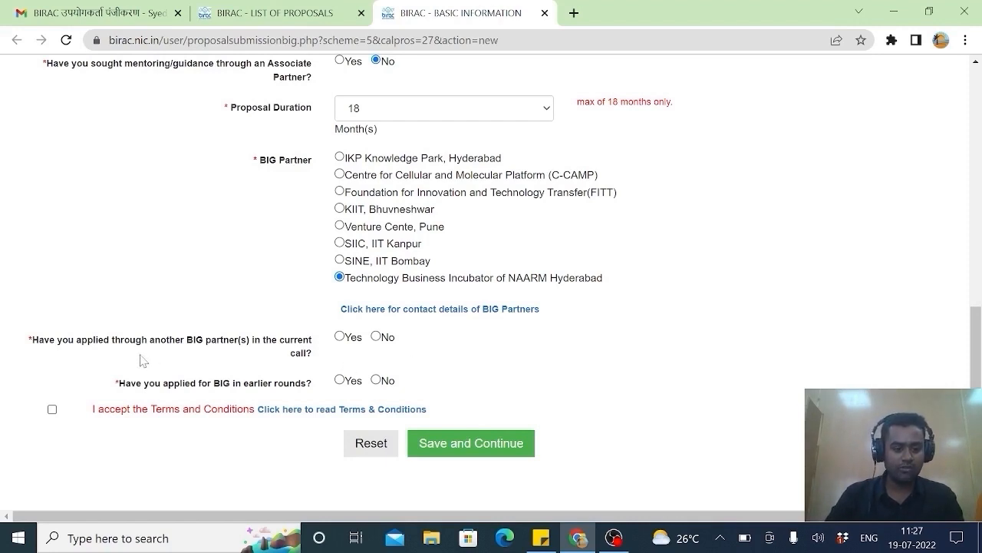
mouse_move(287, 359)
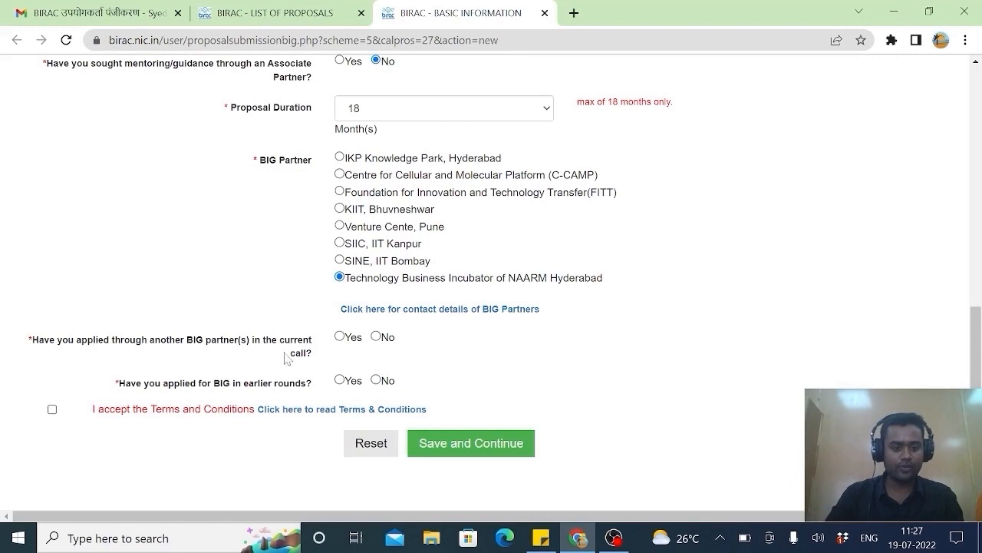
mouse_move(347, 353)
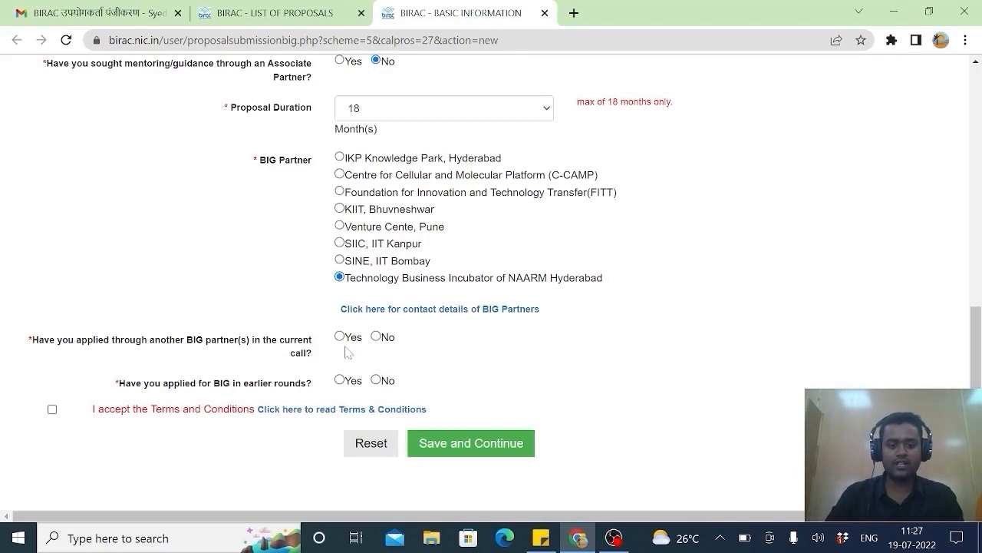
click(373, 336)
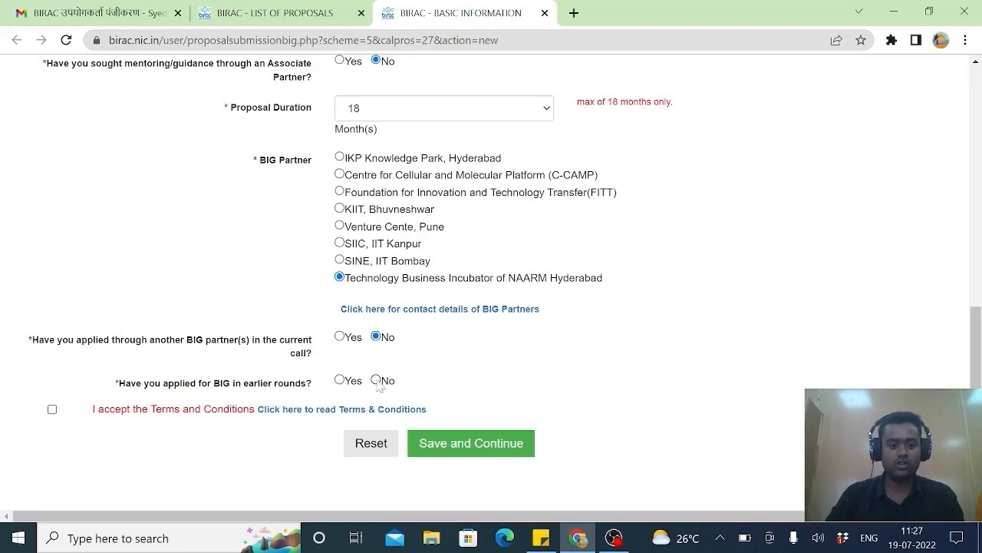
click(375, 380)
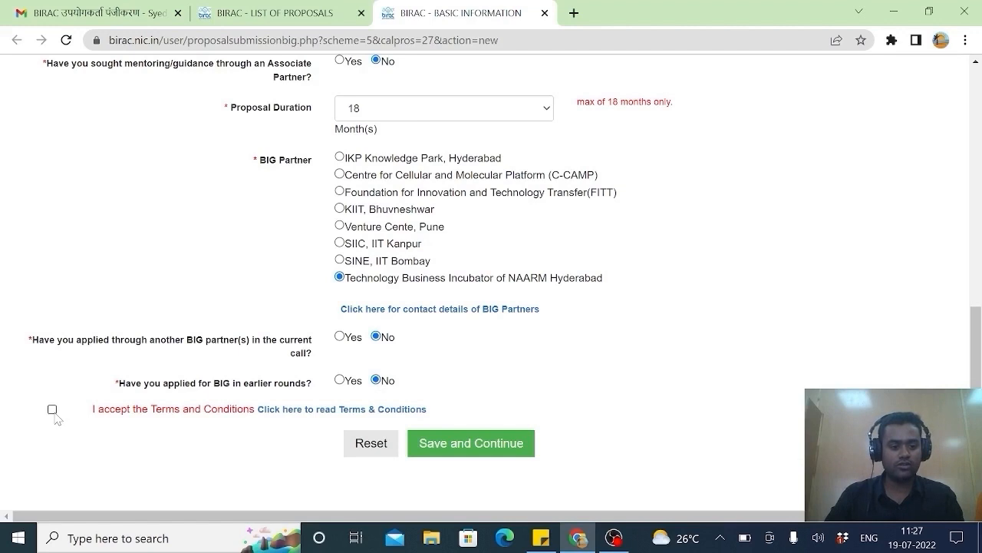
click(52, 409)
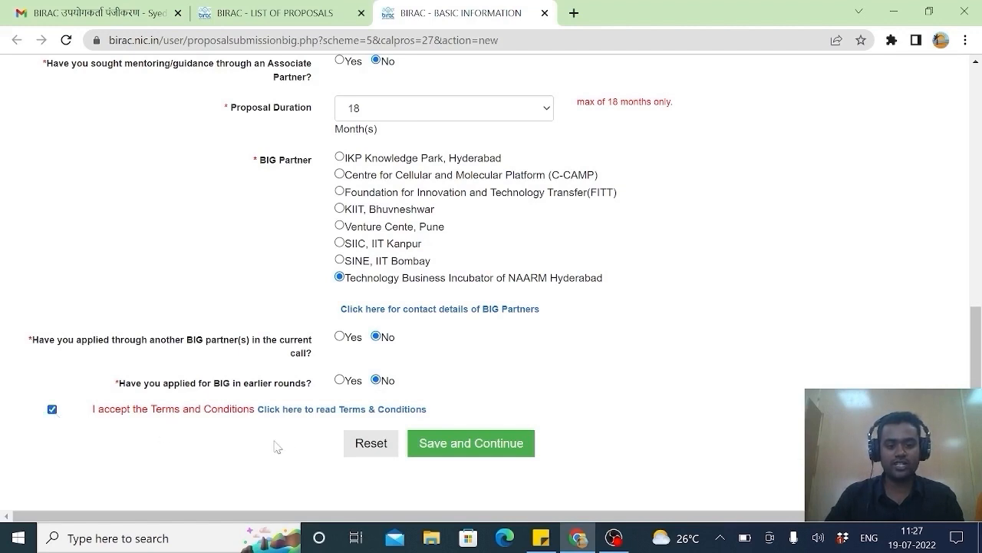
- Save Basic Information, confirm the dialog, and review the Proposal Submission Forms list
click(470, 443)
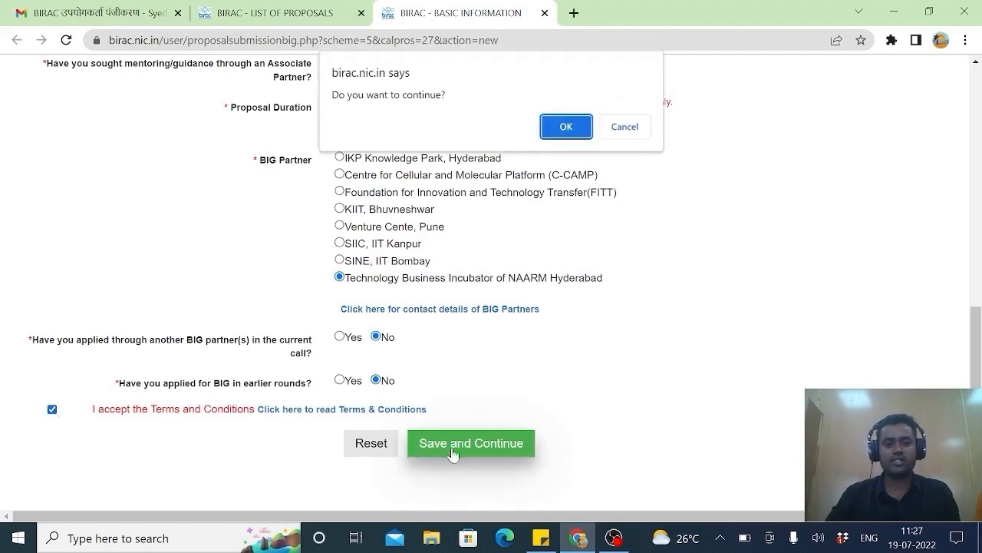
mouse_move(566, 126)
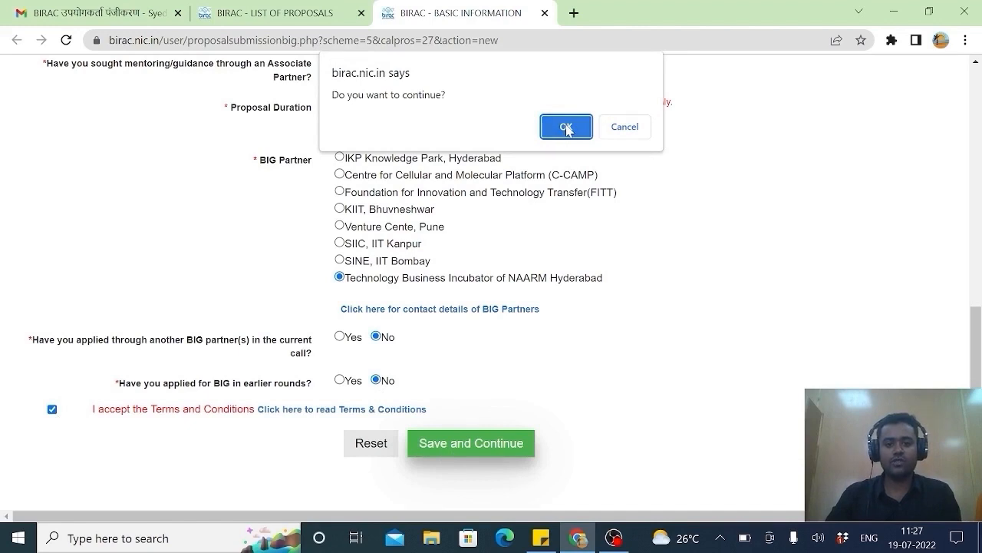
click(565, 127)
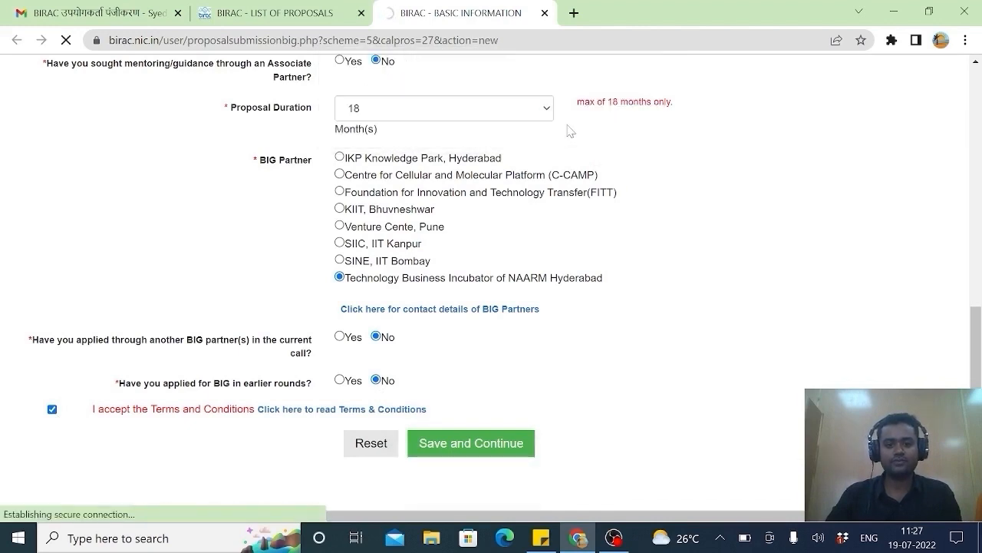
click(471, 443)
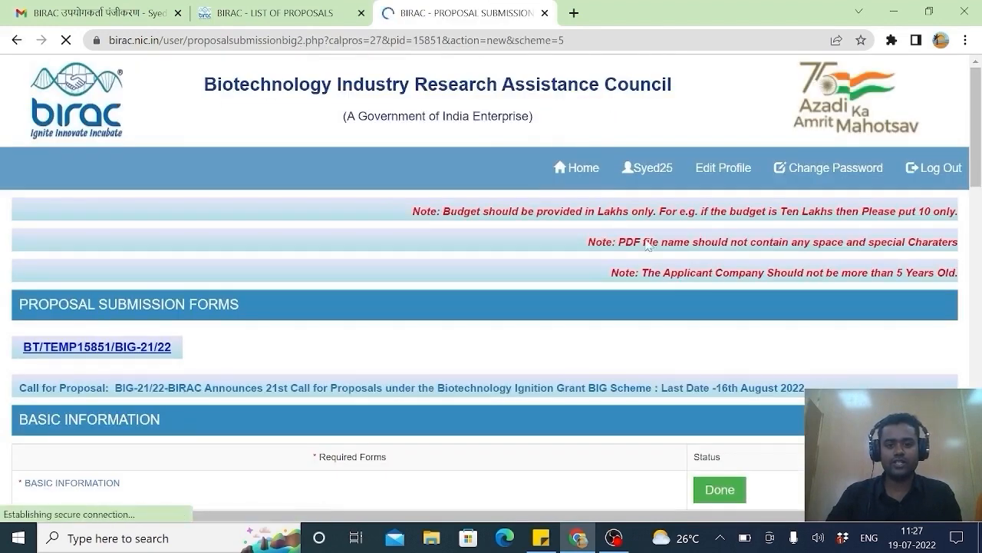
scroll(down, 3)
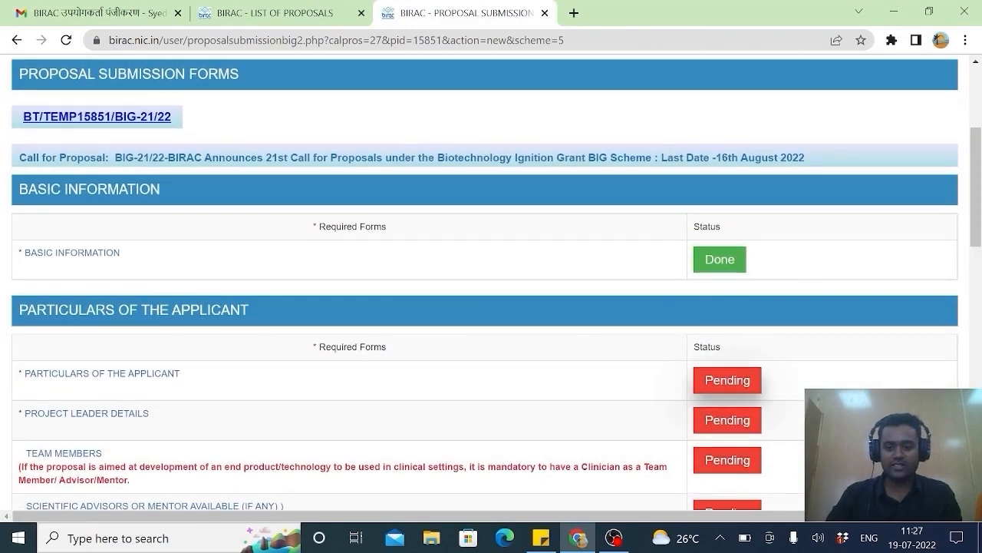
scroll(down, 3)
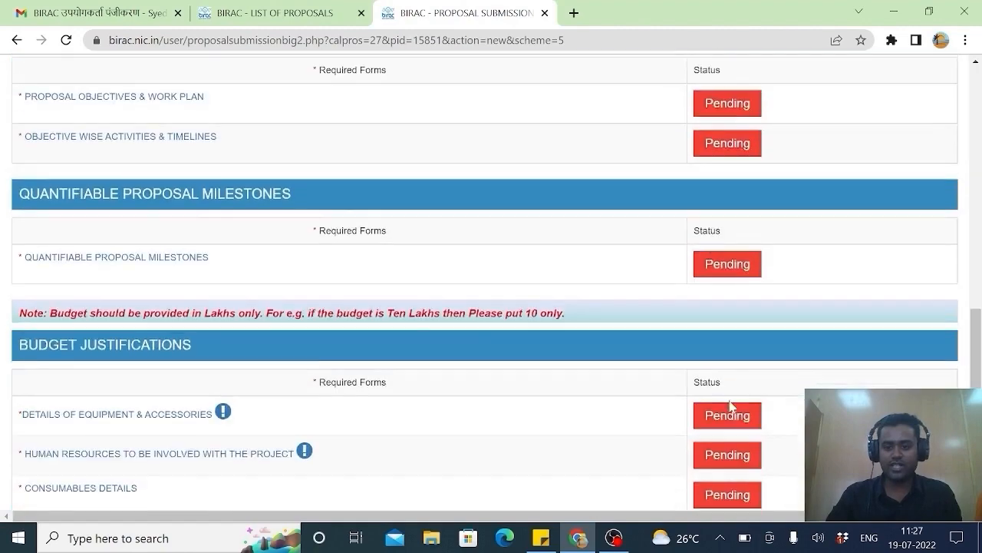
scroll(up, 3)
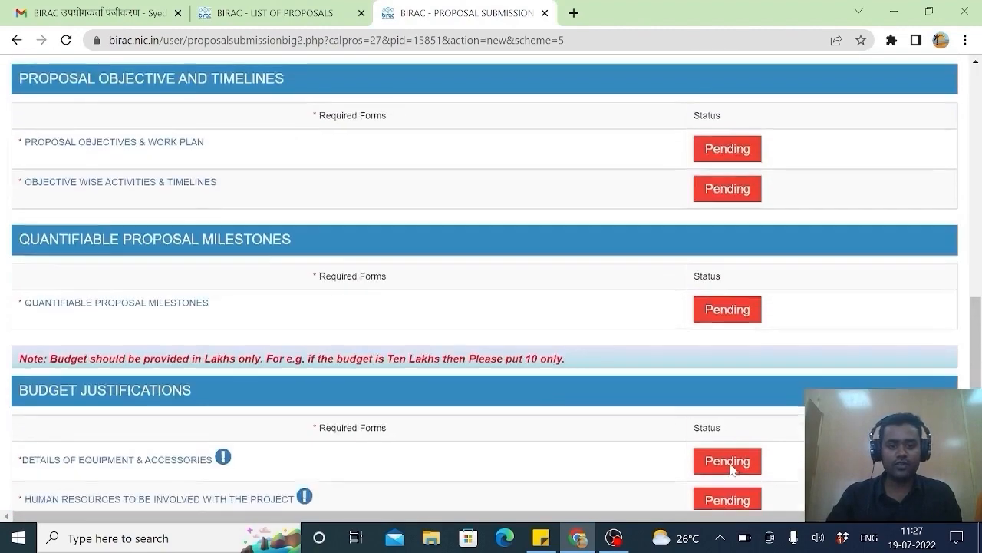
scroll(up, 3)
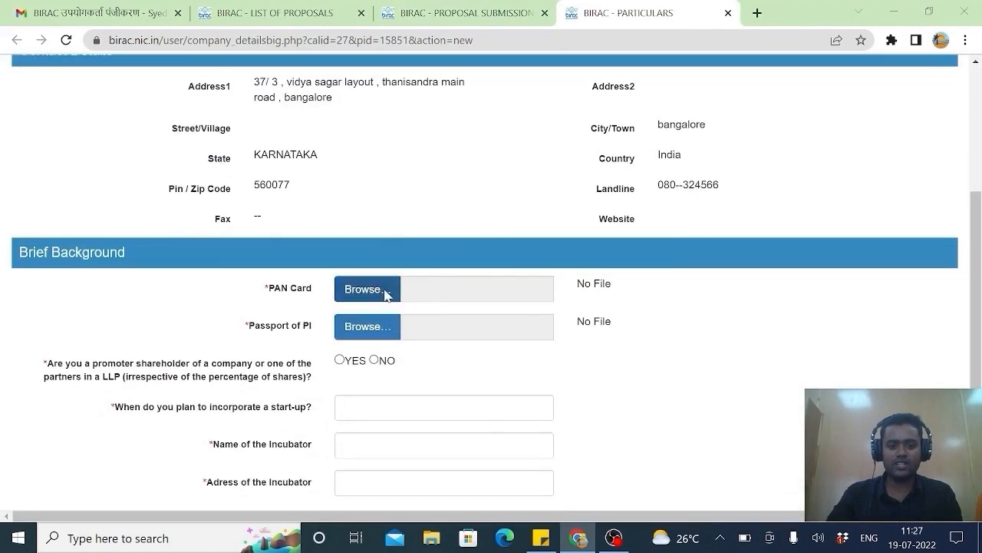
- Attach 222.pdf from the BIRAC DUMMY APPLICATION folder as the PAN Card
click(367, 288)
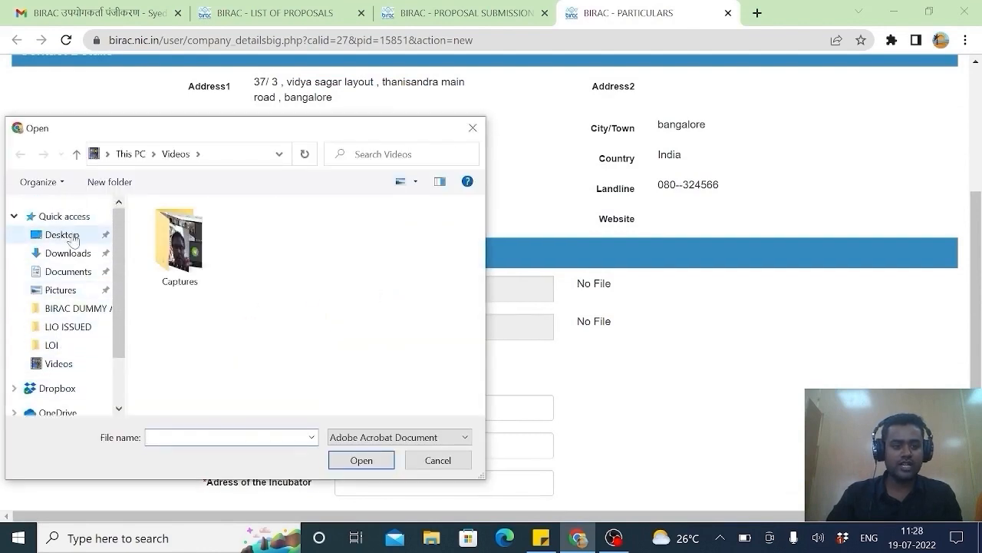
click(61, 234)
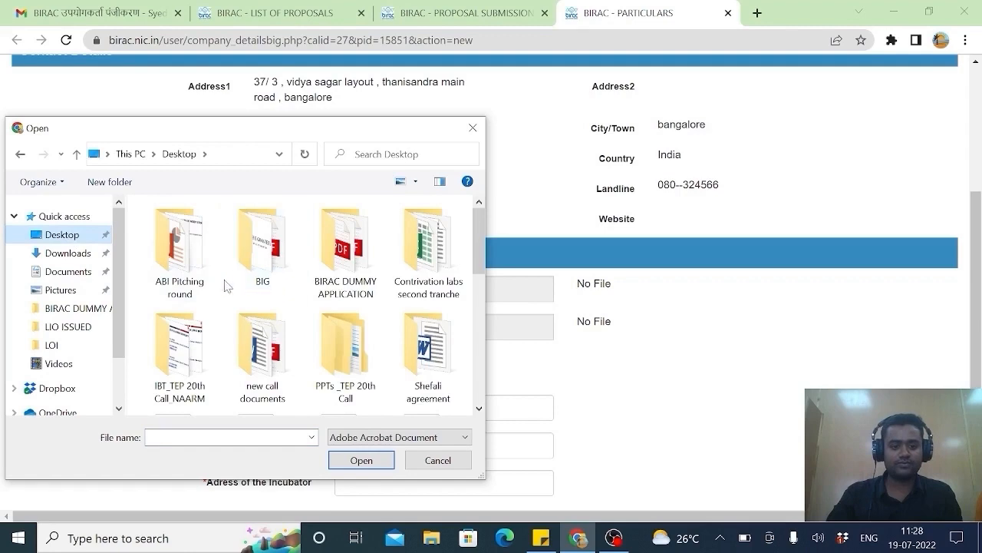
scroll(down, 3)
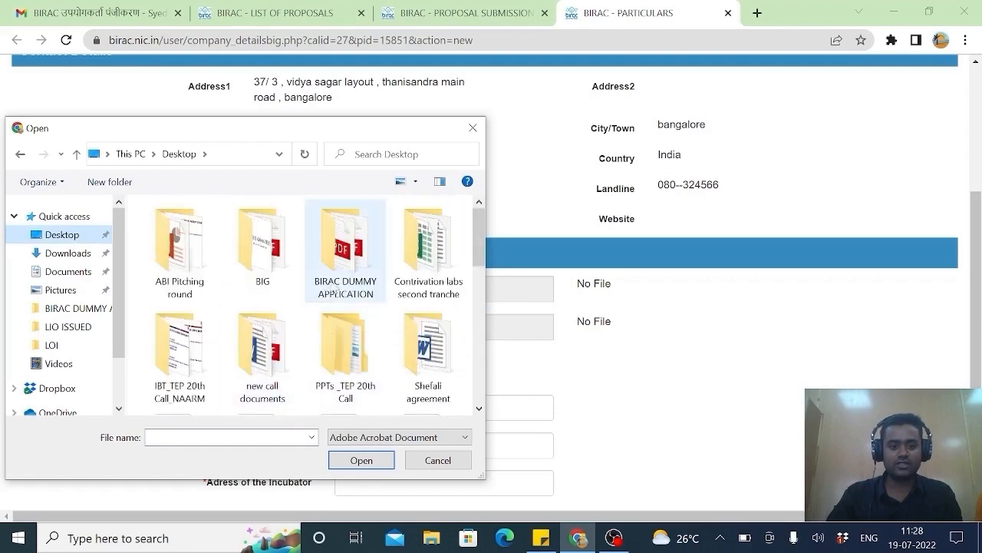
double_click(344, 241)
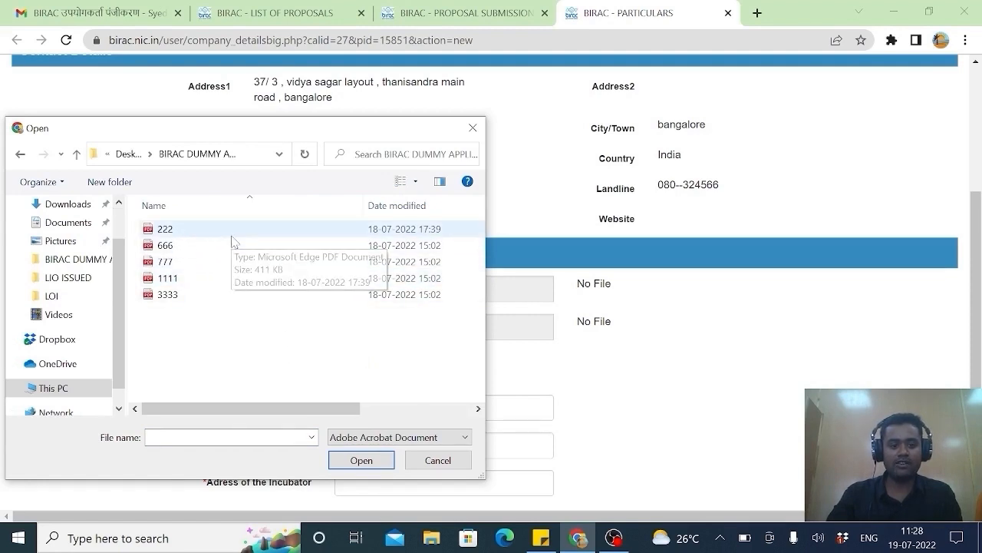
click(164, 228)
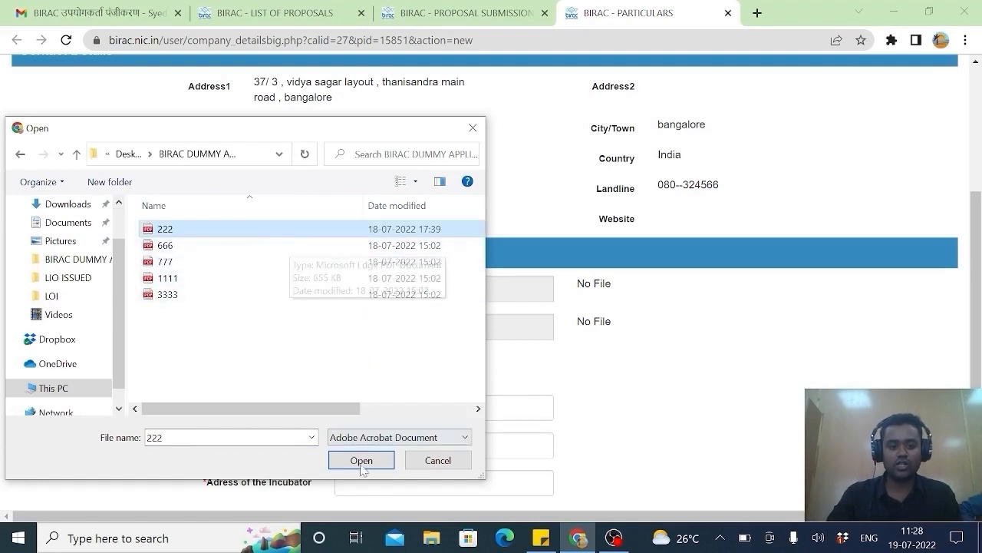
click(360, 459)
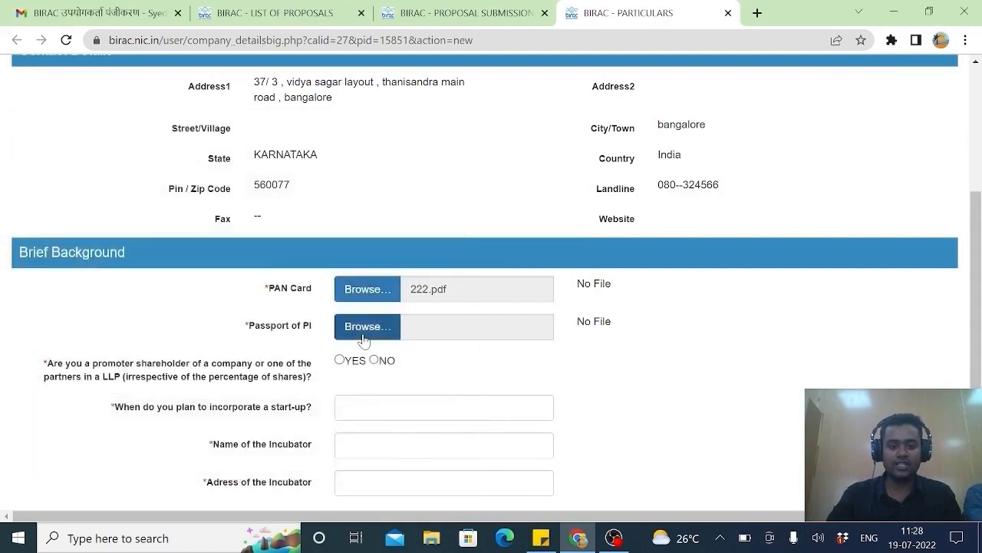
- Attach 3333.pdf as the Passport of PI
click(367, 326)
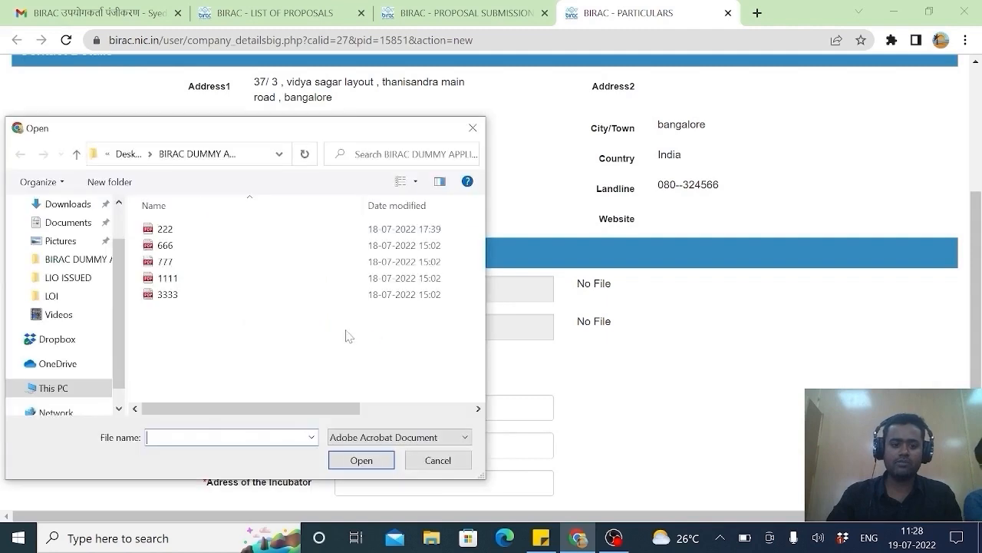
mouse_move(167, 294)
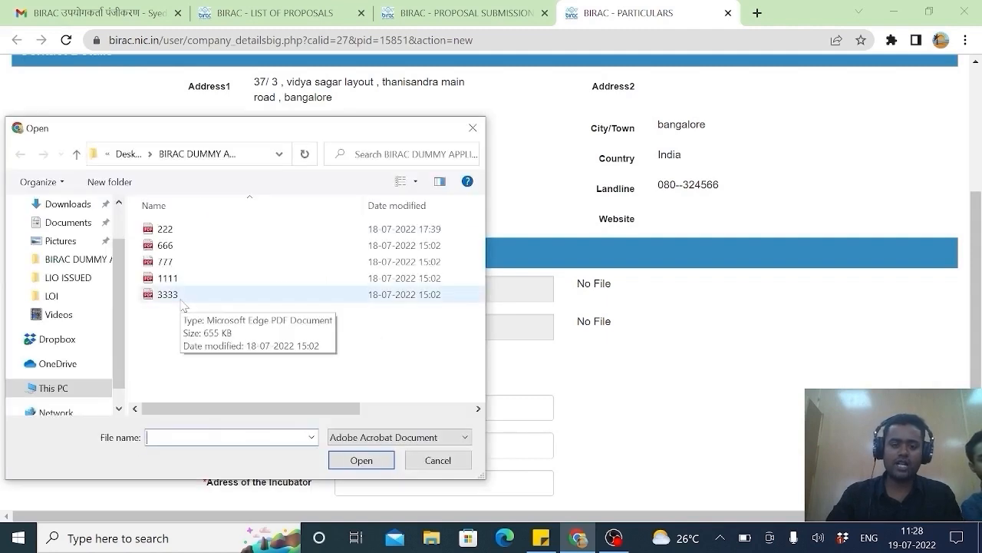
click(166, 294)
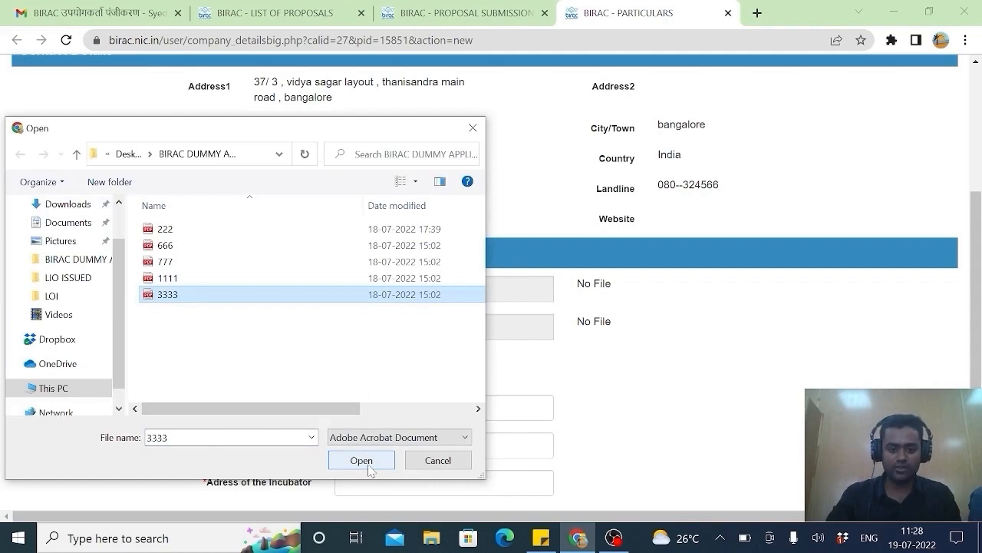
click(361, 460)
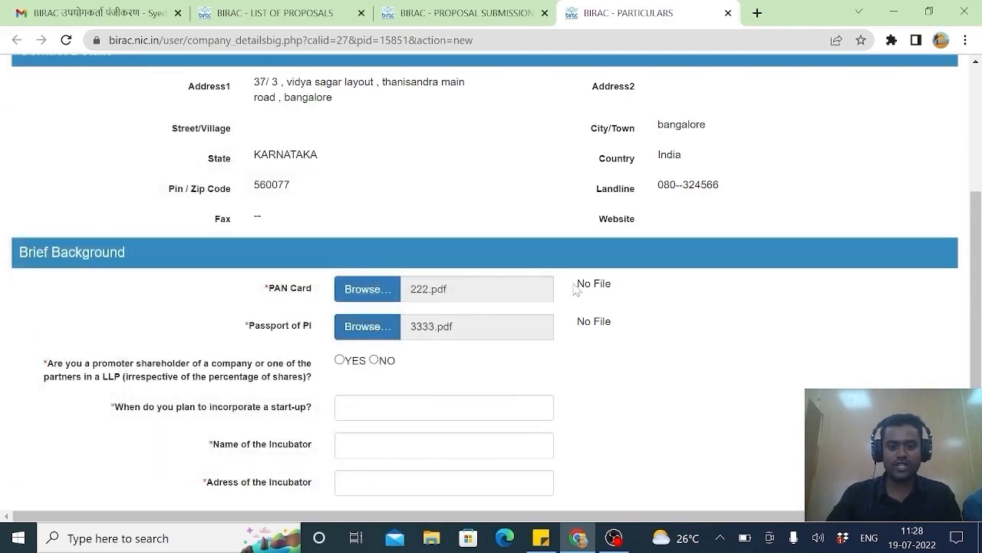
mouse_move(607, 346)
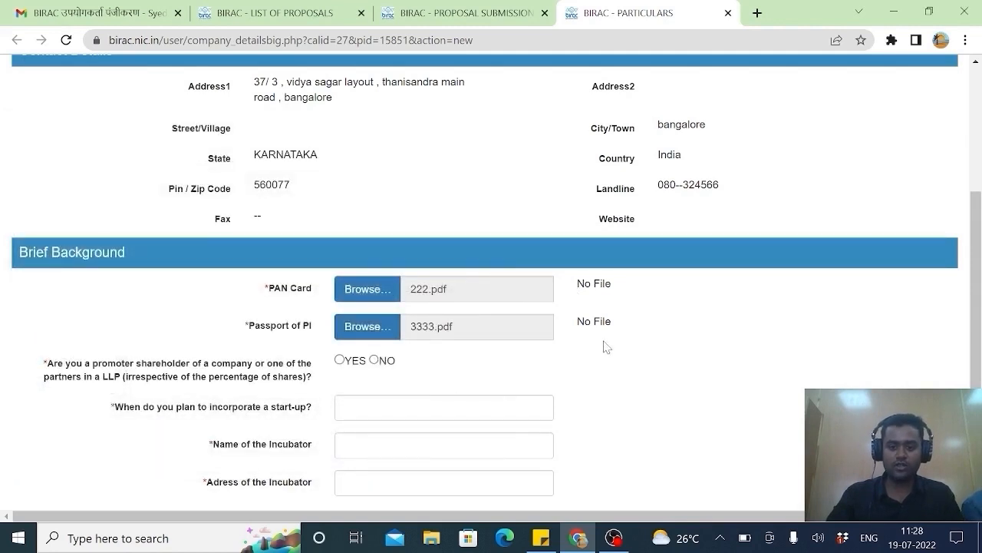
scroll(down, 3)
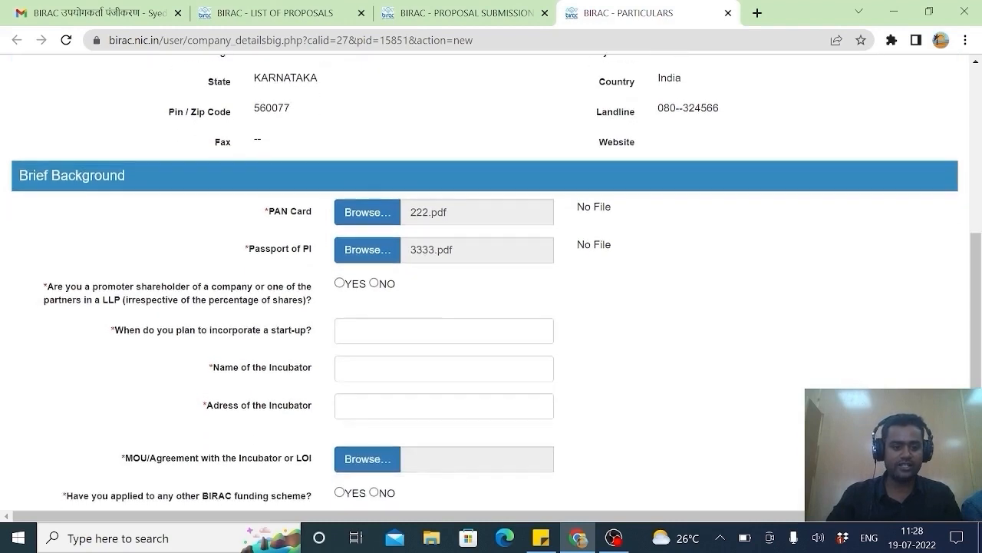
mouse_move(98, 315)
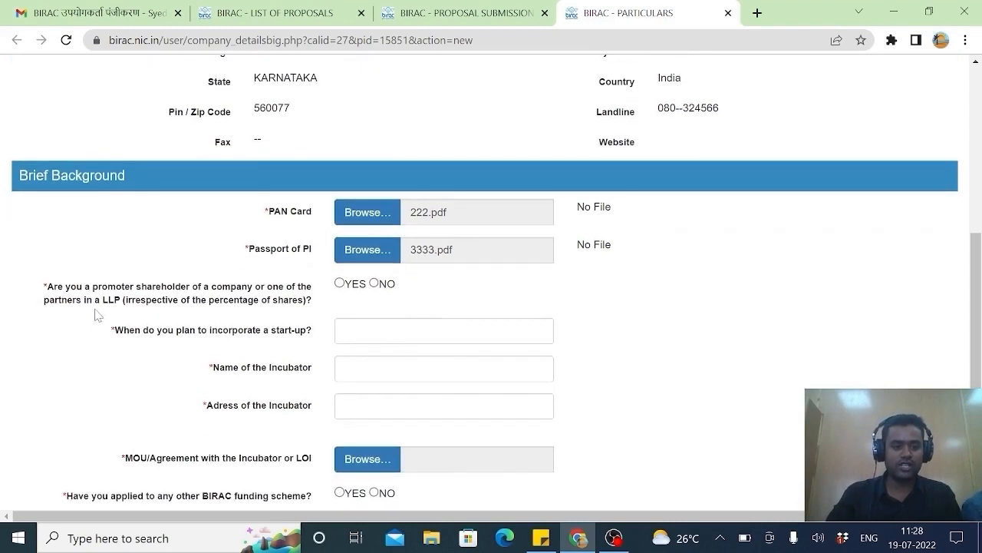
mouse_move(205, 302)
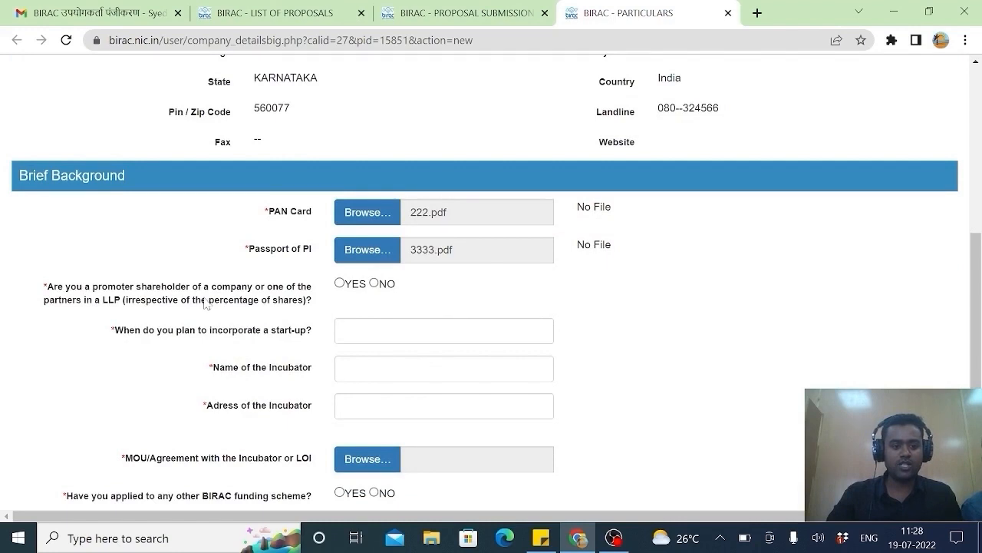
mouse_move(177, 333)
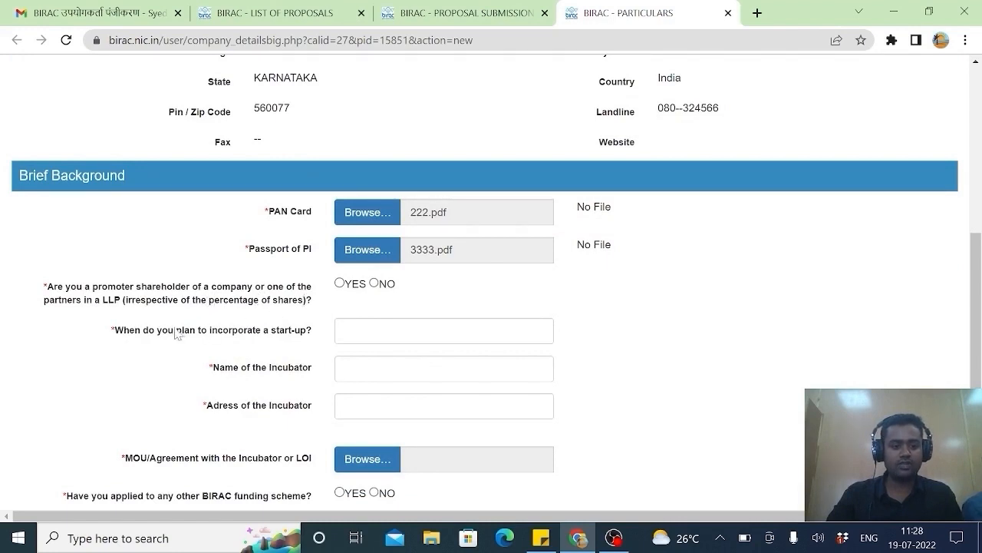
mouse_move(341, 317)
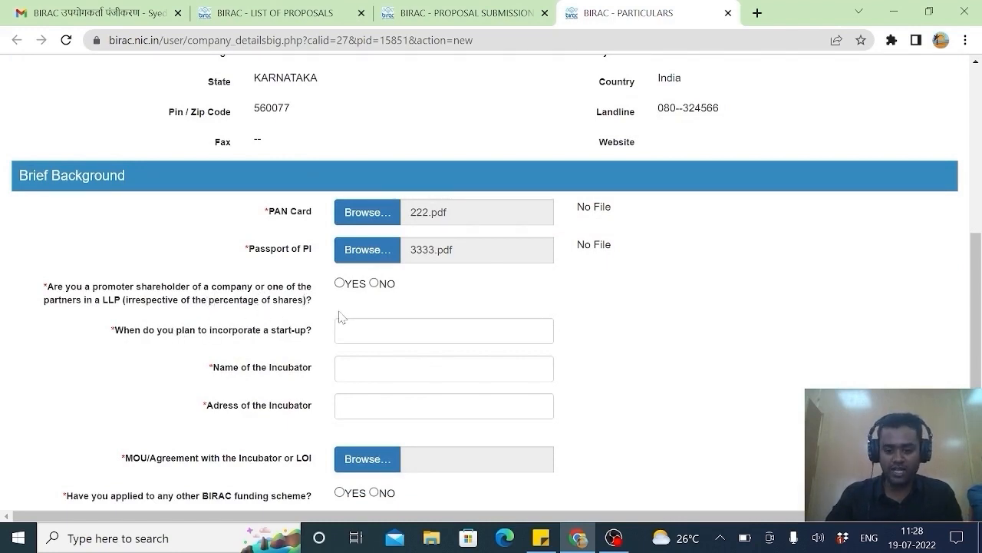
click(374, 283)
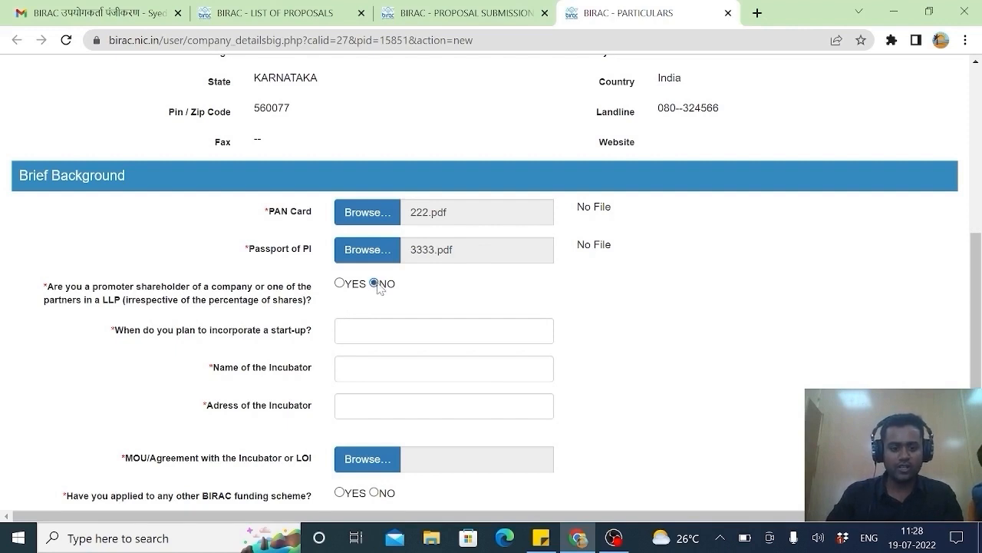
scroll(down, 3)
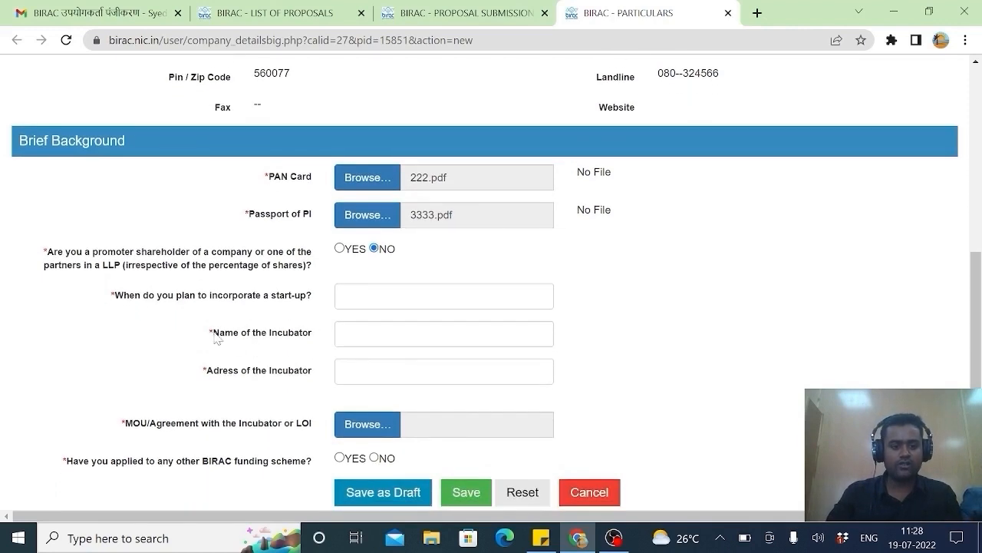
click(444, 295)
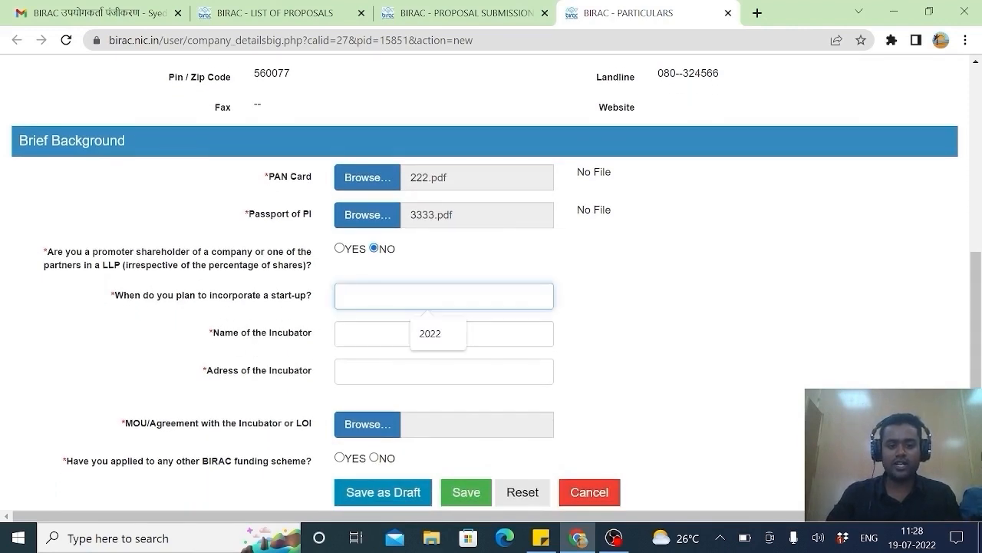
click(444, 333)
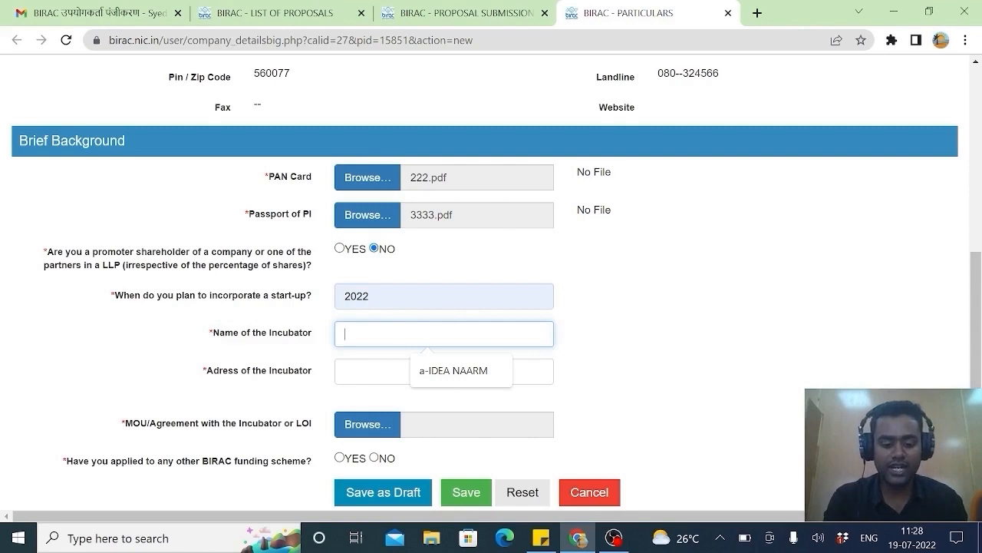
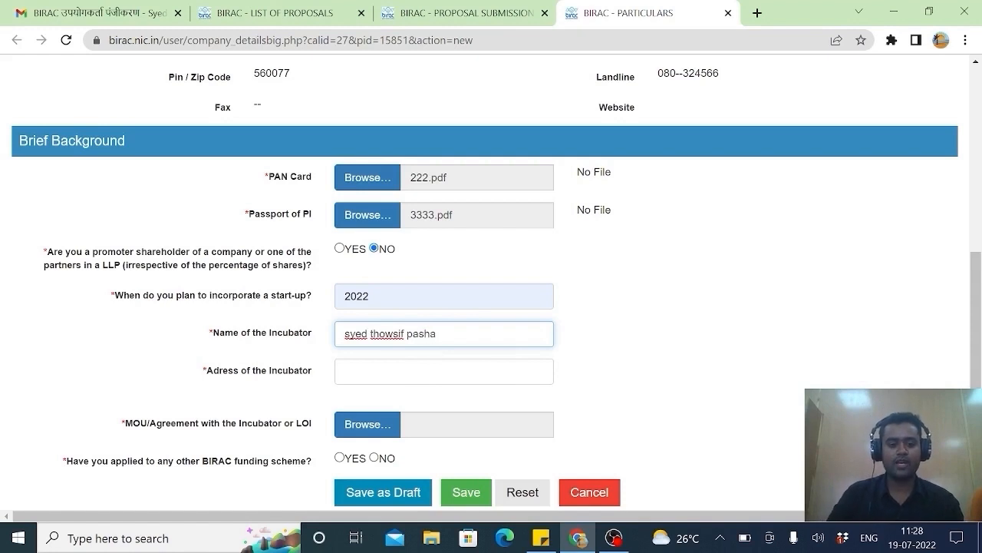
- Enter the incubator as 'a-IDEA NAARM'
click(443, 371)
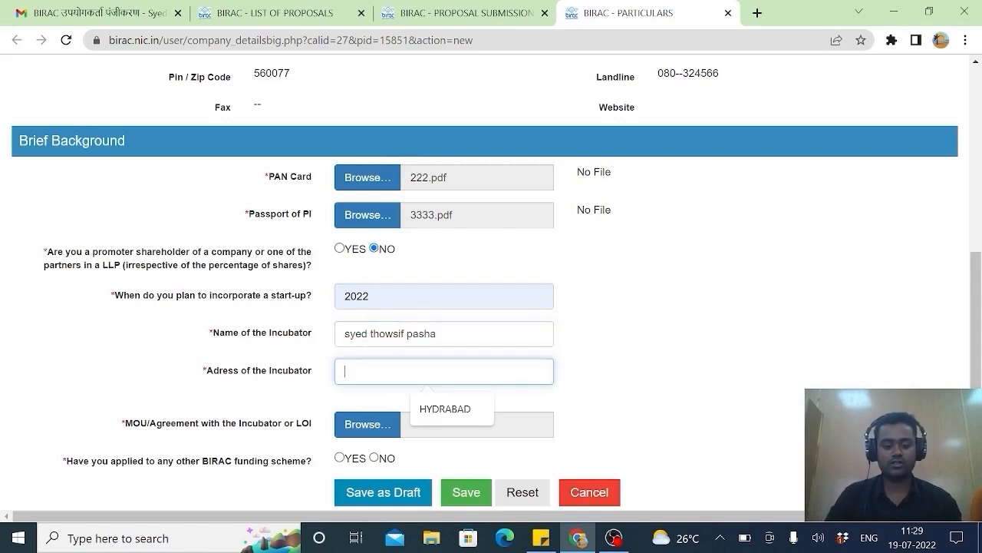
text(a)
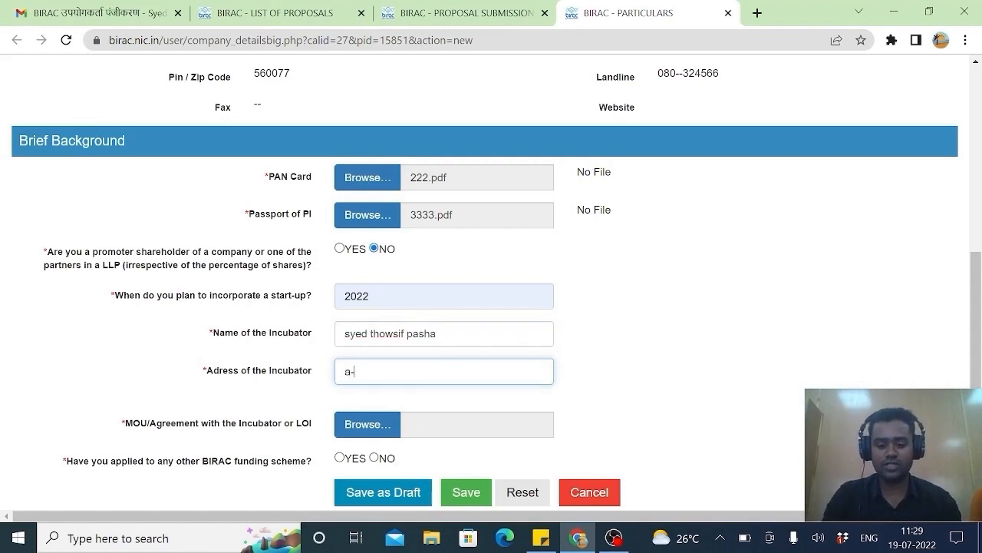
text(-id)
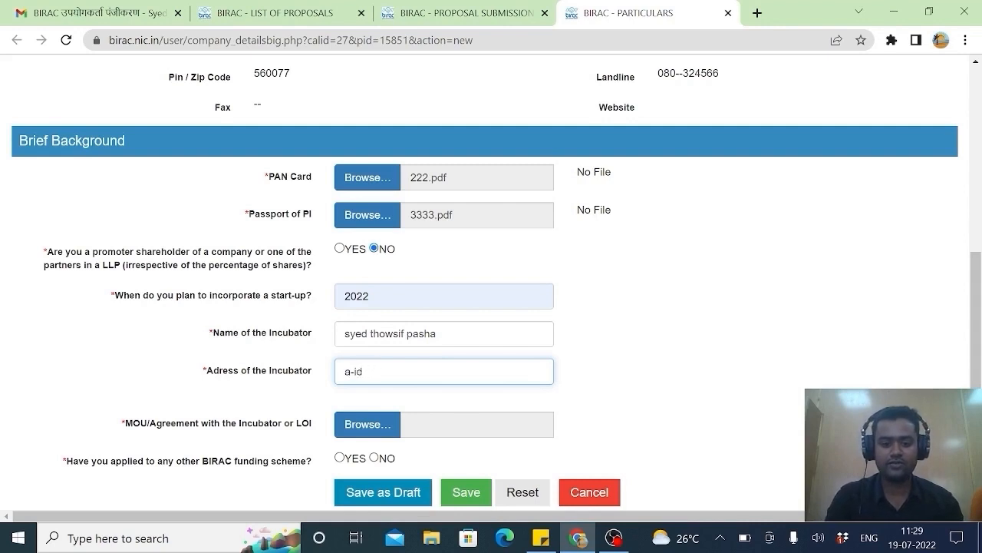
text(ID)
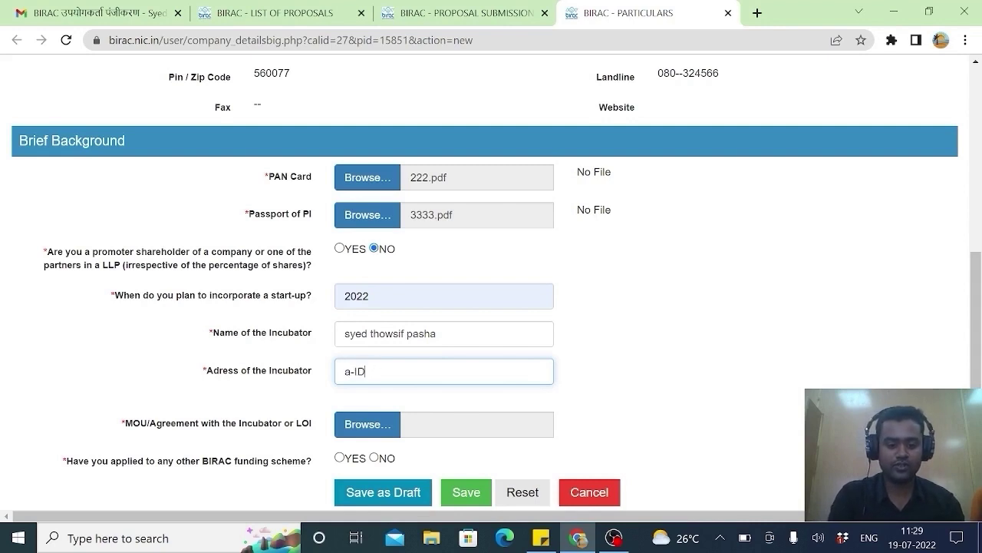
text(EA NAAR)
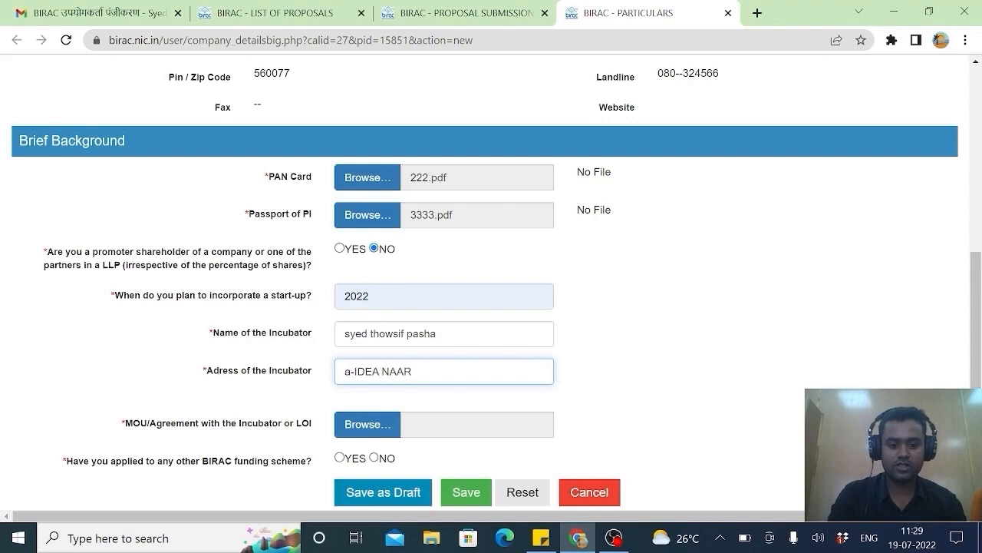
text(M)
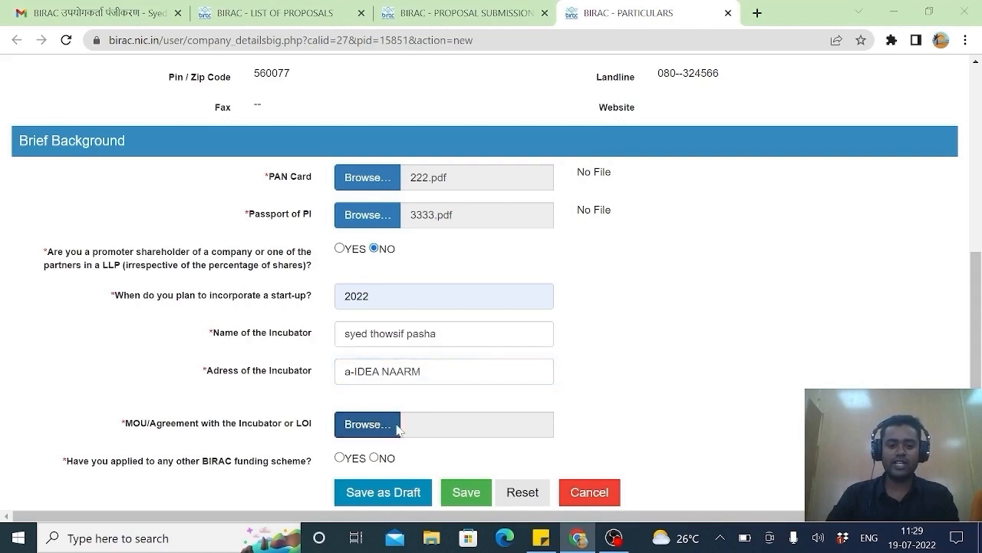
- Attach 1111.pdf as the MOU/Agreement and answer No to other BIRAC funding
click(367, 423)
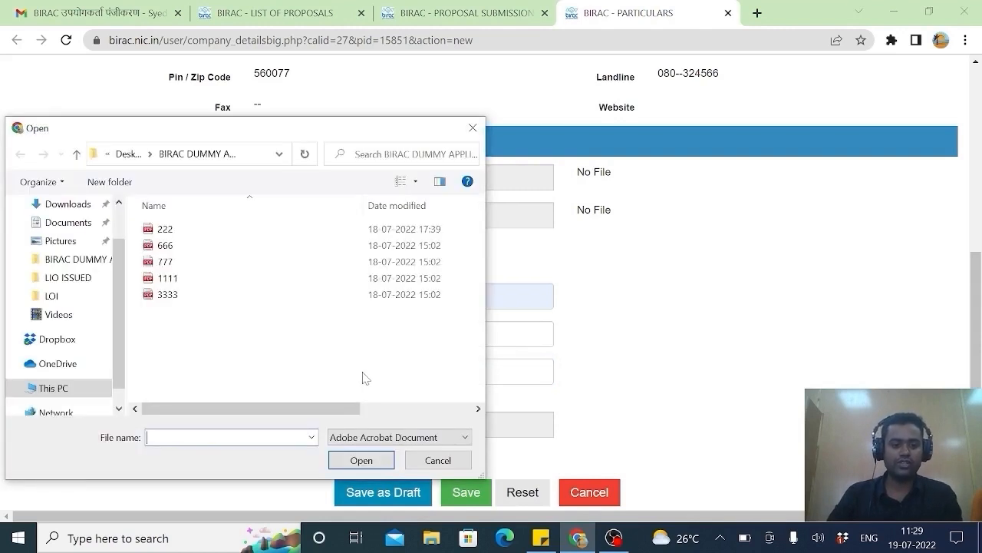
click(163, 278)
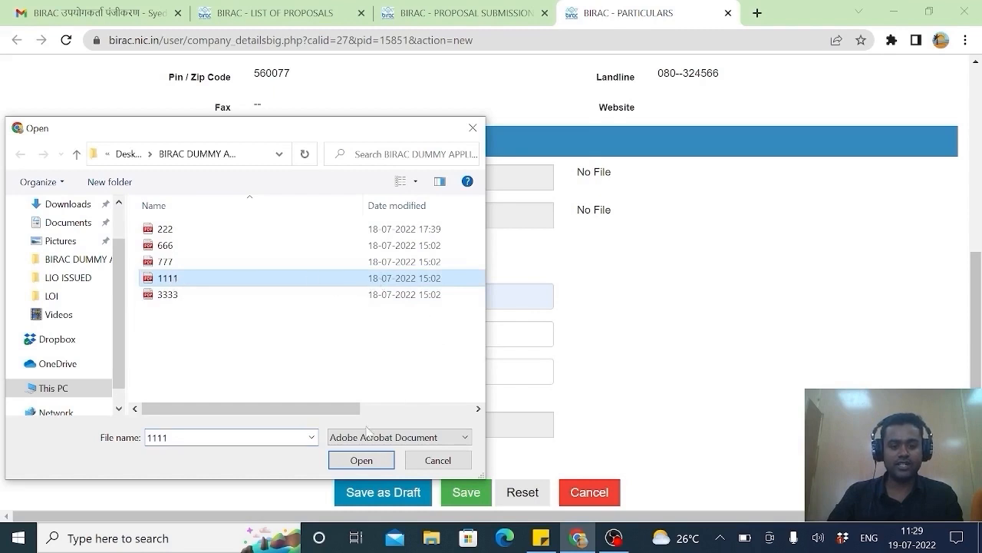
click(360, 459)
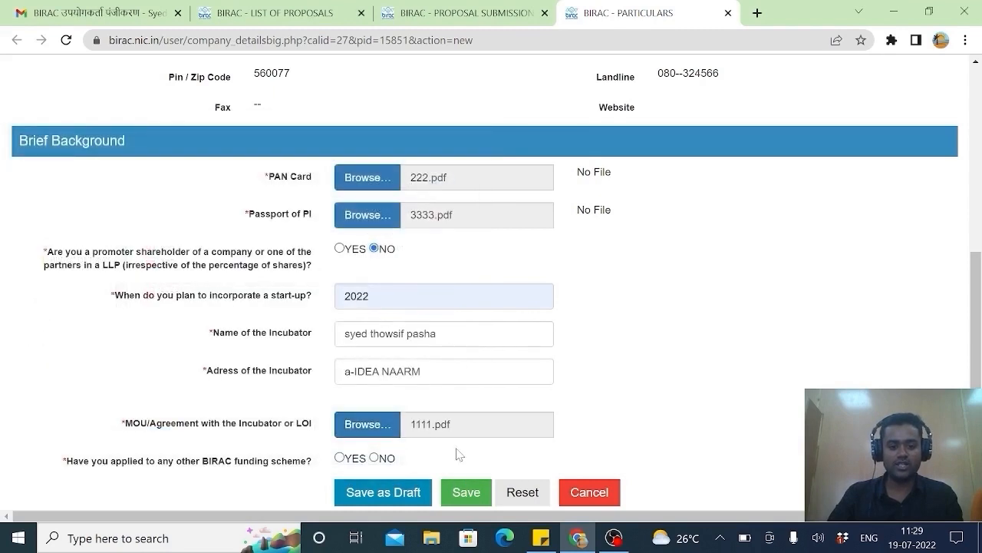
mouse_move(222, 475)
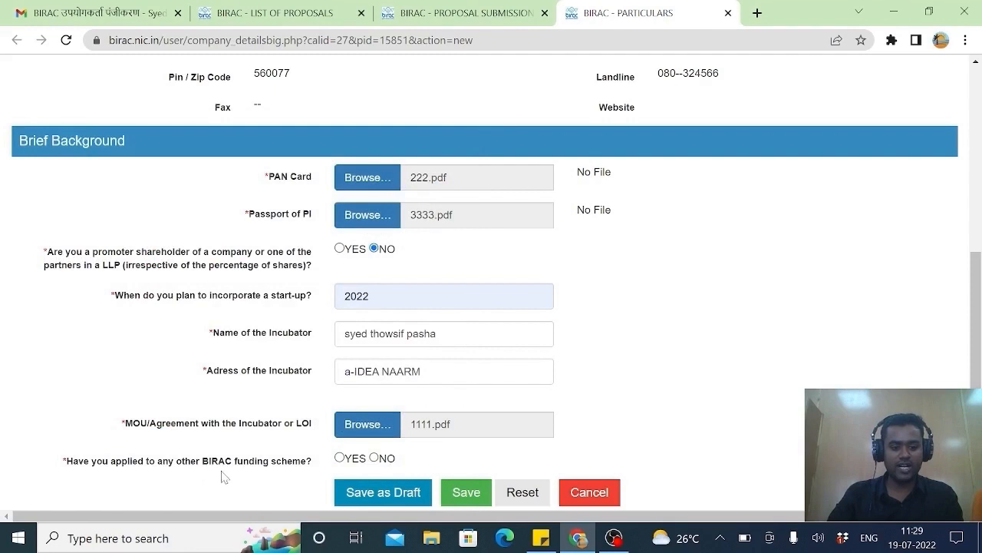
mouse_move(192, 477)
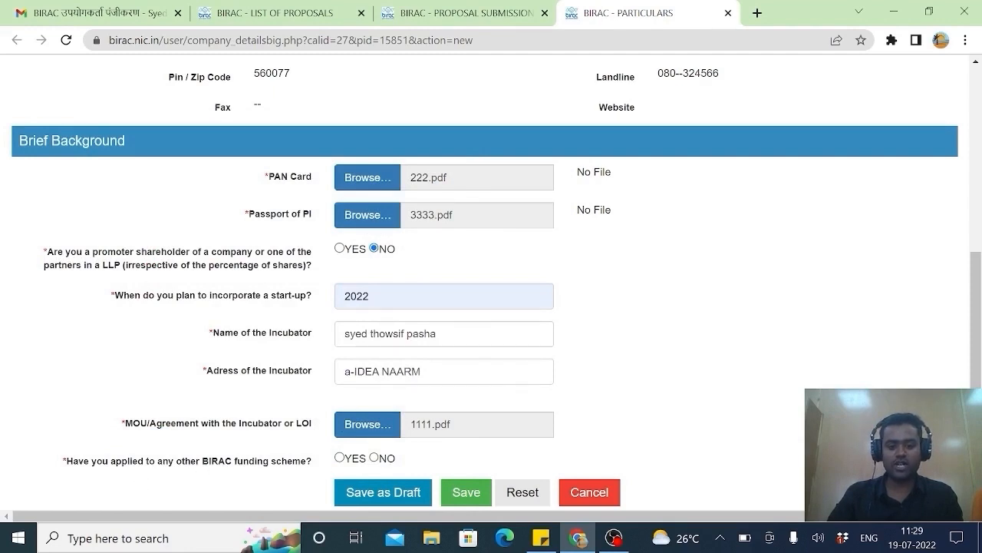
click(373, 458)
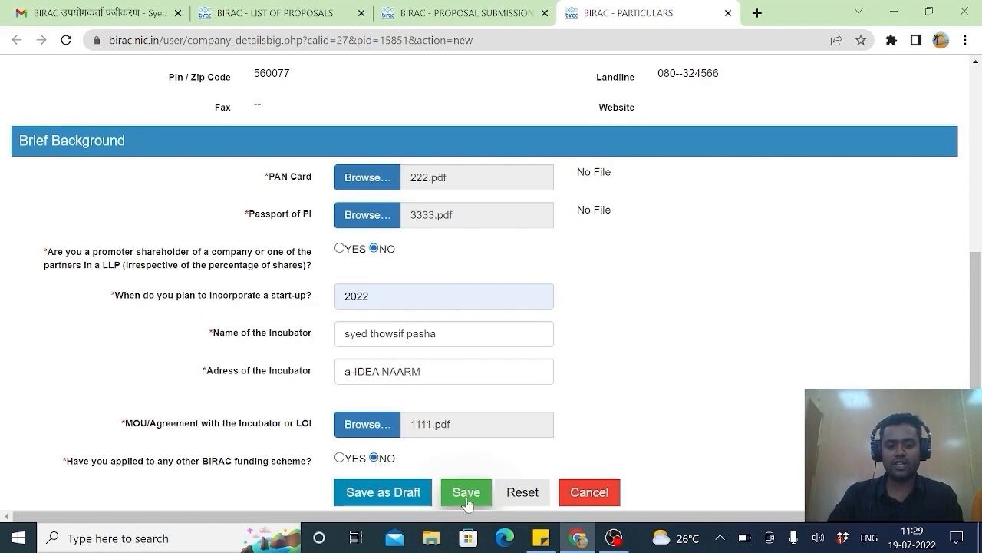
- Save the Particulars form, close the success message, and open Project Leader Details
click(465, 492)
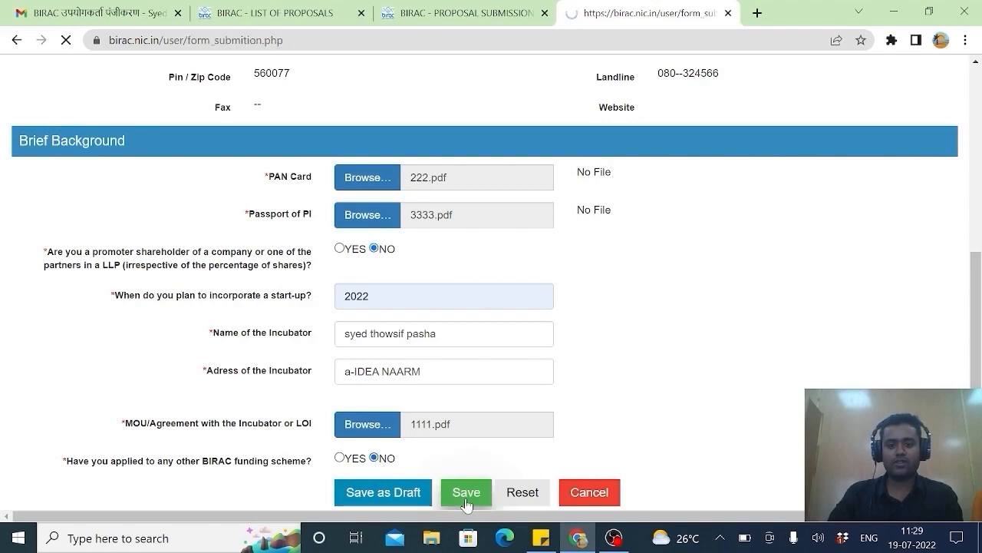
click(466, 492)
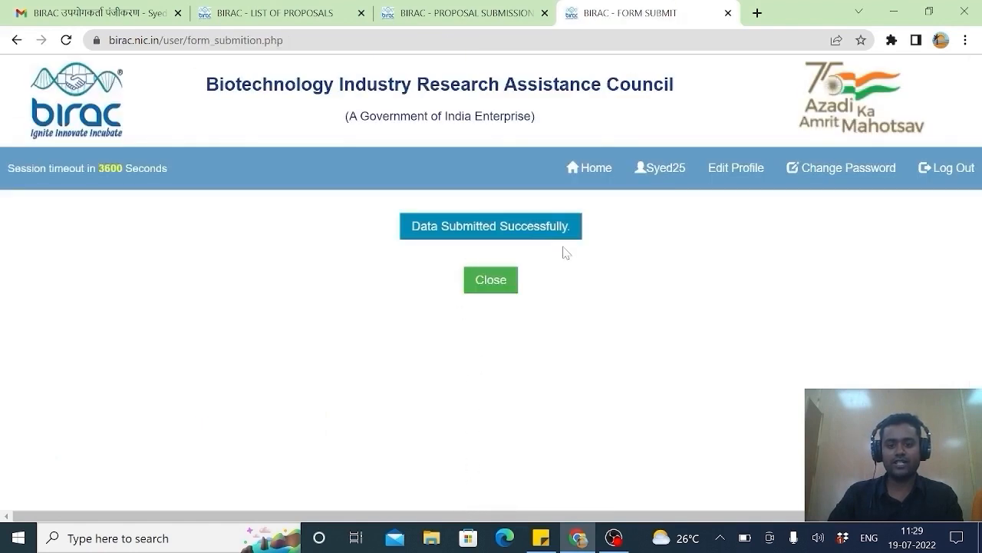
click(491, 280)
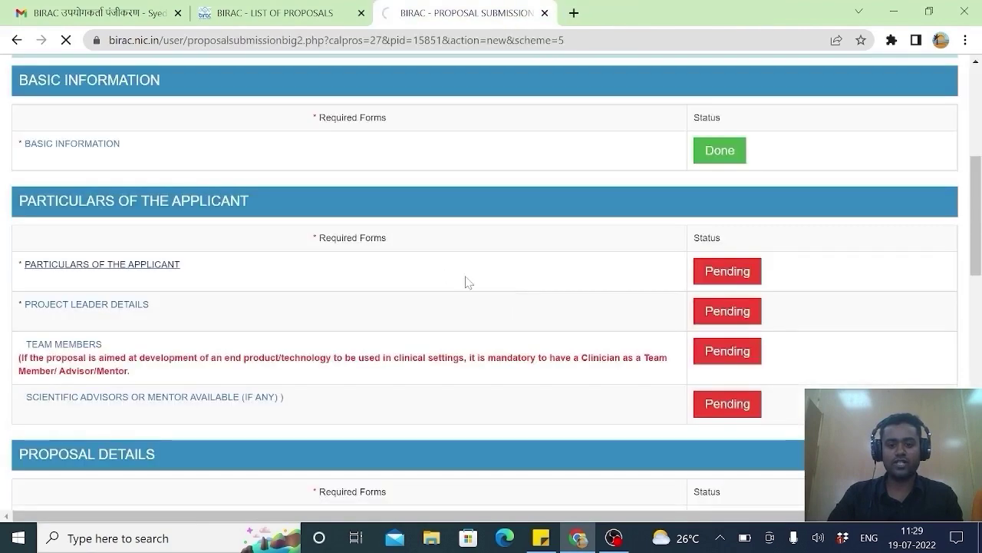
scroll(down, 3)
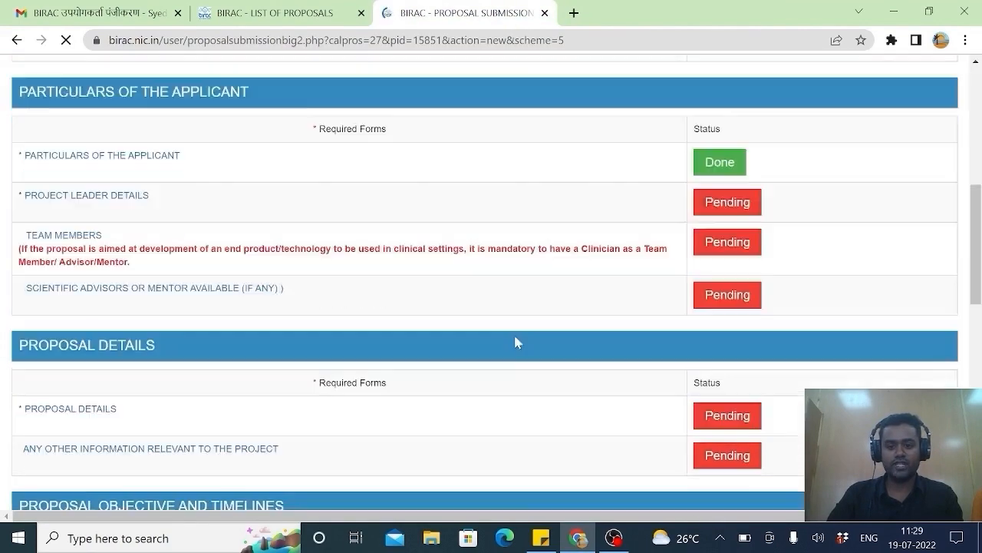
scroll(up, 3)
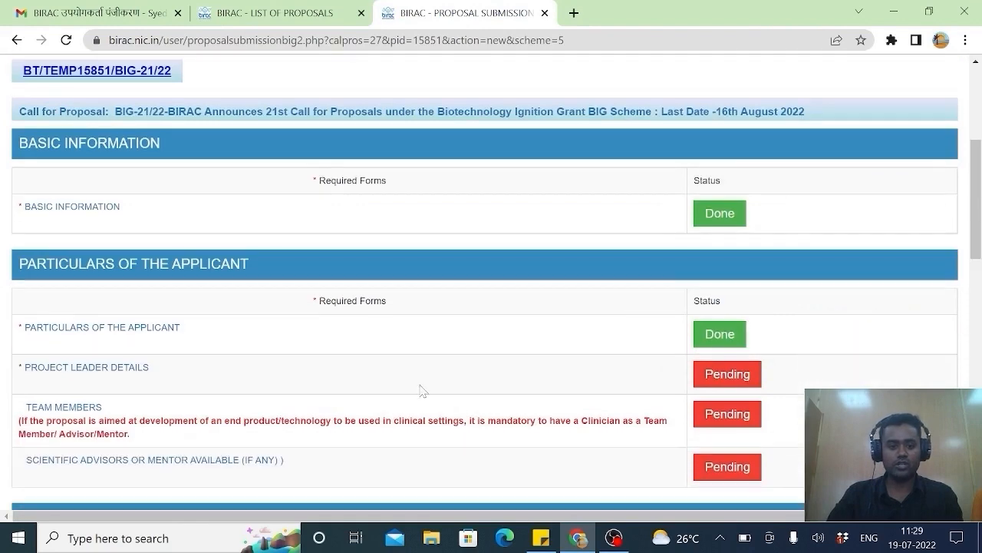
click(726, 374)
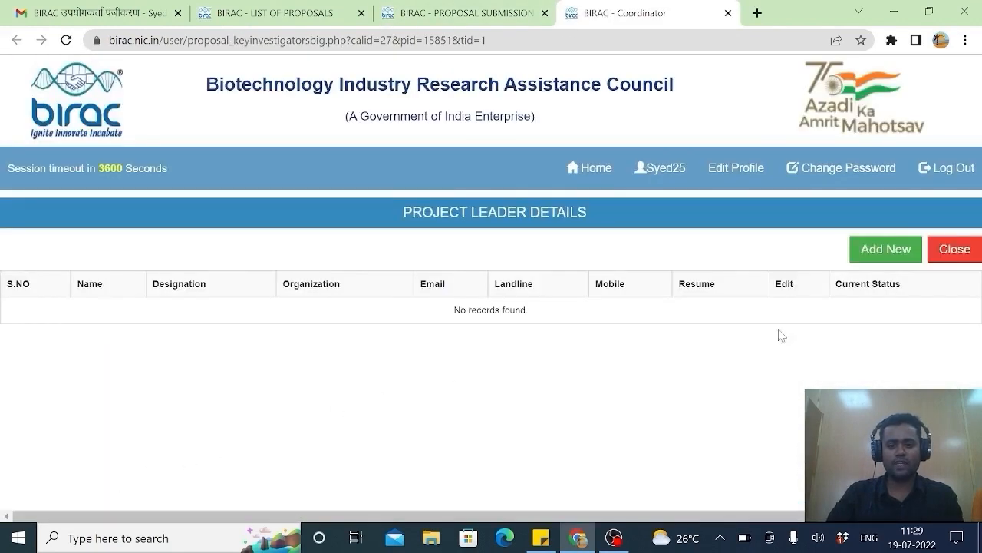
- Add a new project leader entry with designation 'PROJECT EXCECUTIVE'
click(884, 249)
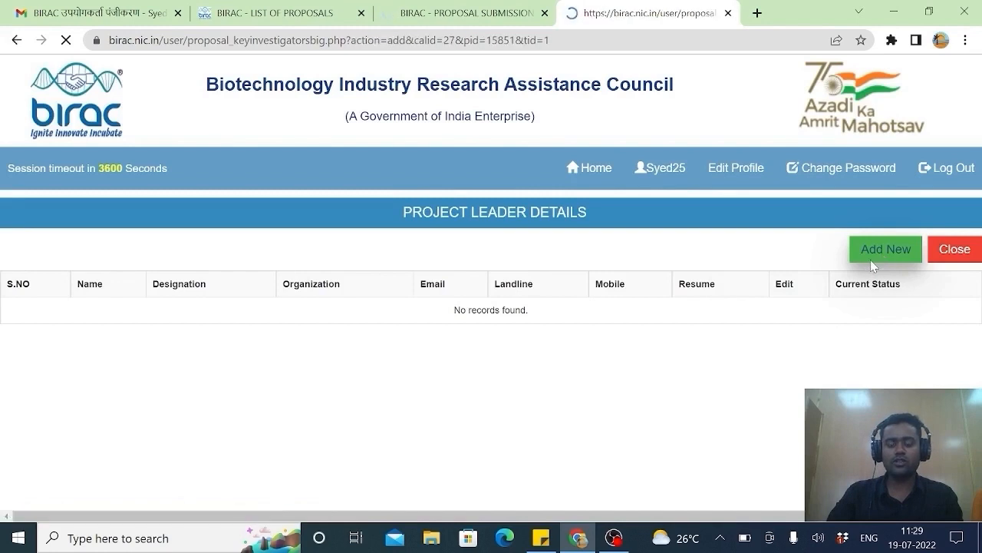
click(885, 248)
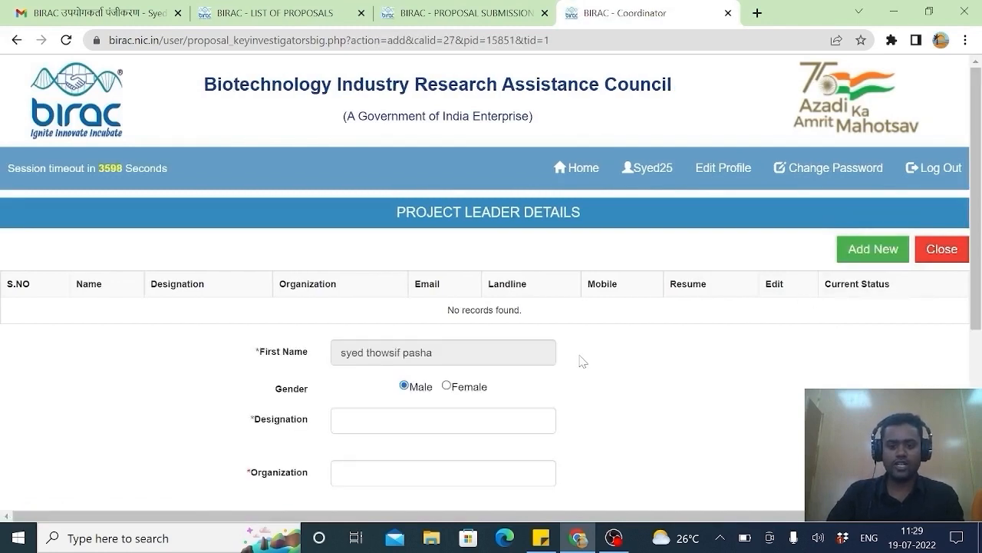
mouse_move(535, 380)
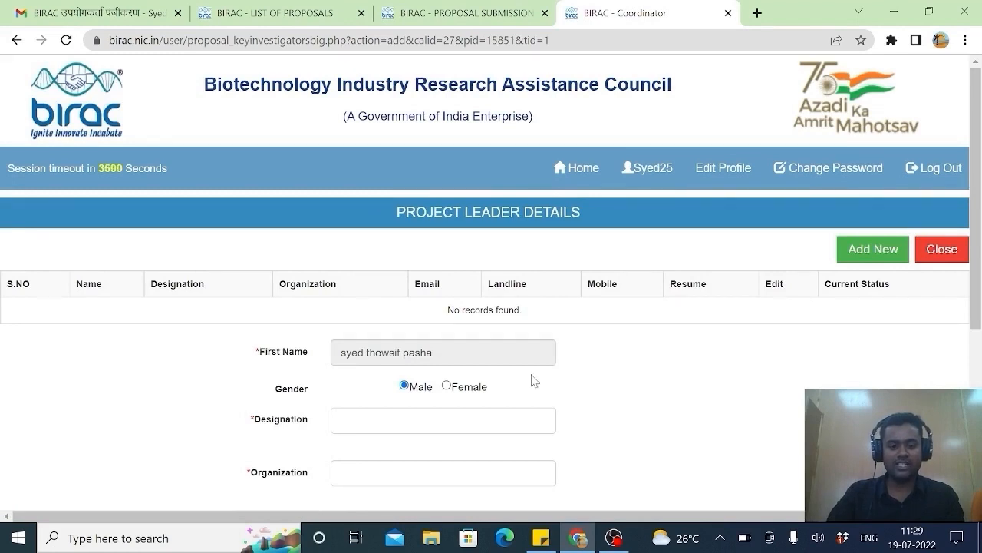
mouse_move(643, 383)
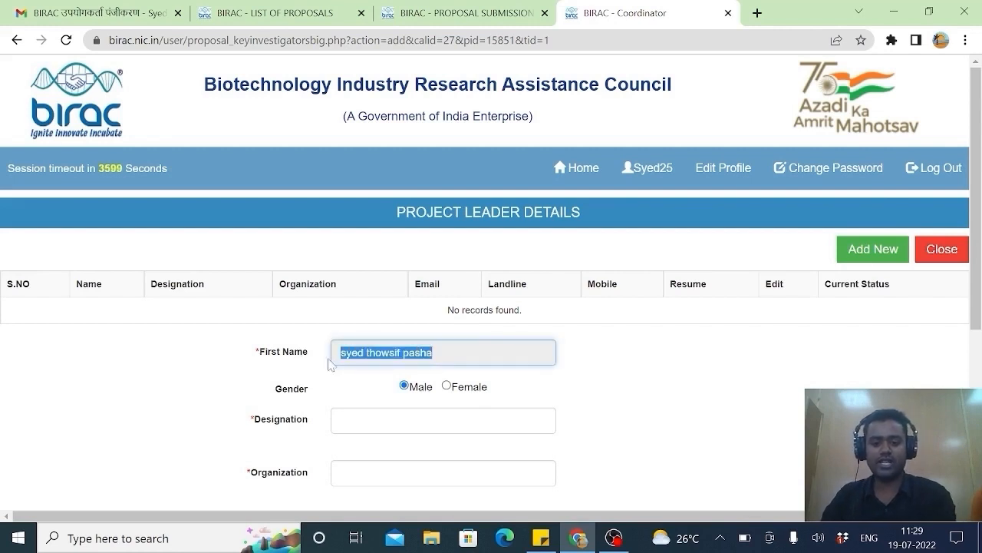
scroll(down, 3)
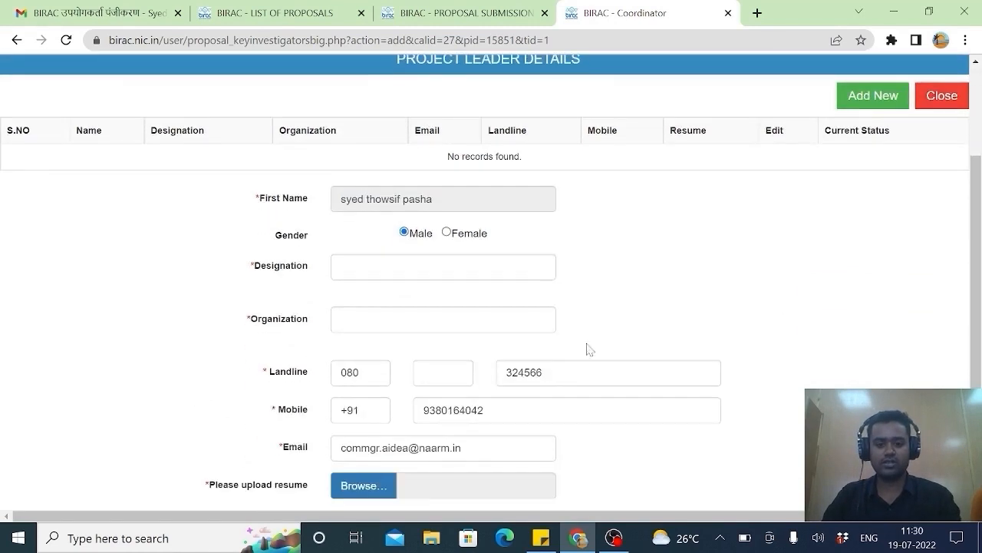
mouse_move(591, 333)
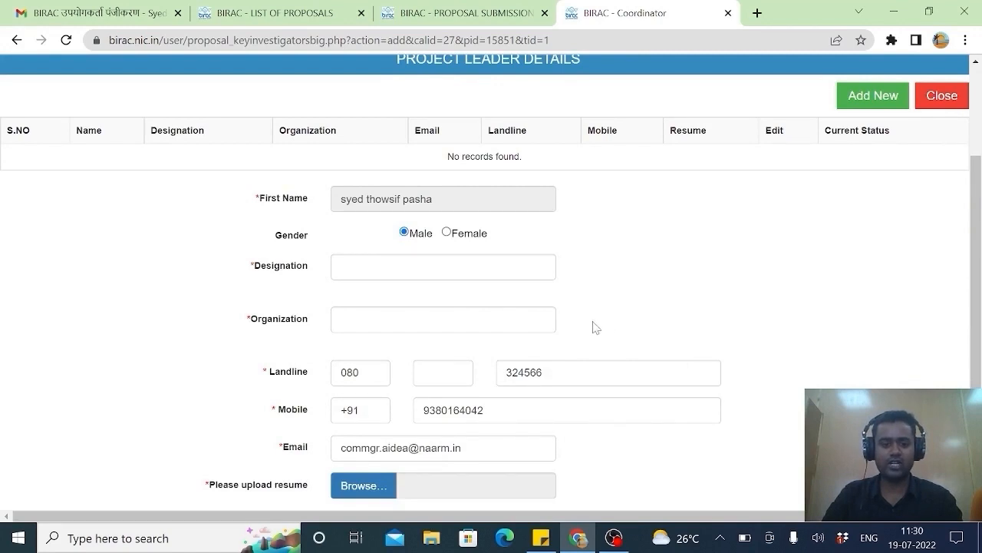
click(442, 266)
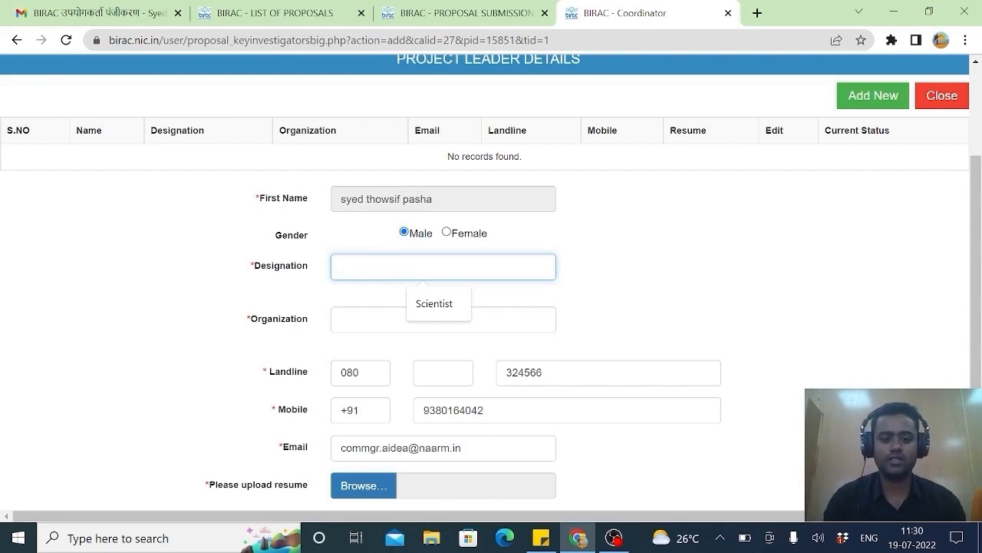
text(PRO)
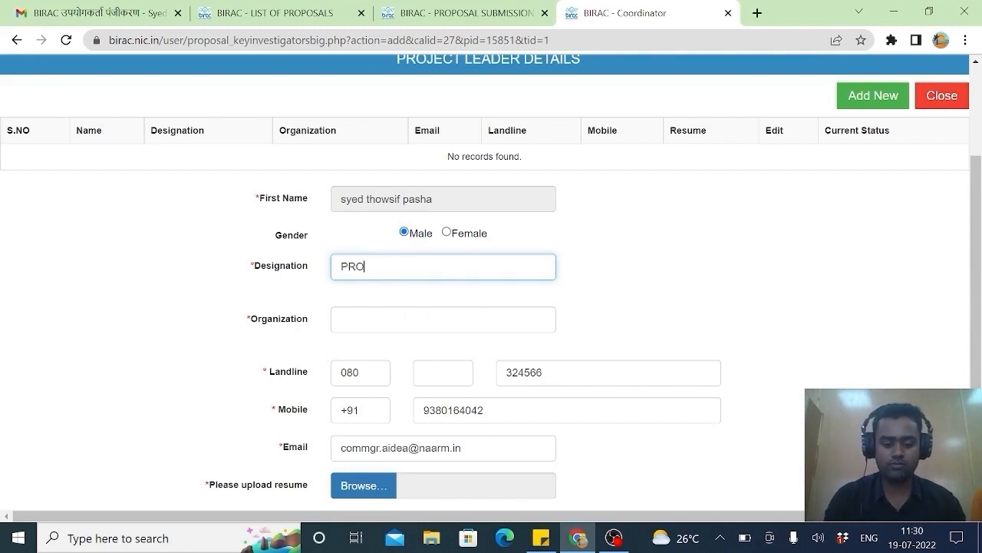
text(JEC)
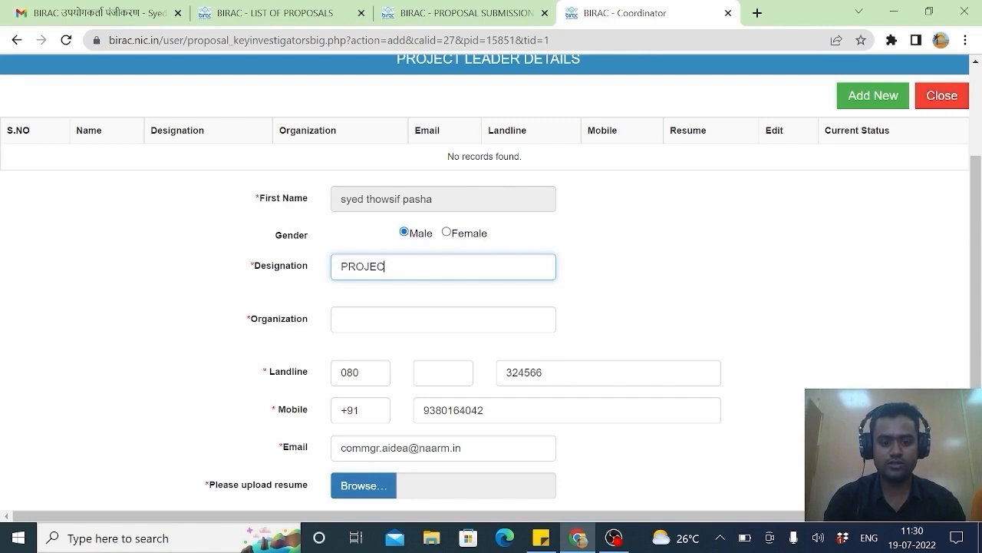
text(T EXCE)
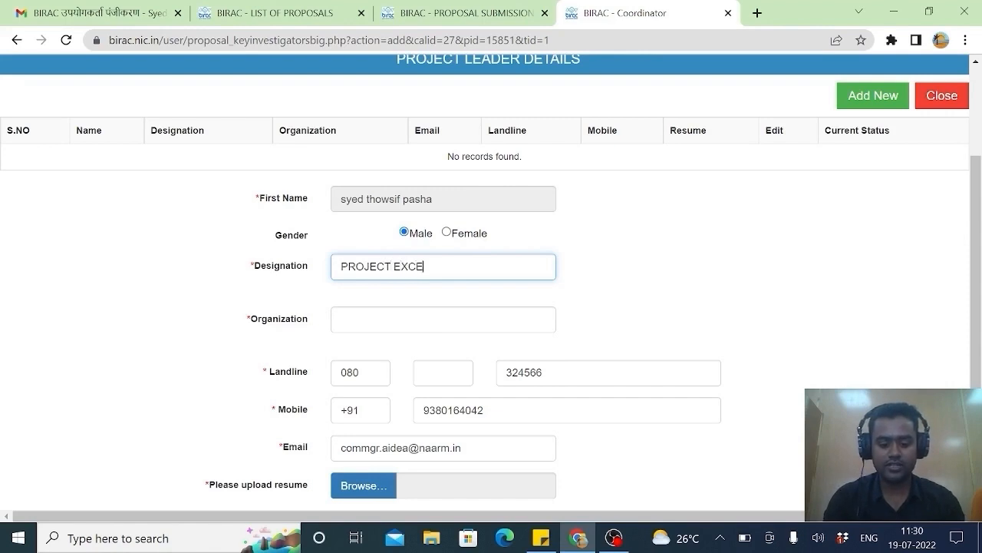
text(CUTIVE)
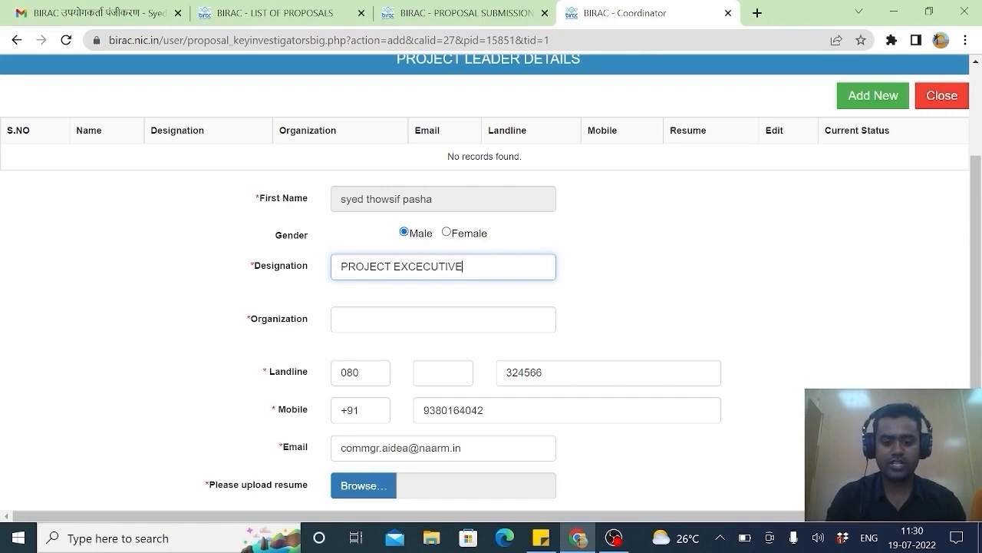
- Enter 'NAARM' as the project leader's organization
click(443, 319)
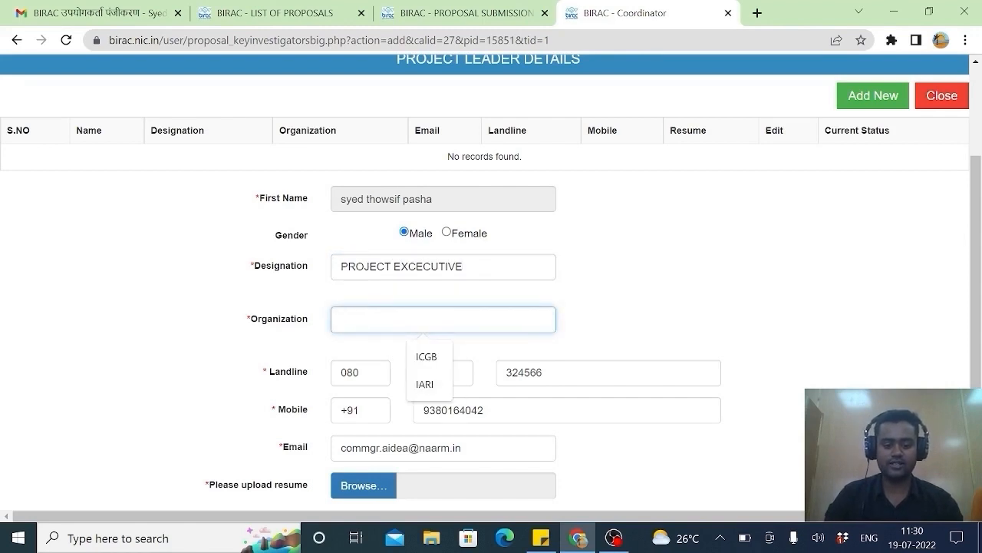
text(NAARM)
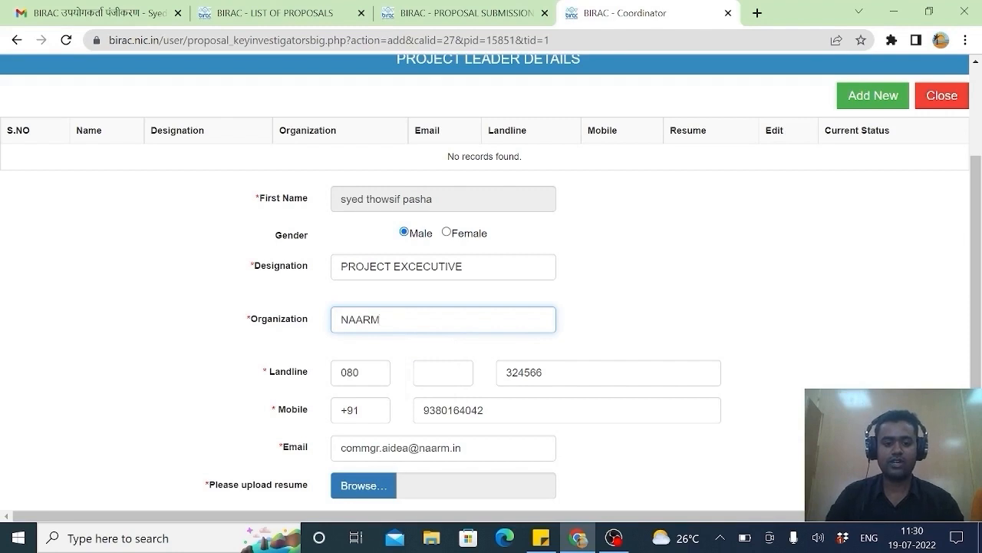
scroll(down, 3)
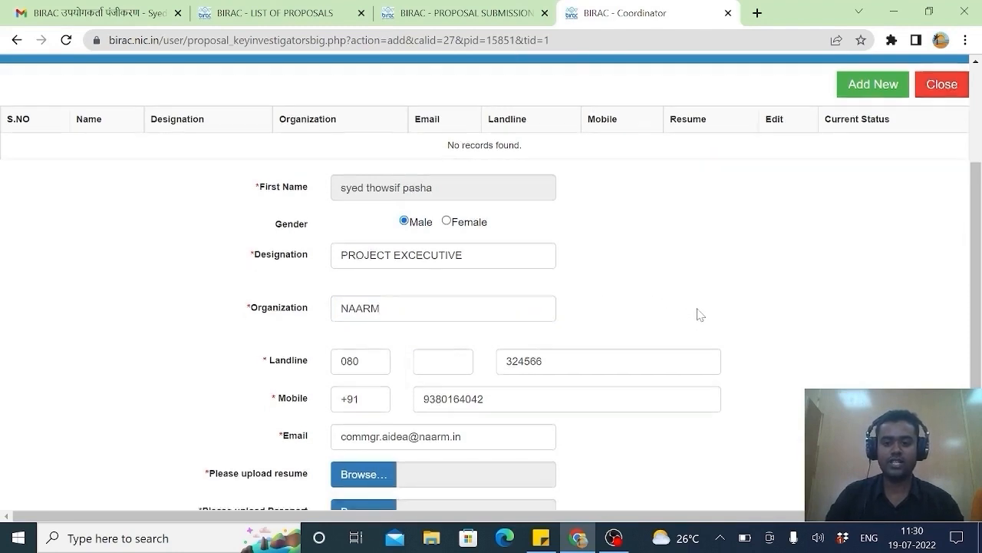
scroll(up, 3)
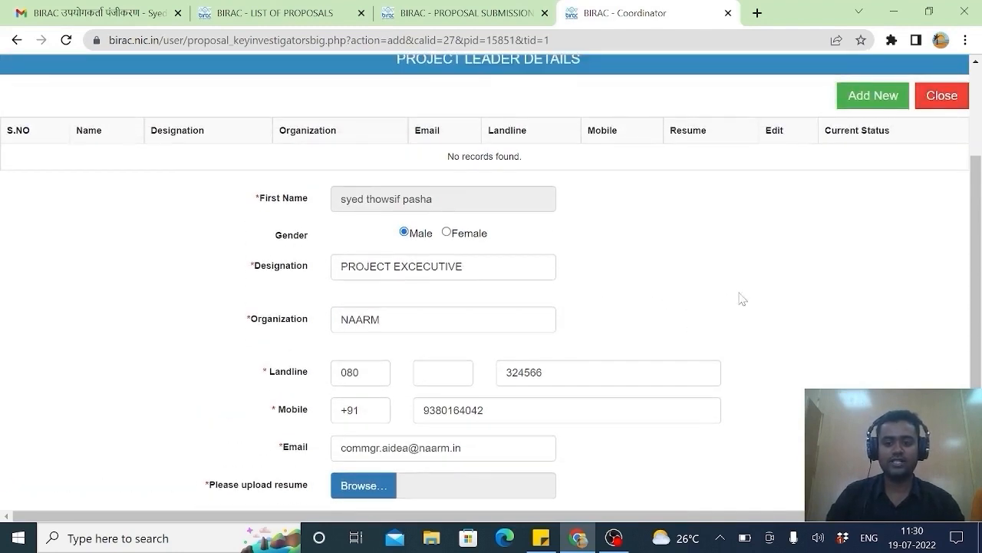
scroll(down, 3)
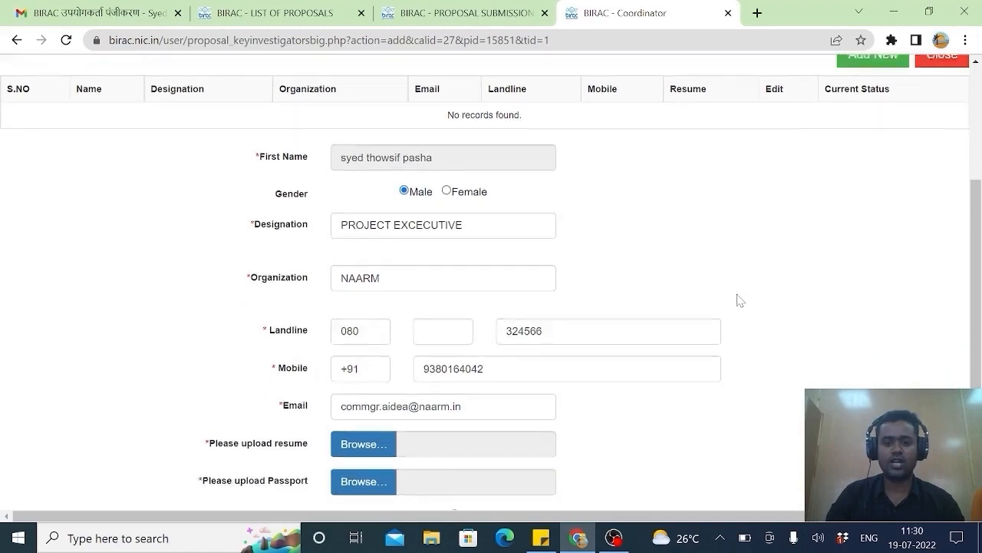
scroll(down, 3)
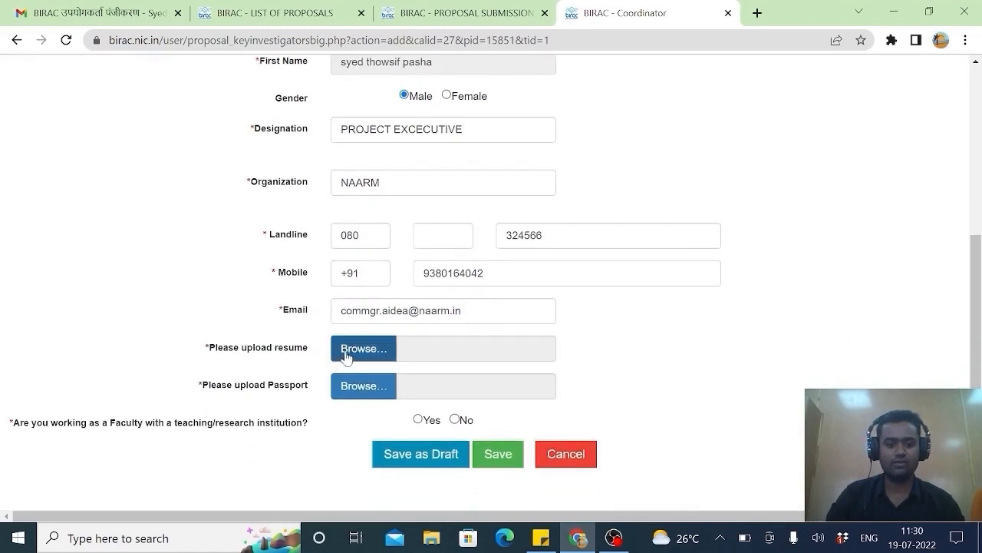
- Attach 777.pdf as the project leader's resume and 666.pdf as the passport
click(363, 347)
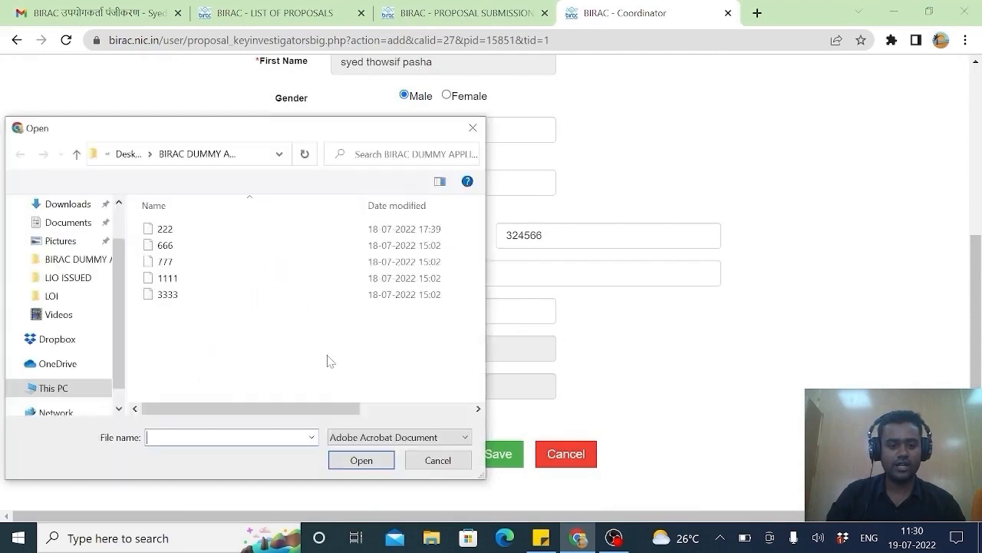
click(166, 261)
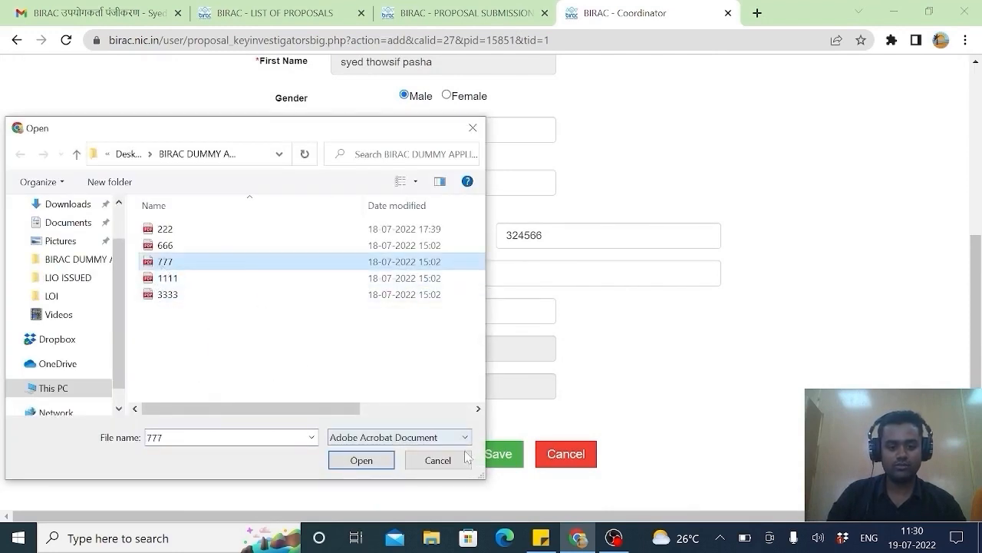
click(361, 460)
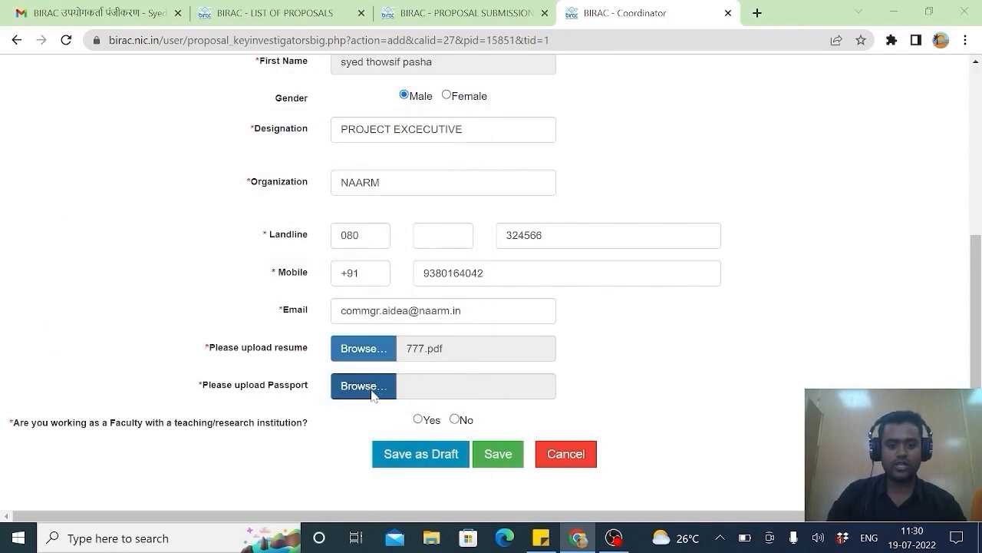
click(363, 385)
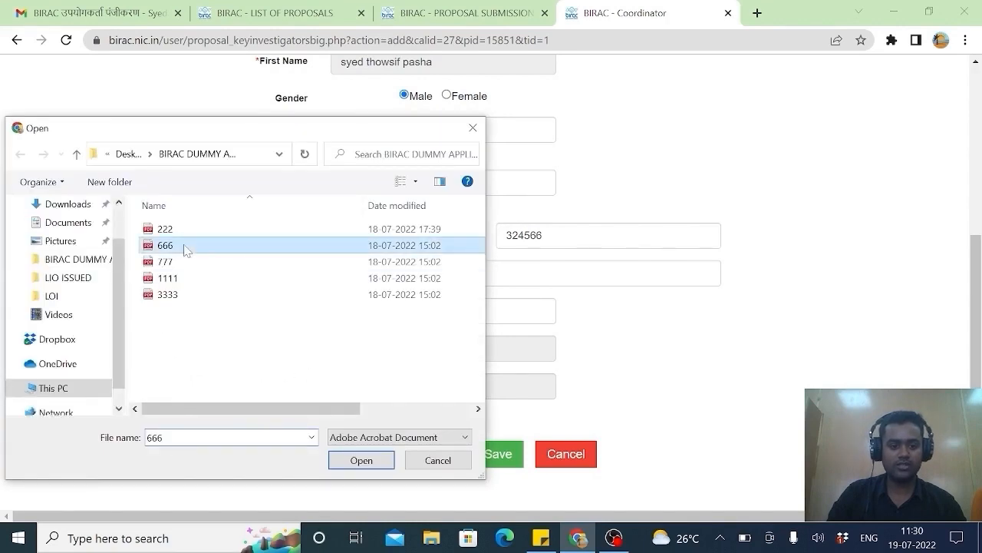
click(361, 459)
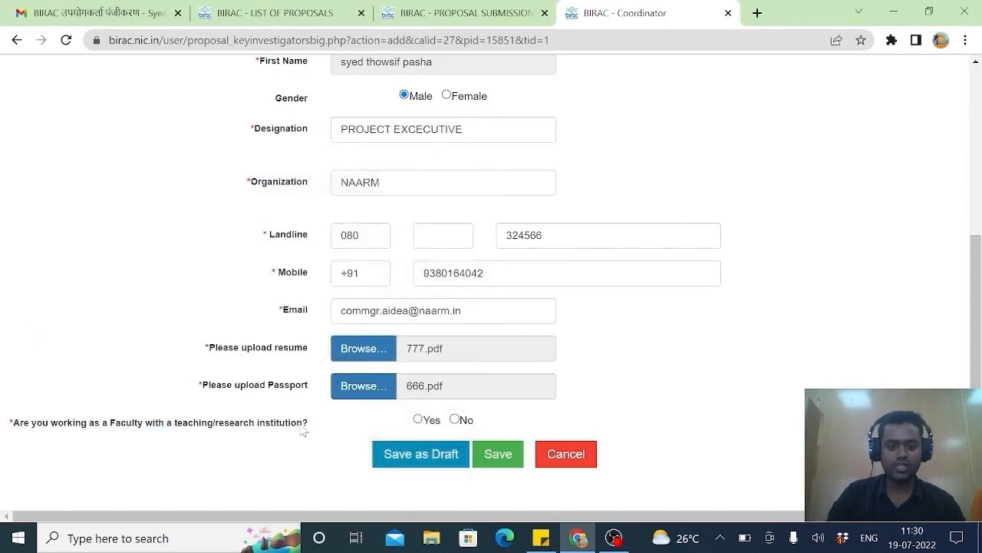
mouse_move(173, 448)
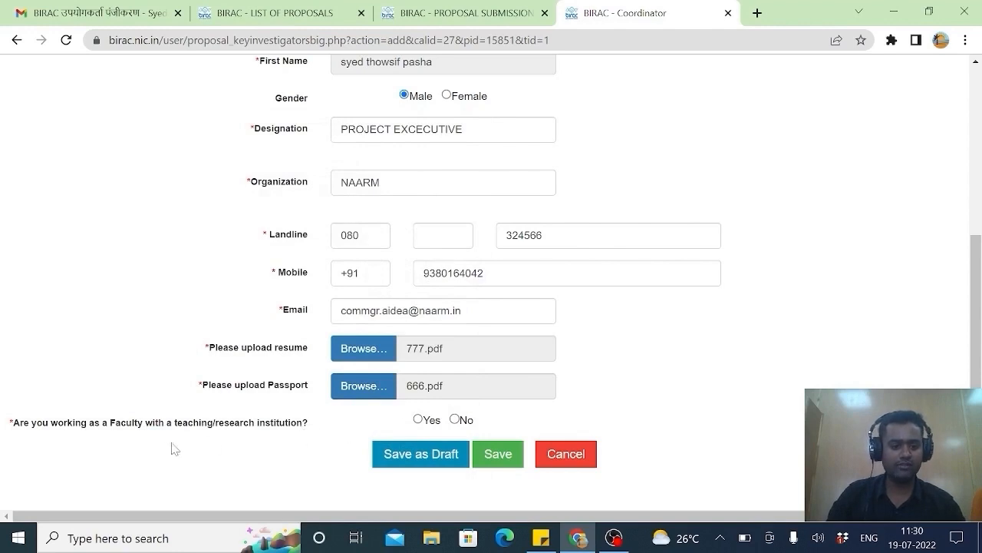
mouse_move(222, 436)
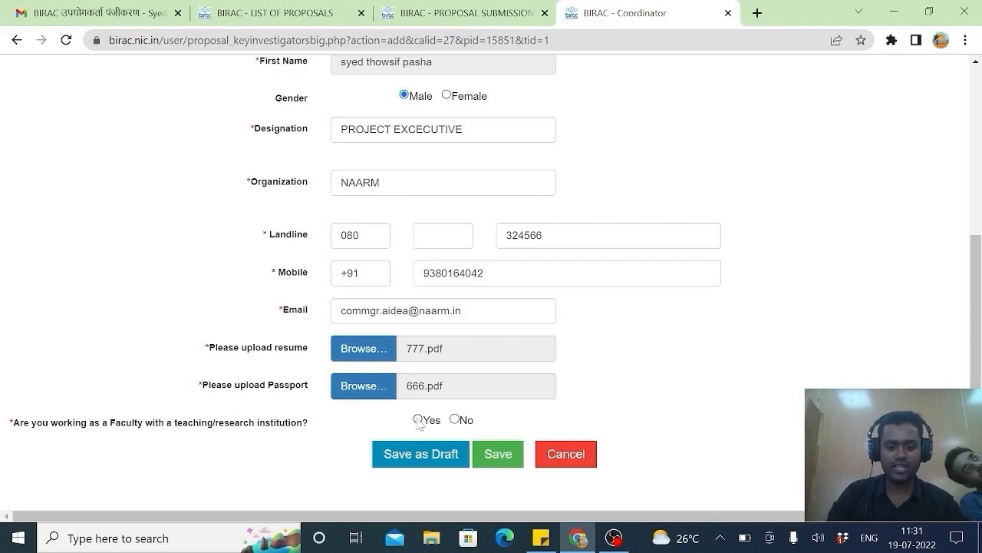
- Answer No to the faculty question and save the Project Leader form
click(418, 420)
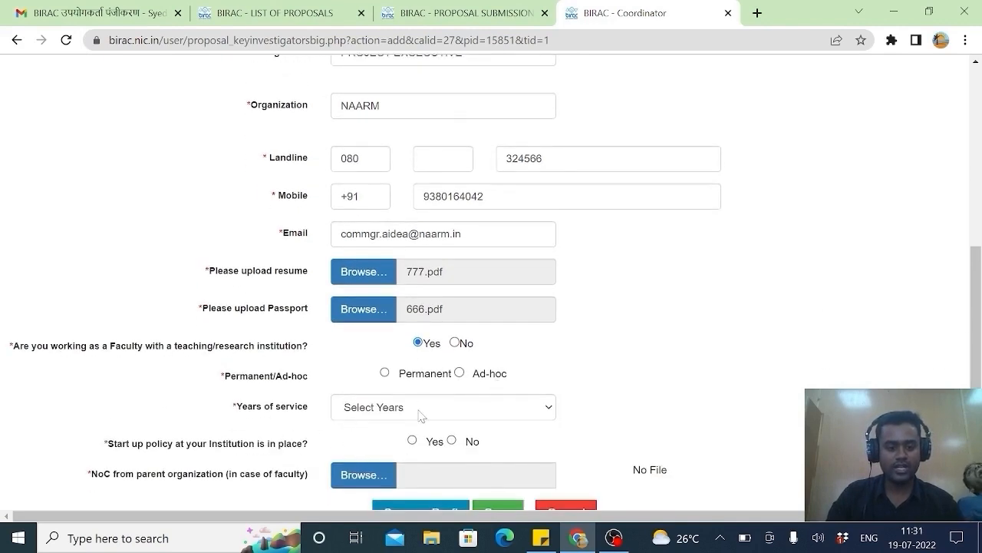
scroll(down, 3)
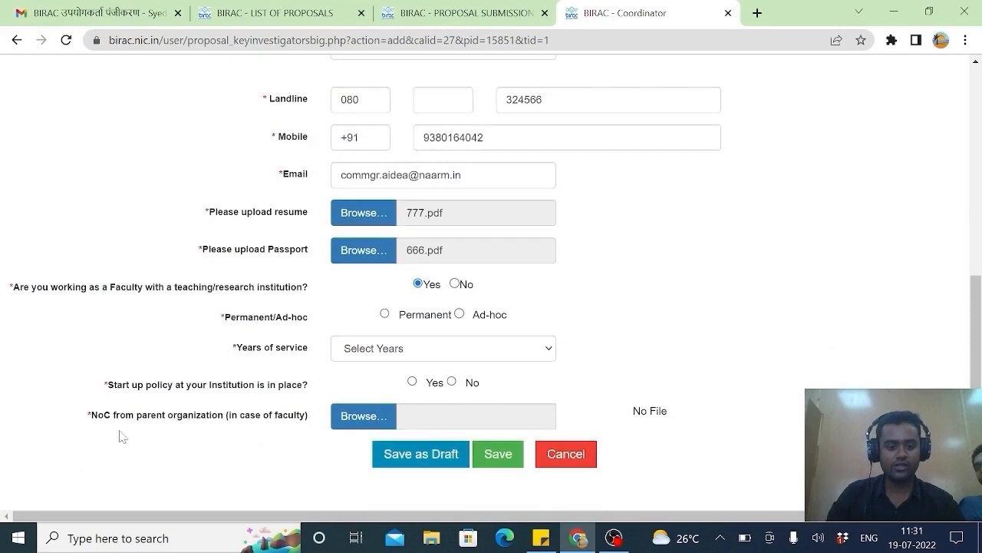
mouse_move(266, 436)
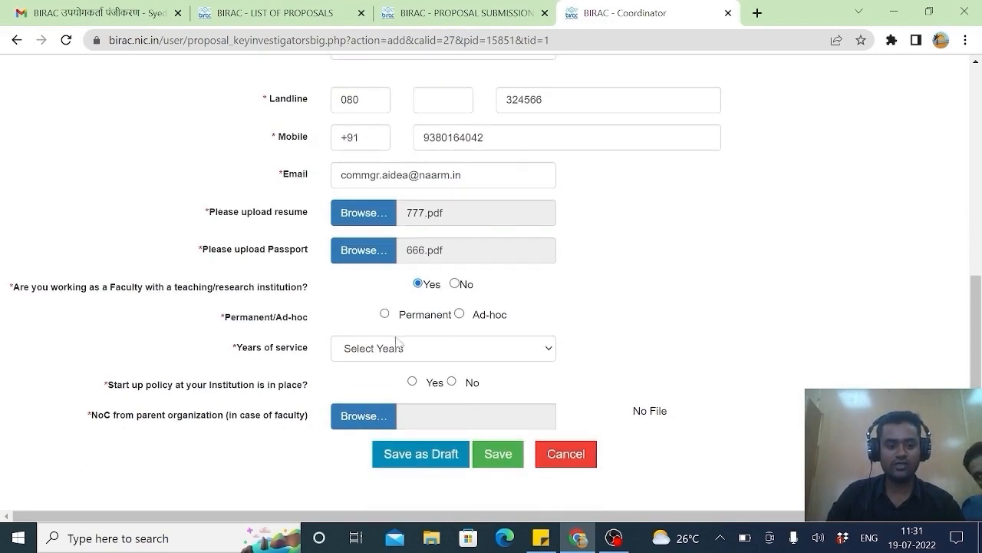
click(453, 283)
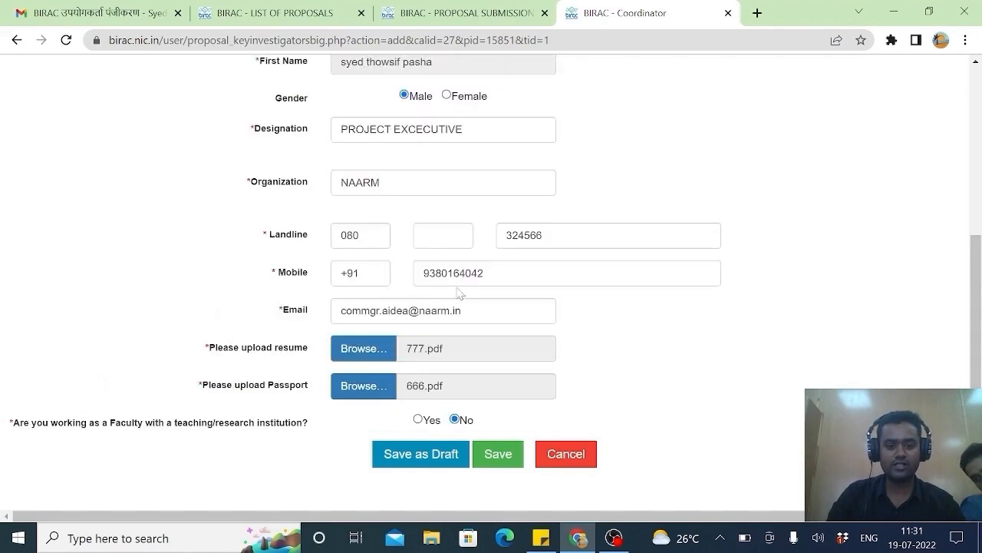
mouse_move(497, 441)
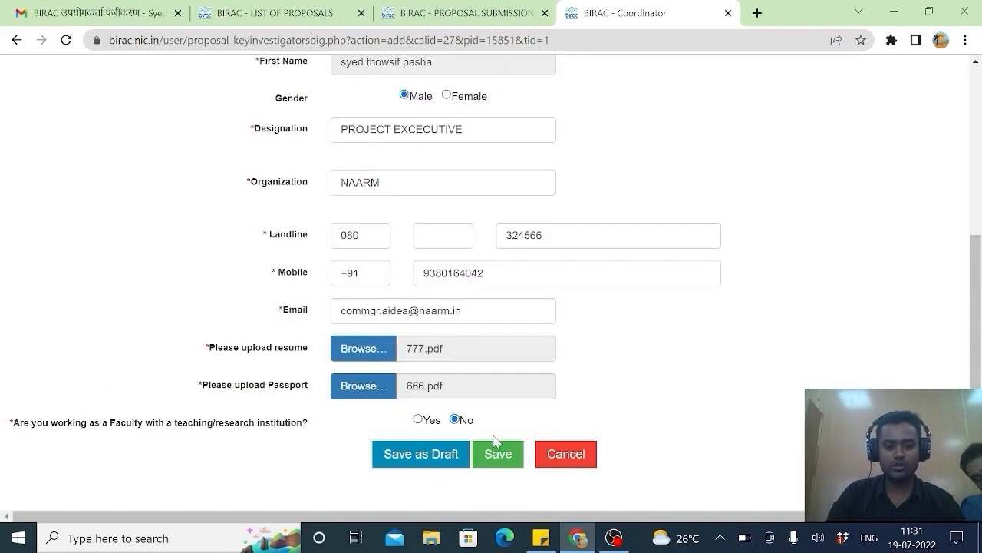
click(497, 454)
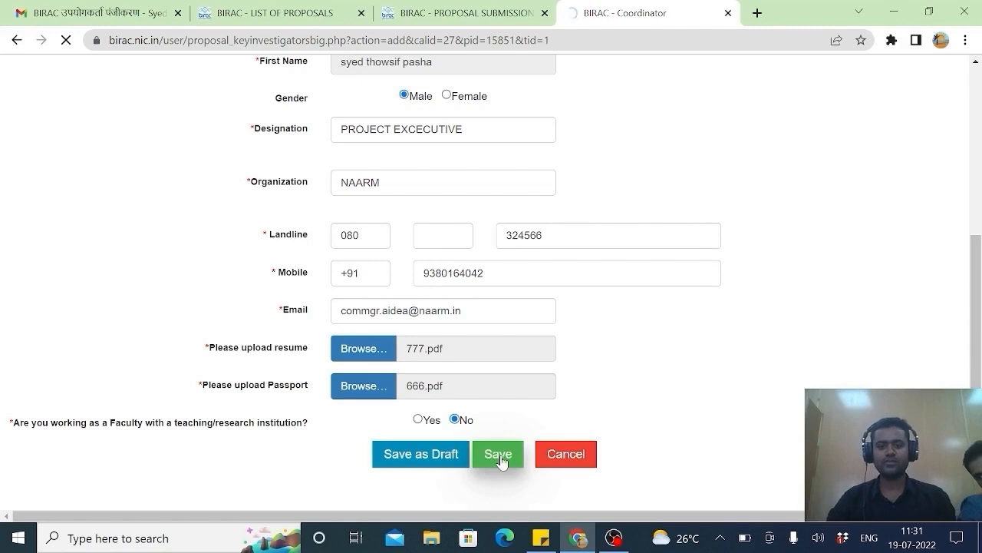
click(498, 453)
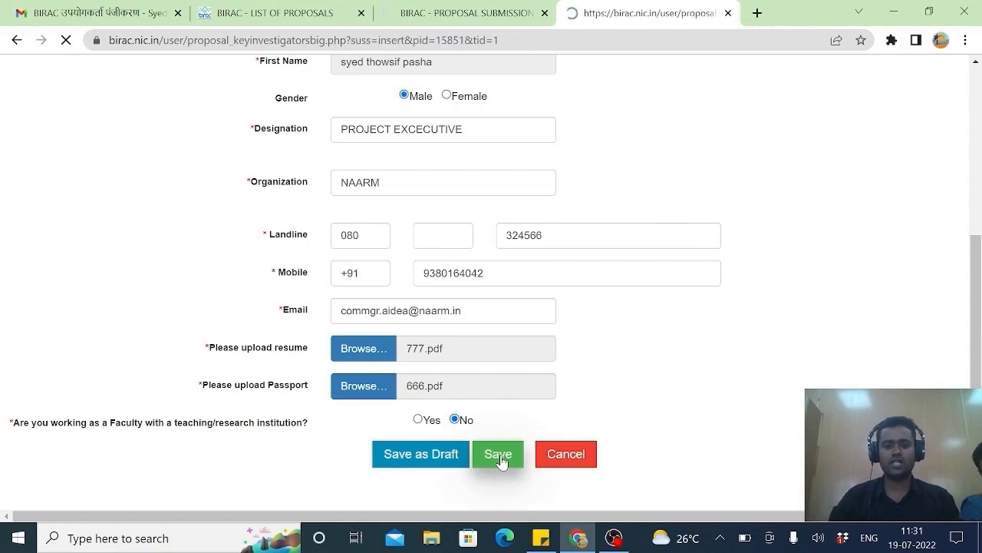
click(497, 454)
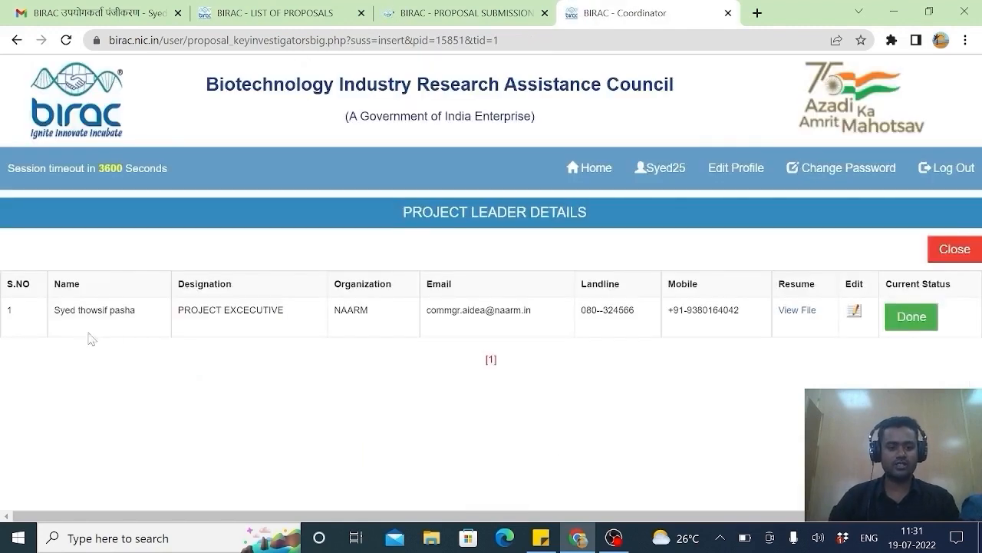
mouse_move(234, 340)
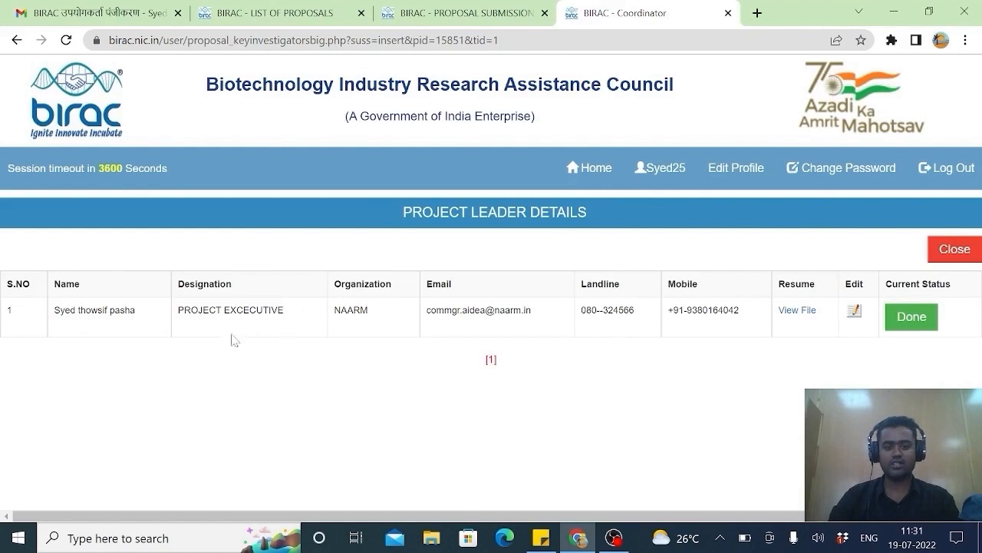
mouse_move(149, 334)
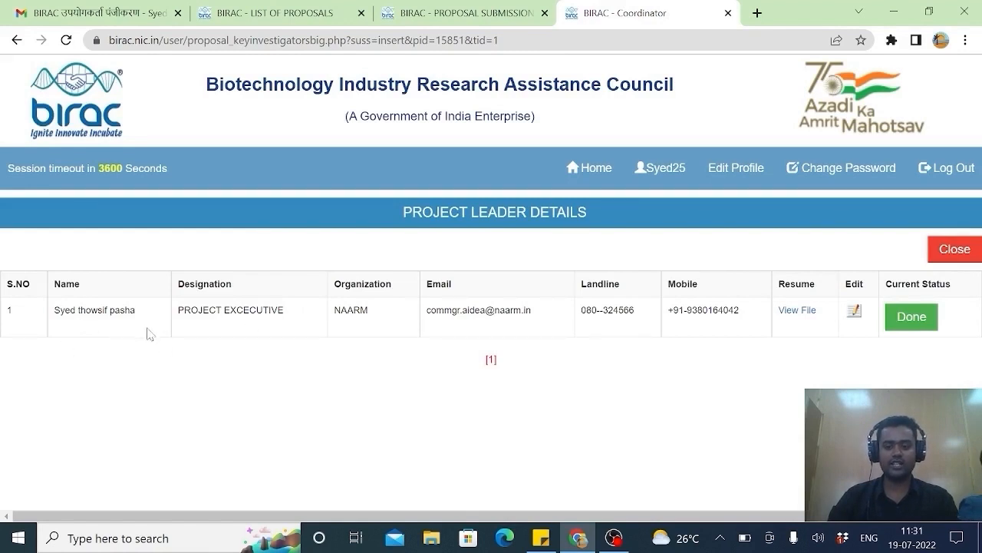
click(857, 313)
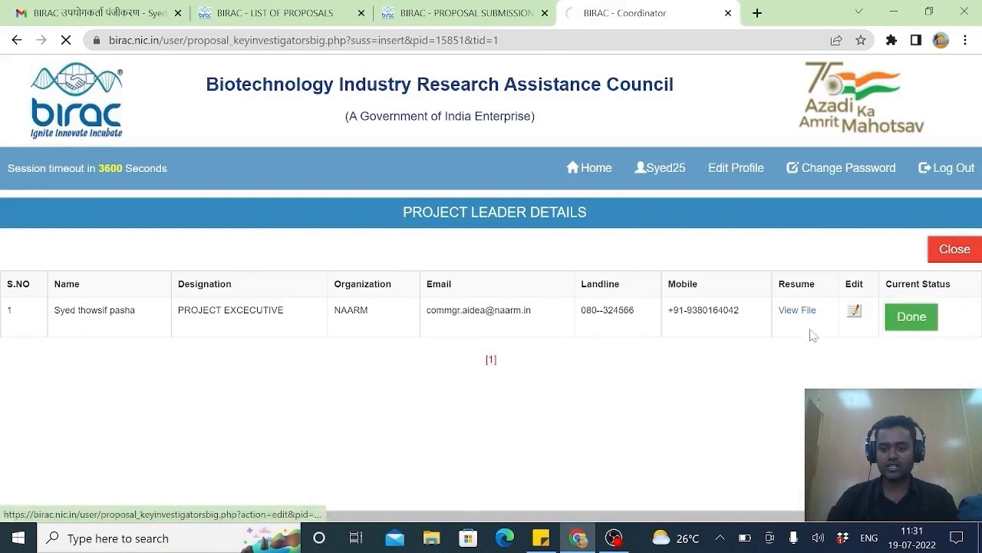
click(842, 310)
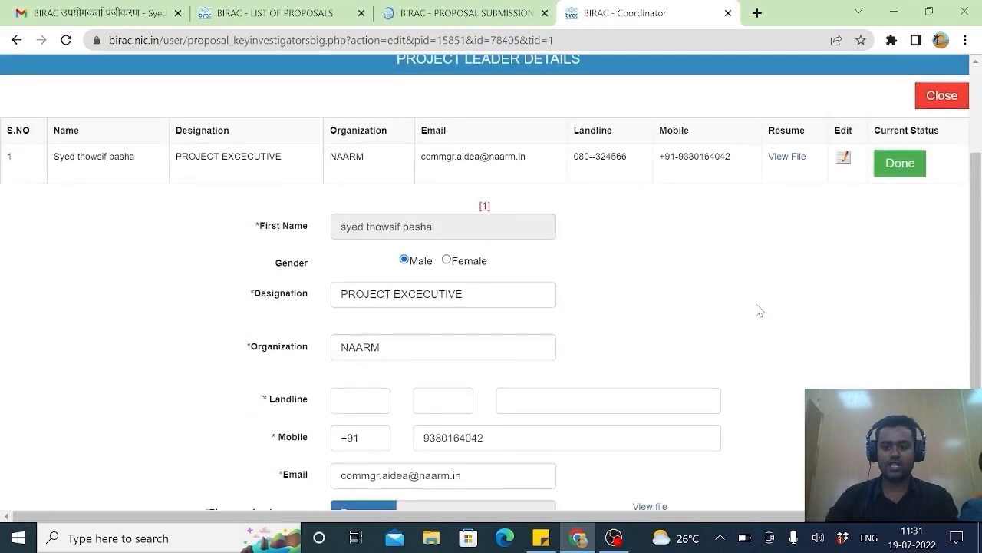
click(941, 95)
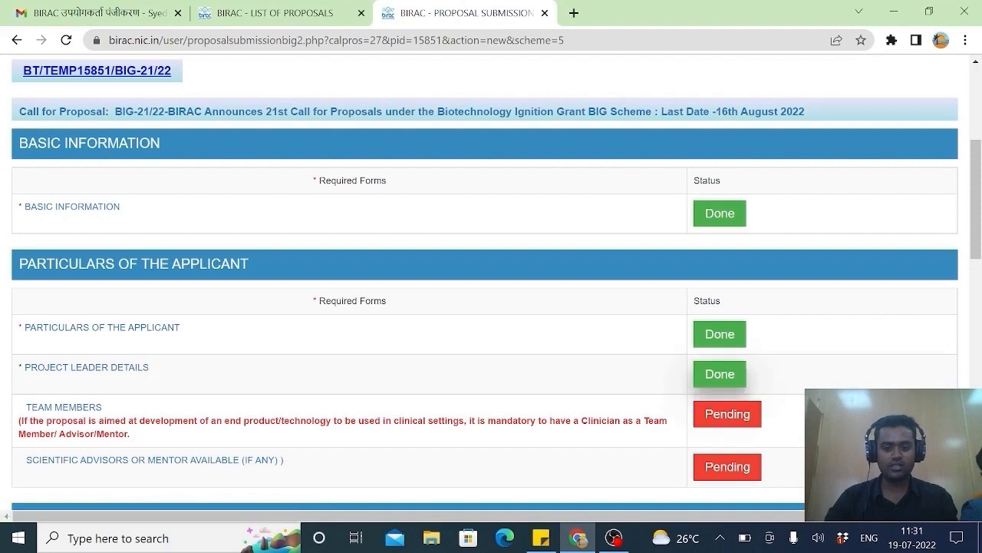
mouse_move(63, 407)
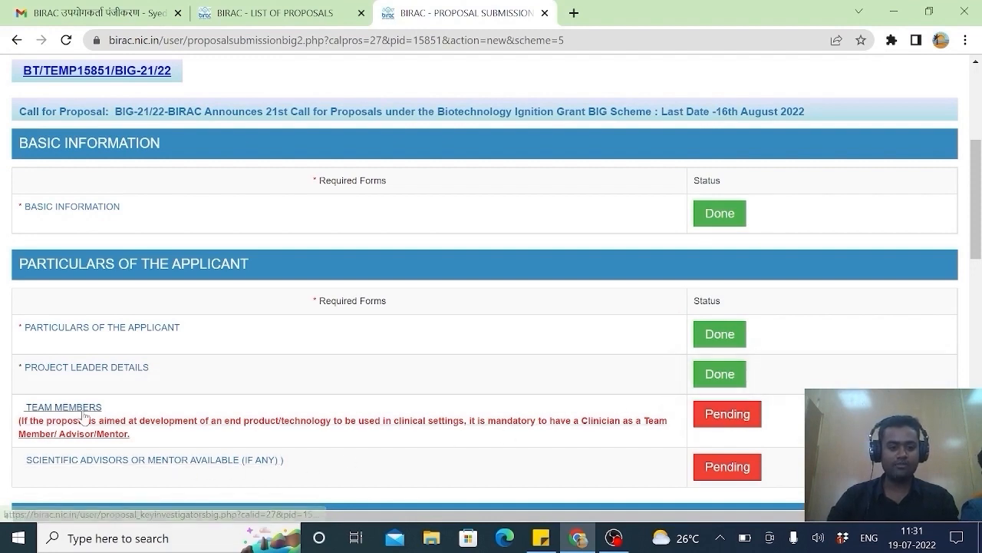
- Open the Team Members section and start a new member entry
click(63, 406)
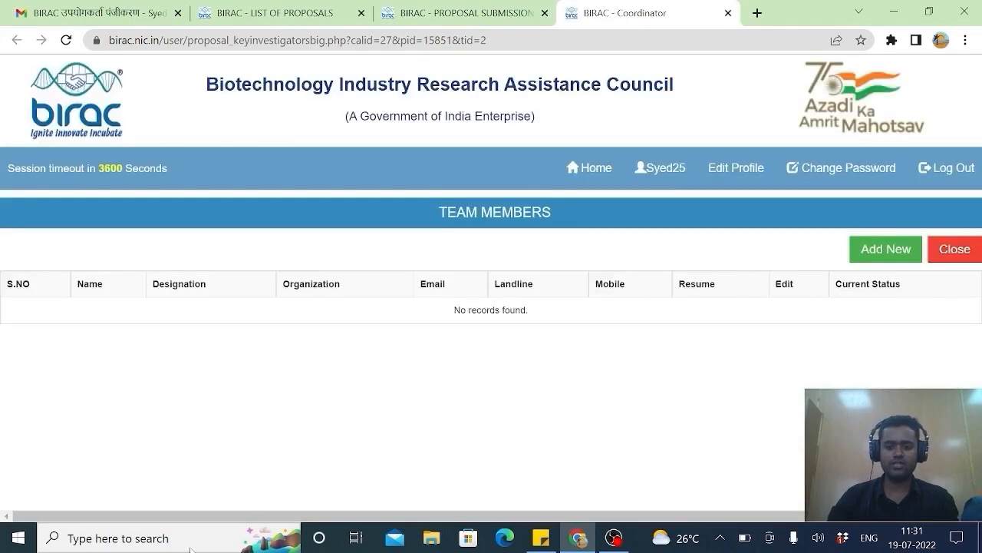
mouse_move(796, 423)
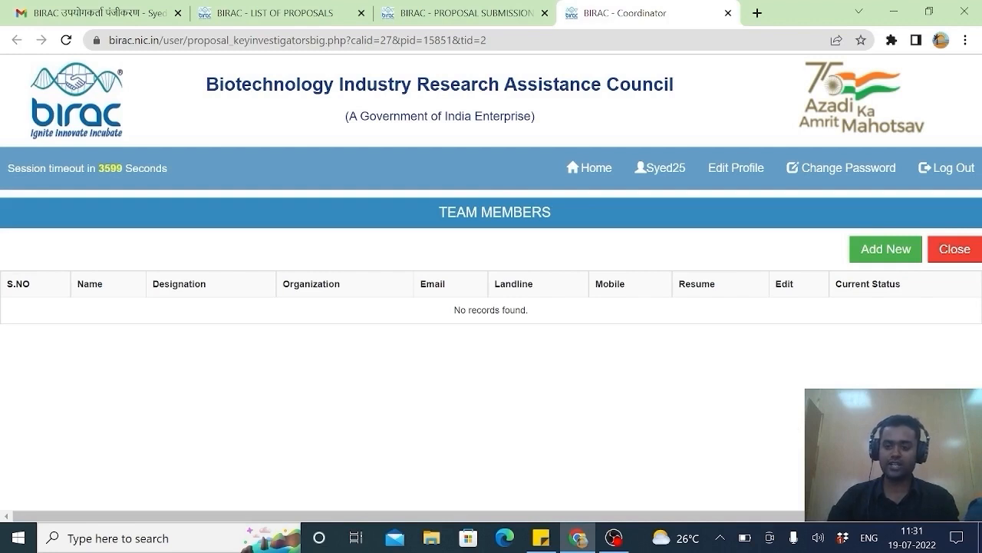
click(886, 249)
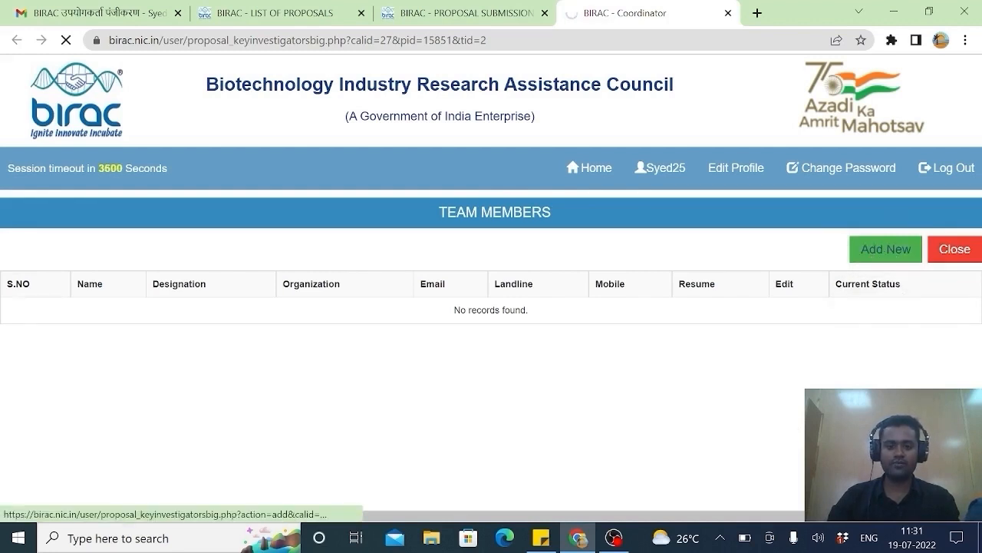
click(885, 248)
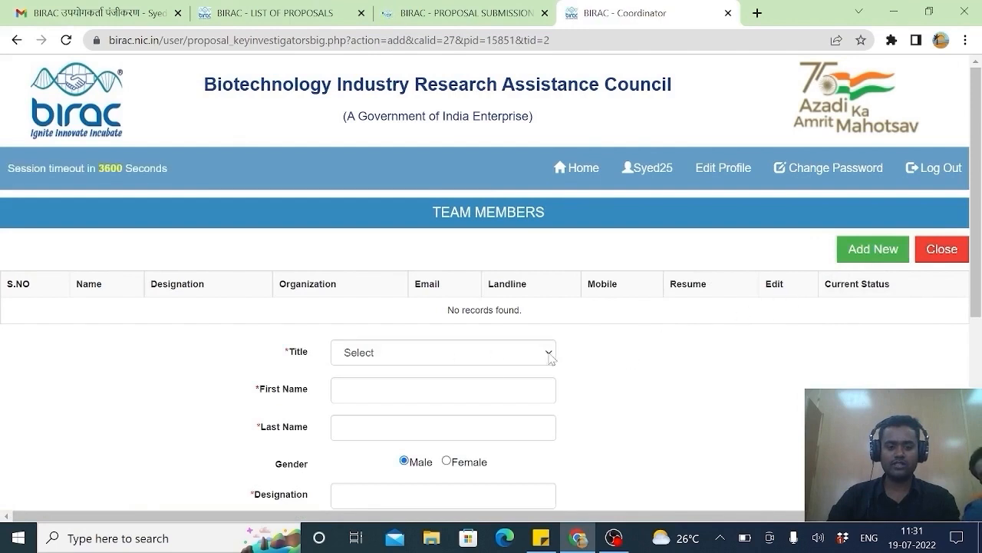
click(443, 351)
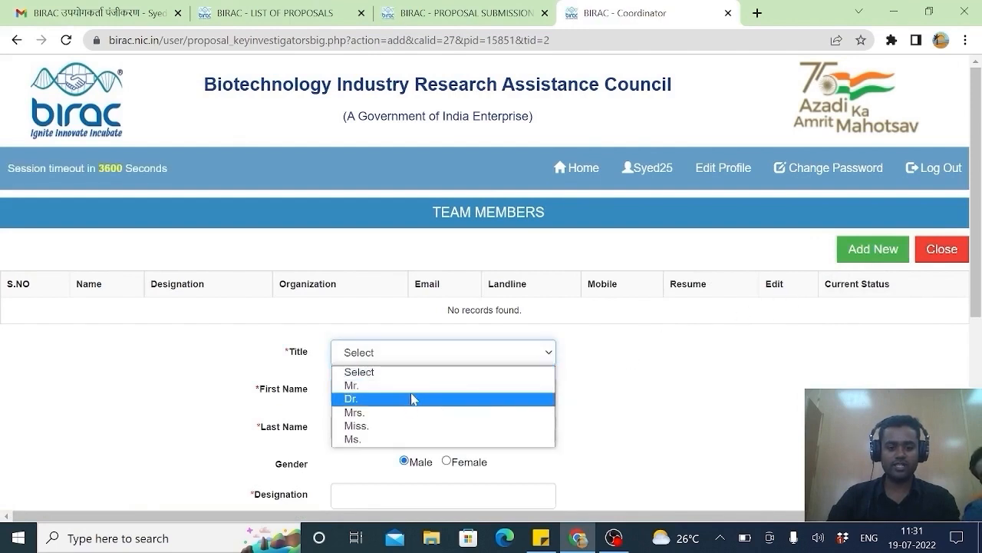
click(351, 385)
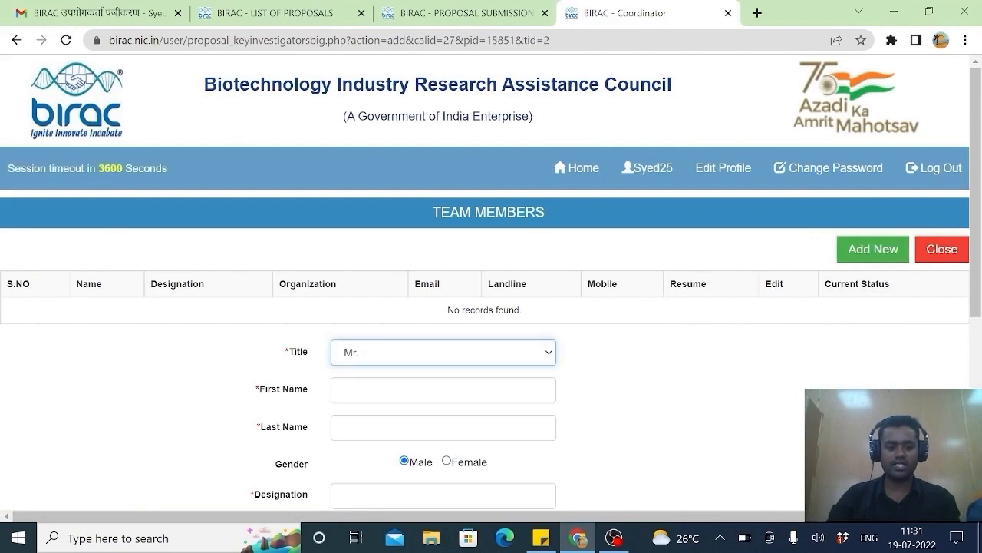
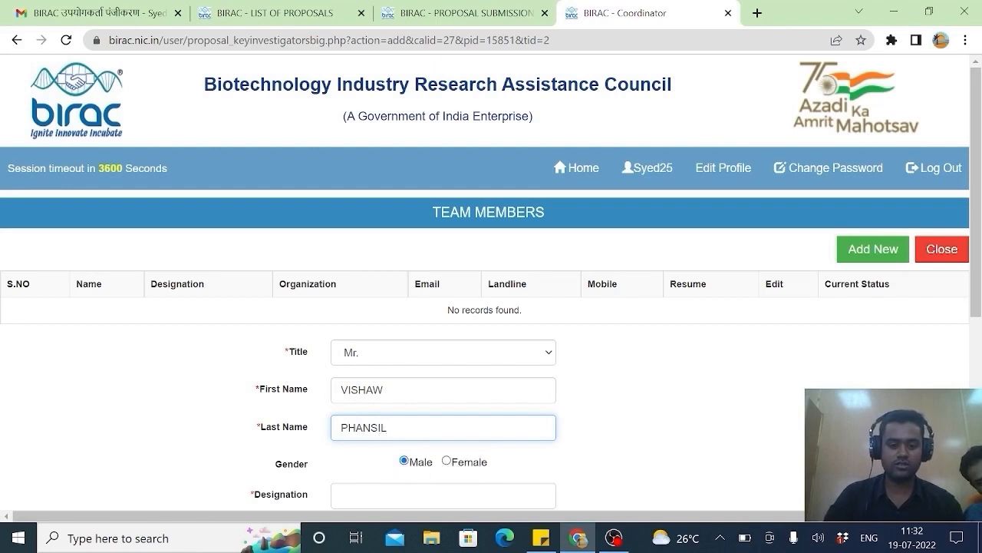
- Enter designation MANAGER and choose NAARM as the organization
scroll(down, 3)
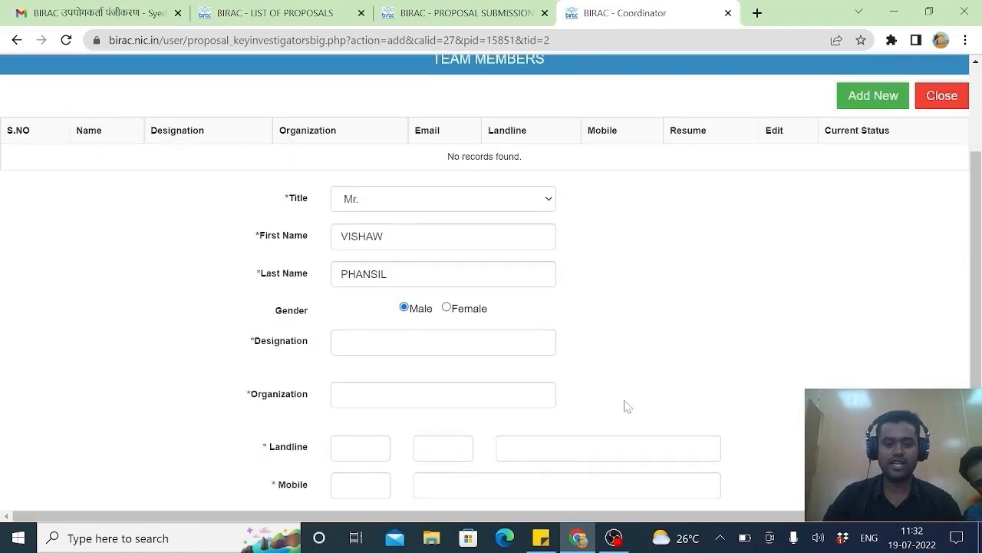
click(443, 342)
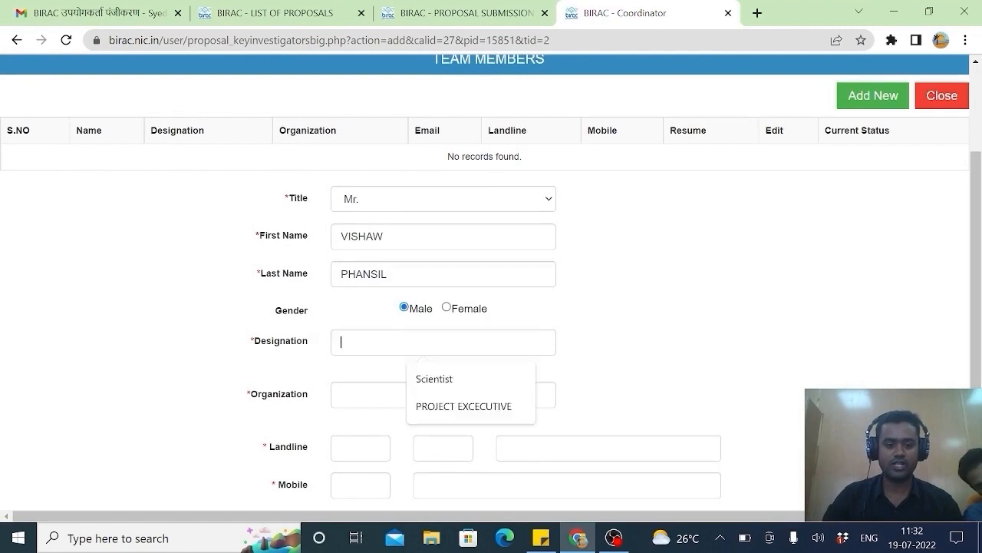
text(MA)
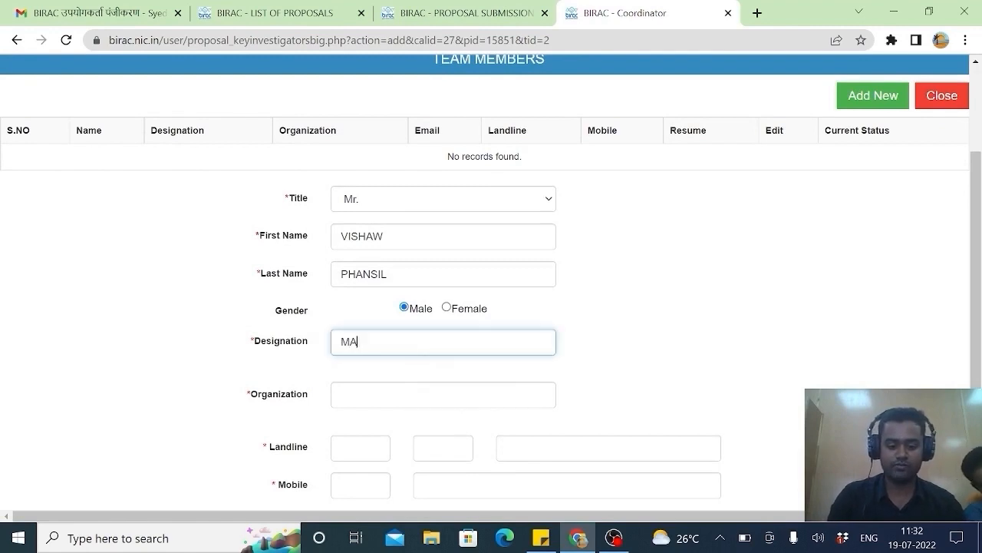
text(NAGER)
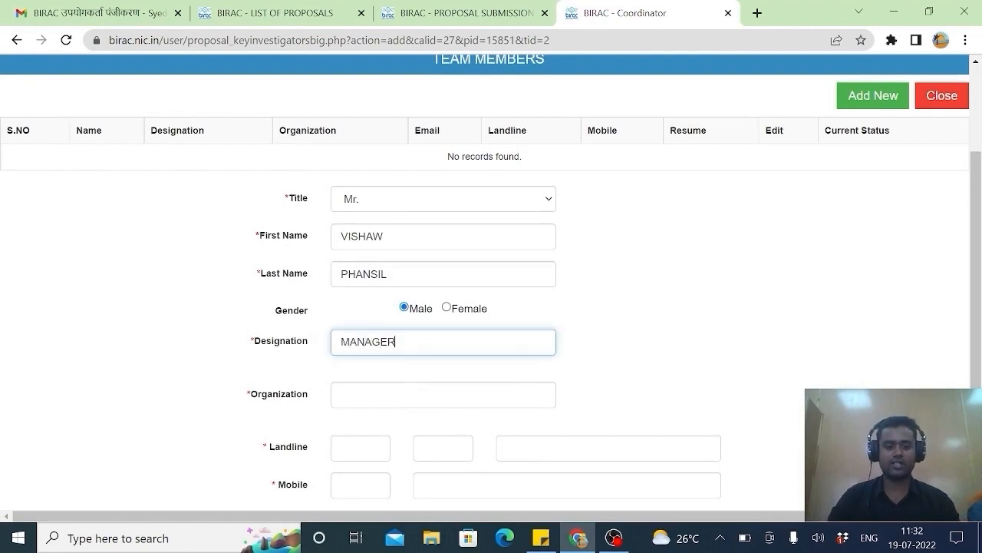
click(443, 395)
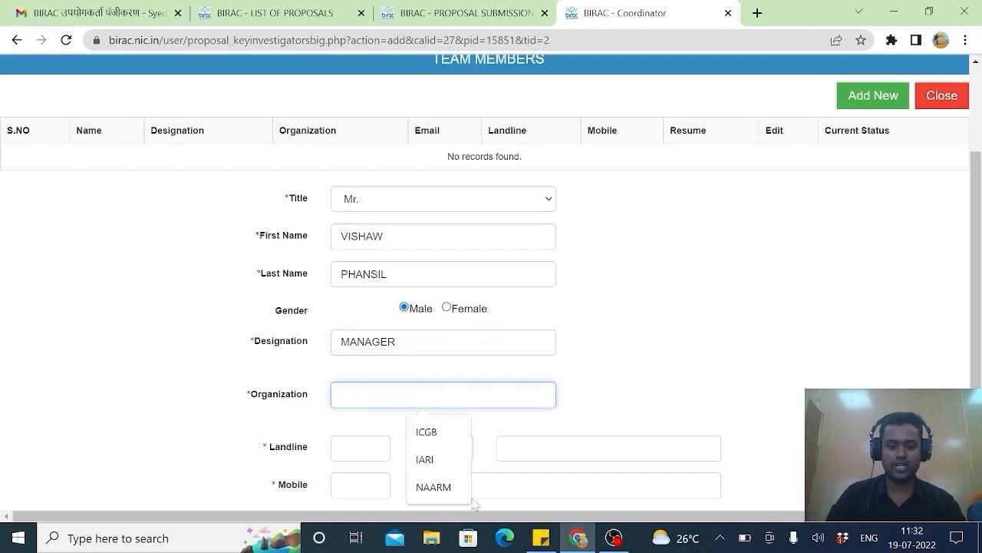
click(435, 487)
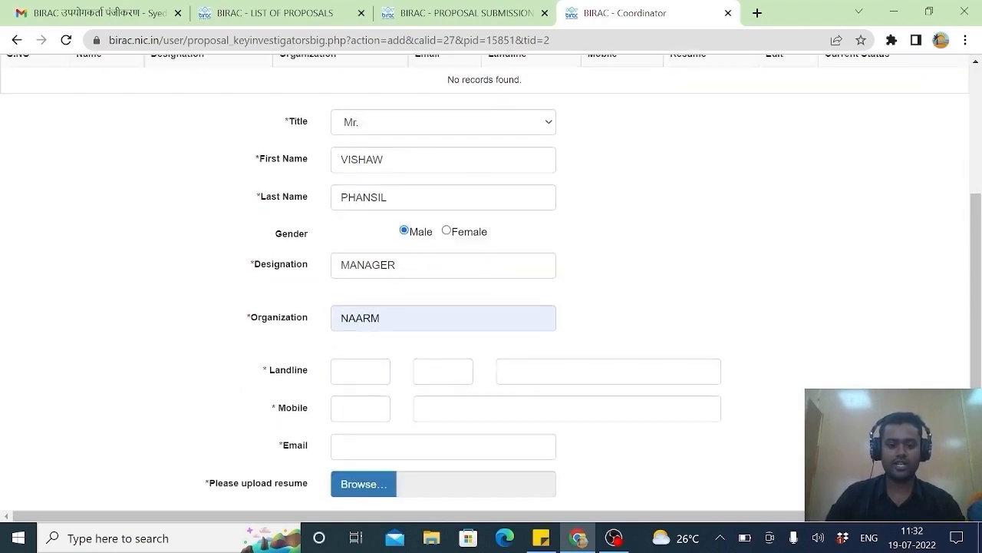
click(360, 371)
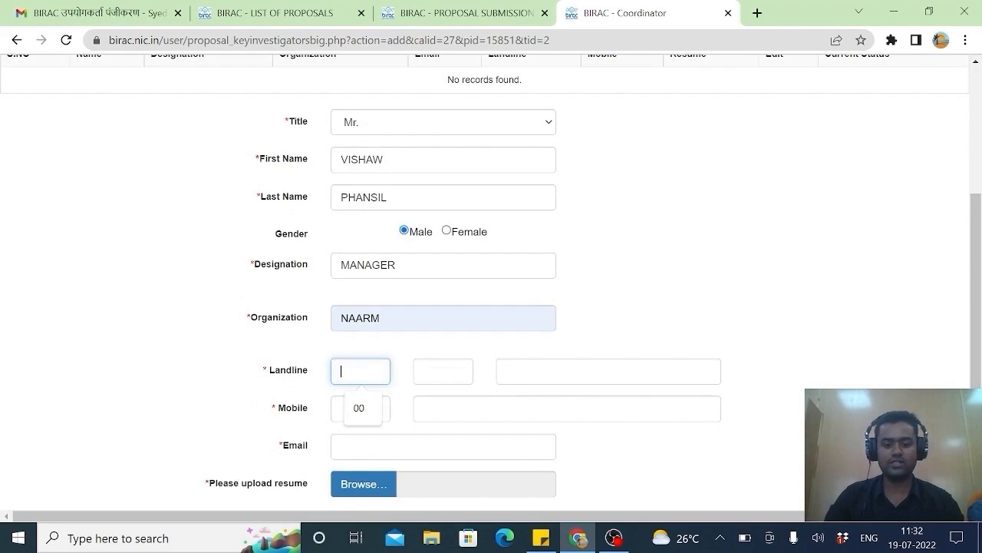
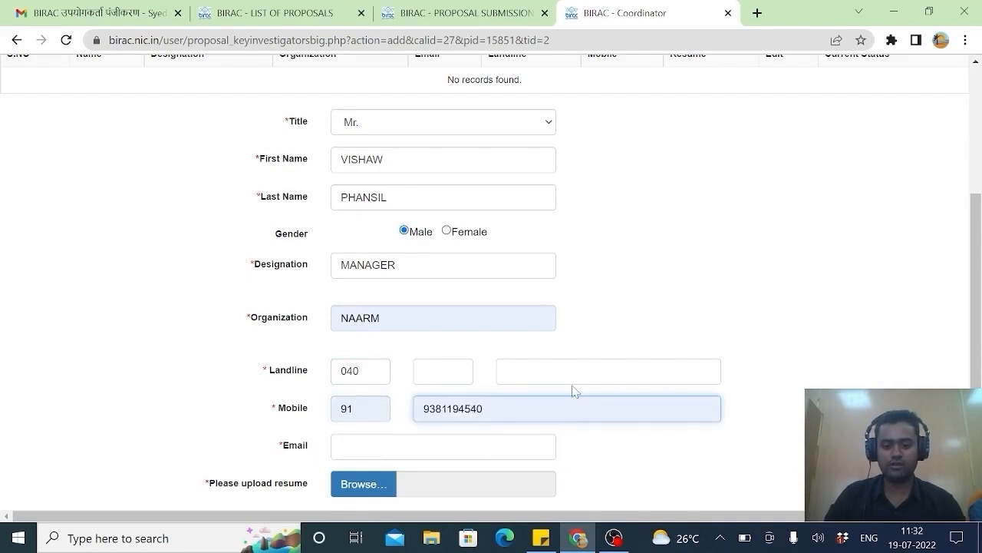
click(608, 371)
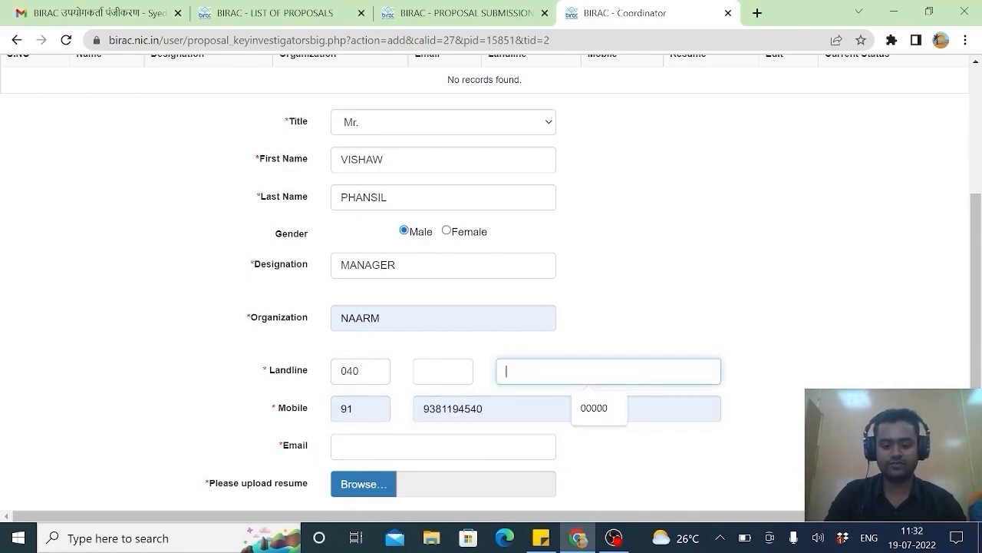
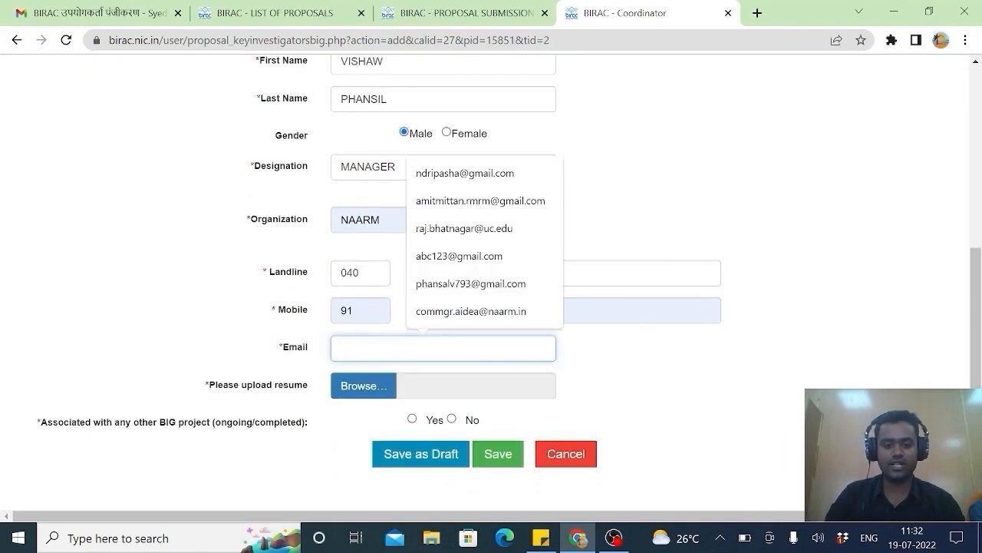
click(464, 173)
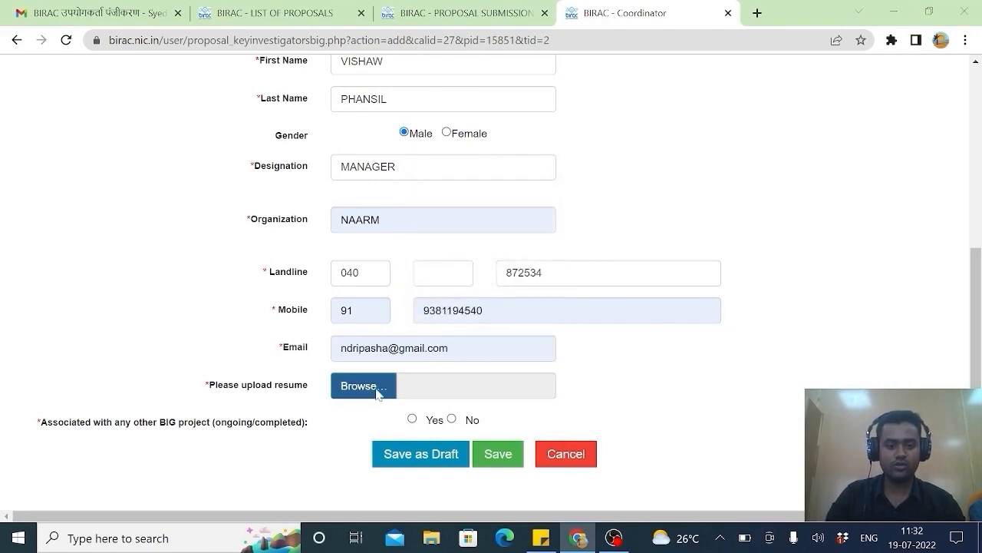
click(361, 385)
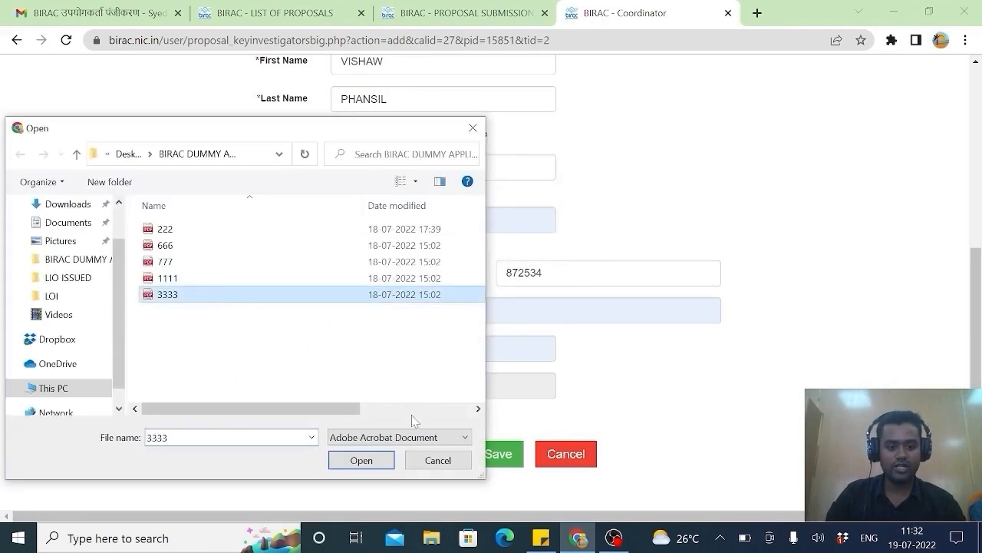
click(361, 460)
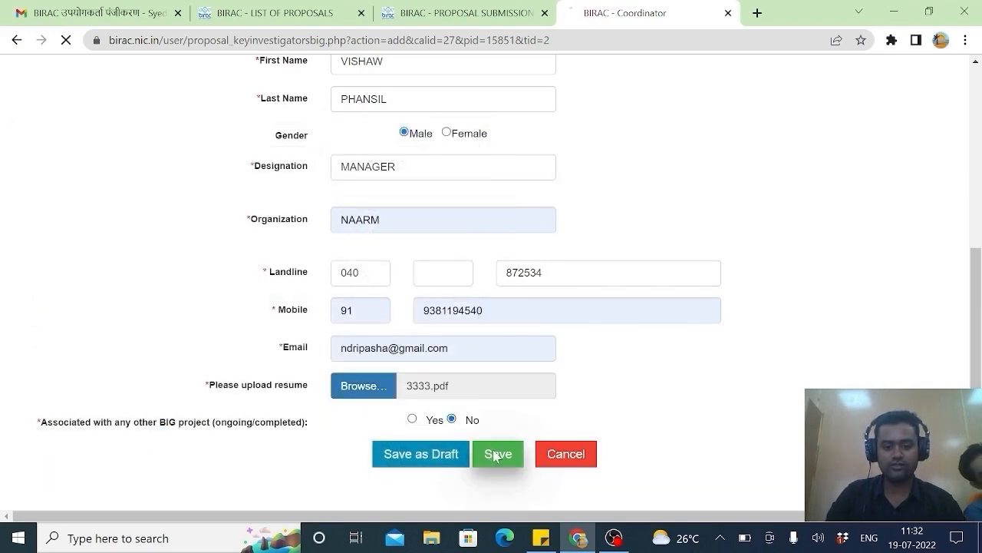
click(497, 453)
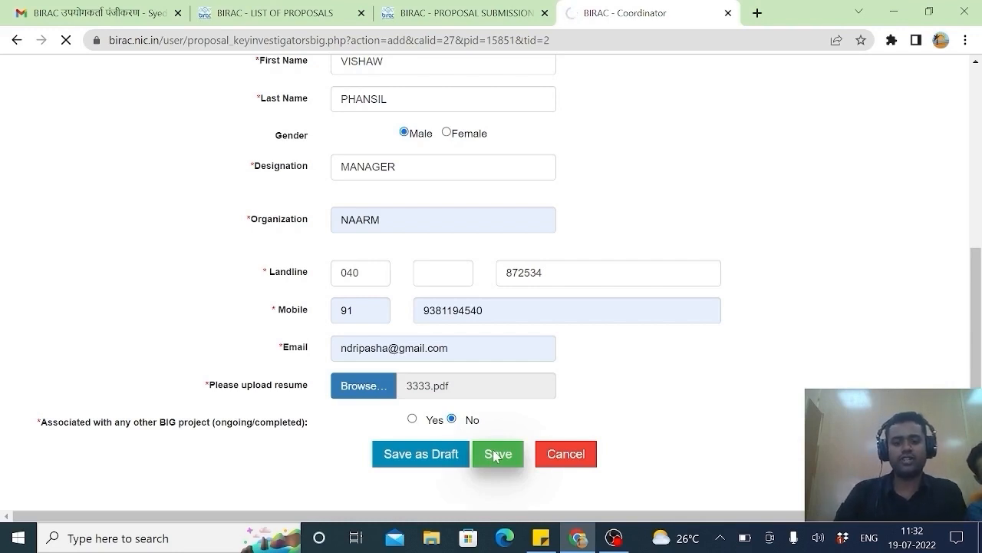
click(497, 453)
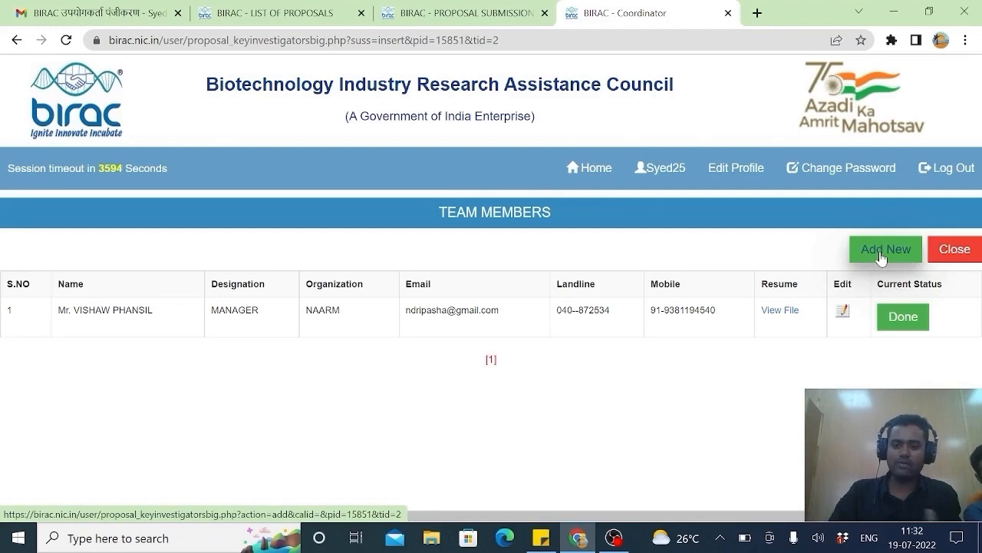
mouse_move(961, 262)
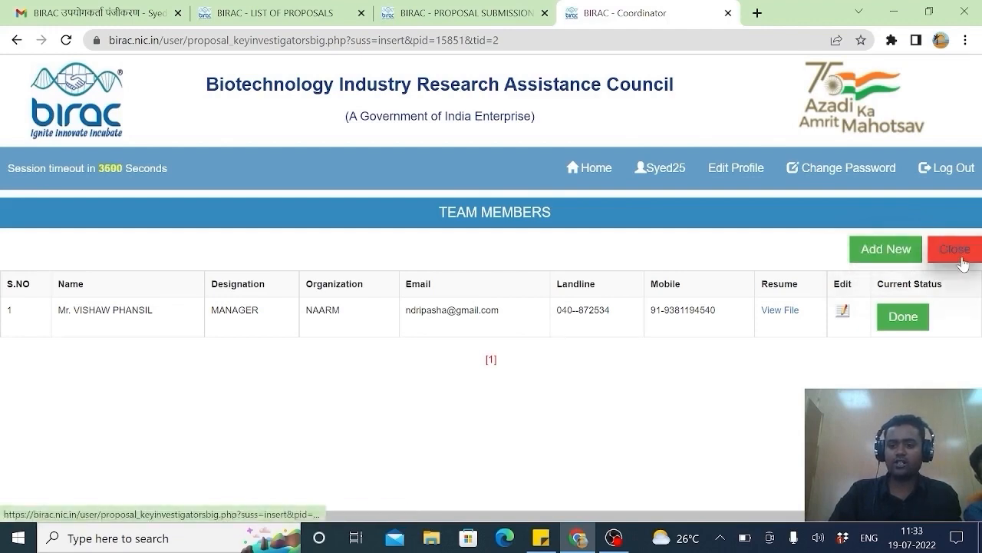
- Close Team Members and open the Scientific Advisors or Mentor section
click(954, 249)
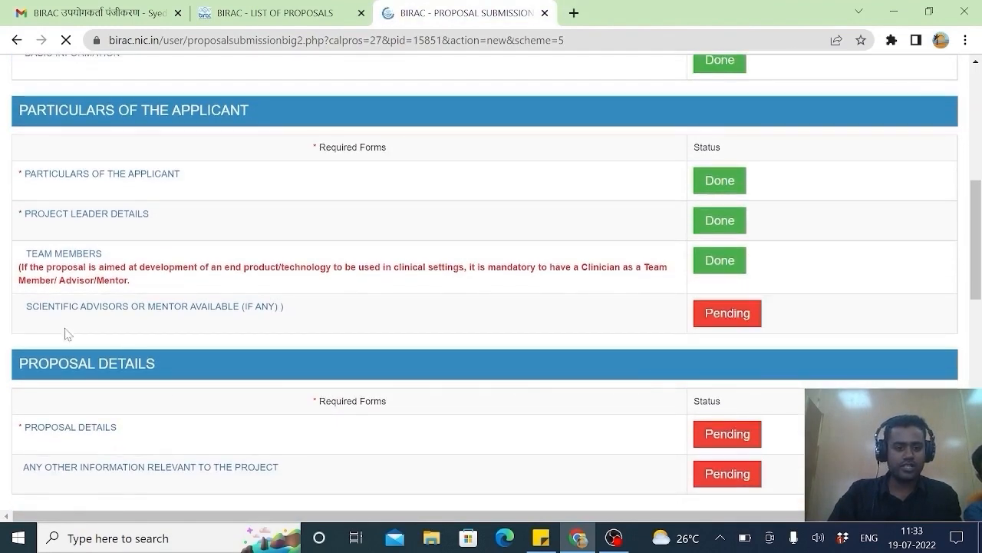
click(726, 313)
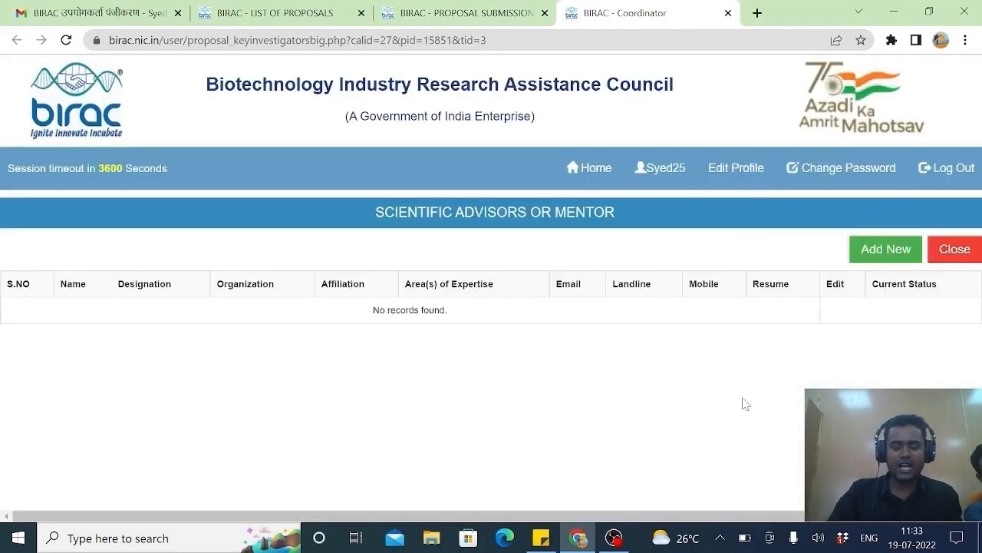
mouse_move(257, 328)
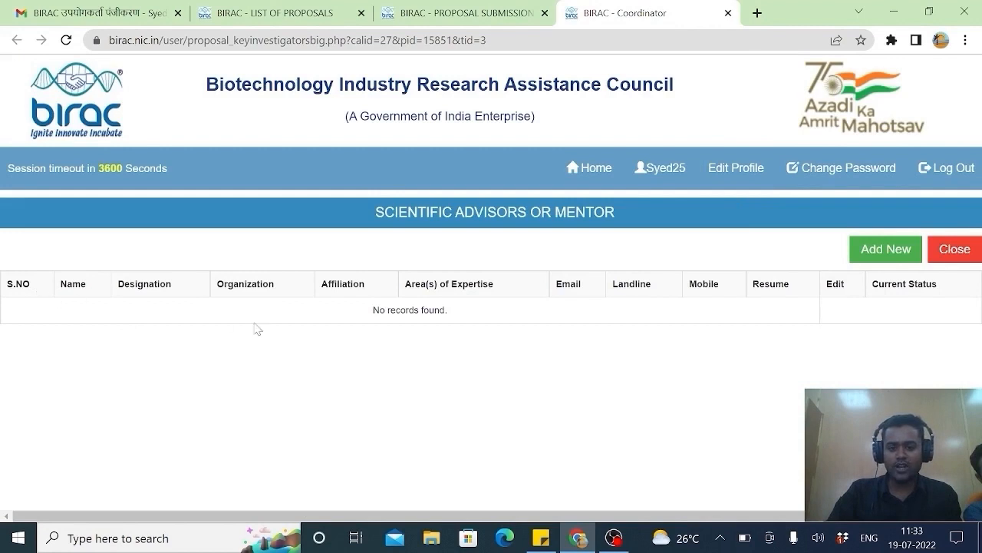
mouse_move(936, 323)
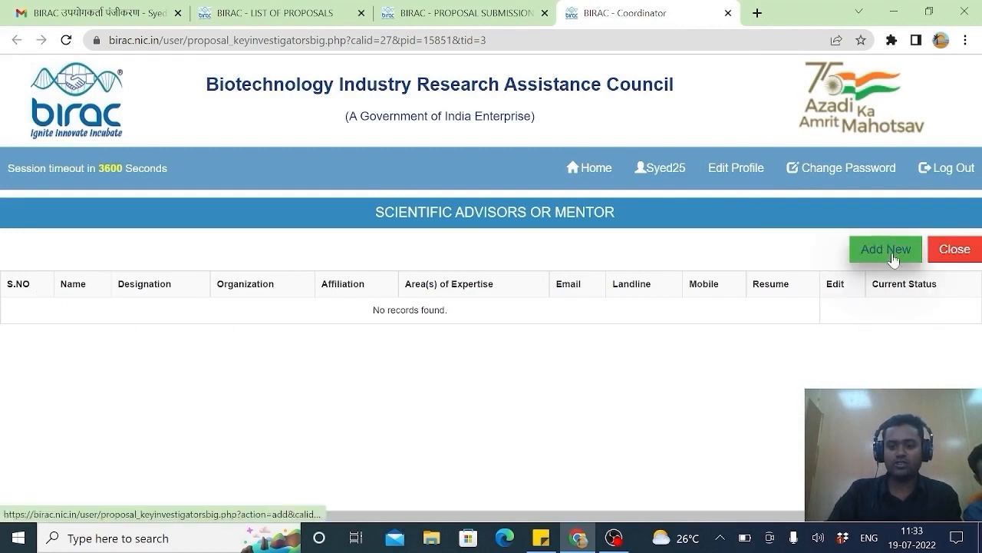
click(885, 249)
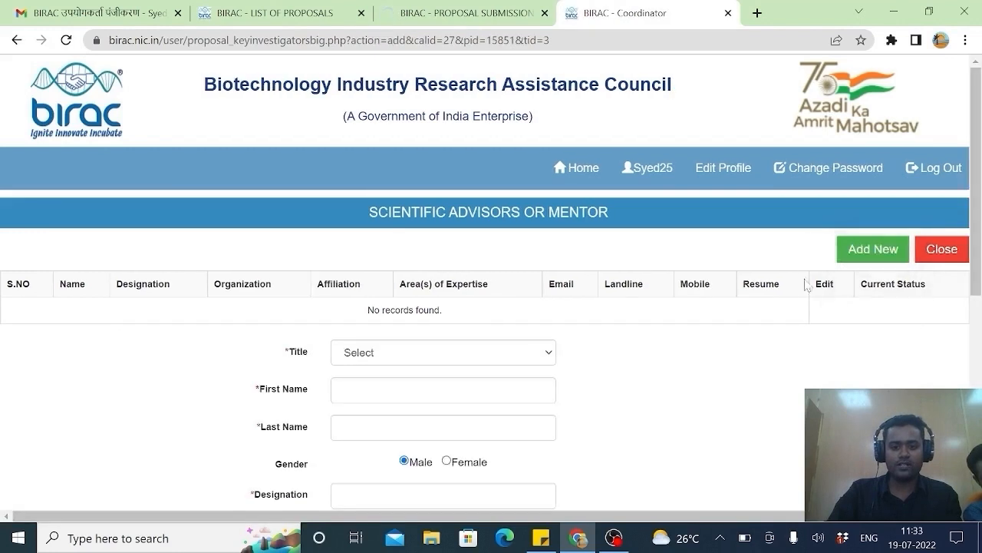
click(442, 351)
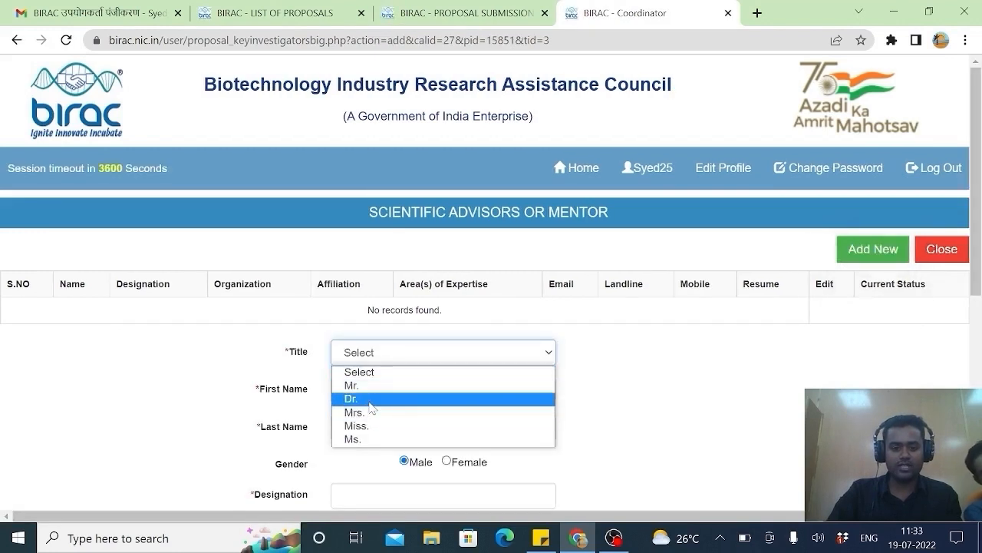
click(352, 398)
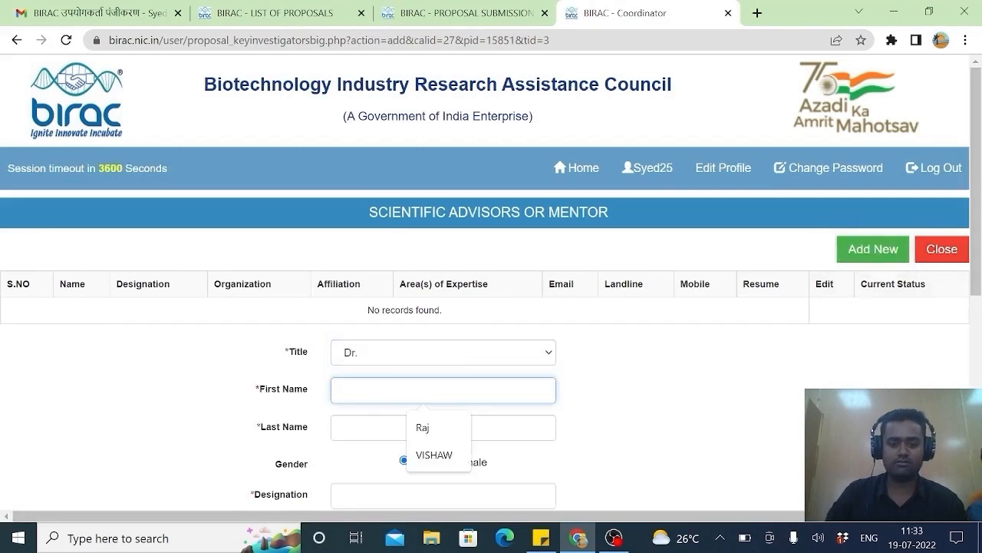
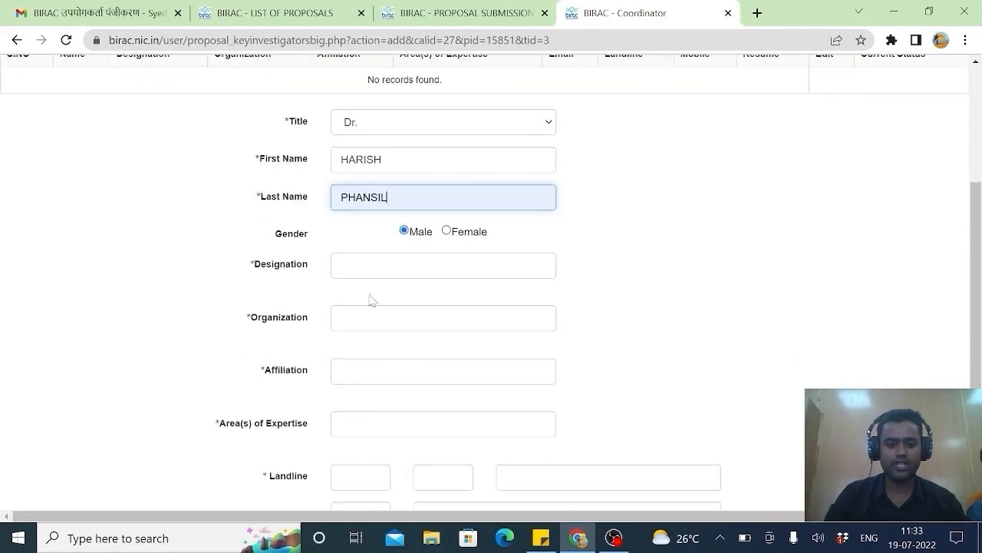
- Set designation Scientist, organization IARI, affiliation NII, then phone numbers and email
click(443, 318)
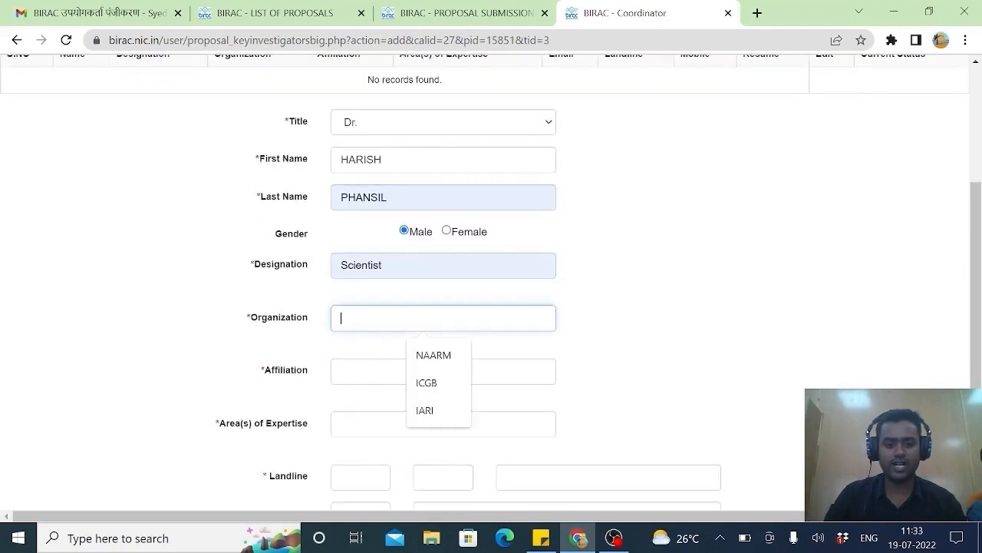
click(425, 409)
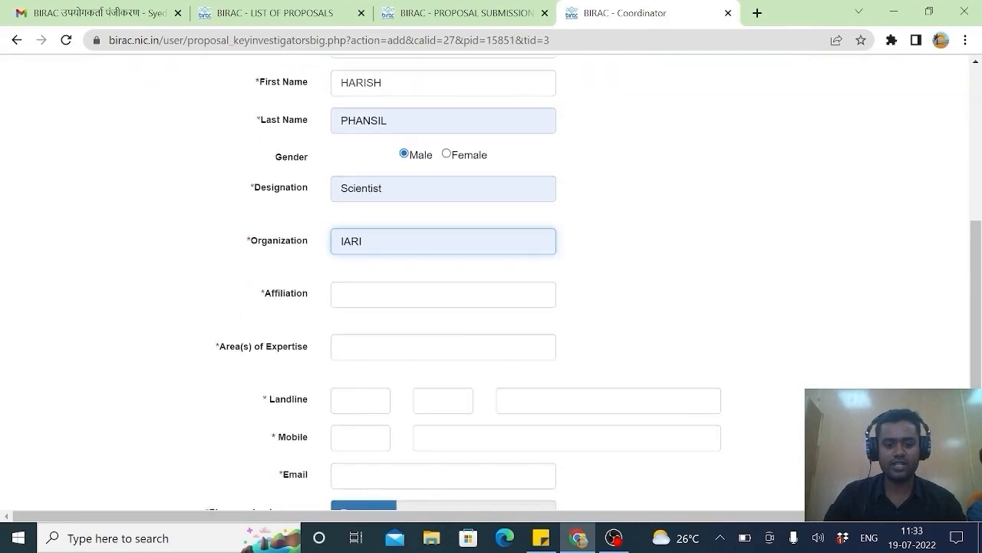
text(NII)
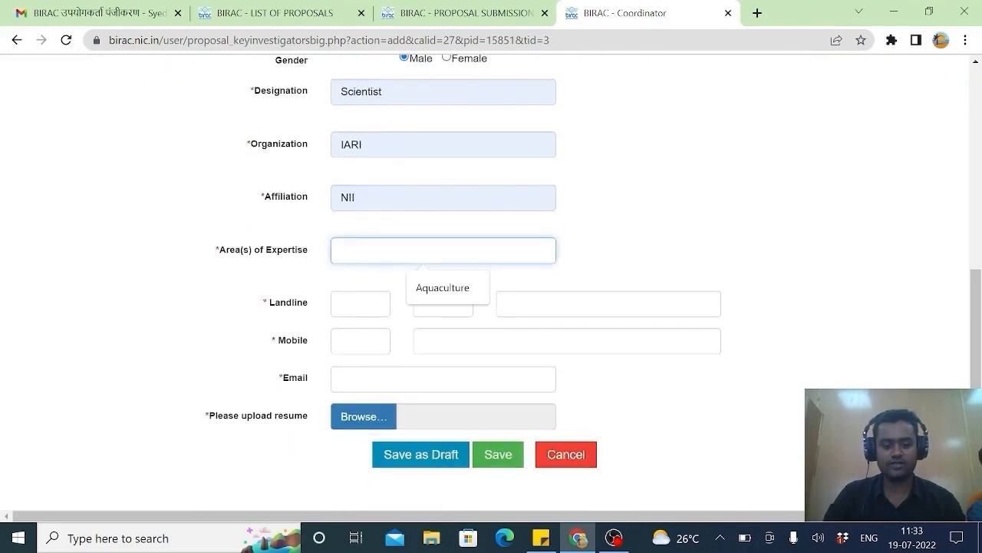
text(20)
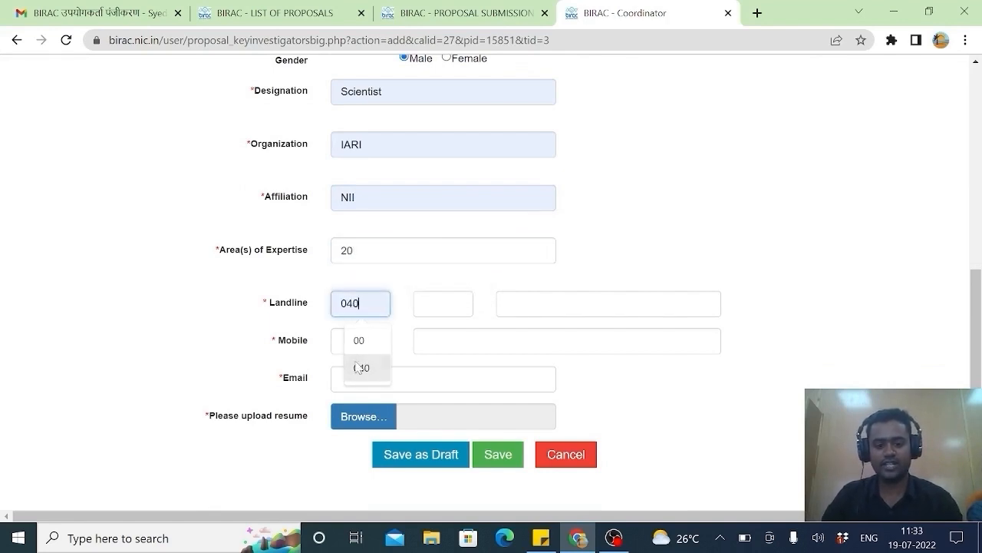
text(43235)
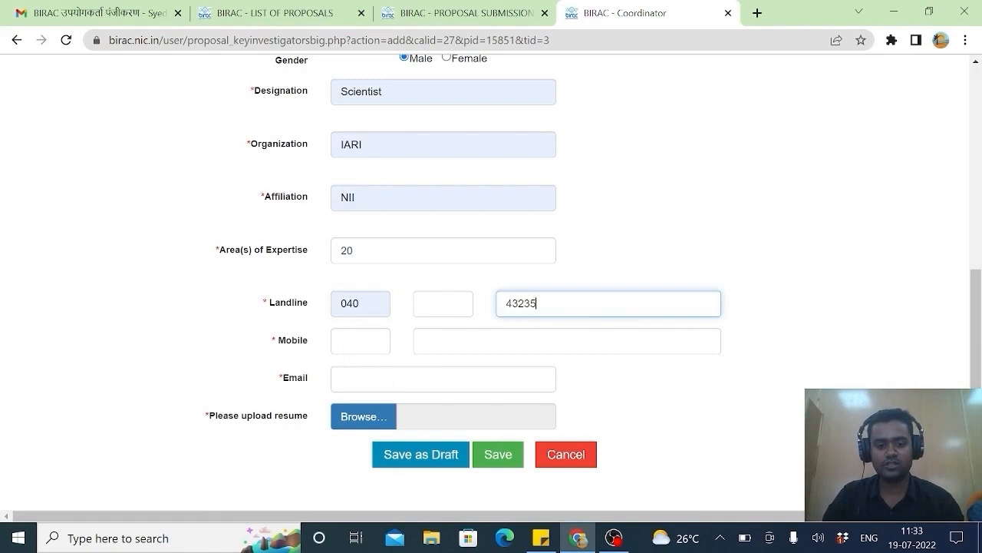
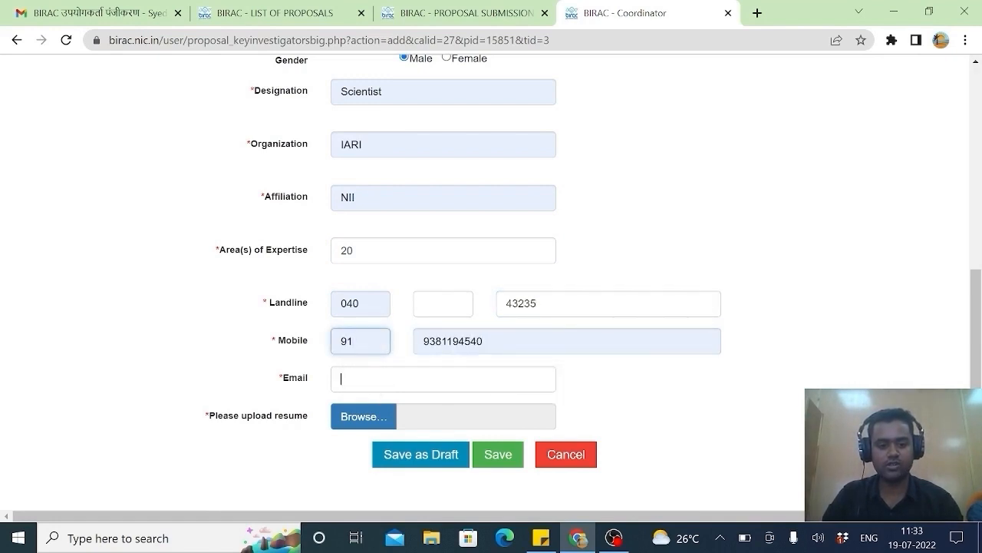
click(469, 314)
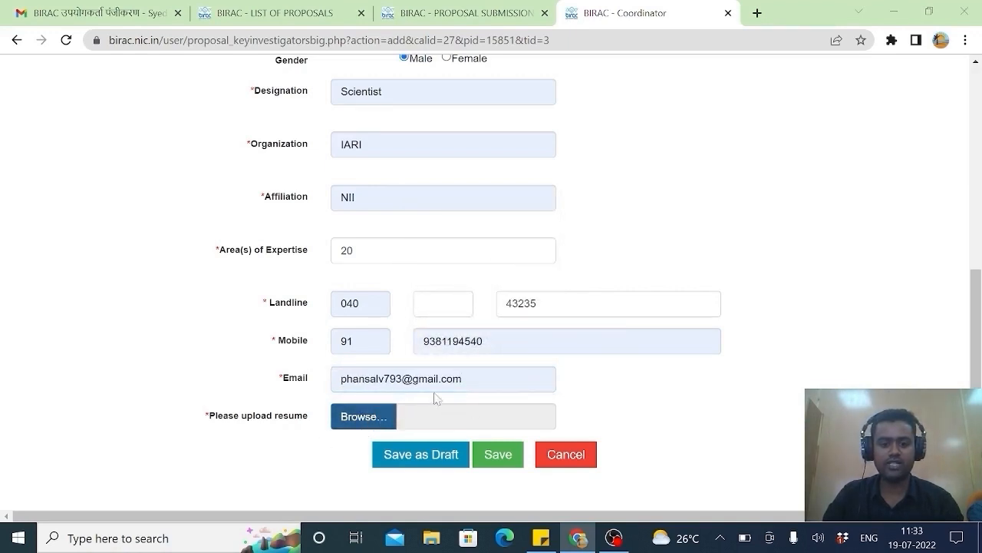
click(362, 416)
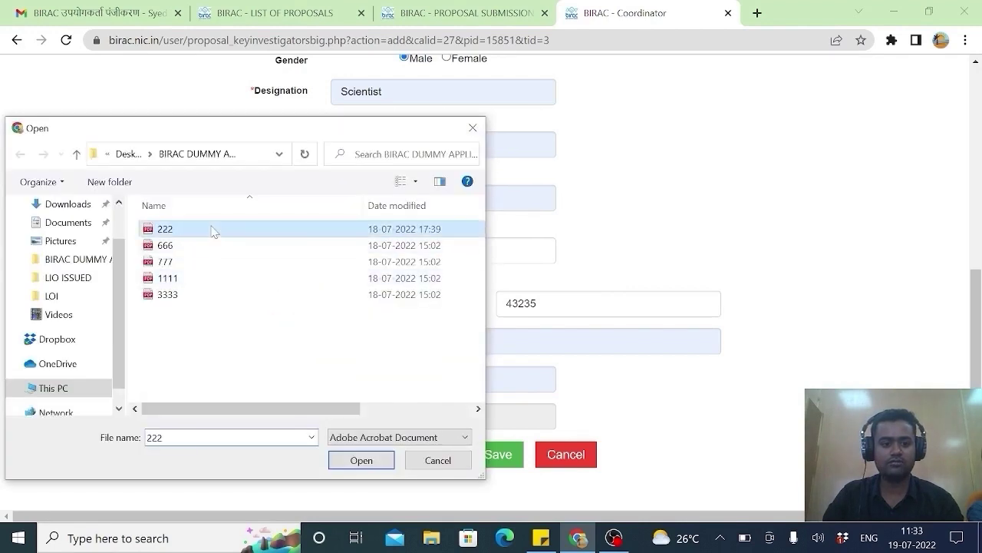
click(361, 459)
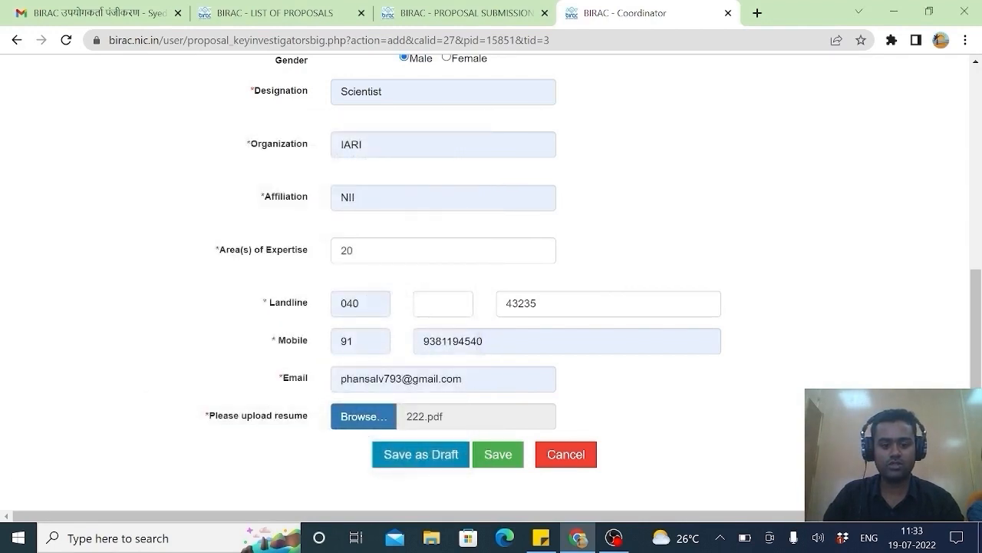
click(497, 453)
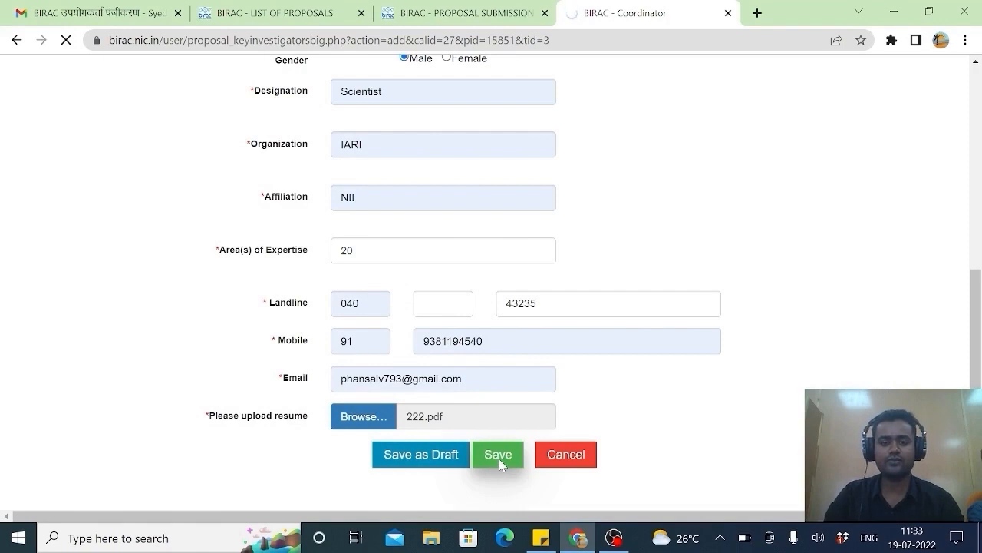
click(497, 454)
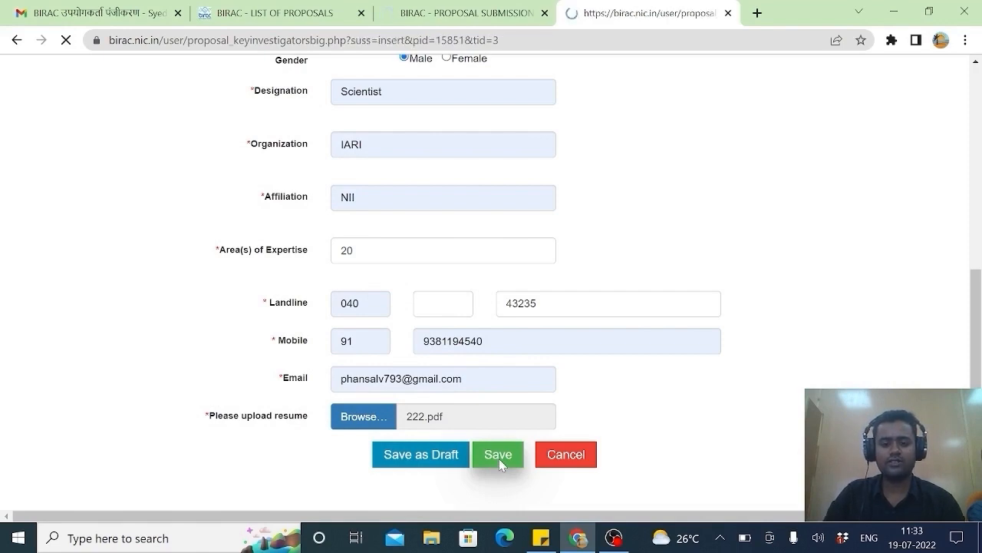
click(498, 454)
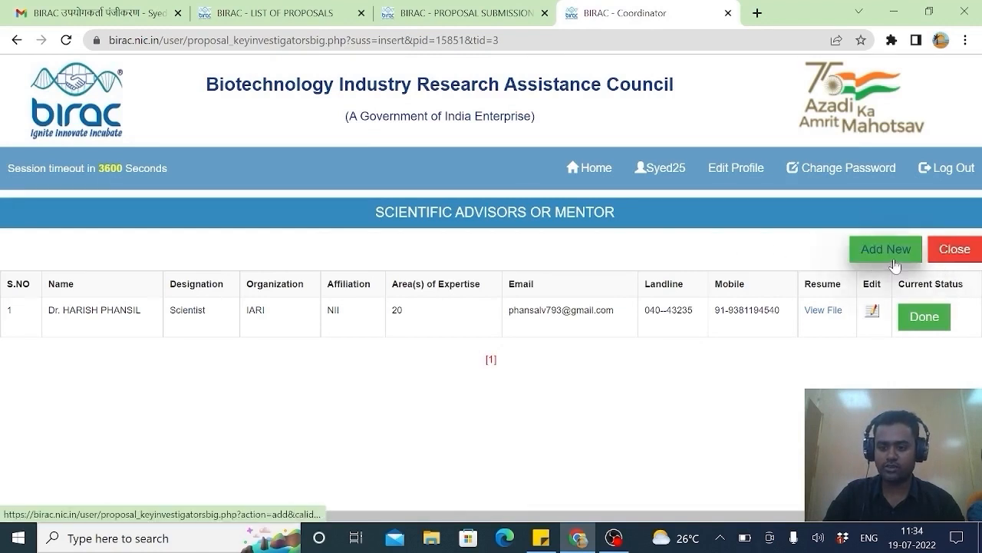
- Close the mentor list and open the Proposal Details form from the overview
click(954, 249)
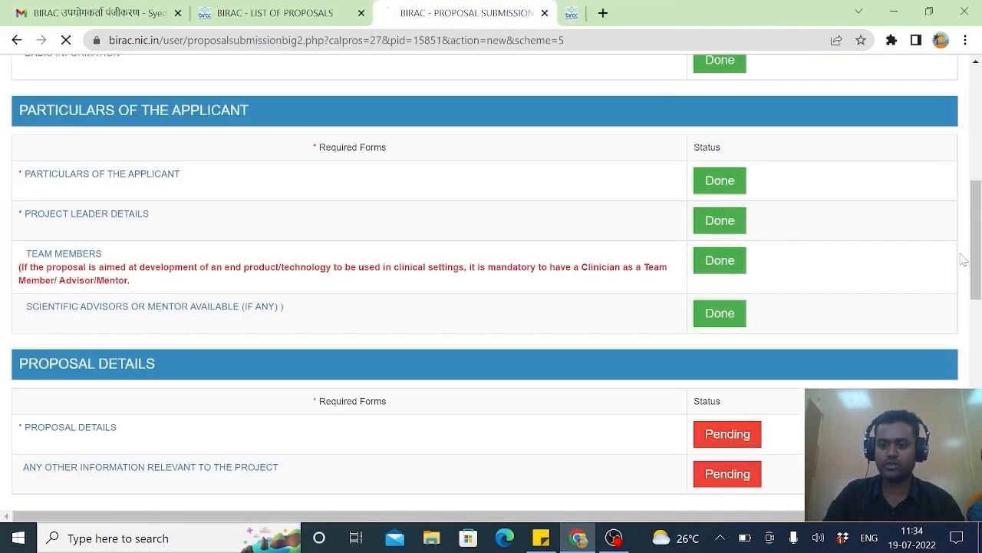
mouse_move(737, 258)
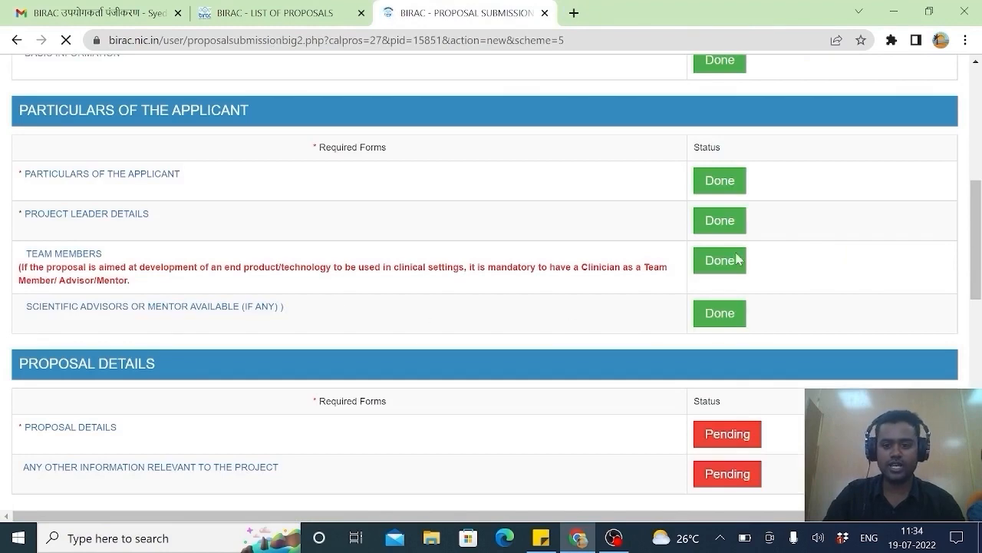
scroll(down, 3)
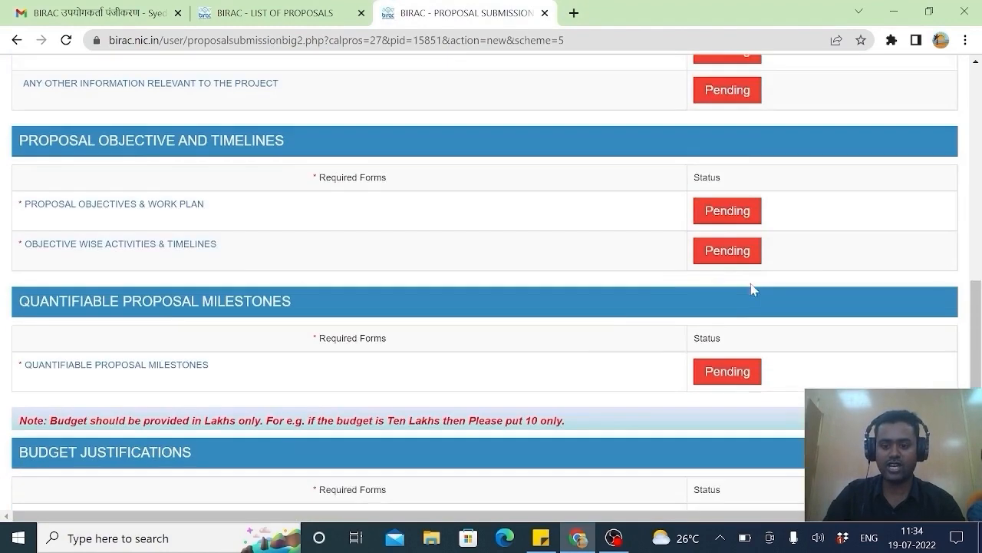
scroll(up, 3)
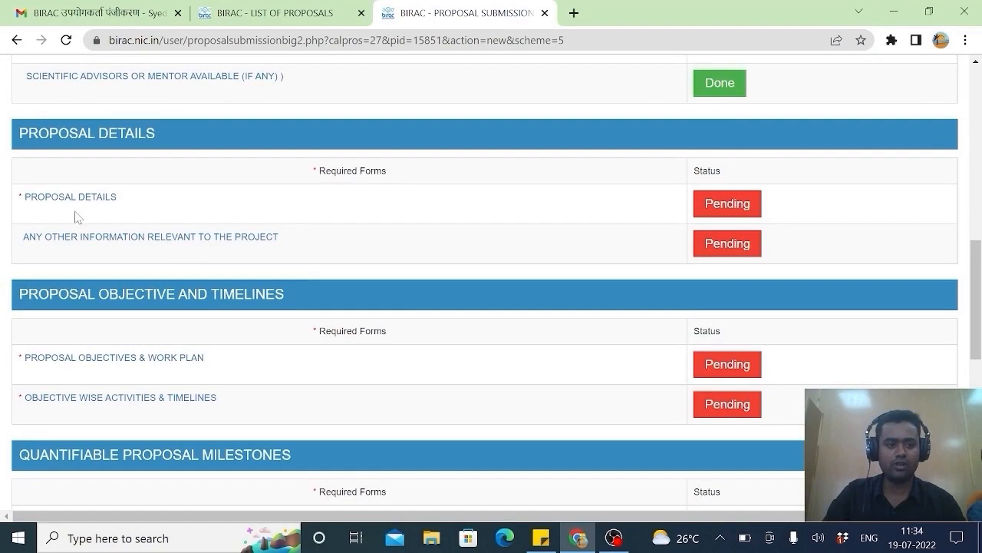
mouse_move(131, 211)
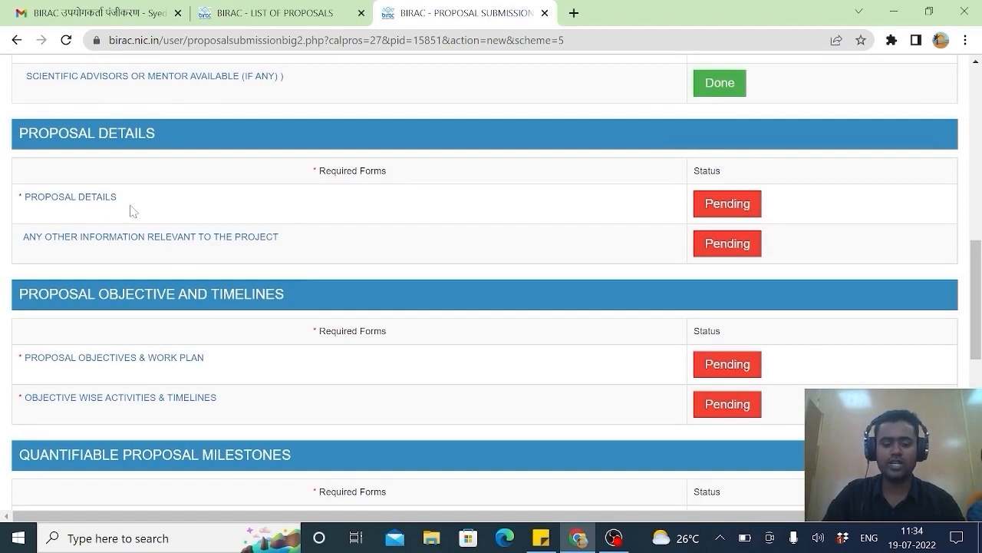
mouse_move(70, 196)
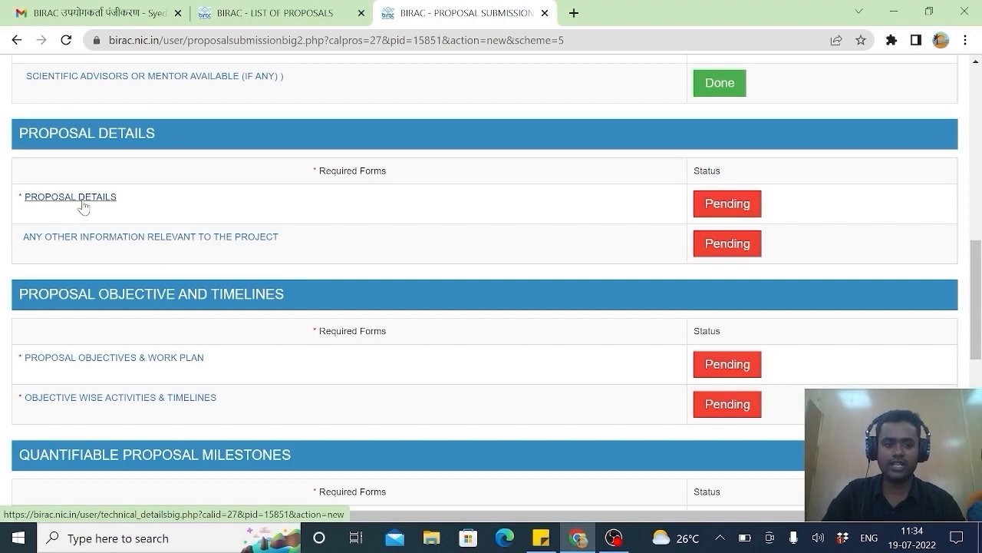
mouse_move(129, 207)
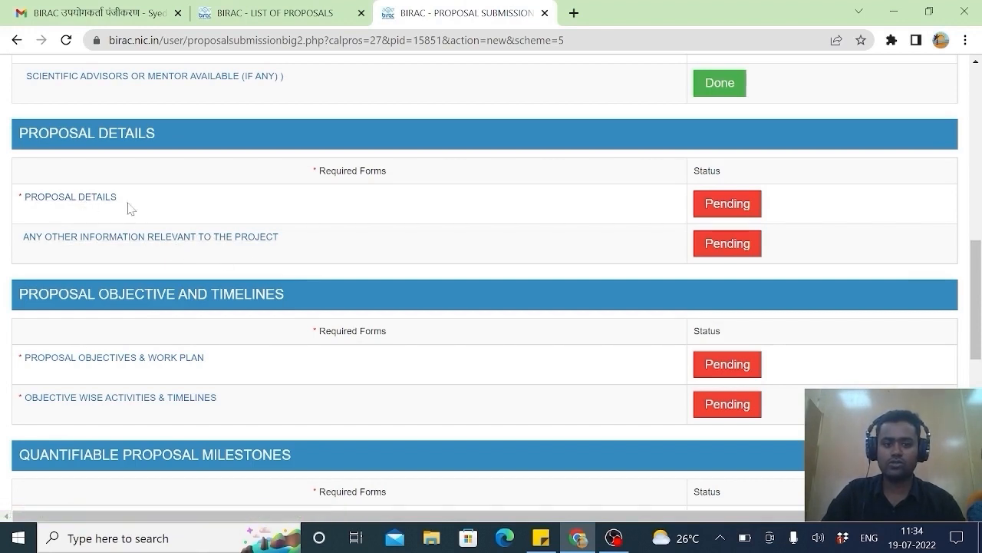
click(70, 196)
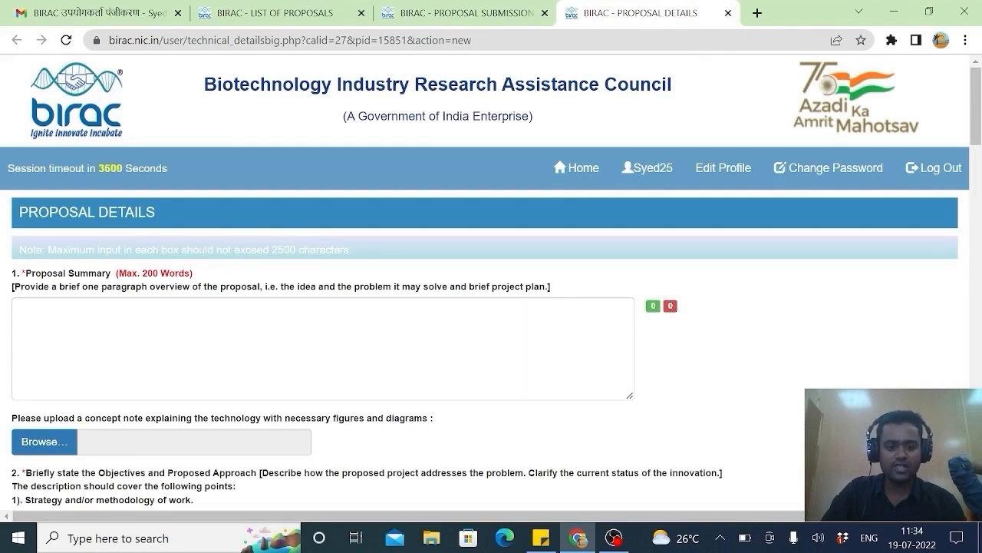
scroll(down, 3)
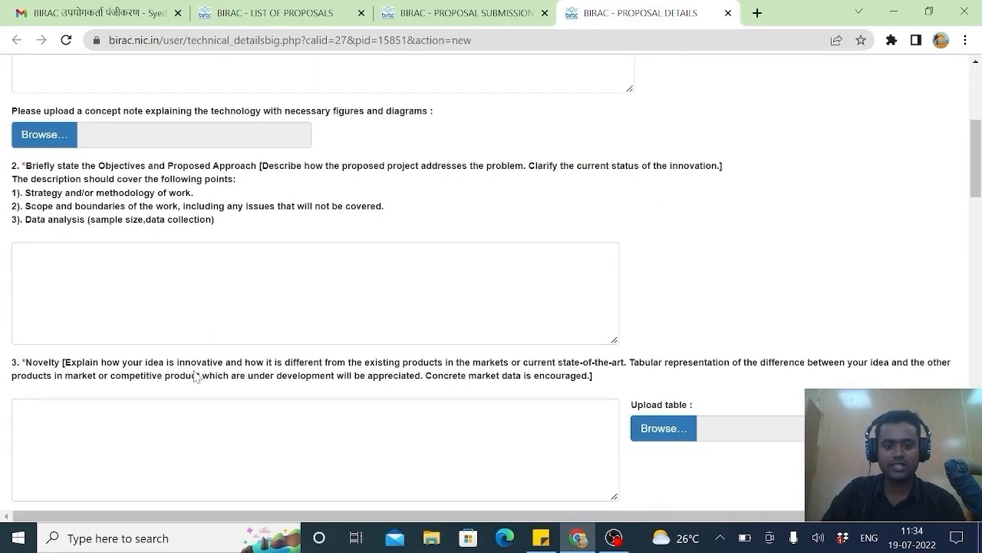
scroll(up, 3)
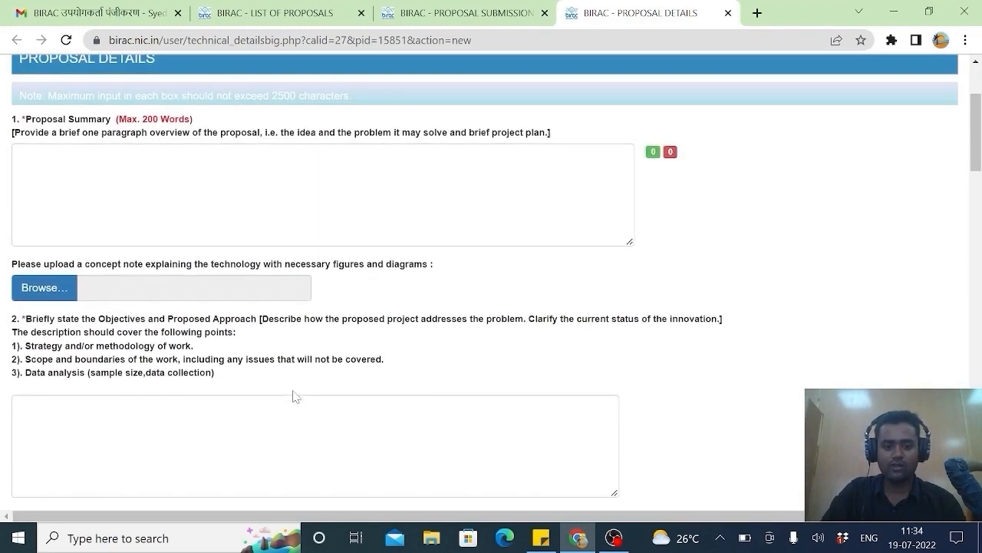
mouse_move(277, 393)
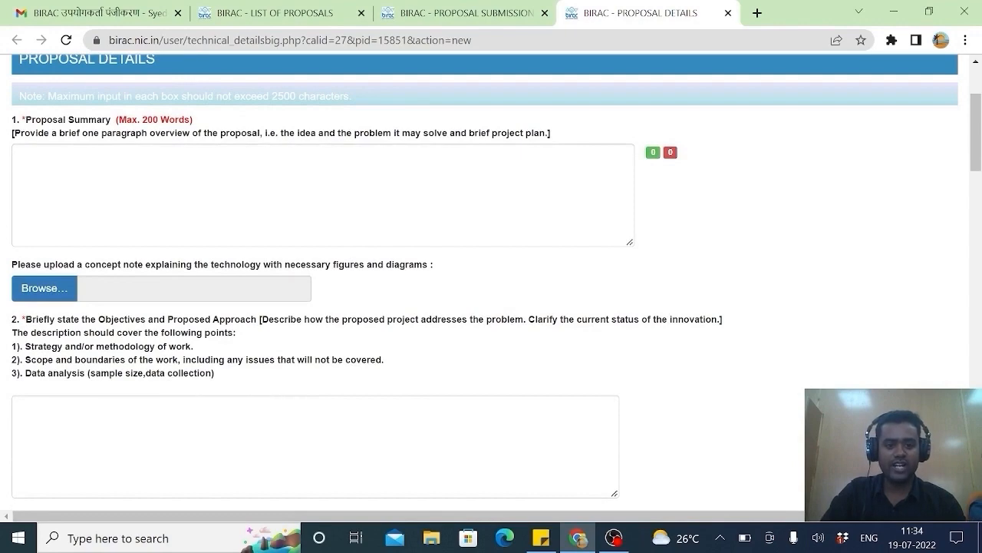
scroll(down, 3)
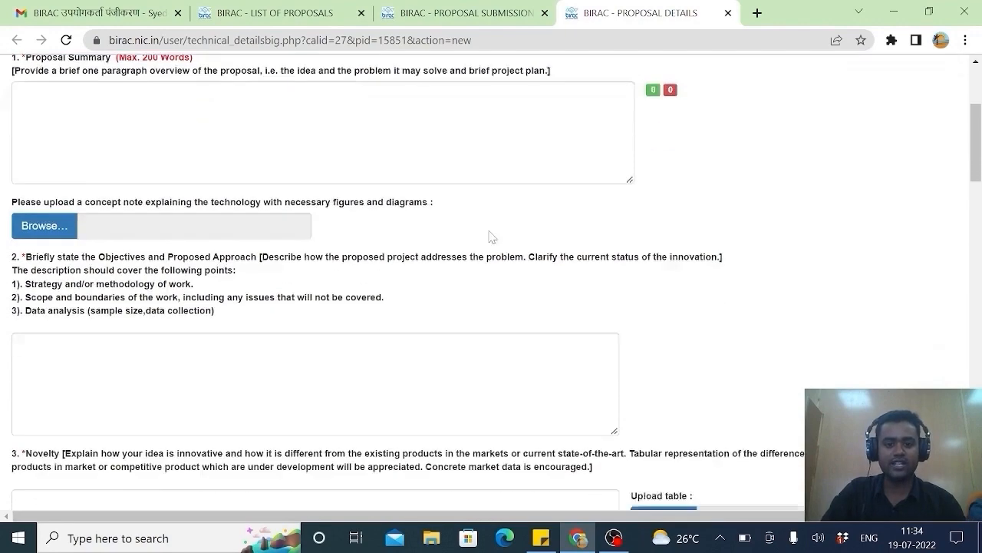
scroll(down, 3)
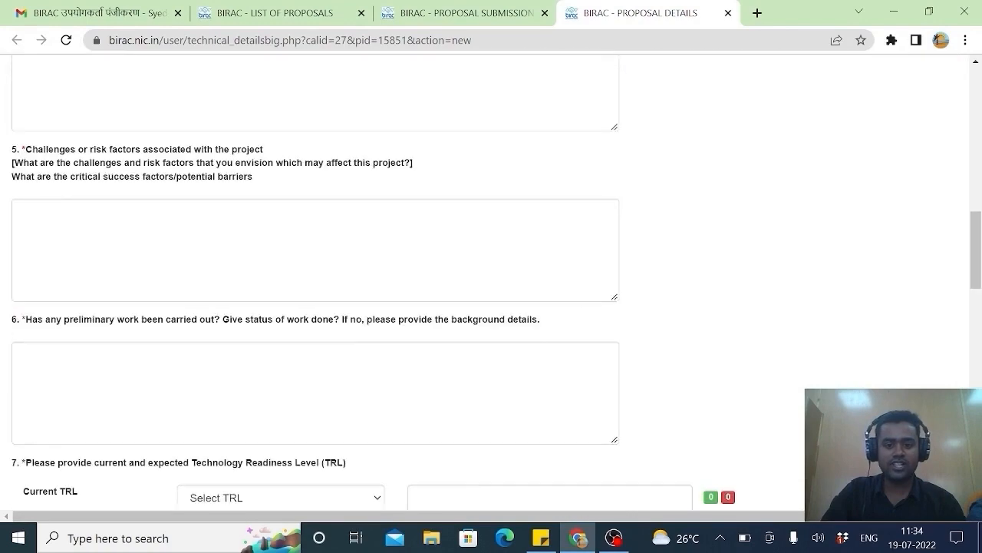
scroll(down, 3)
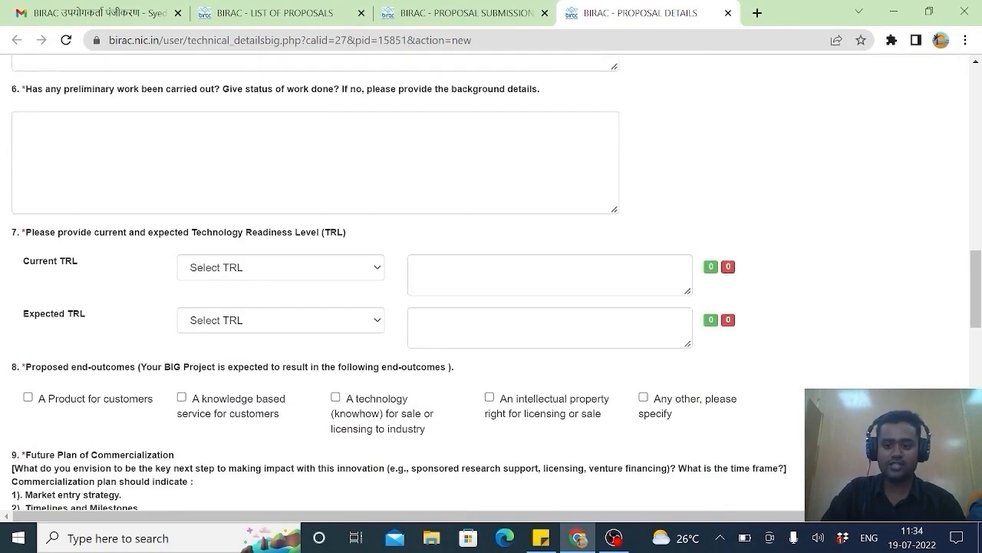
mouse_move(519, 396)
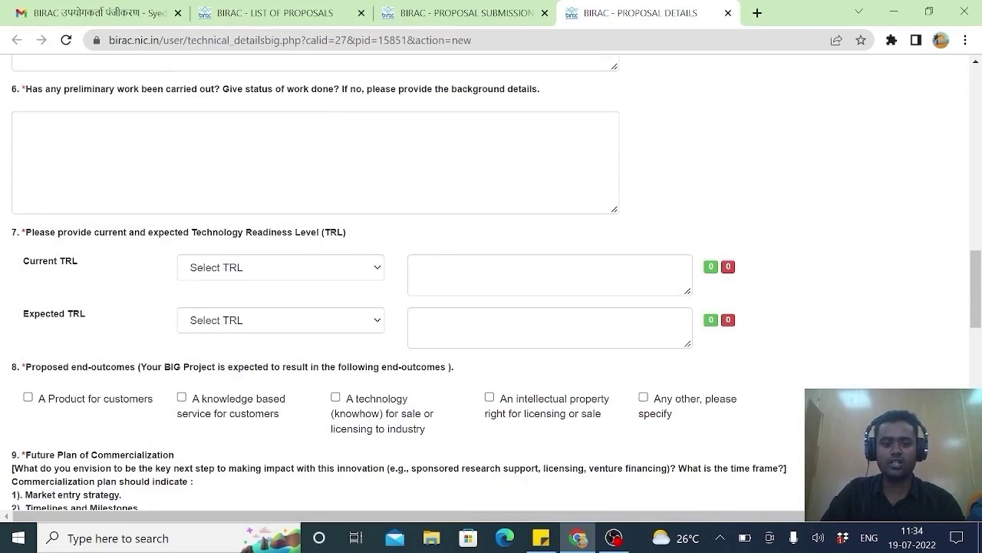
scroll(down, 3)
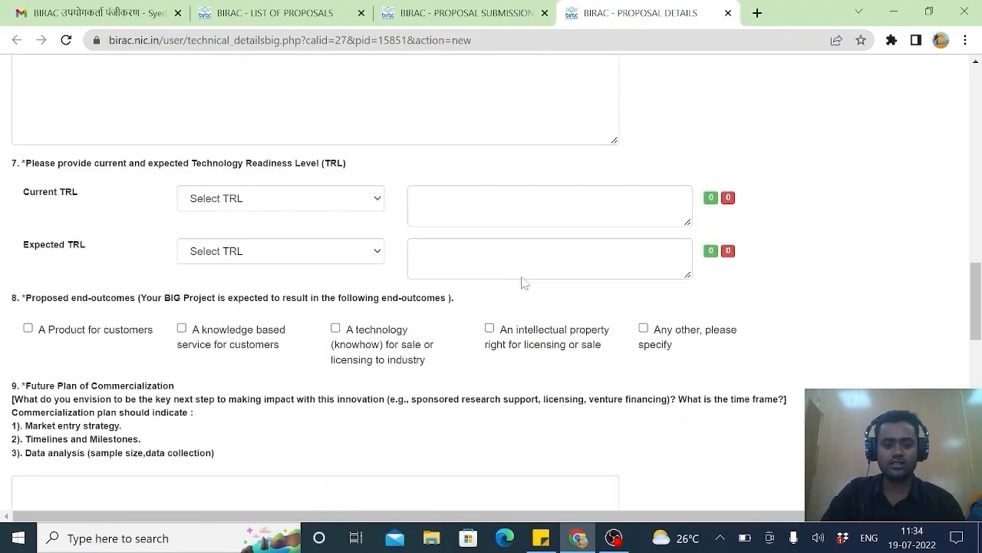
- Return to the proposal submission tab and review the Pending budget sections
click(464, 12)
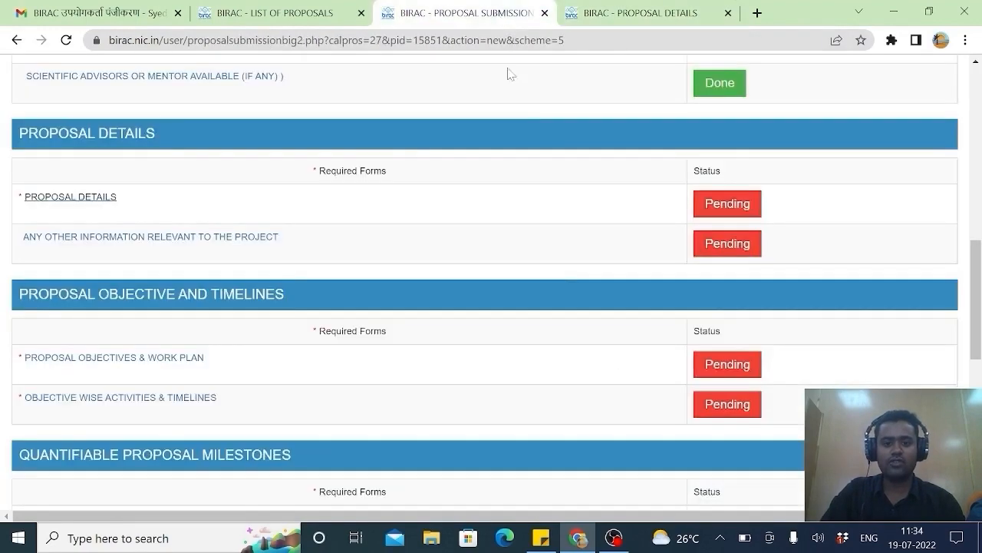
scroll(down, 3)
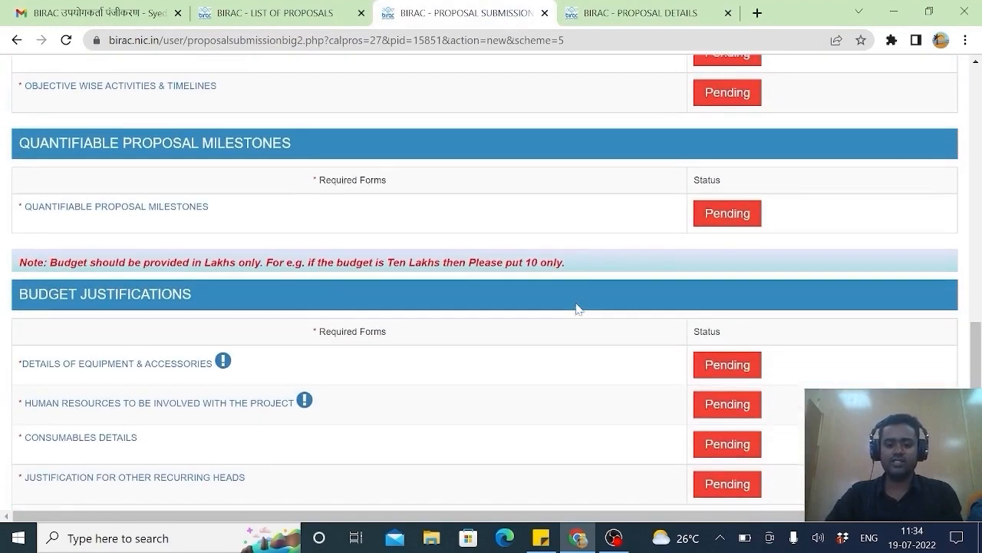
scroll(down, 3)
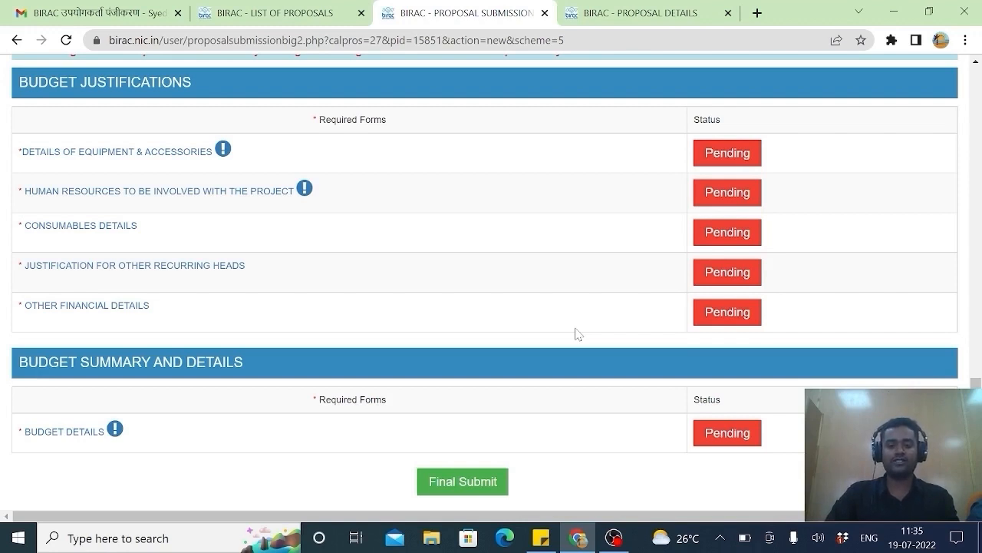
scroll(up, 3)
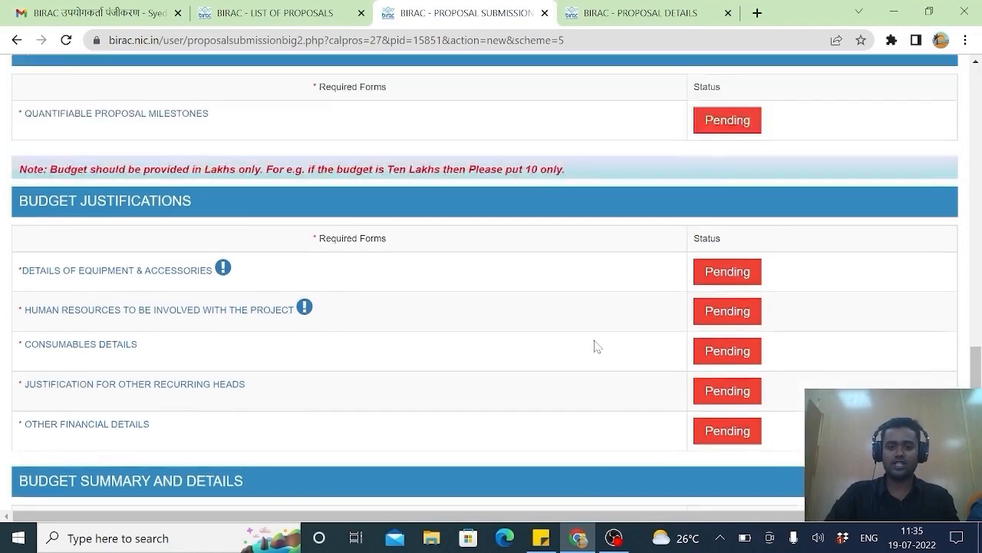
scroll(up, 3)
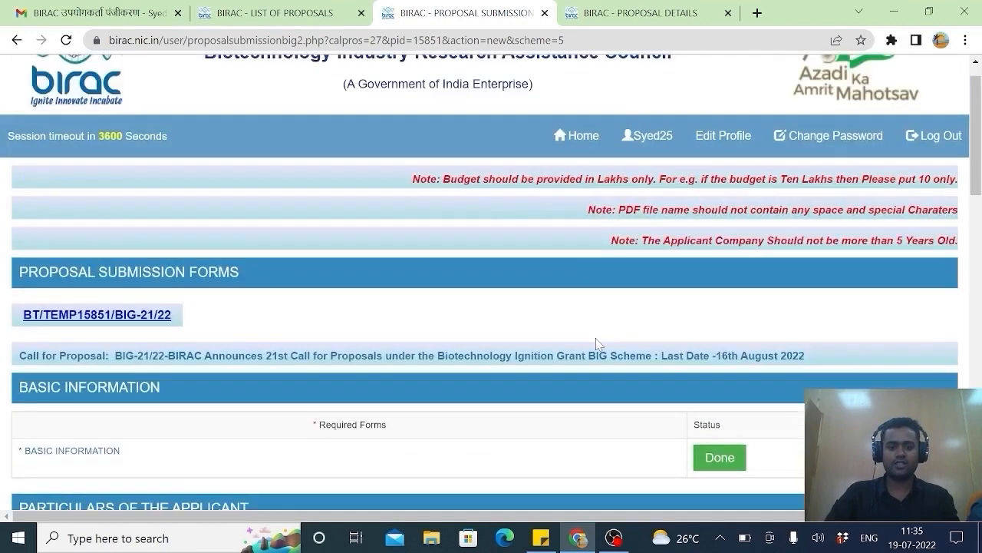
scroll(up, 3)
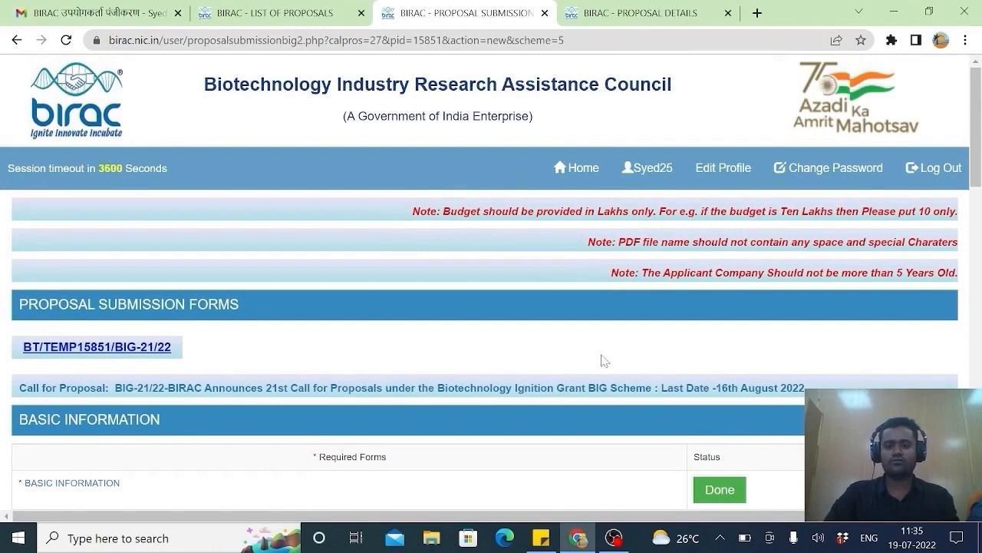
mouse_move(609, 368)
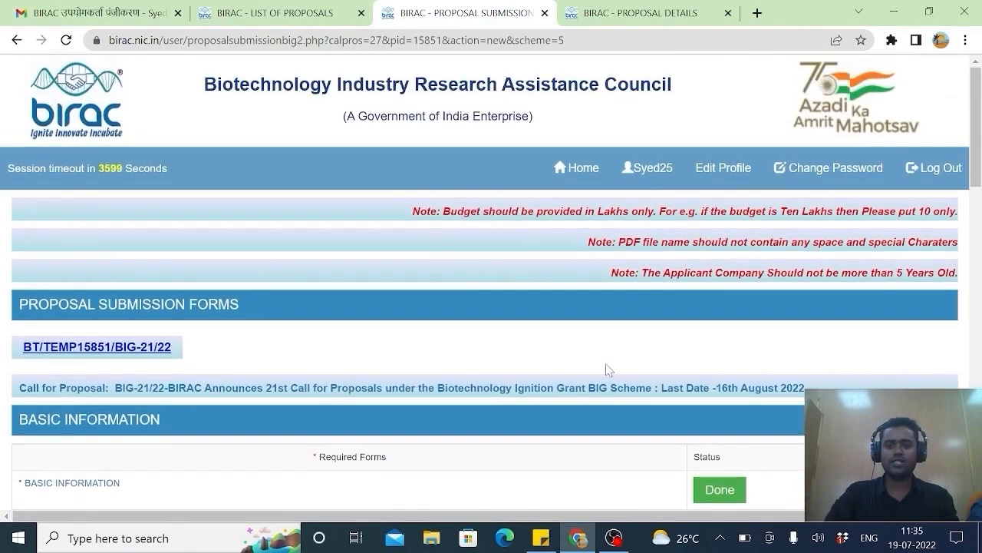
mouse_move(609, 357)
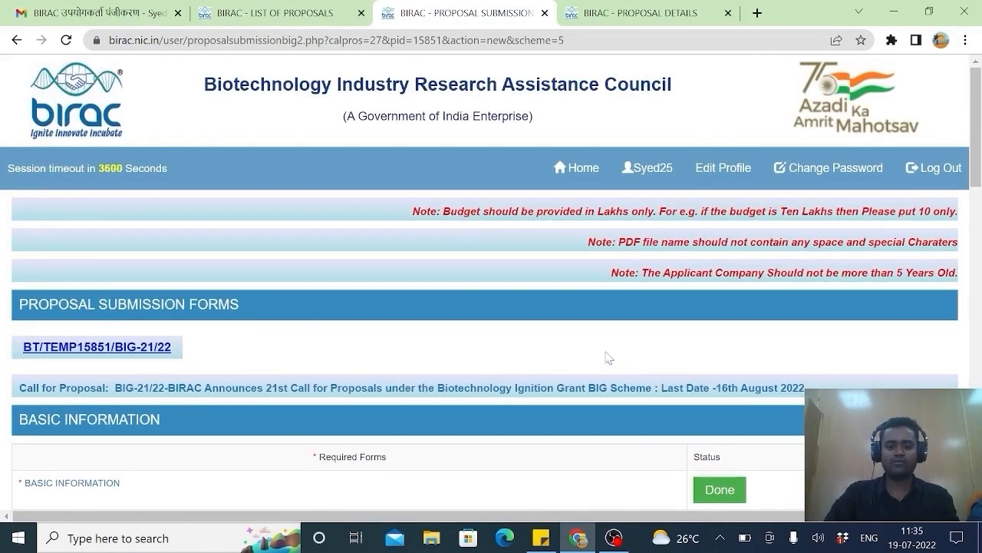
scroll(down, 3)
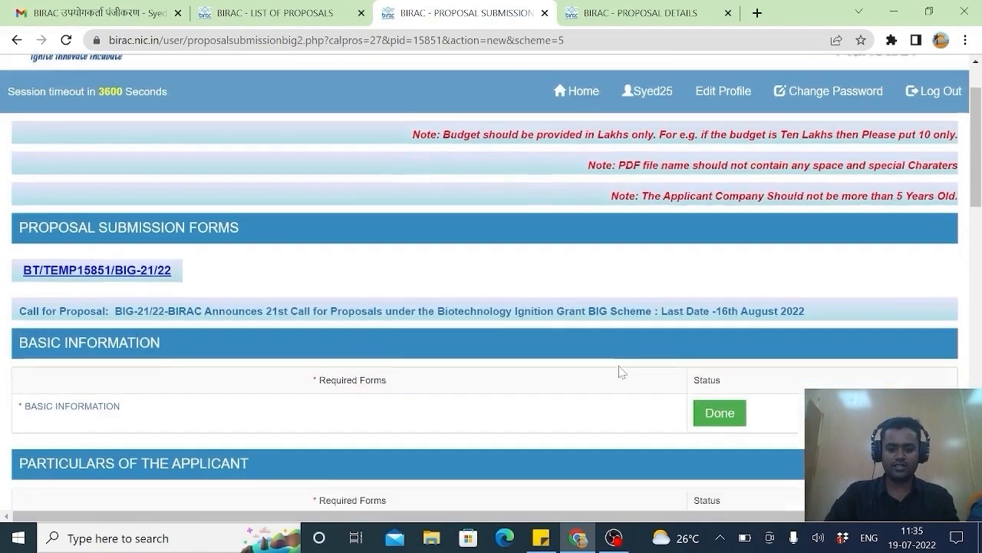
scroll(down, 3)
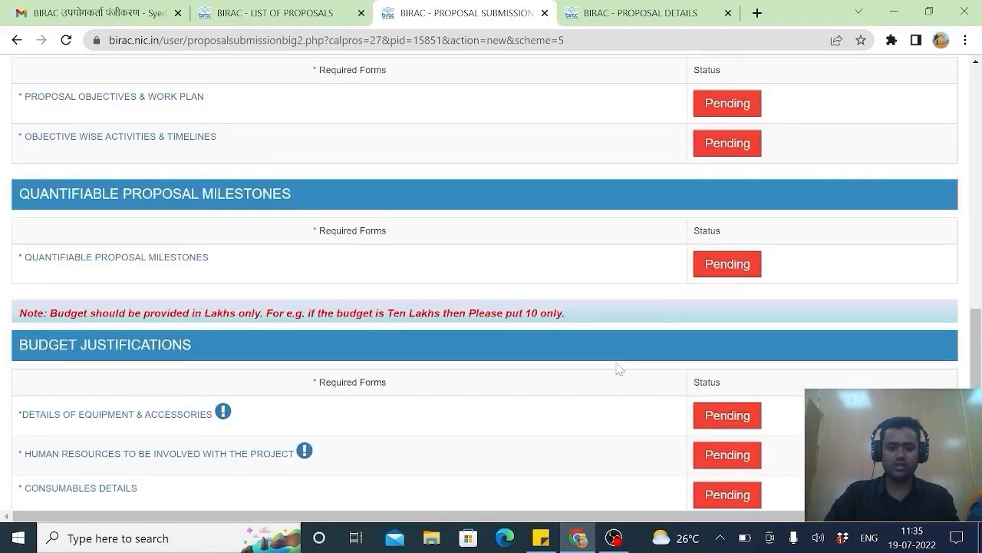
scroll(down, 3)
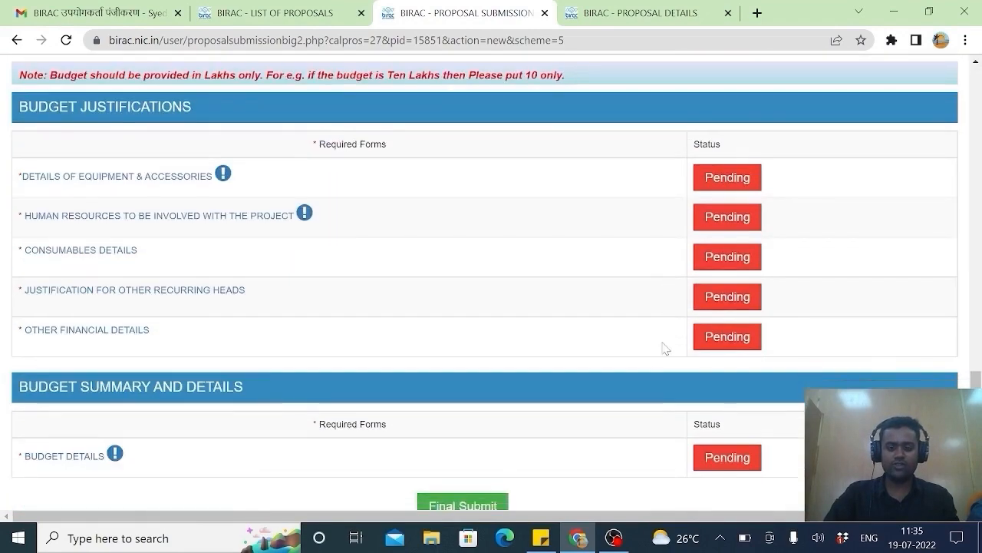
scroll(down, 3)
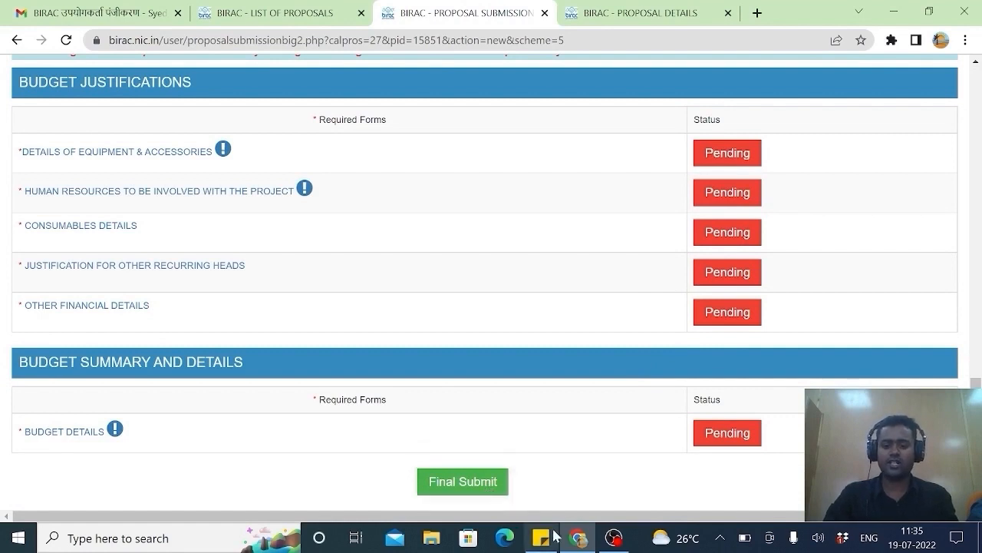
mouse_move(633, 483)
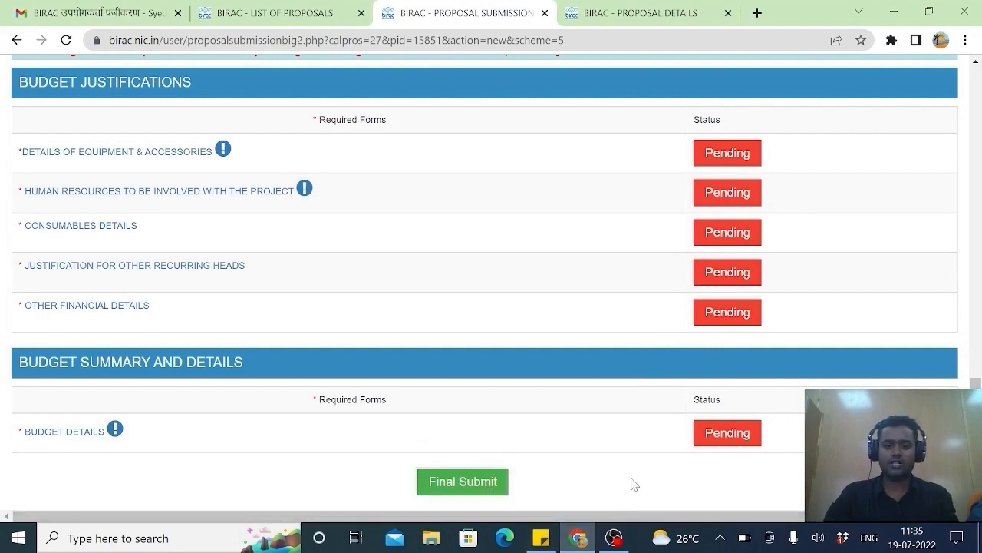